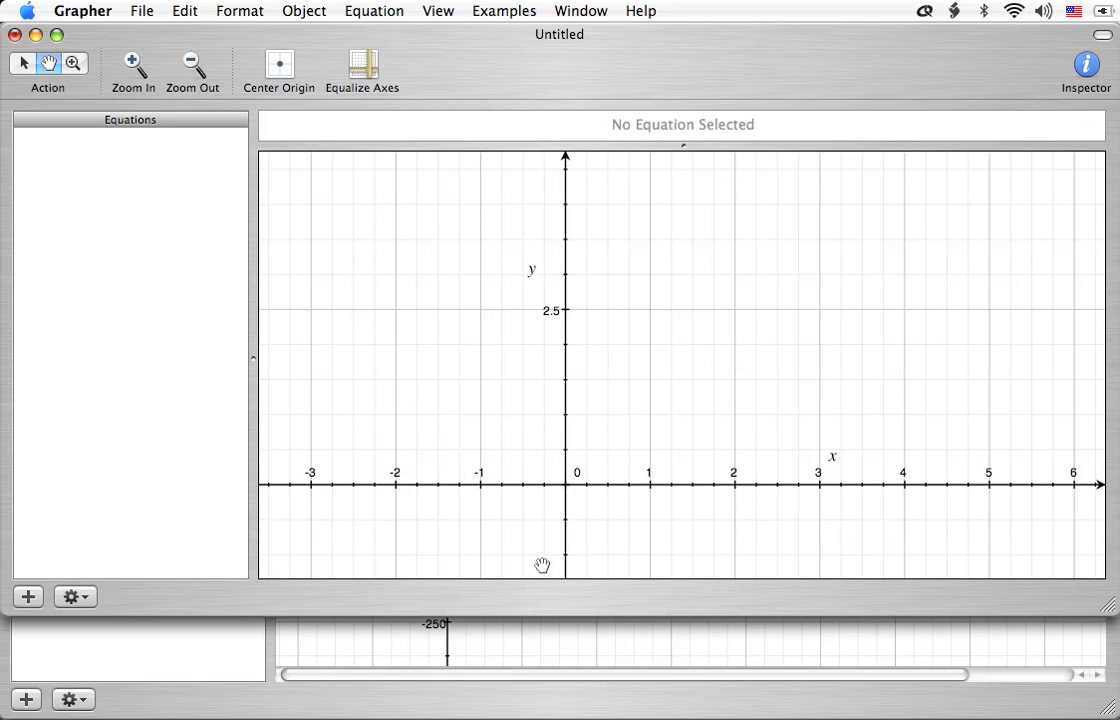
pyautogui.moveTo(391, 208)
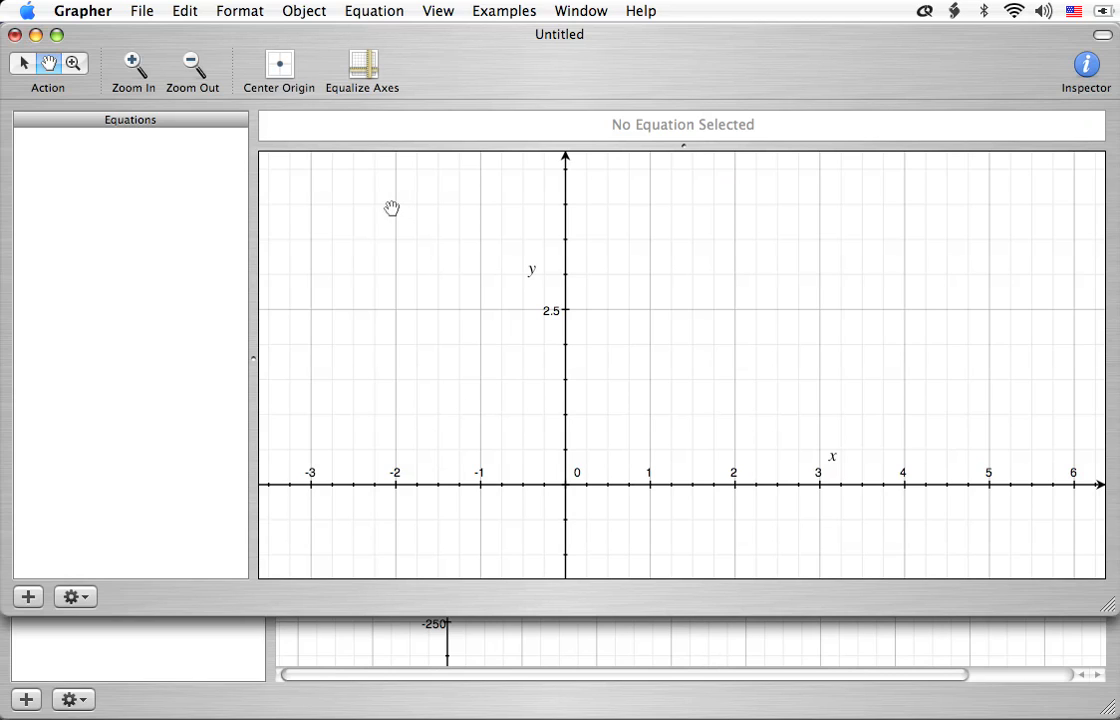
pyautogui.moveTo(382, 52)
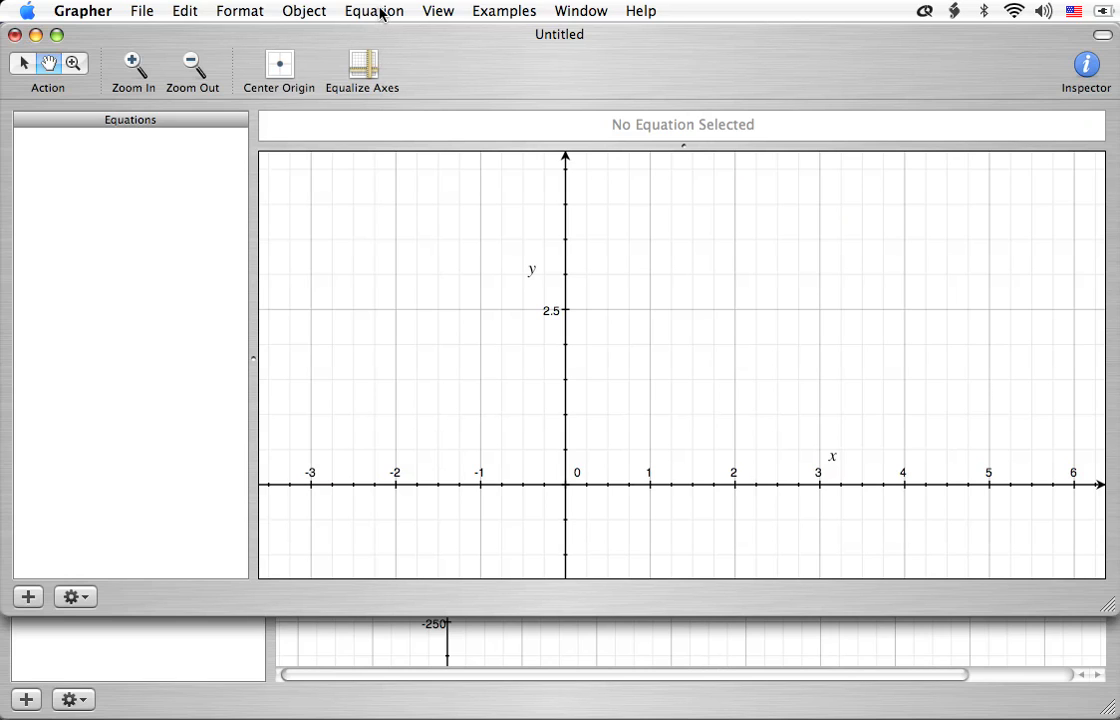
# Look through the equation creation menus without creating an equation
pyautogui.click(374, 11)
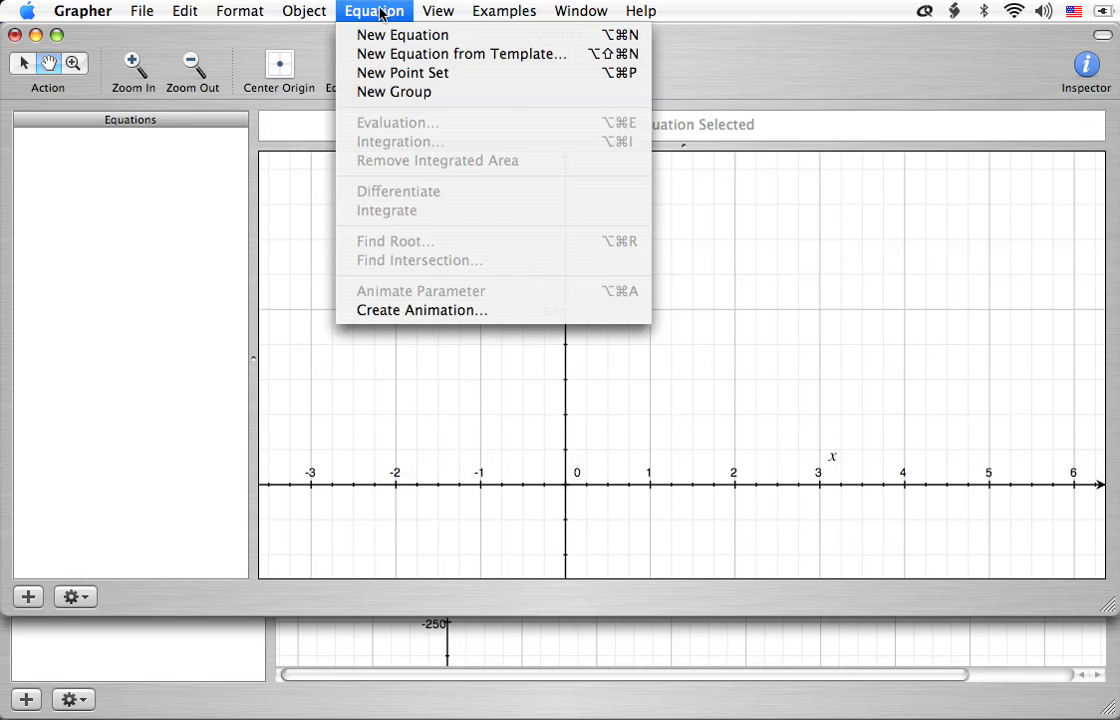
pyautogui.moveTo(402, 34)
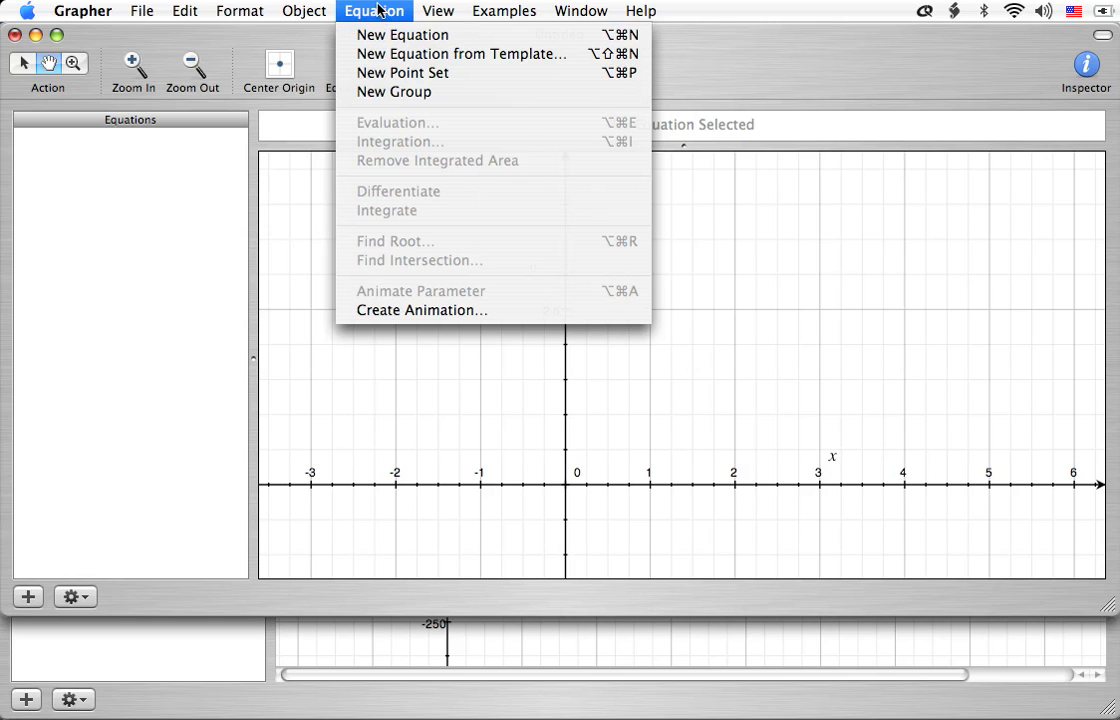
pyautogui.moveTo(402, 34)
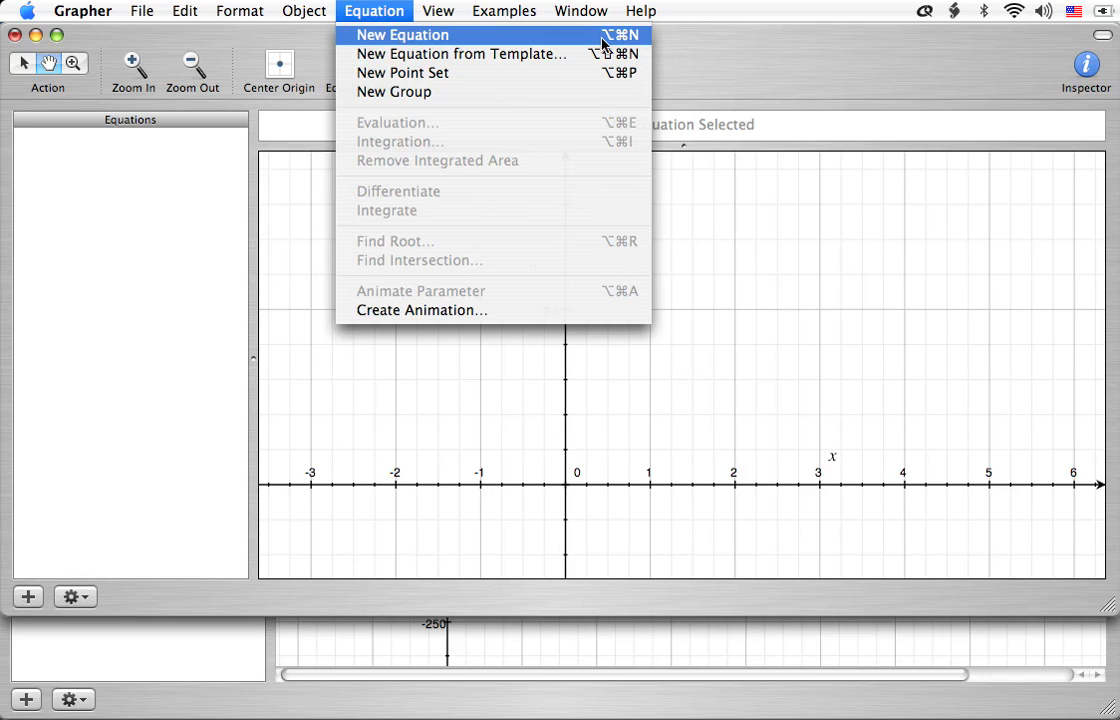
pyautogui.moveTo(610, 50)
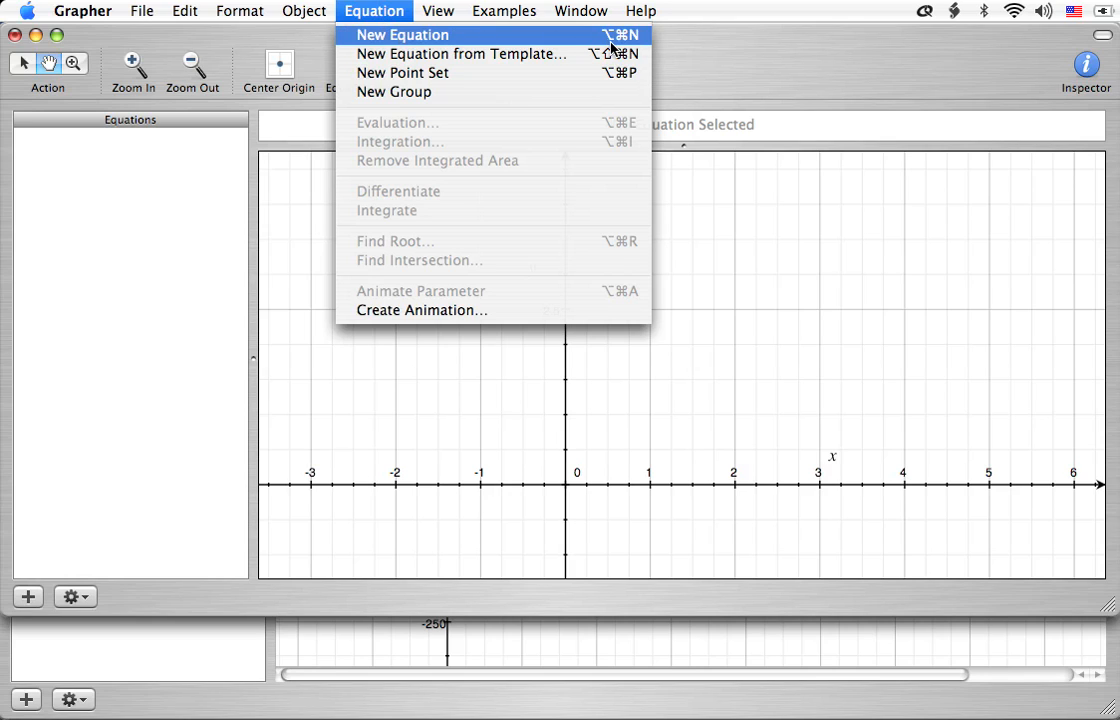
pyautogui.moveTo(613, 50)
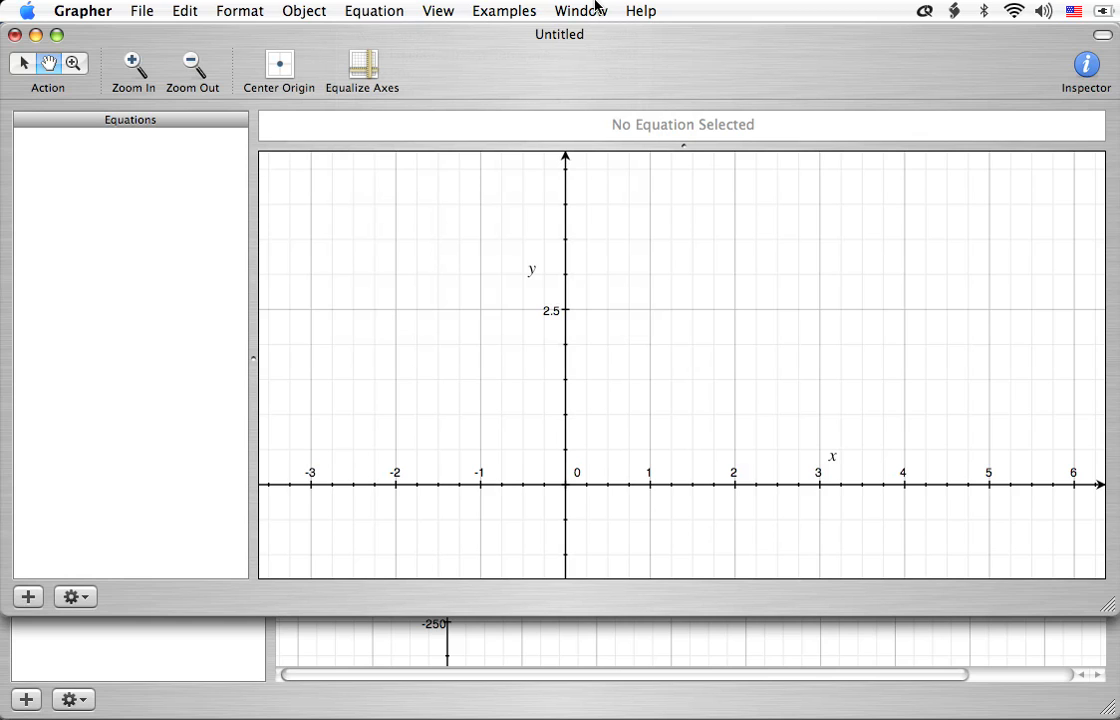
pyautogui.click(373, 11)
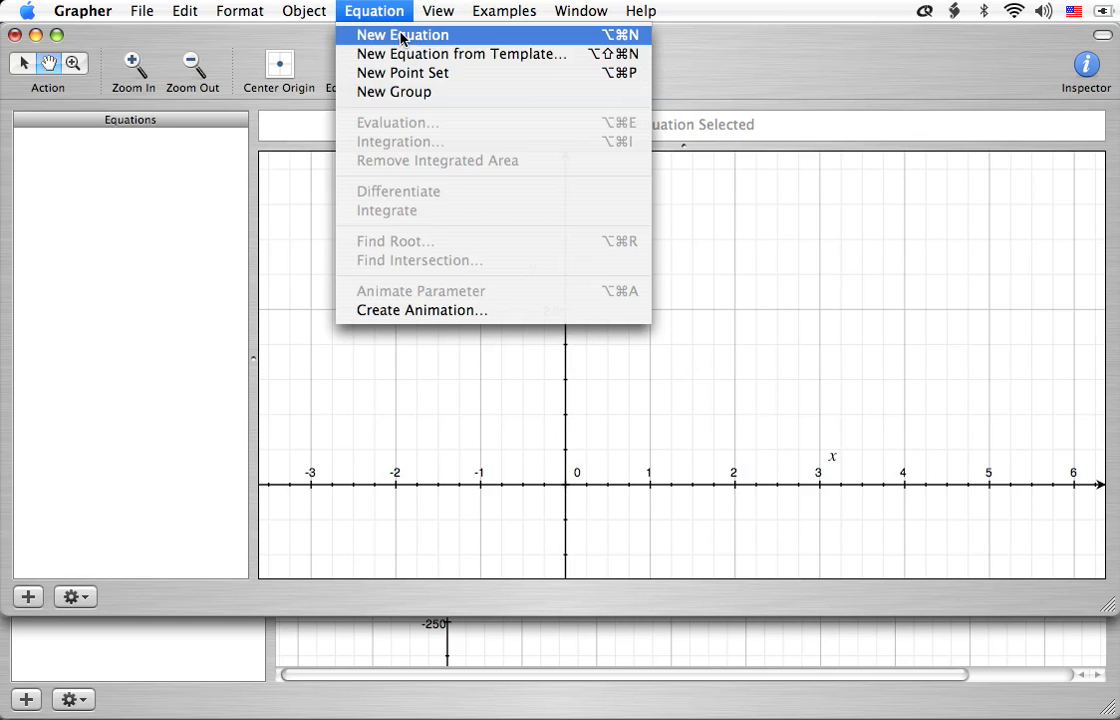
pyautogui.click(402, 34)
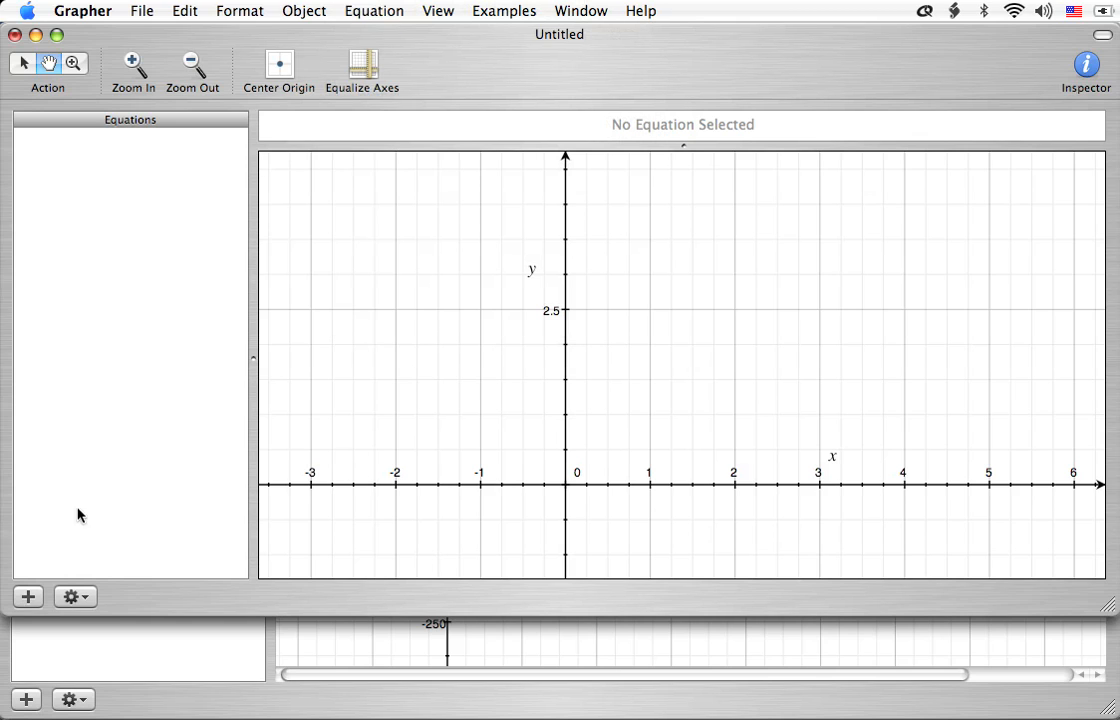
pyautogui.click(74, 596)
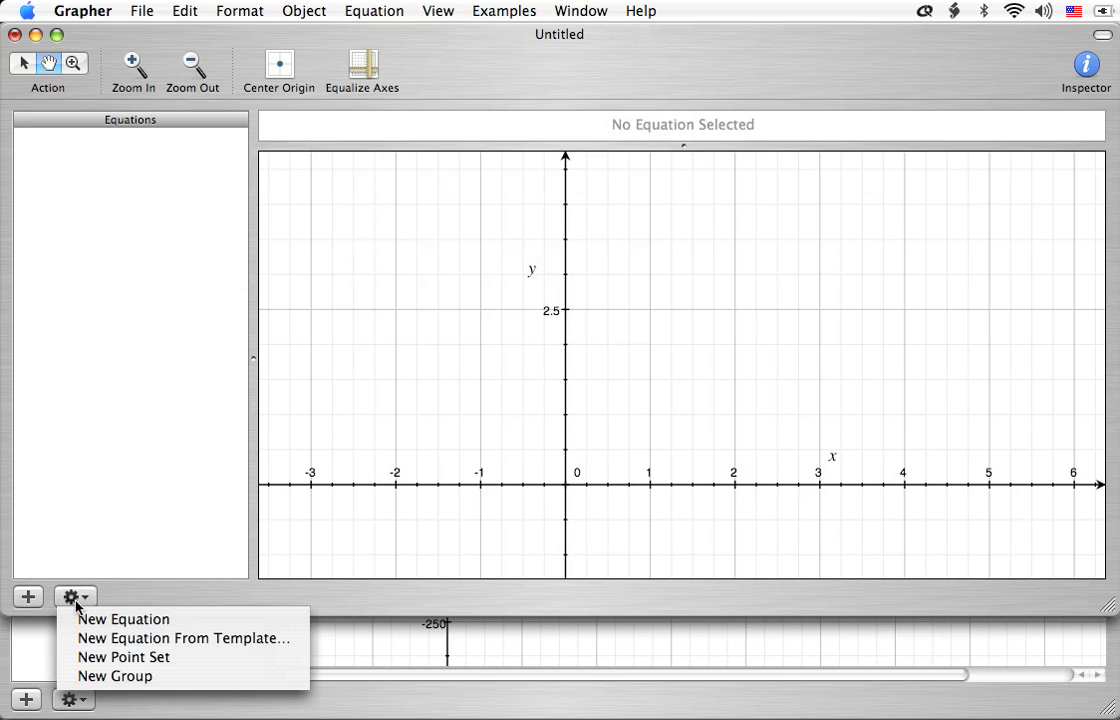
pyautogui.moveTo(123, 619)
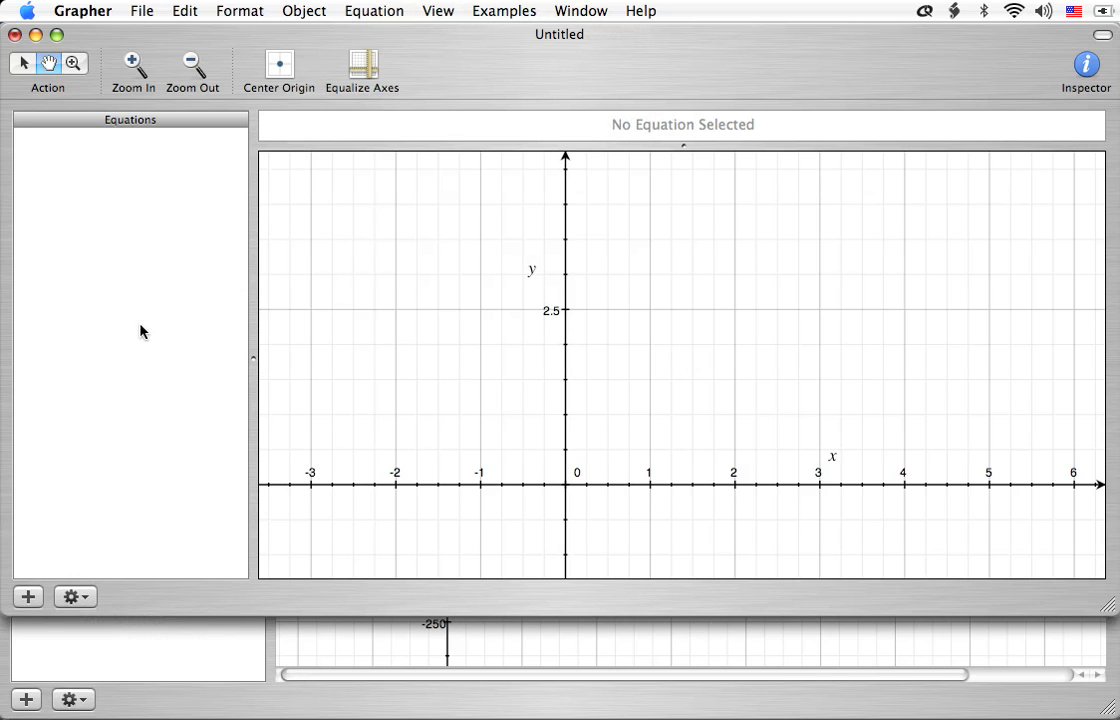
pyautogui.moveTo(190, 214)
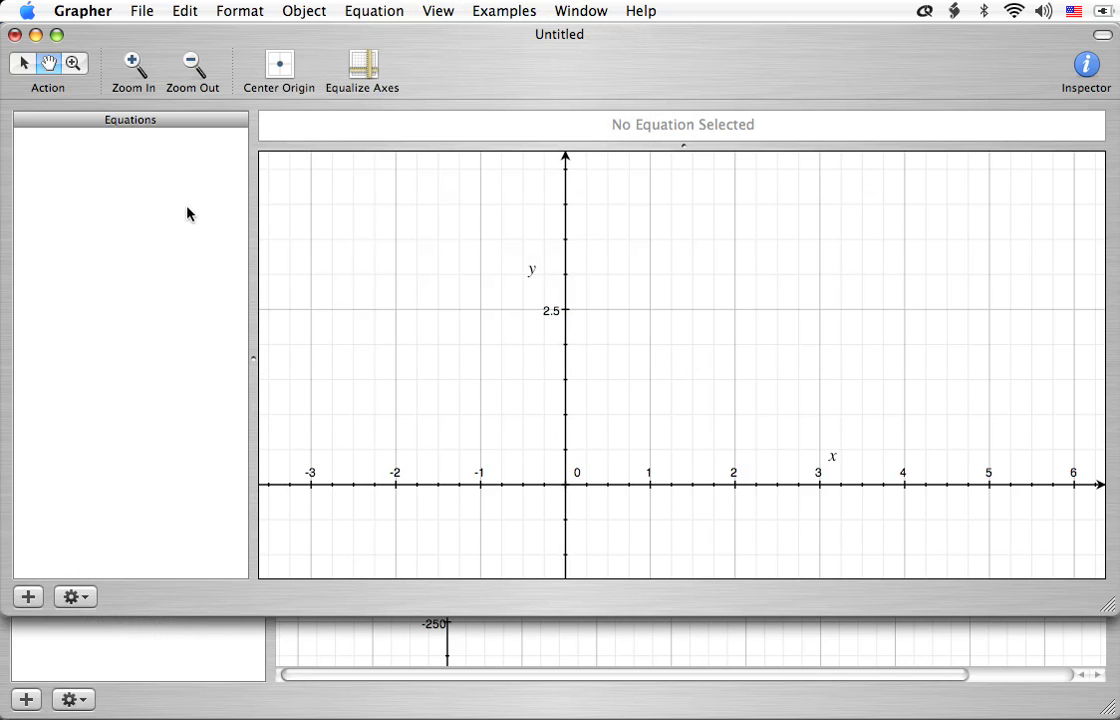
# Create a new equation reading x > -2 & x < 3: y = 2.75
pyautogui.click(27, 596)
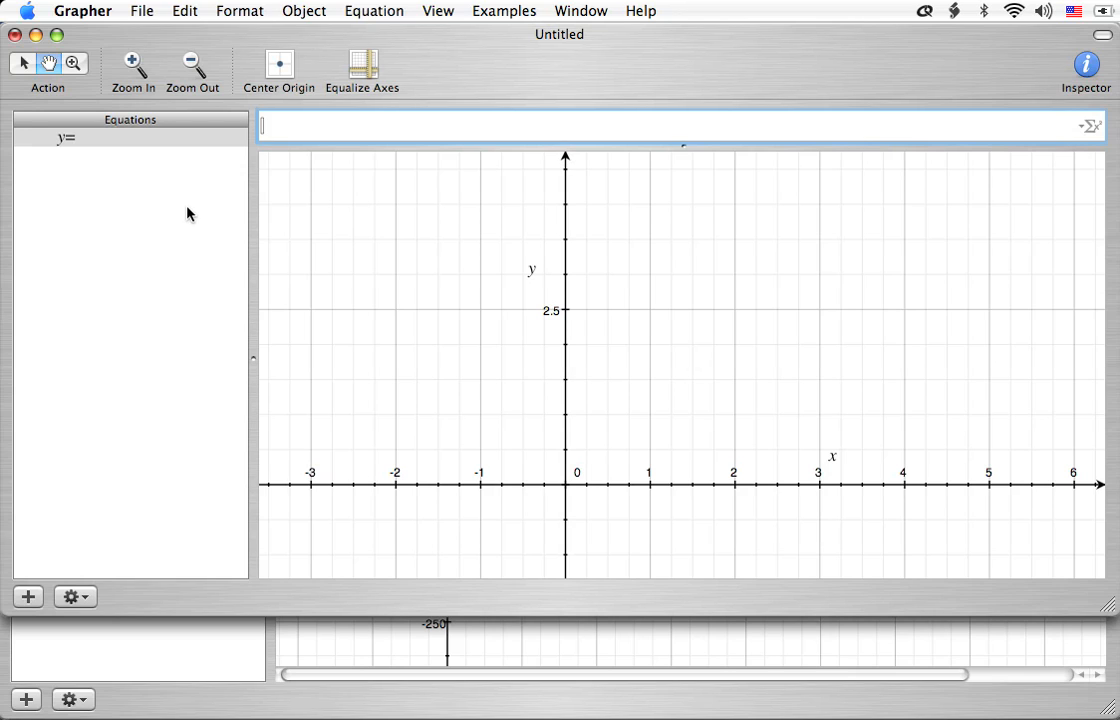
pyautogui.write('x > -2')
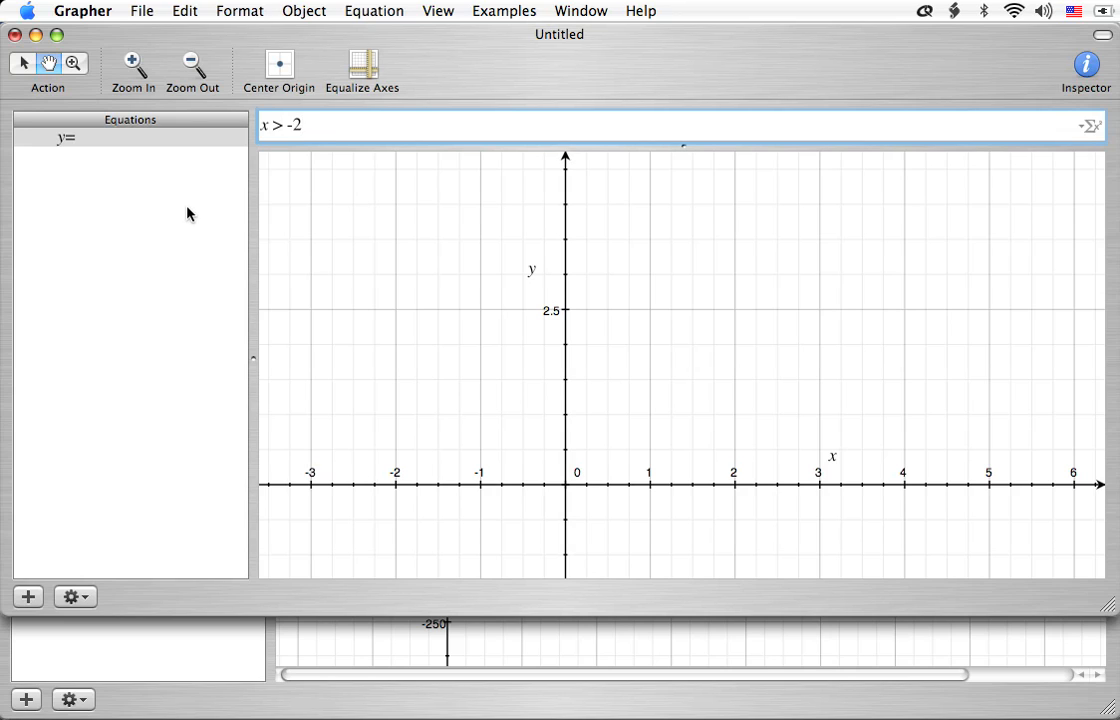
pyautogui.write('&')
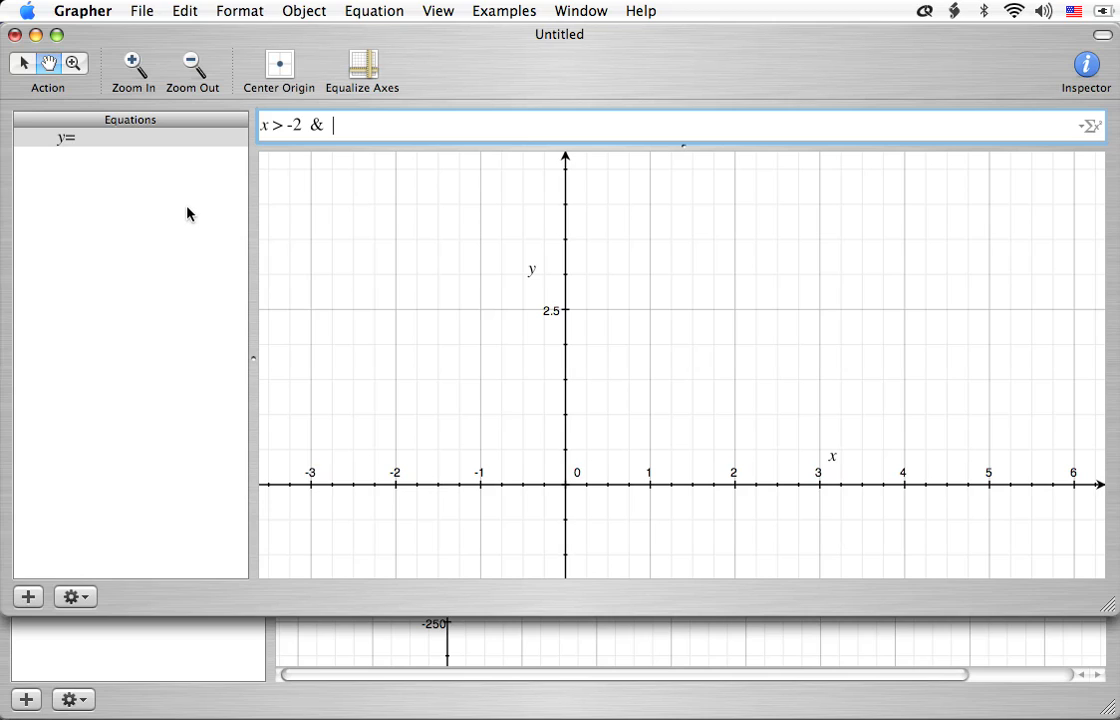
pyautogui.write('x <')
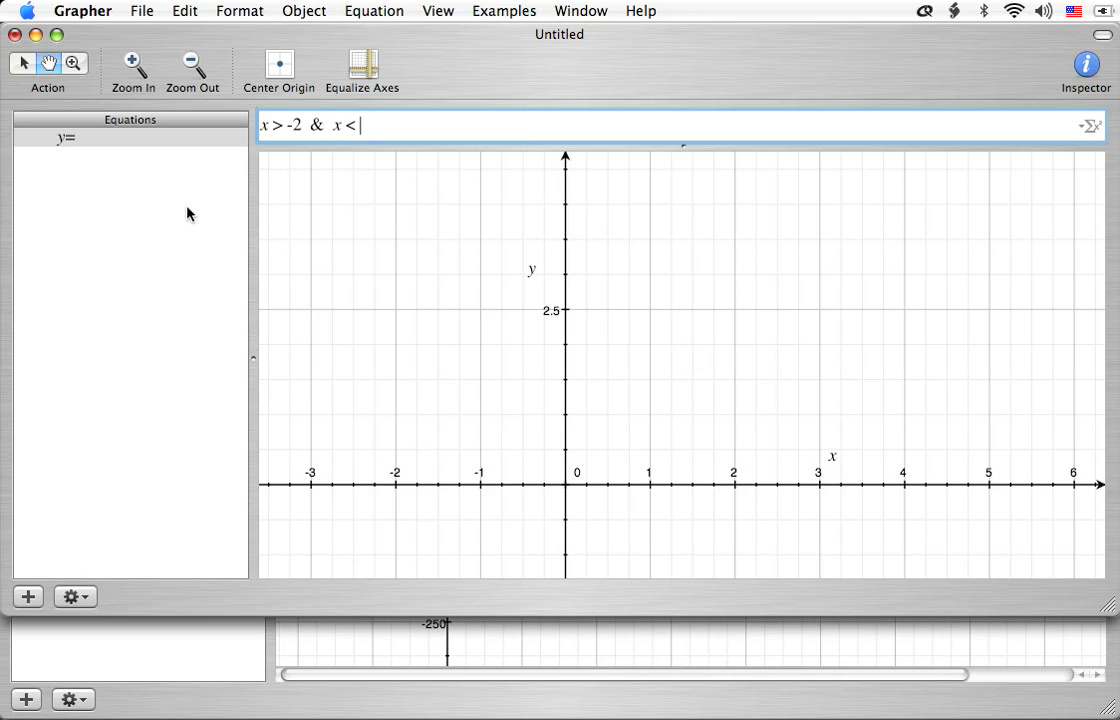
pyautogui.write('3:')
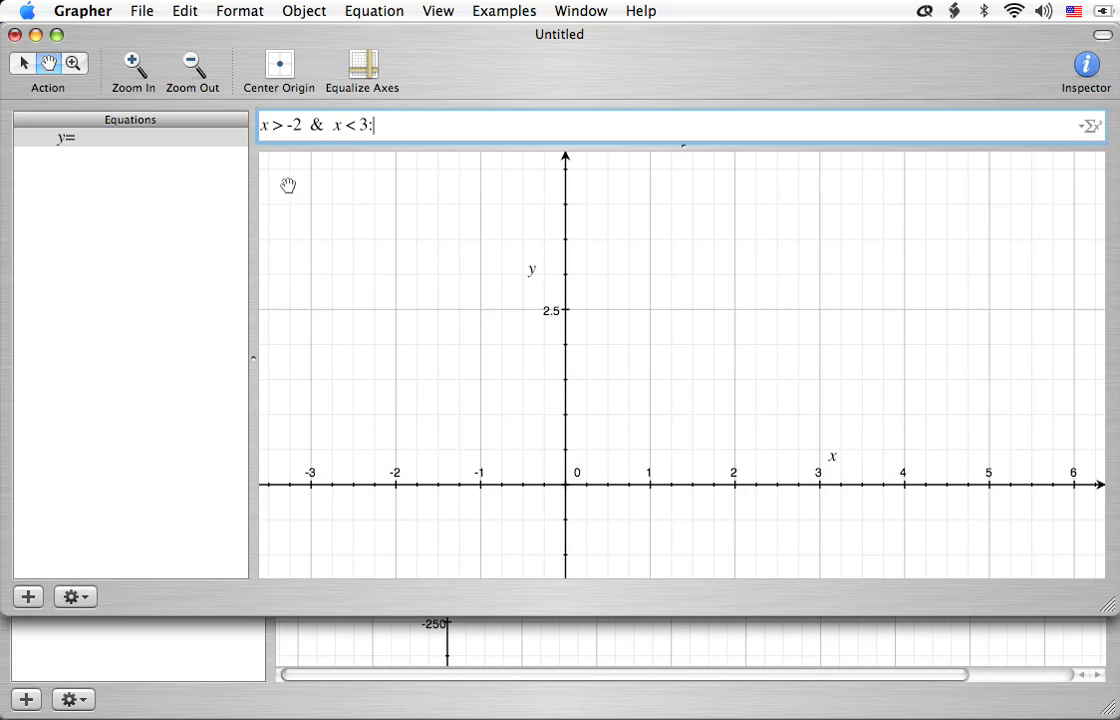
pyautogui.moveTo(316, 143)
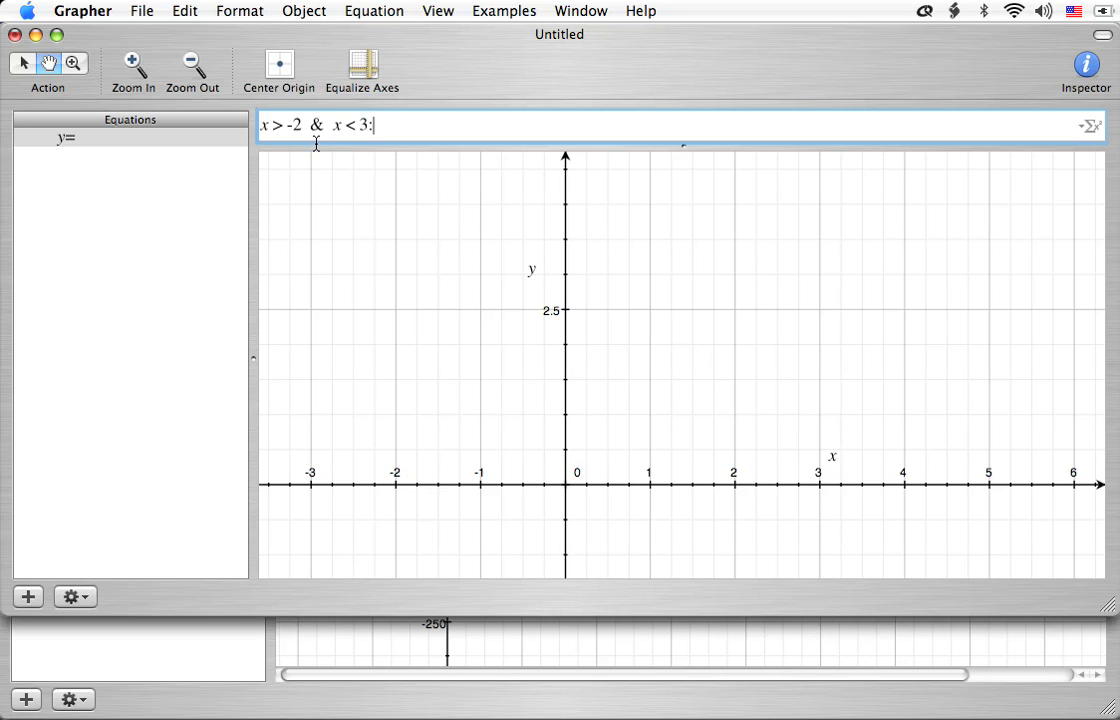
pyautogui.moveTo(337, 164)
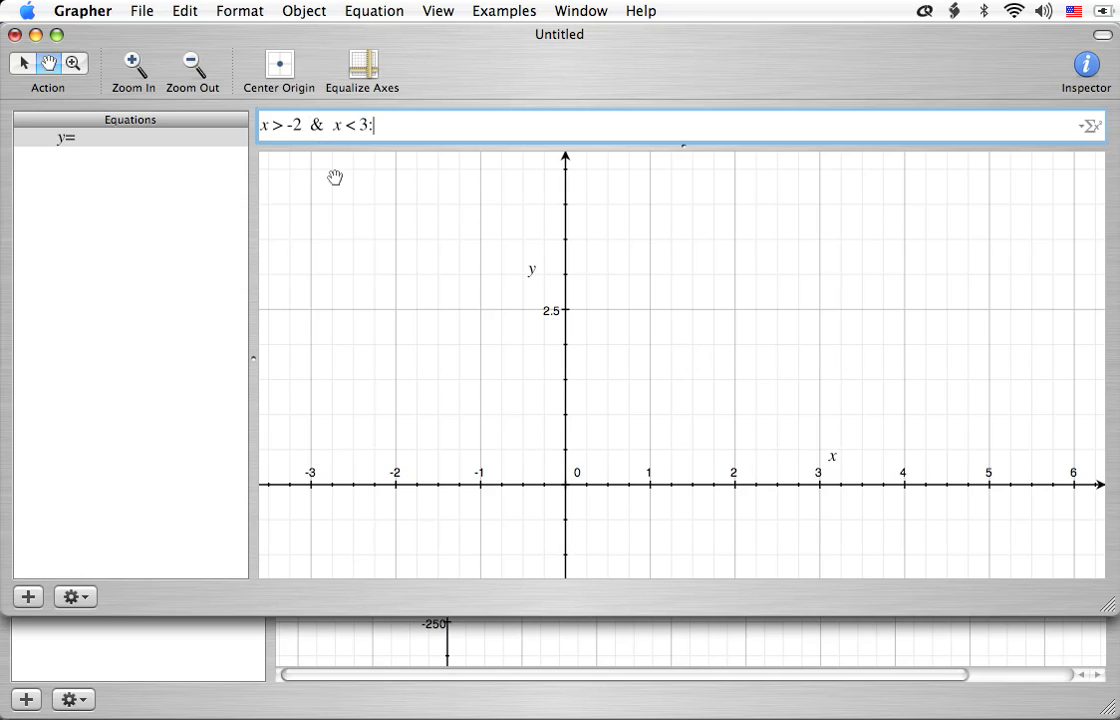
pyautogui.moveTo(333, 169)
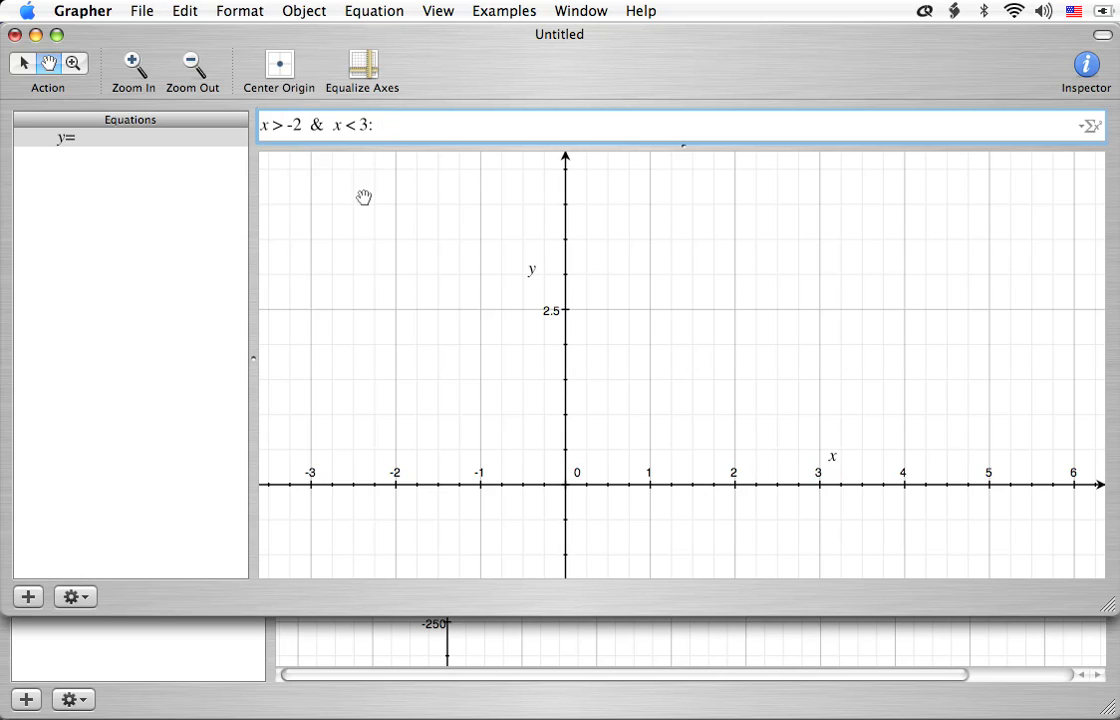
pyautogui.write('y = 2')
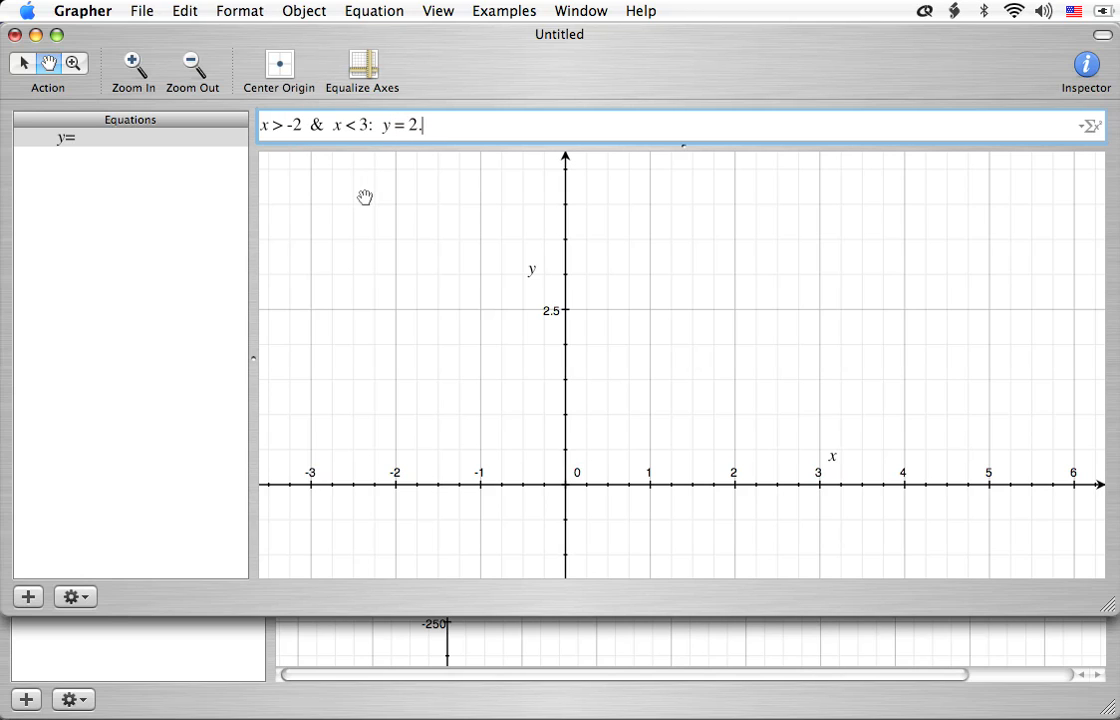
pyautogui.write('75')
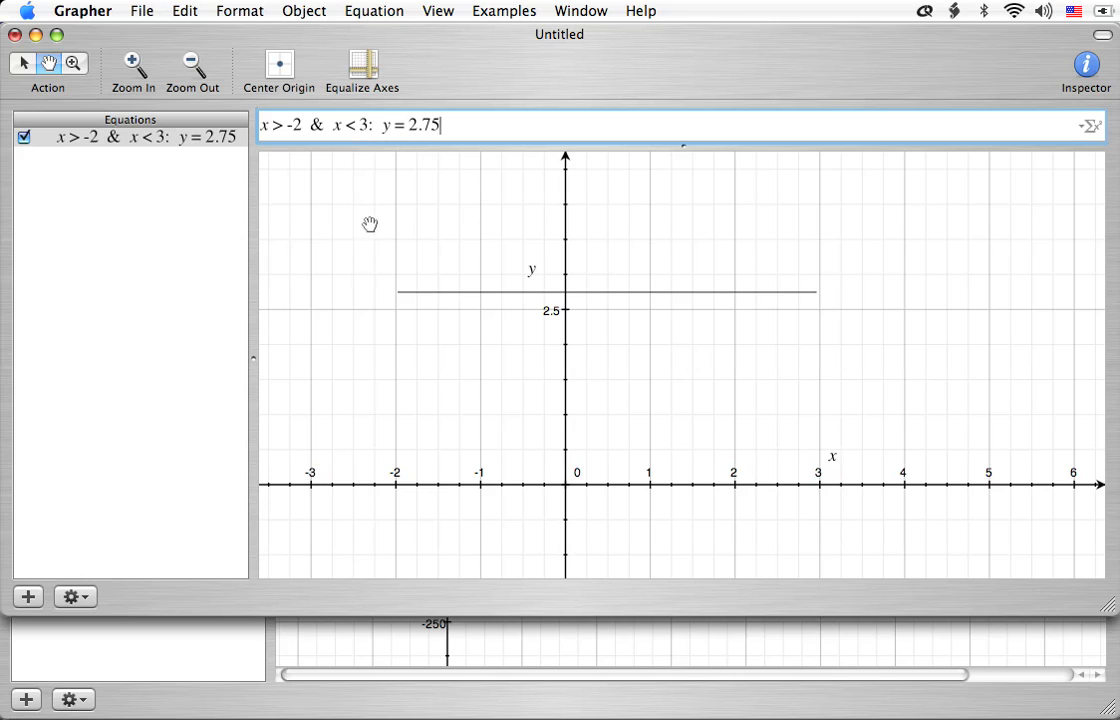
pyautogui.moveTo(399, 314)
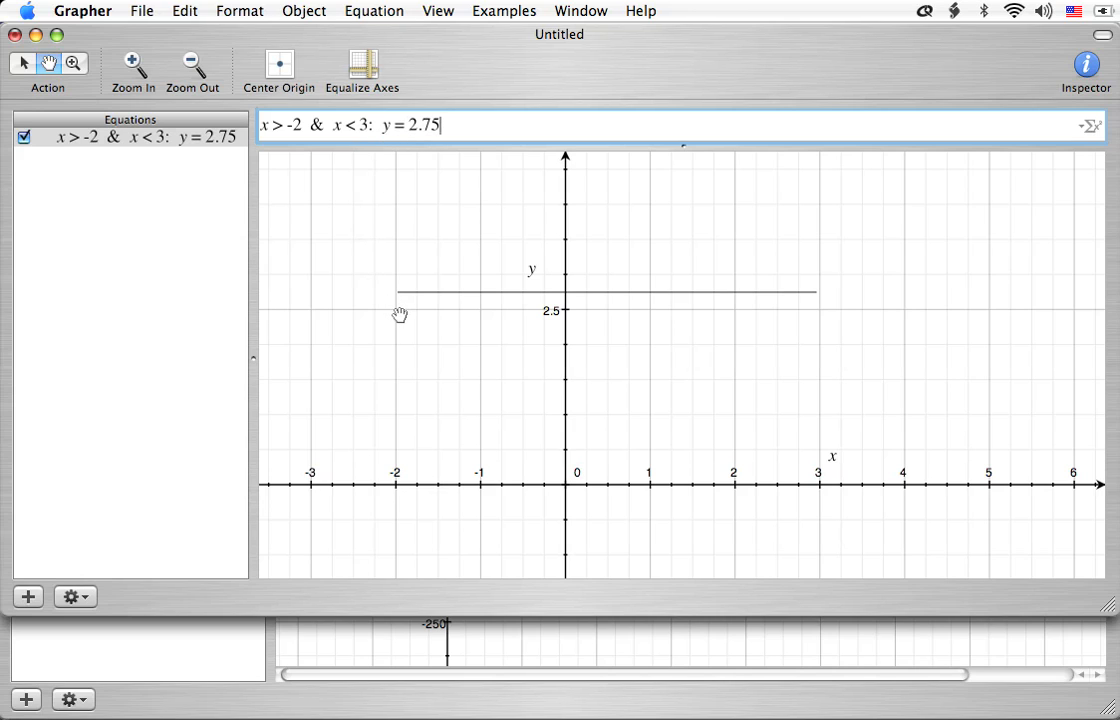
pyautogui.moveTo(397, 301)
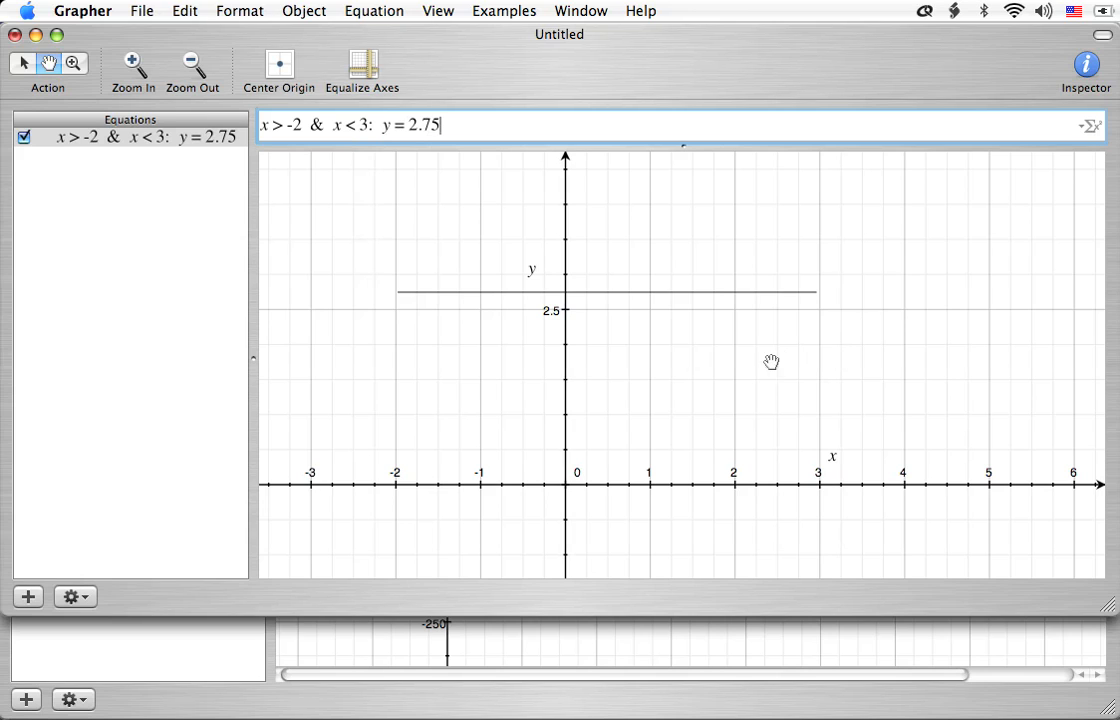
pyautogui.moveTo(468, 299)
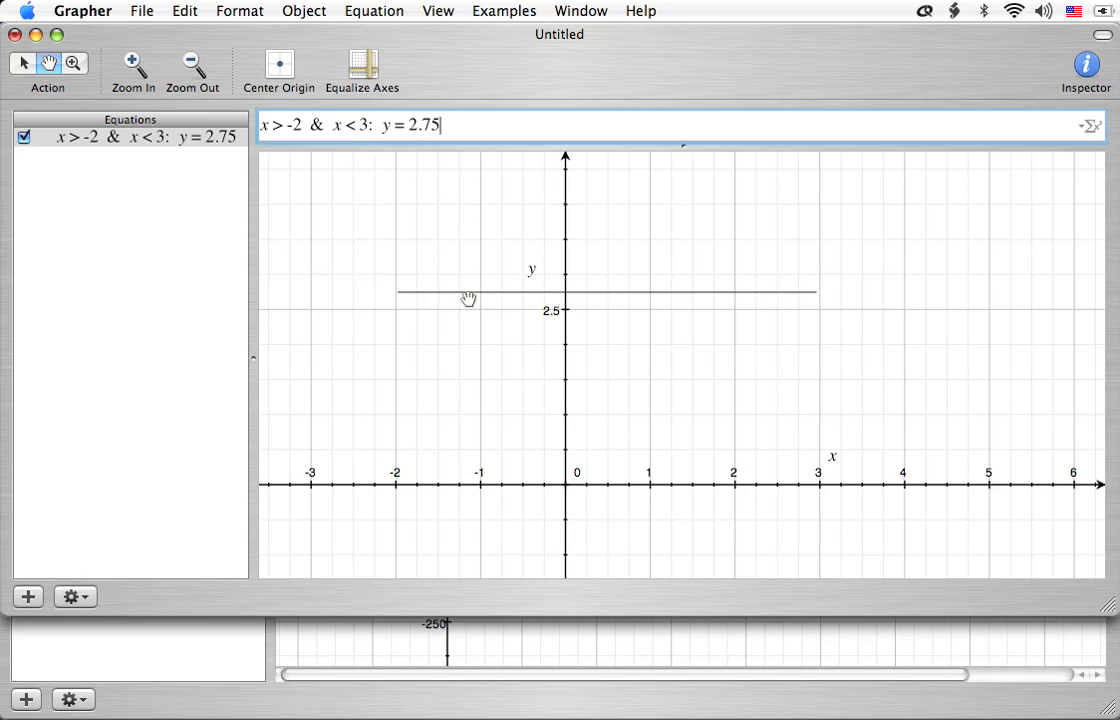
pyautogui.moveTo(288, 148)
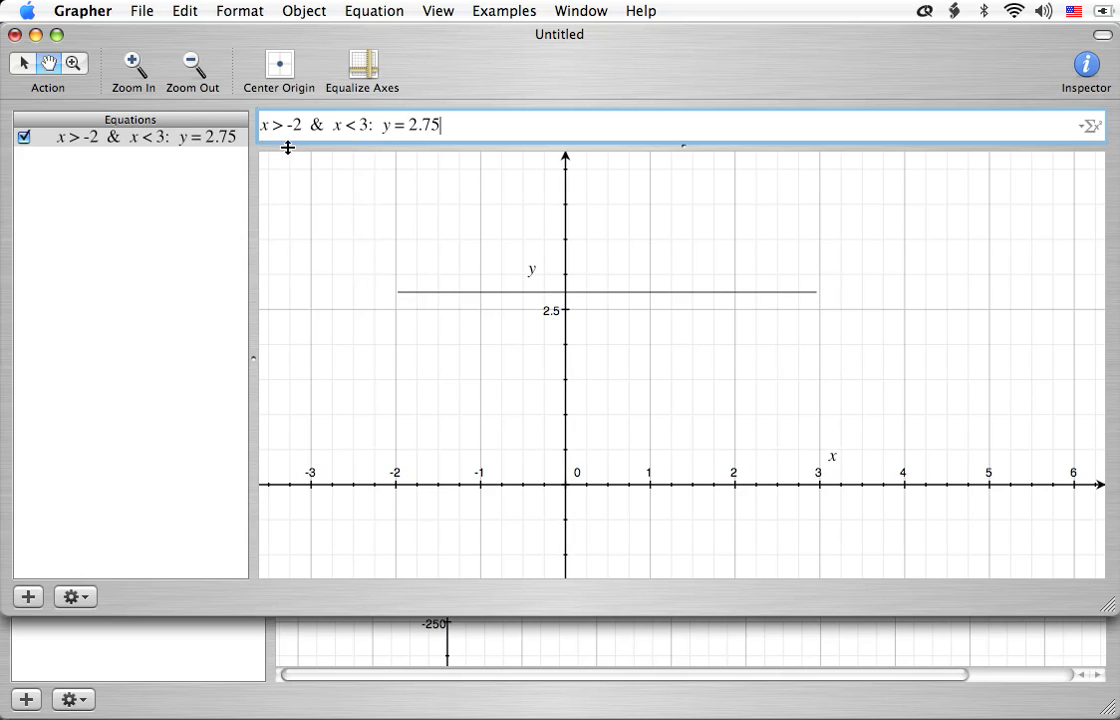
pyautogui.moveTo(398, 478)
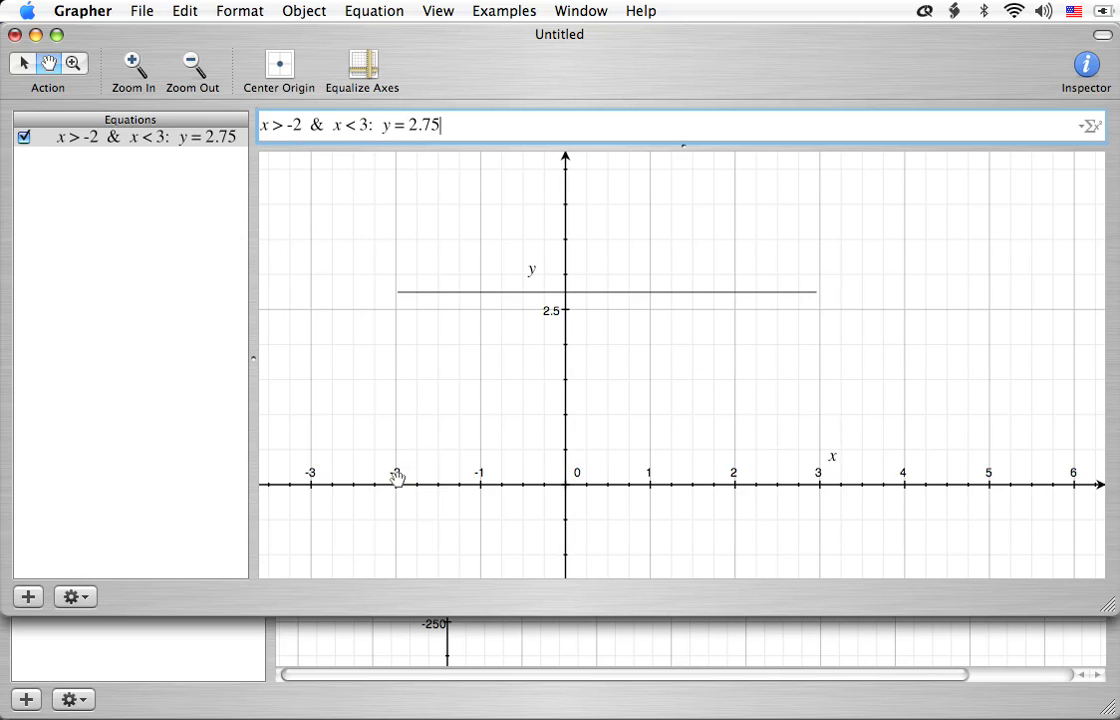
pyautogui.moveTo(397, 311)
pyautogui.write('≤')
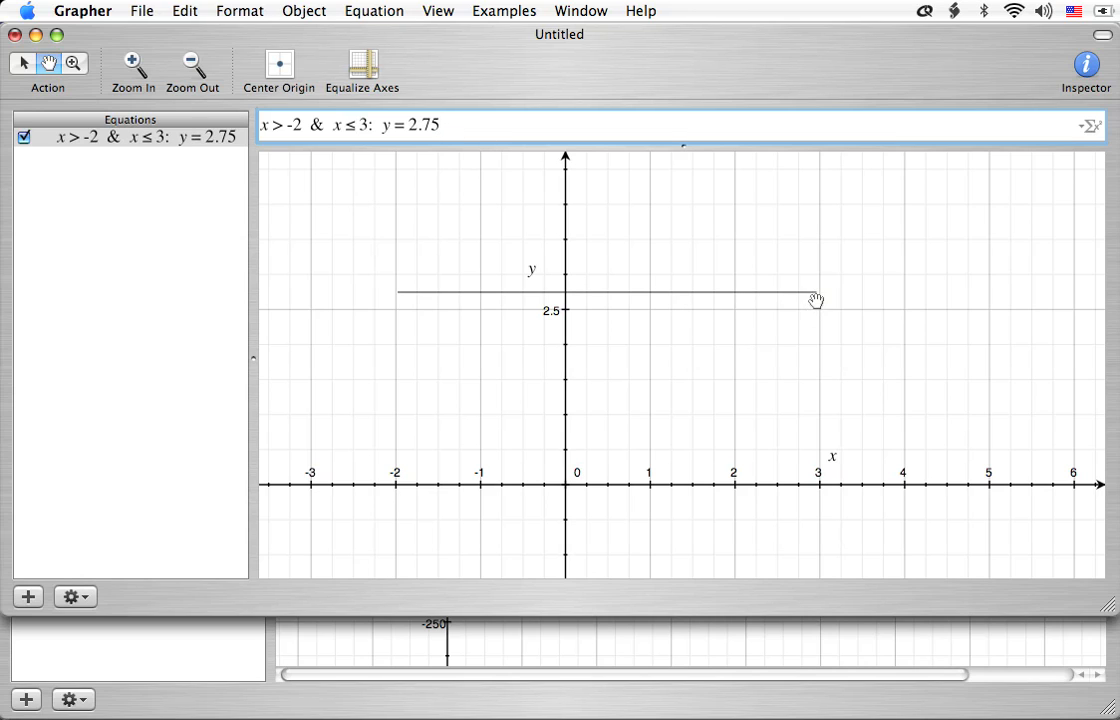
pyautogui.moveTo(822, 297)
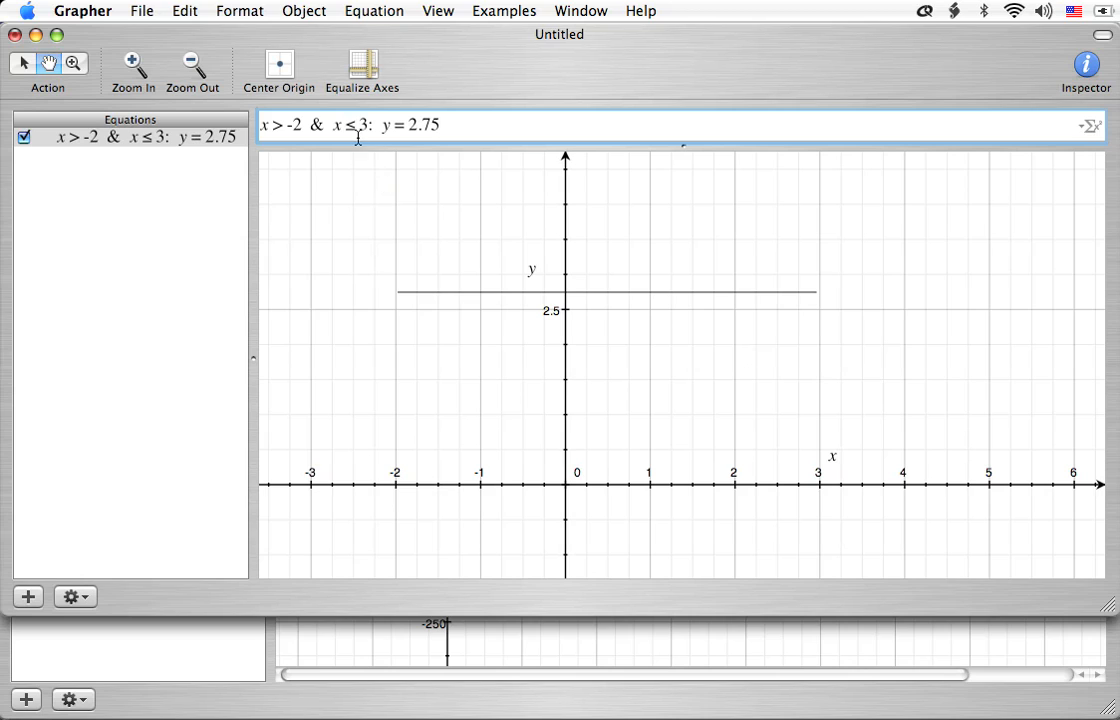
# Change the bounds to strict x > -2 & x < 3 and raise the line to y = 3.50
pyautogui.press('Backspace')
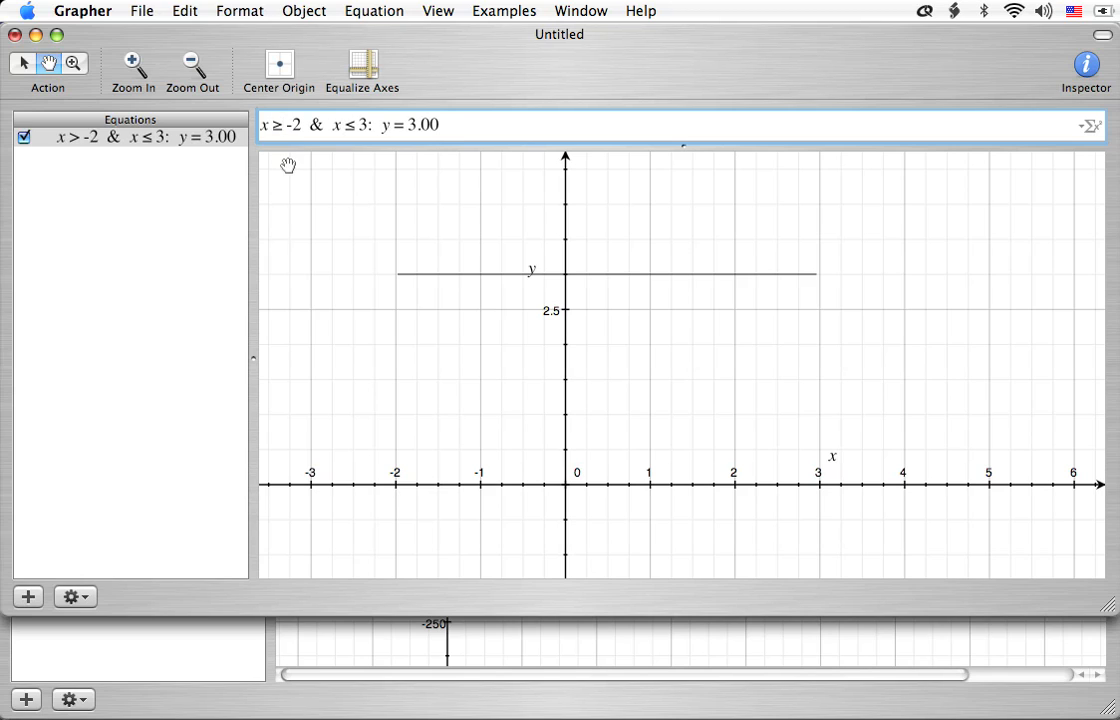
pyautogui.click(285, 125)
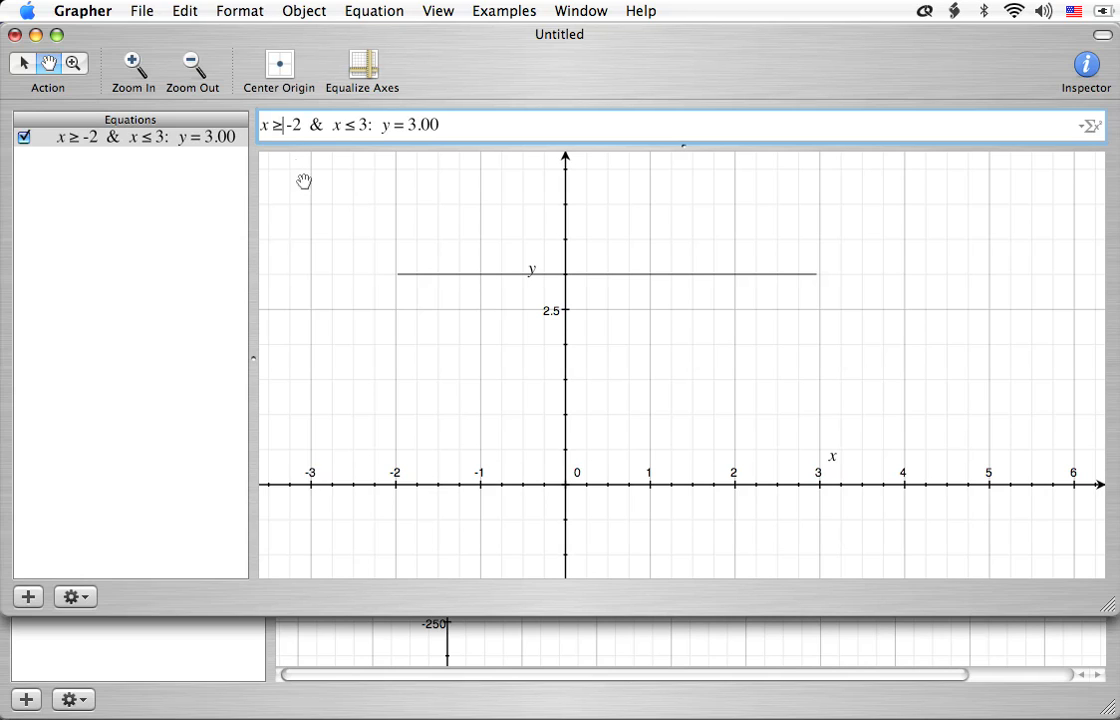
pyautogui.moveTo(394, 283)
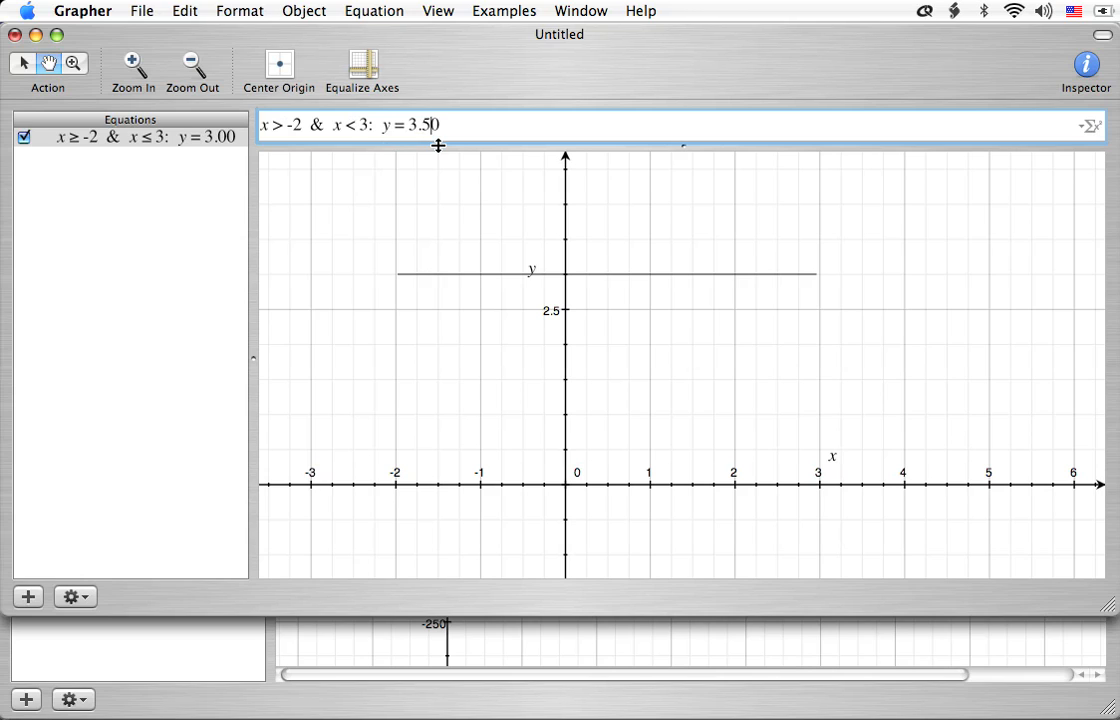
pyautogui.press('Return')
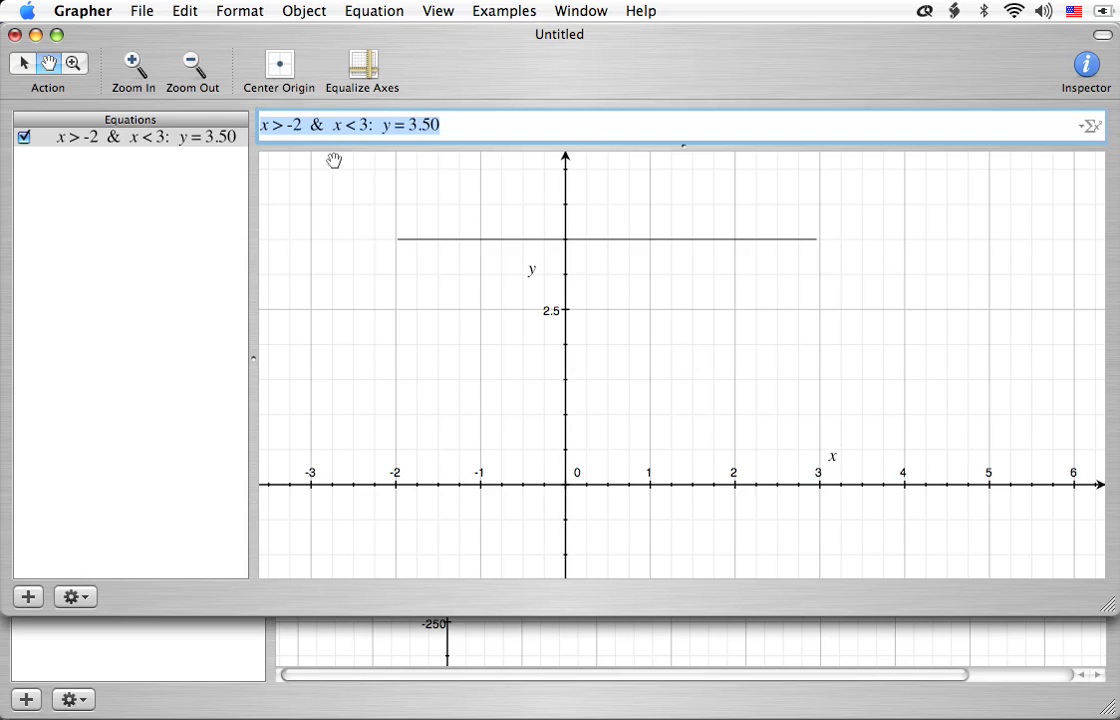
# Add an equation using the word 'and' and dismiss the Syntax Error alert
pyautogui.click(27, 596)
pyautogui.write('and')
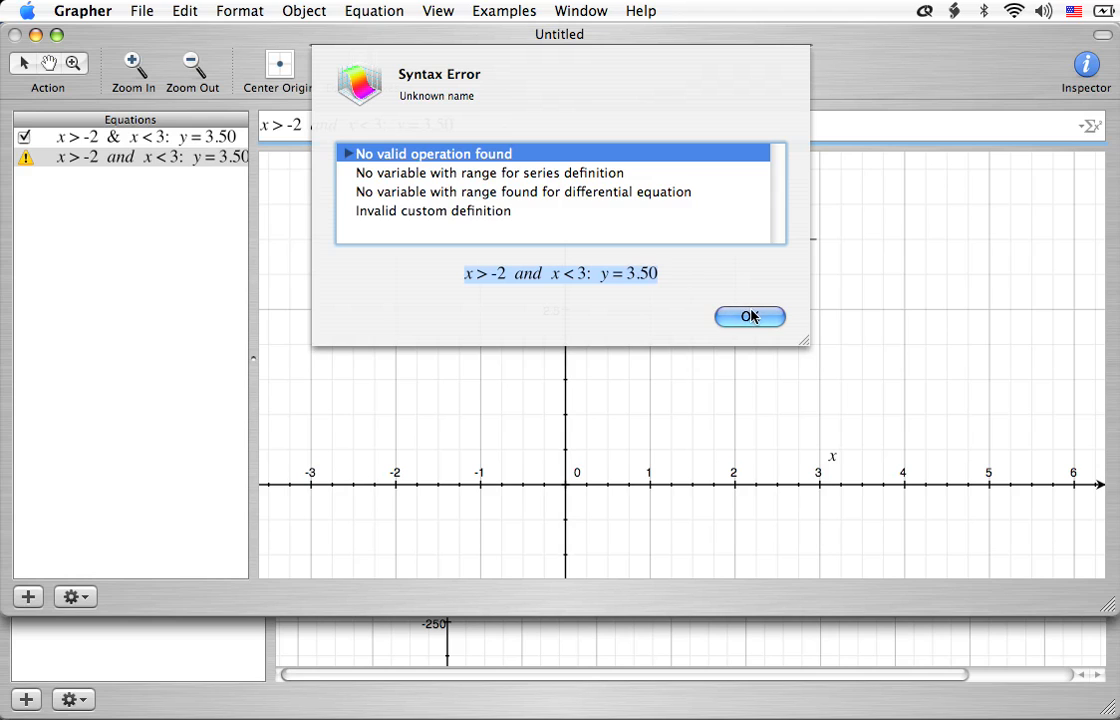
pyautogui.click(749, 316)
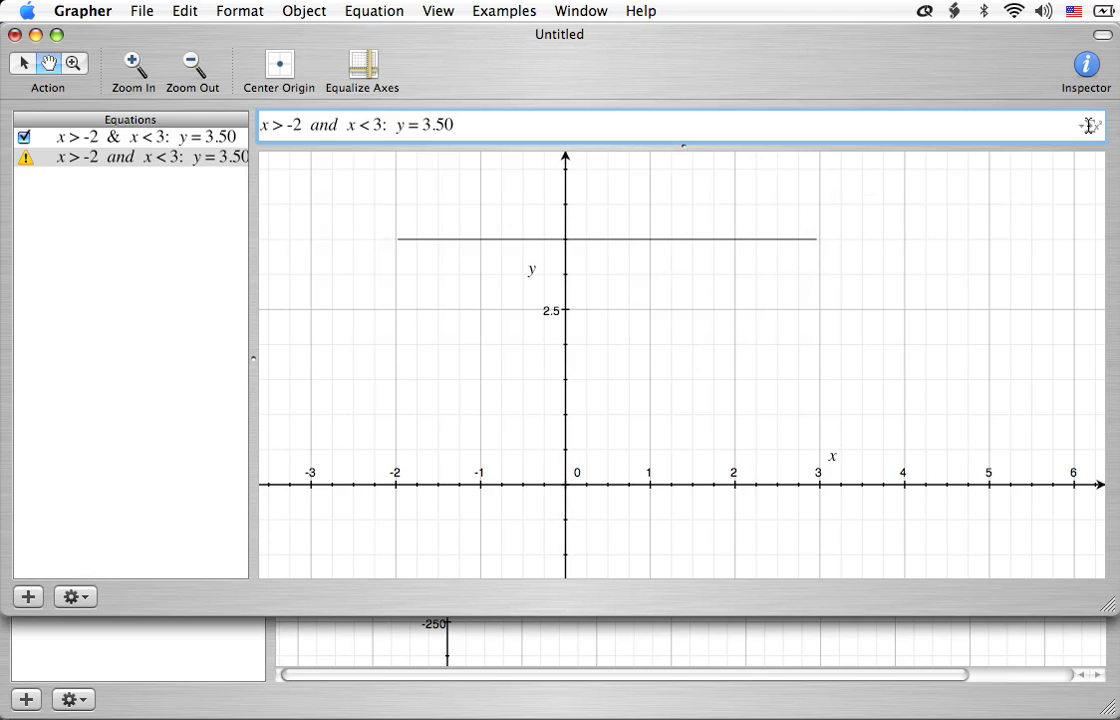
# Open the Equation Palette from the Σ pop-up beside the equation field
pyautogui.click(1090, 125)
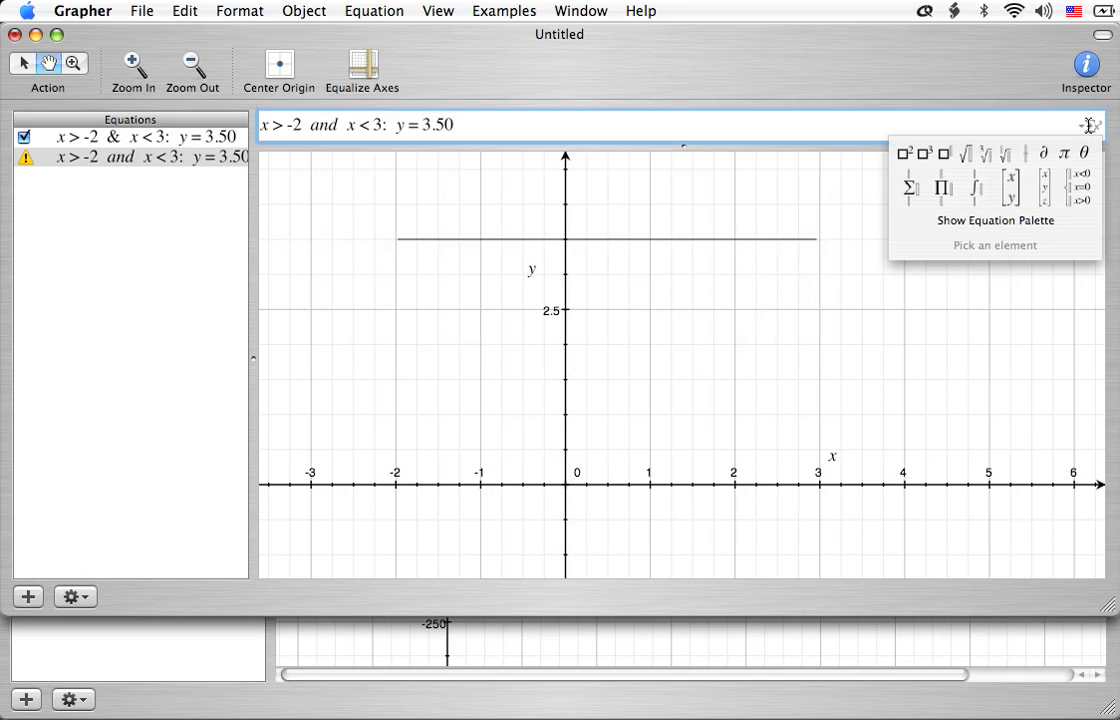
pyautogui.moveTo(995, 220)
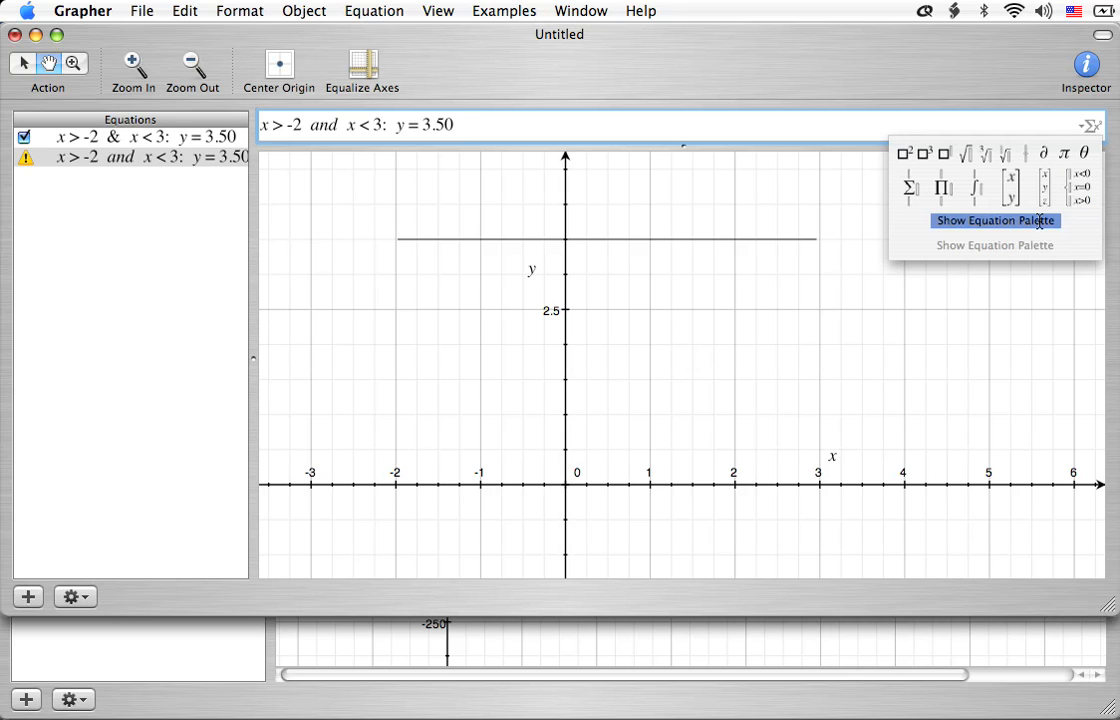
pyautogui.click(994, 220)
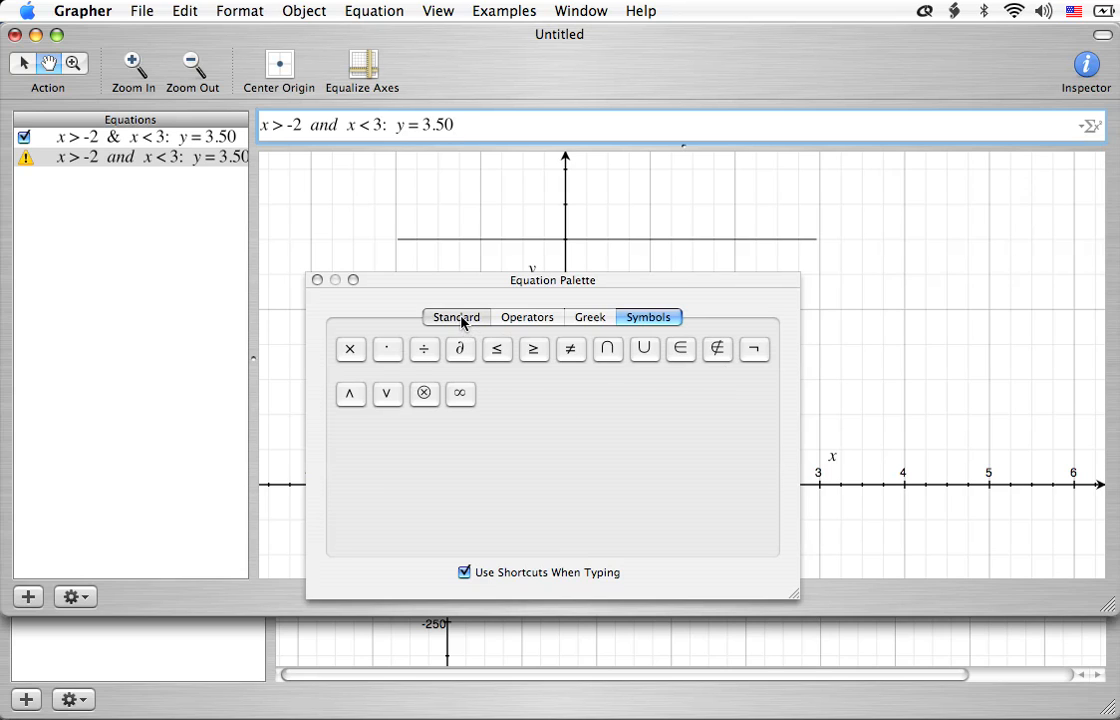
# Browse the palette's Standard, Operators and Greek sets in turn
pyautogui.click(455, 317)
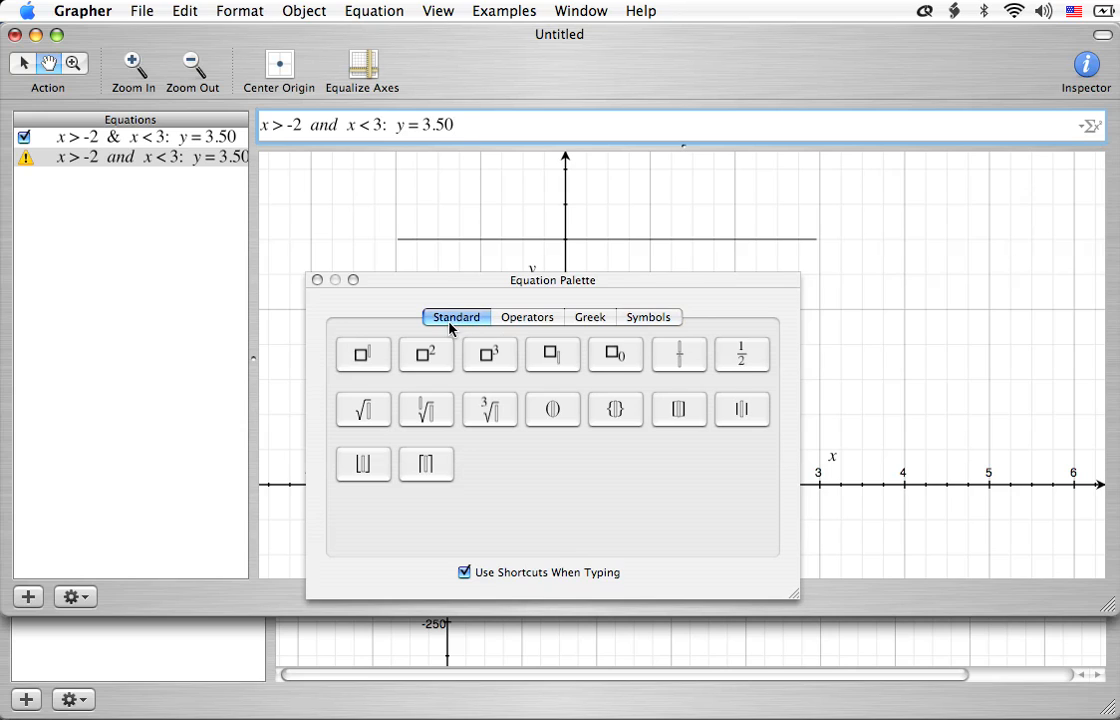
pyautogui.moveTo(688, 367)
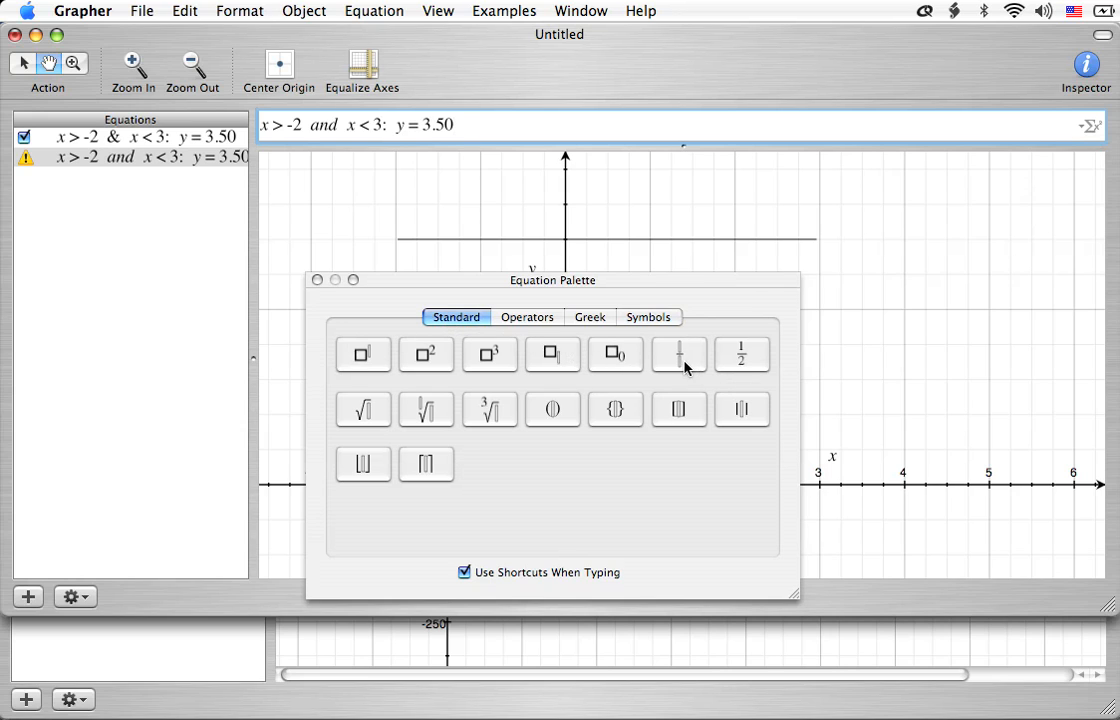
pyautogui.moveTo(679, 354)
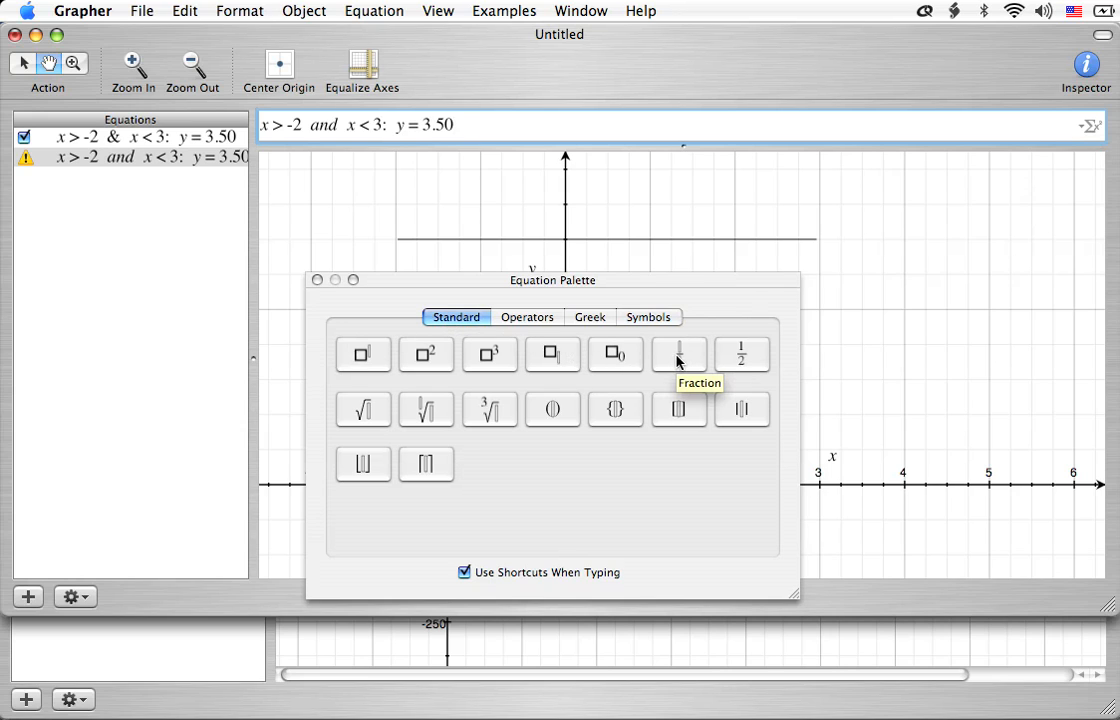
pyautogui.moveTo(615, 410)
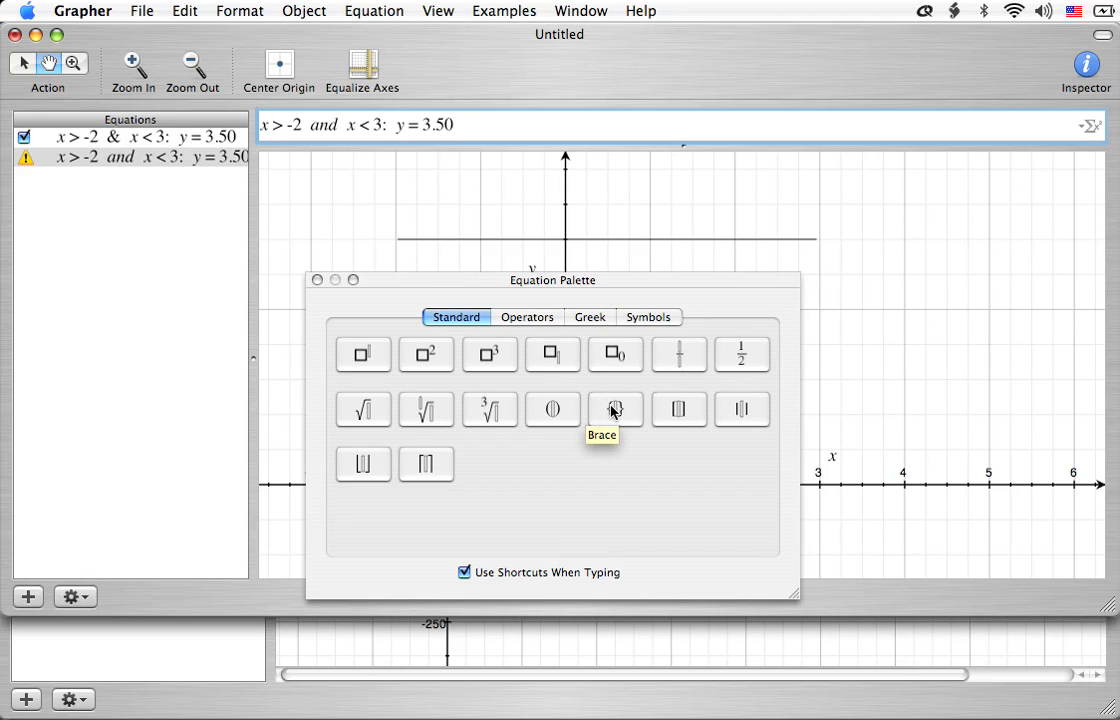
pyautogui.moveTo(362, 409)
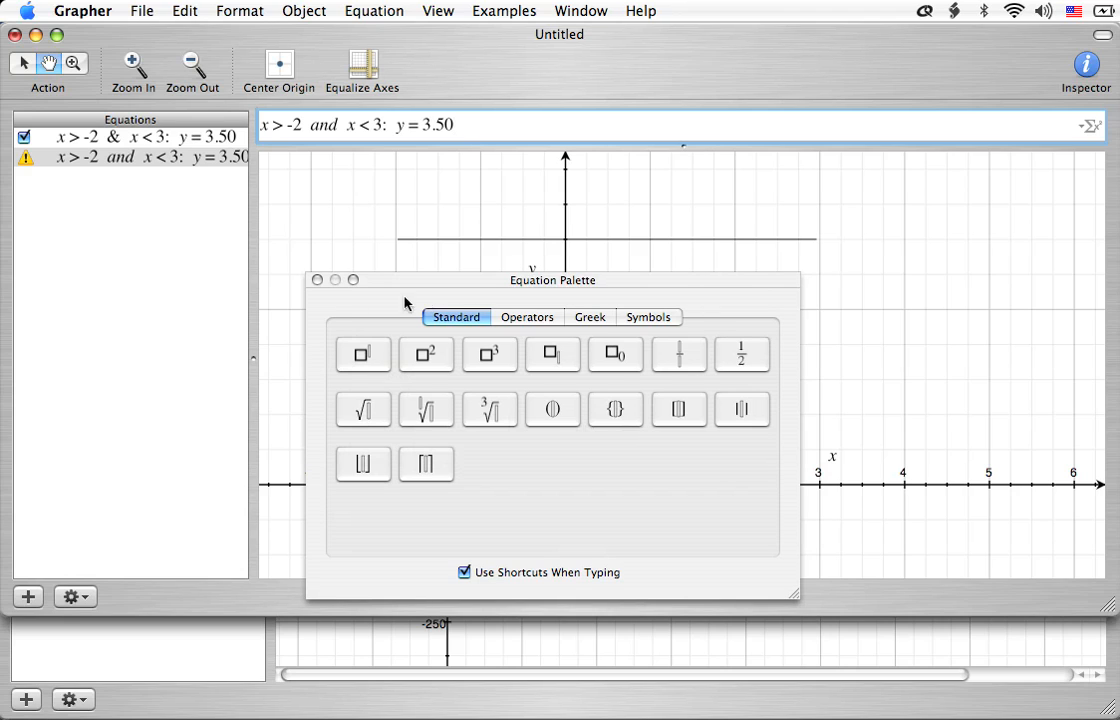
pyautogui.click(526, 317)
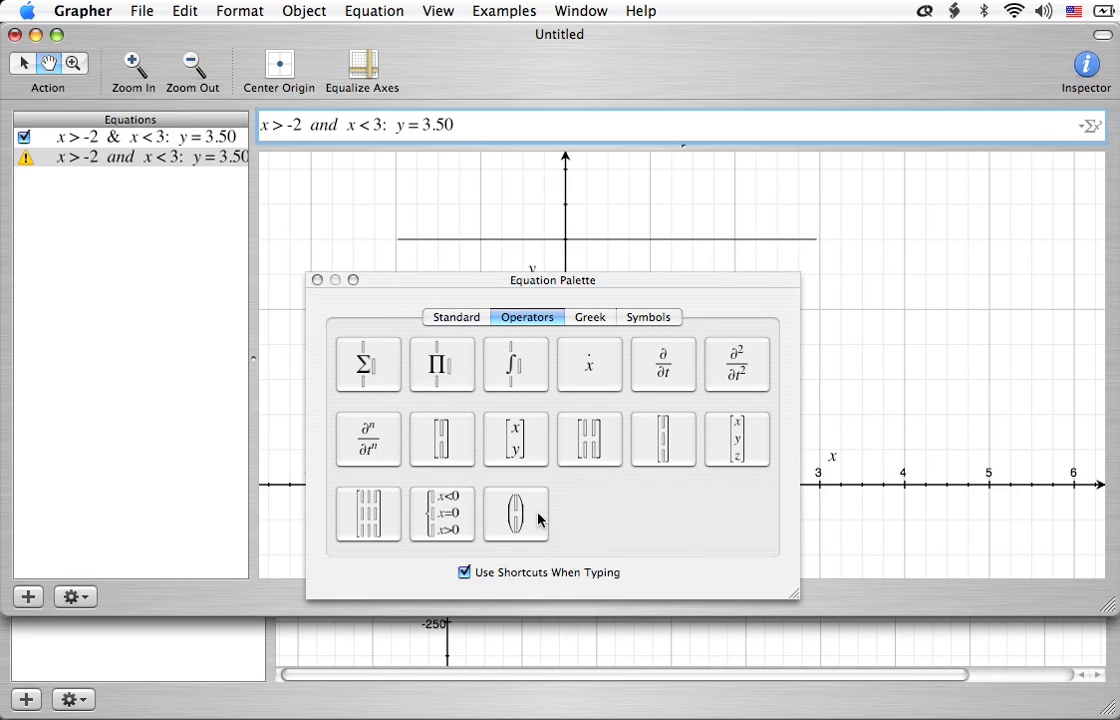
pyautogui.moveTo(602, 450)
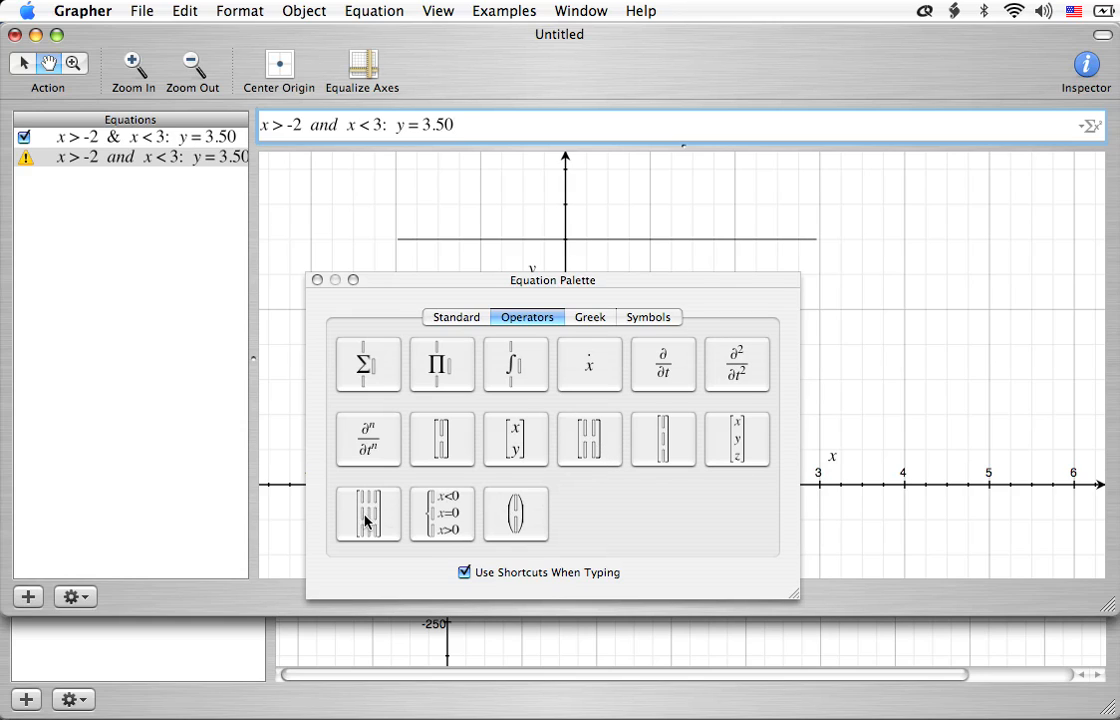
pyautogui.moveTo(448, 517)
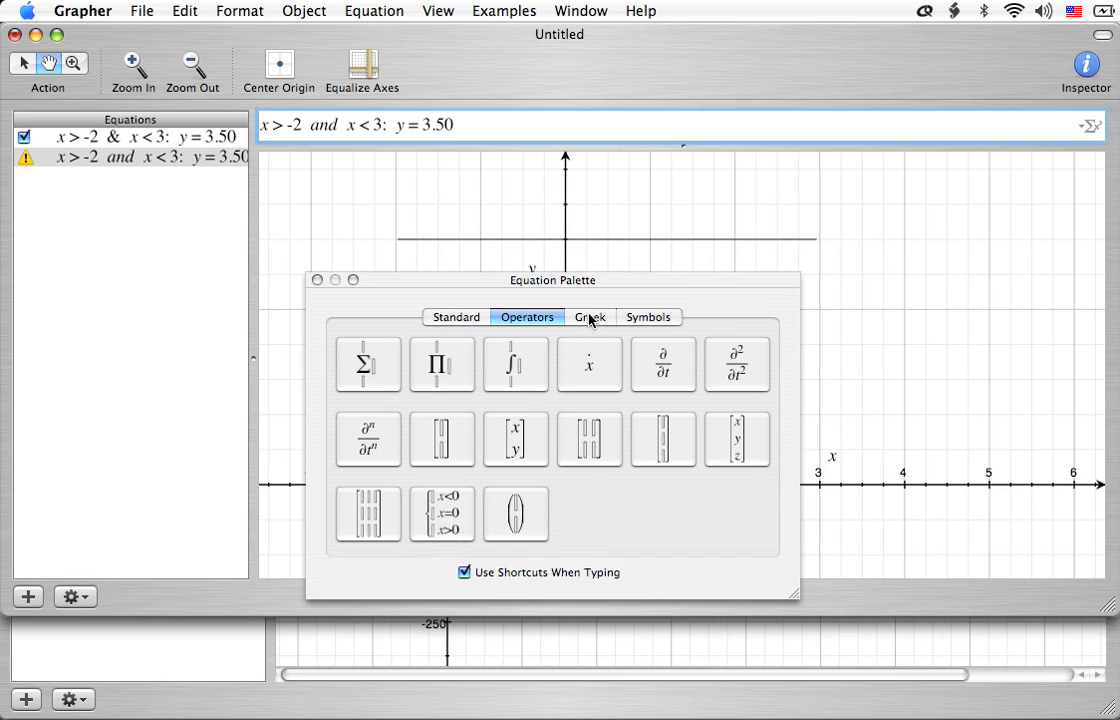
pyautogui.click(590, 317)
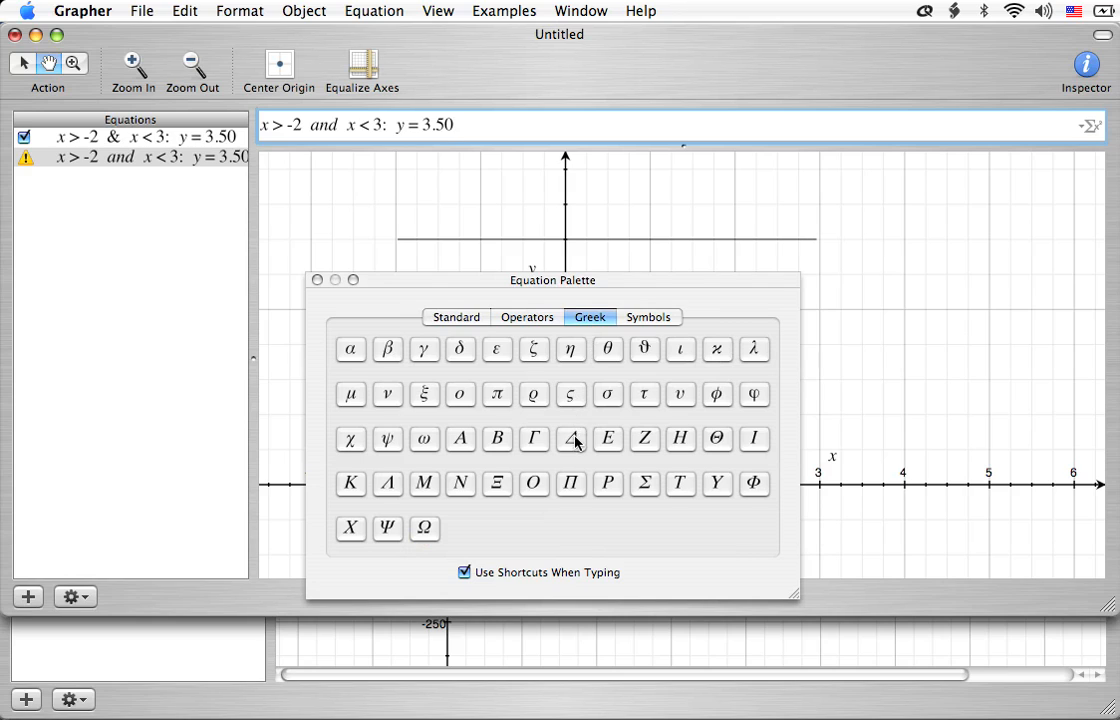
pyautogui.moveTo(517, 506)
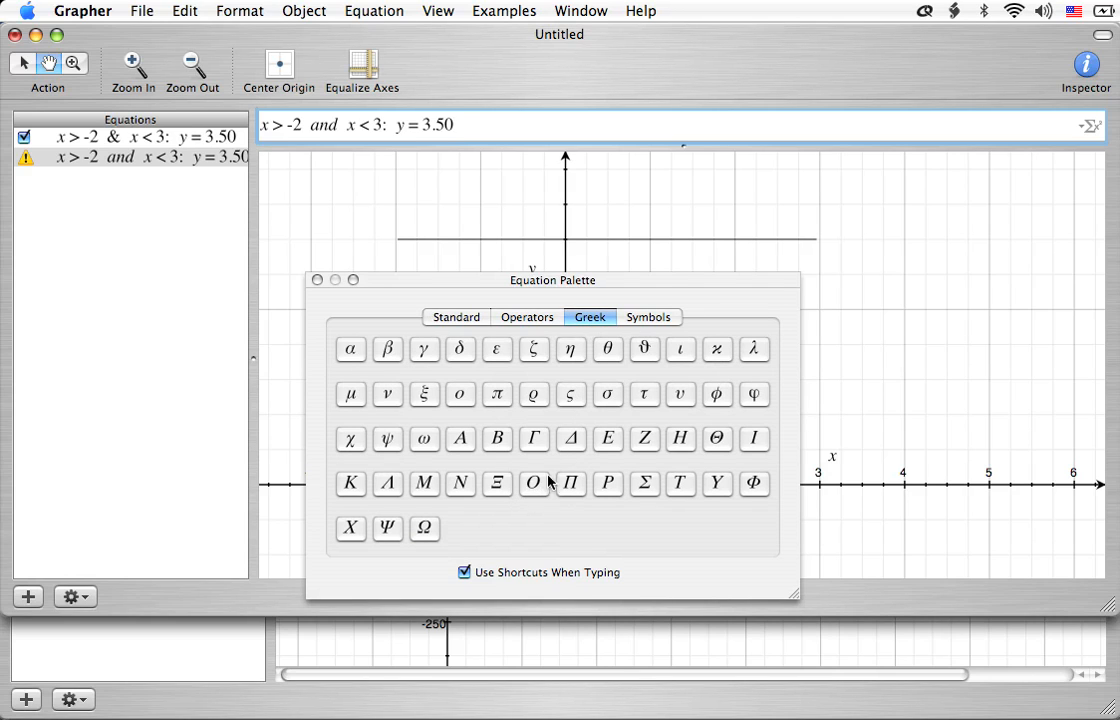
pyautogui.moveTo(587, 459)
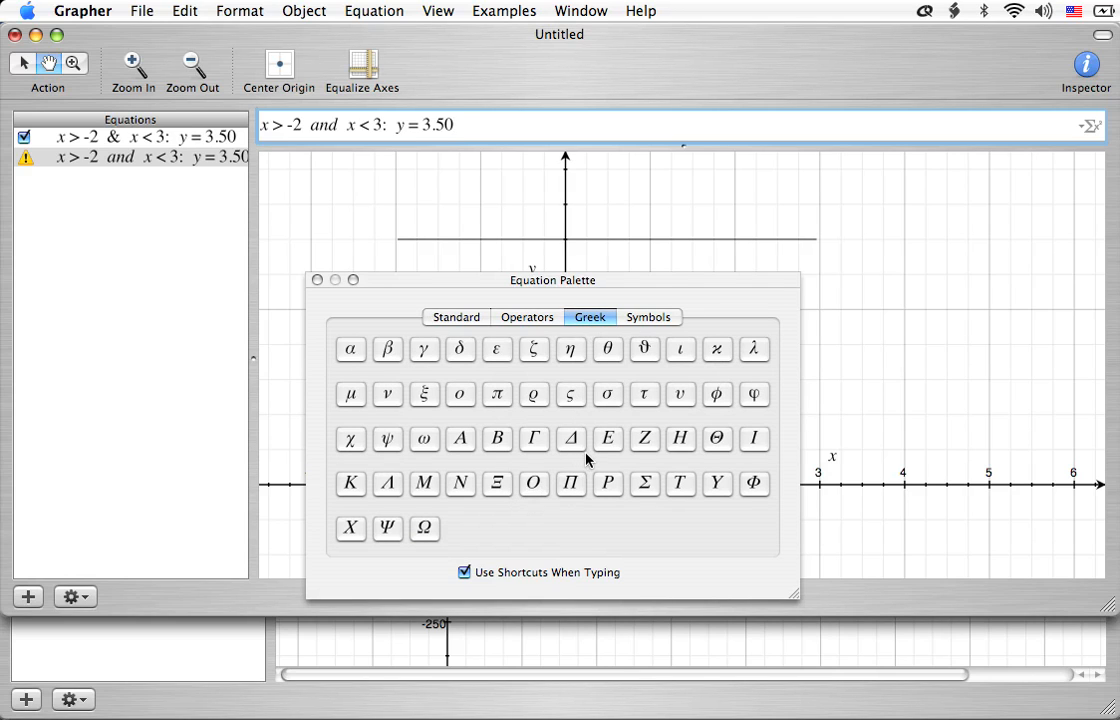
pyautogui.moveTo(604, 443)
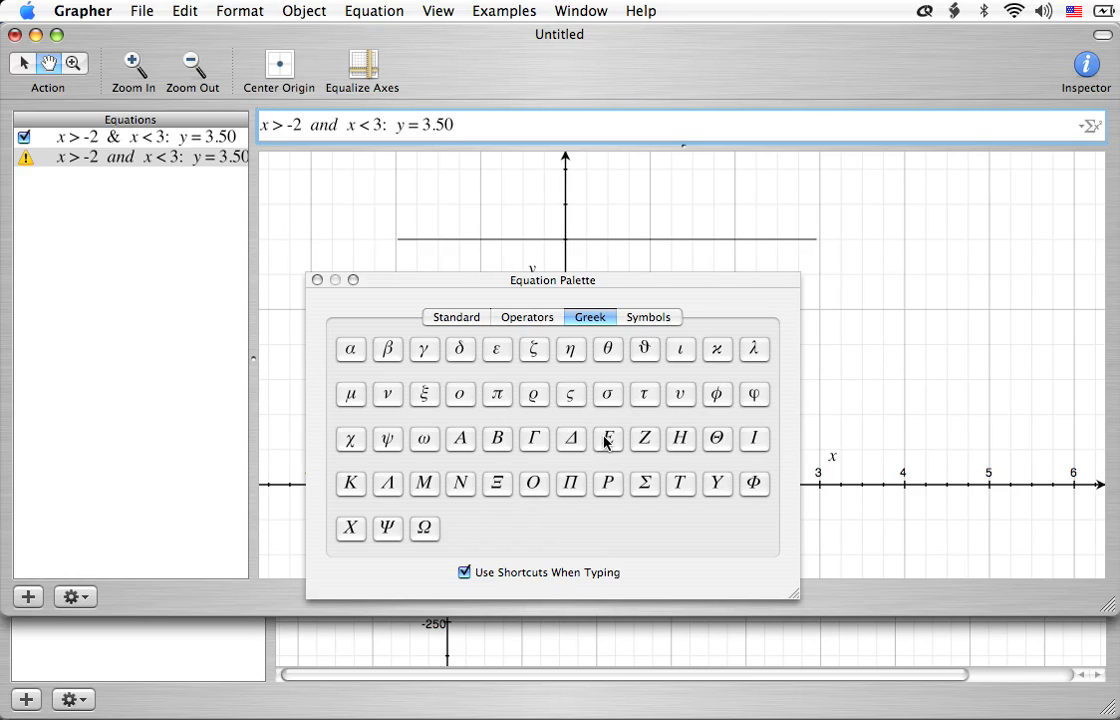
pyautogui.moveTo(618, 391)
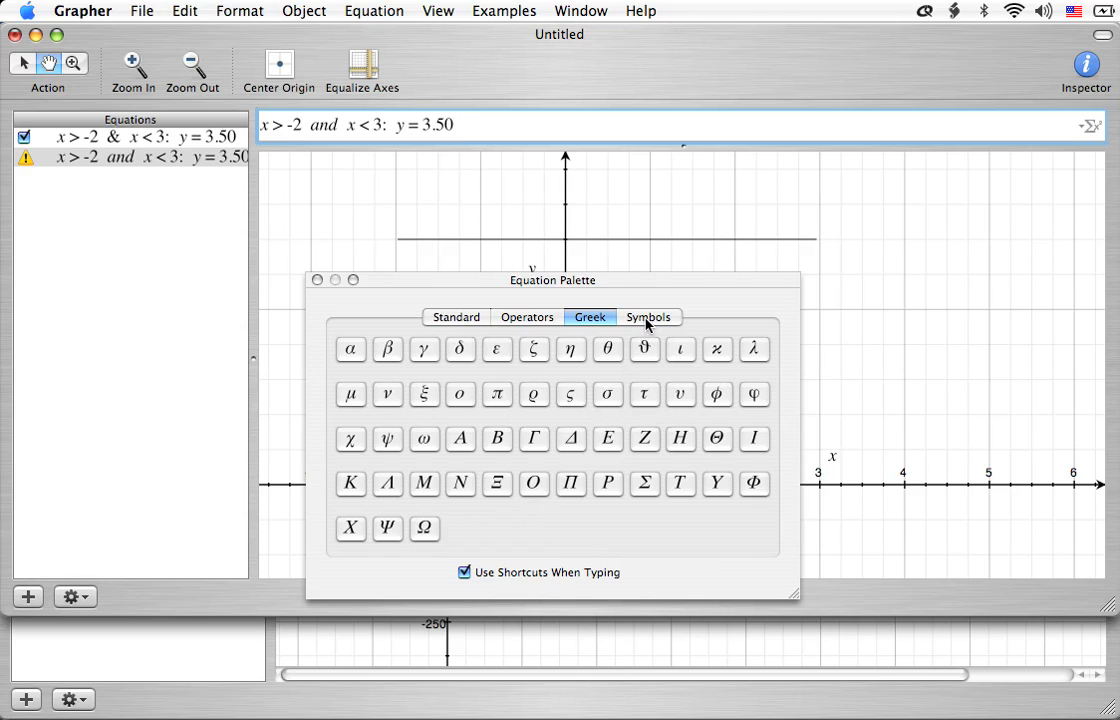
# Insert the logical-and symbol ∧ from the Symbols set after 3.50
pyautogui.click(648, 317)
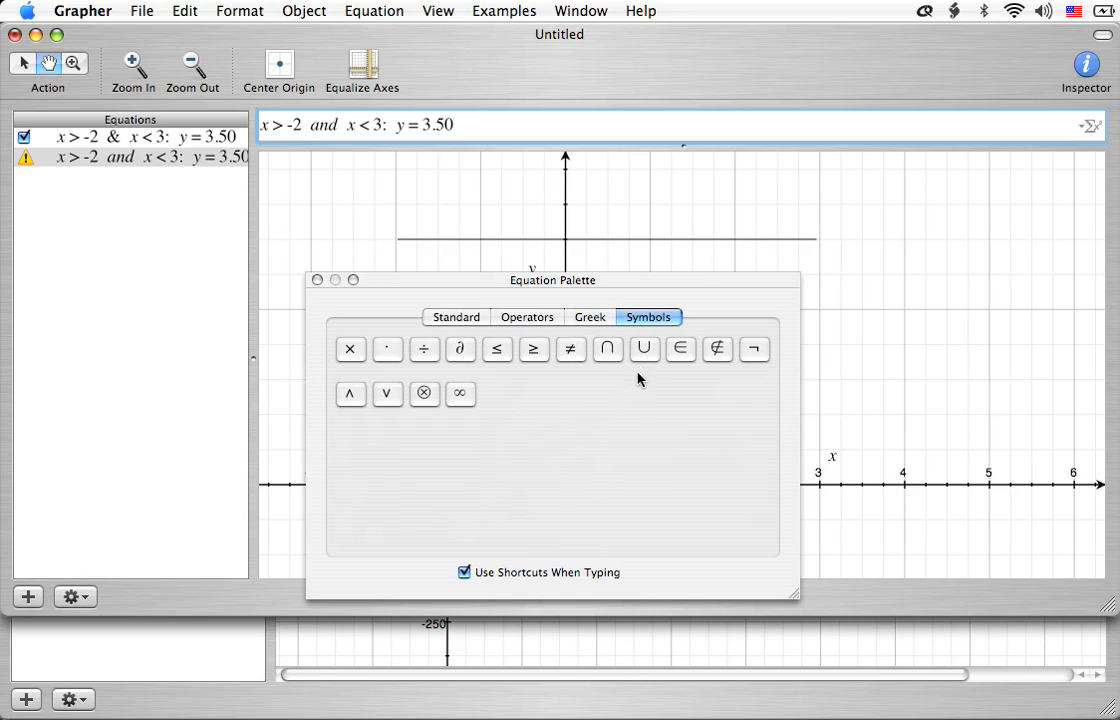
pyautogui.moveTo(585, 411)
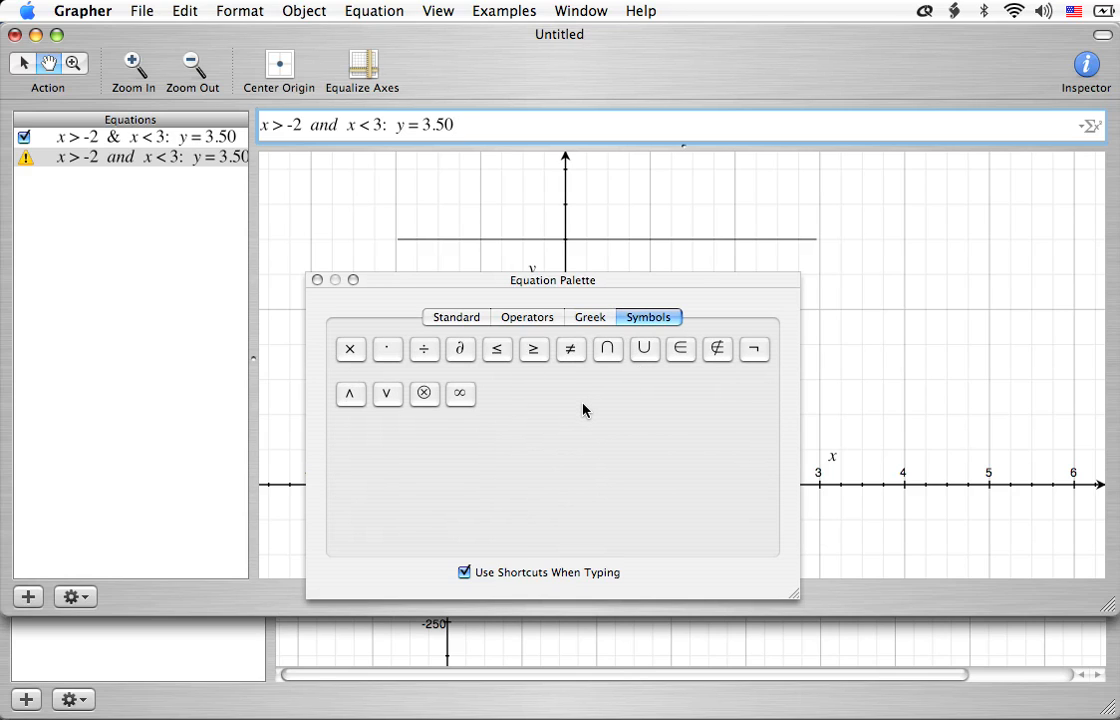
pyautogui.moveTo(478, 383)
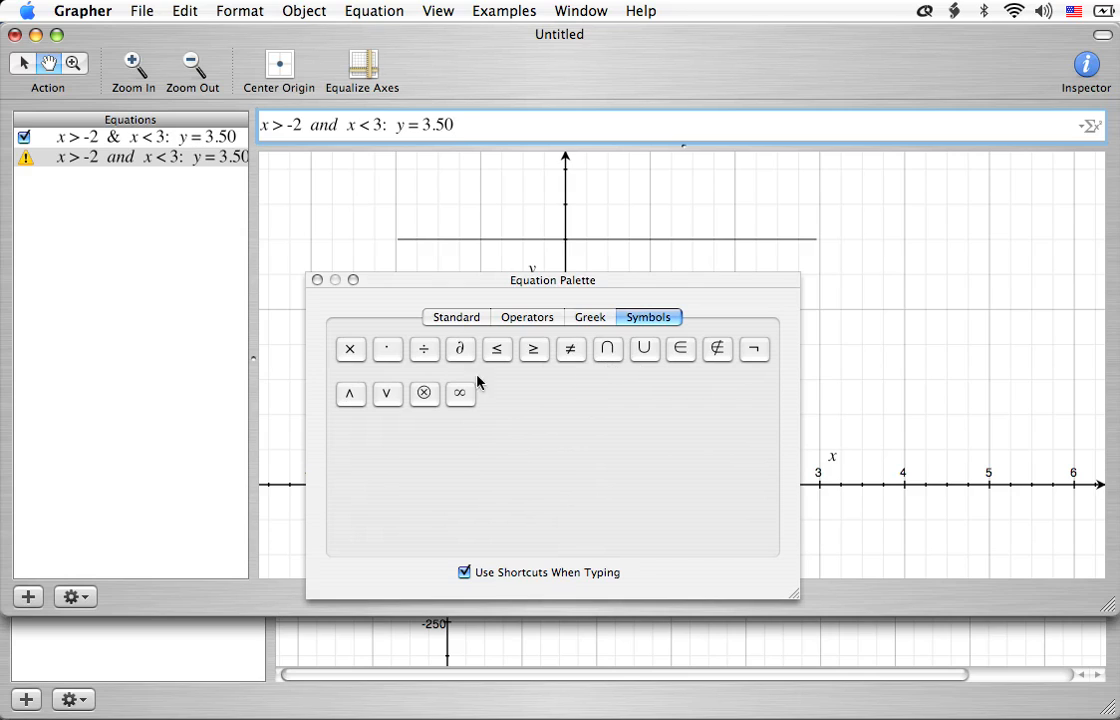
pyautogui.moveTo(530, 390)
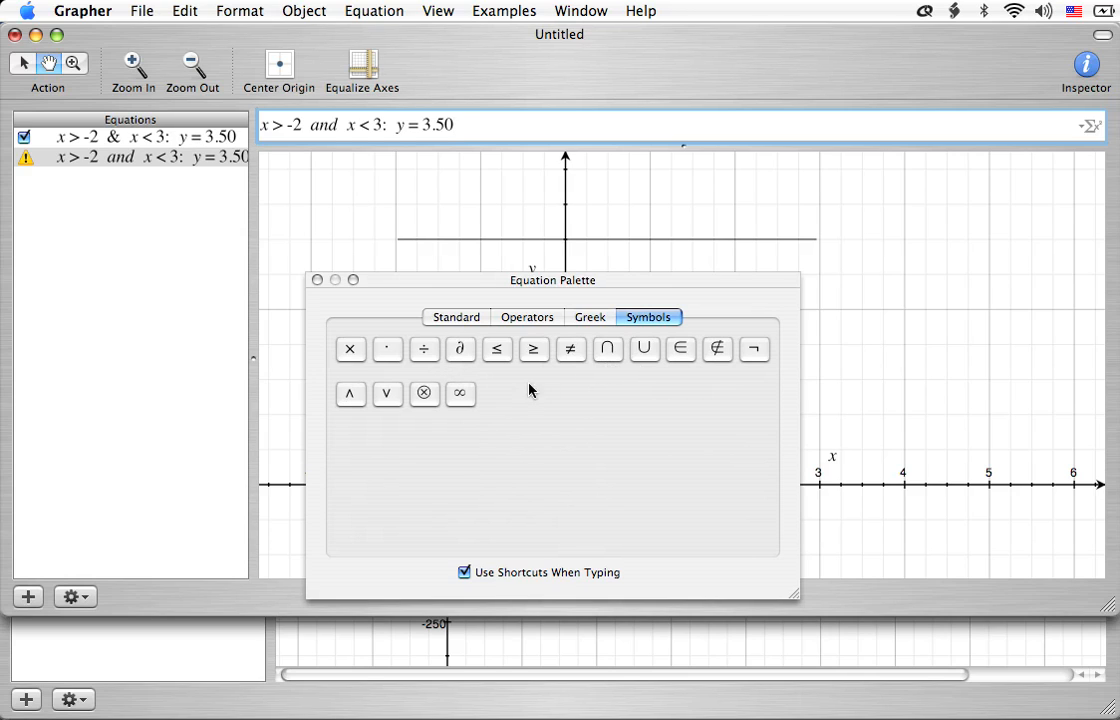
pyautogui.moveTo(427, 367)
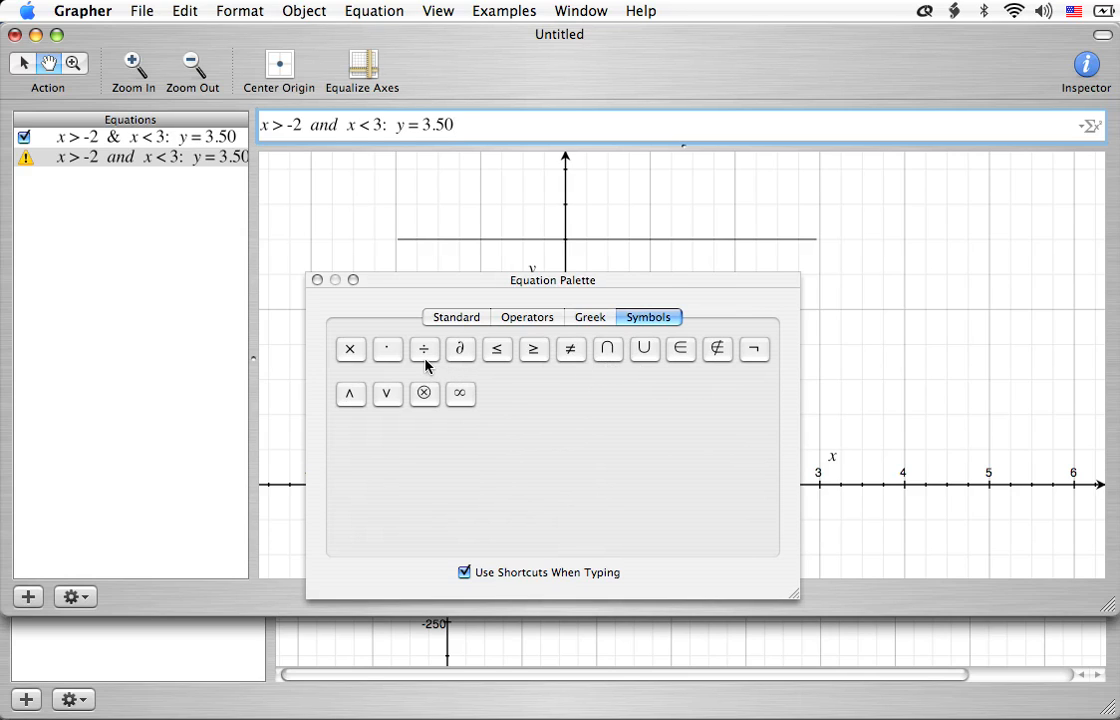
pyautogui.moveTo(593, 378)
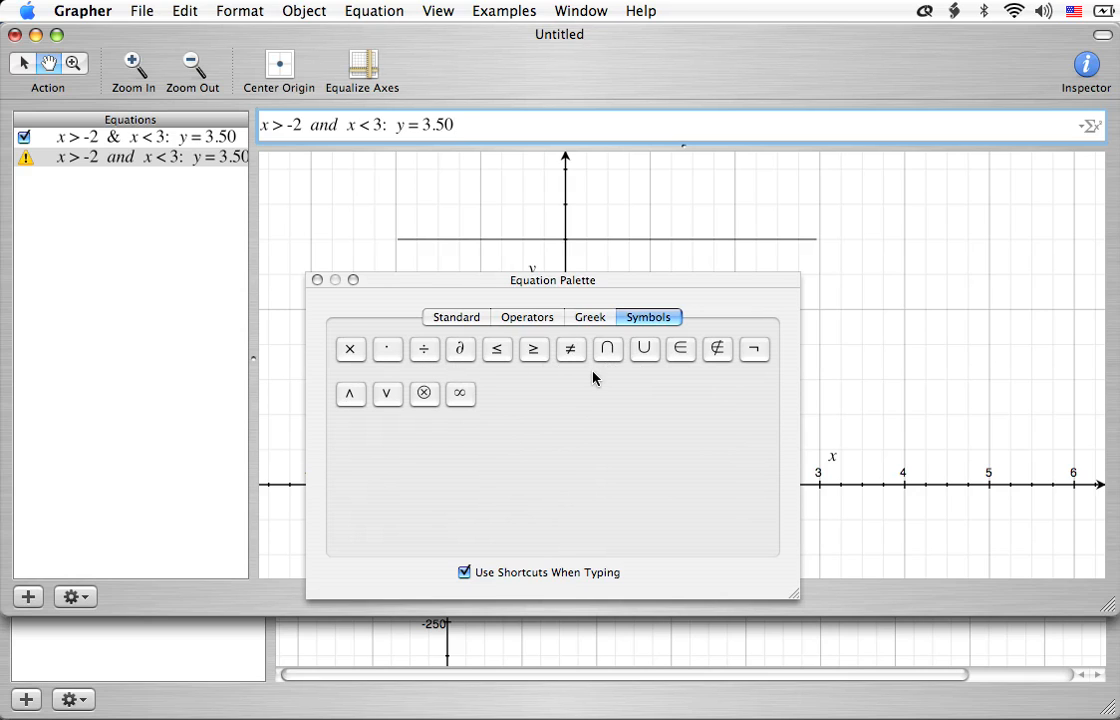
pyautogui.moveTo(617, 357)
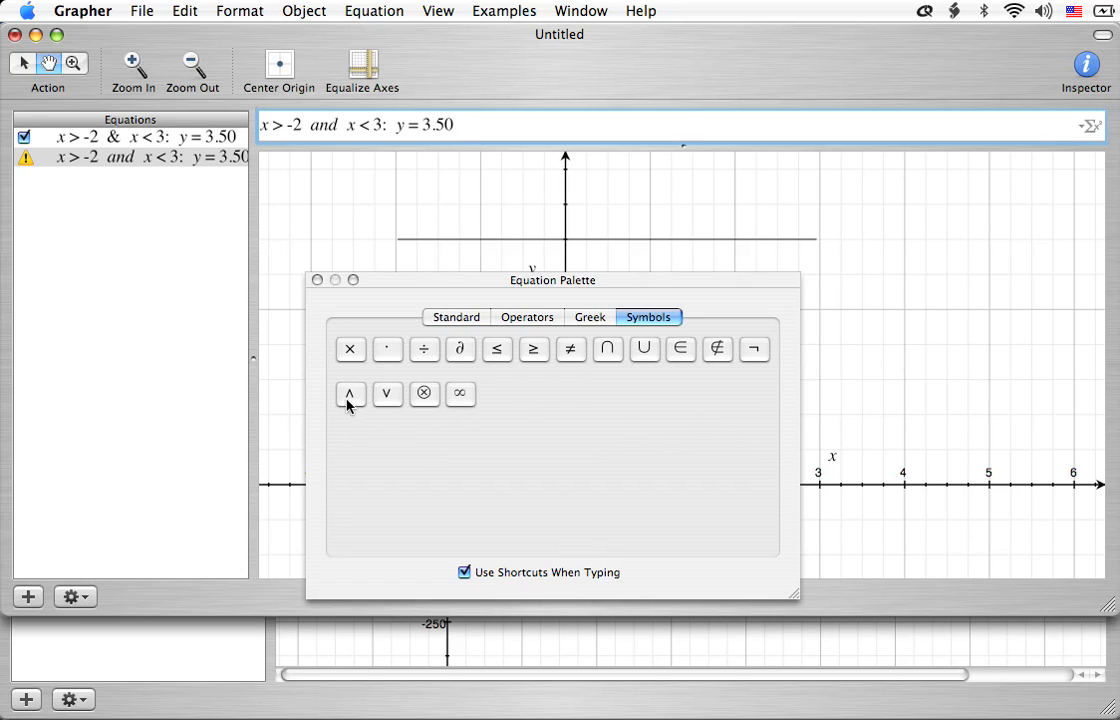
pyautogui.moveTo(366, 410)
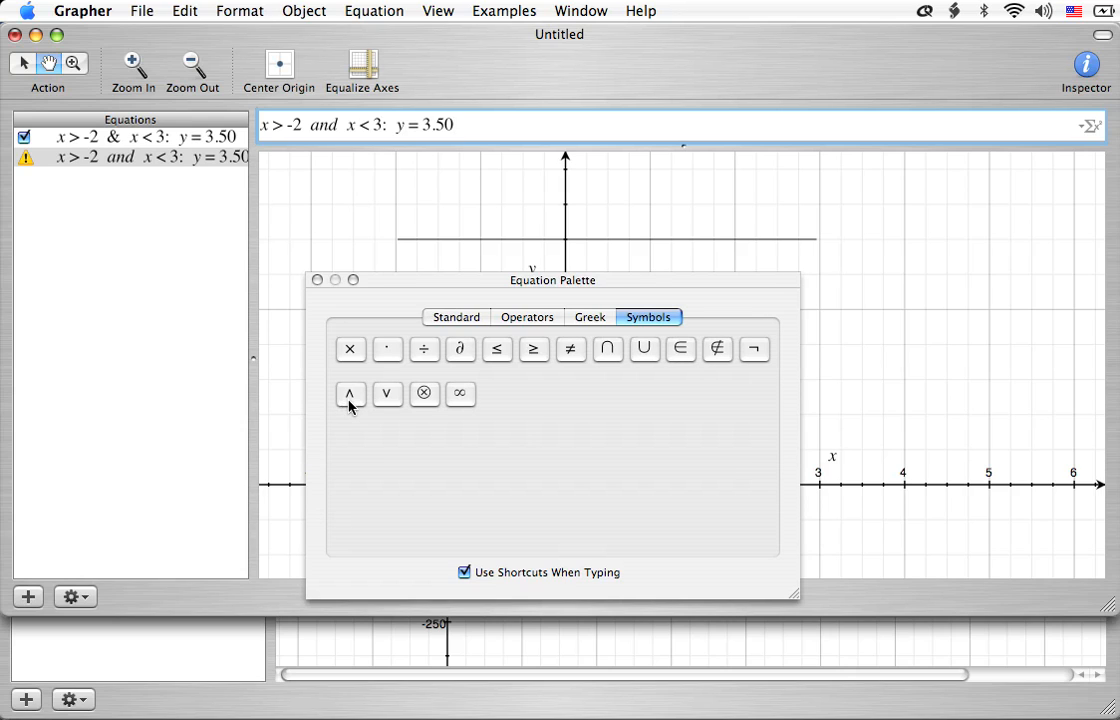
pyautogui.moveTo(354, 423)
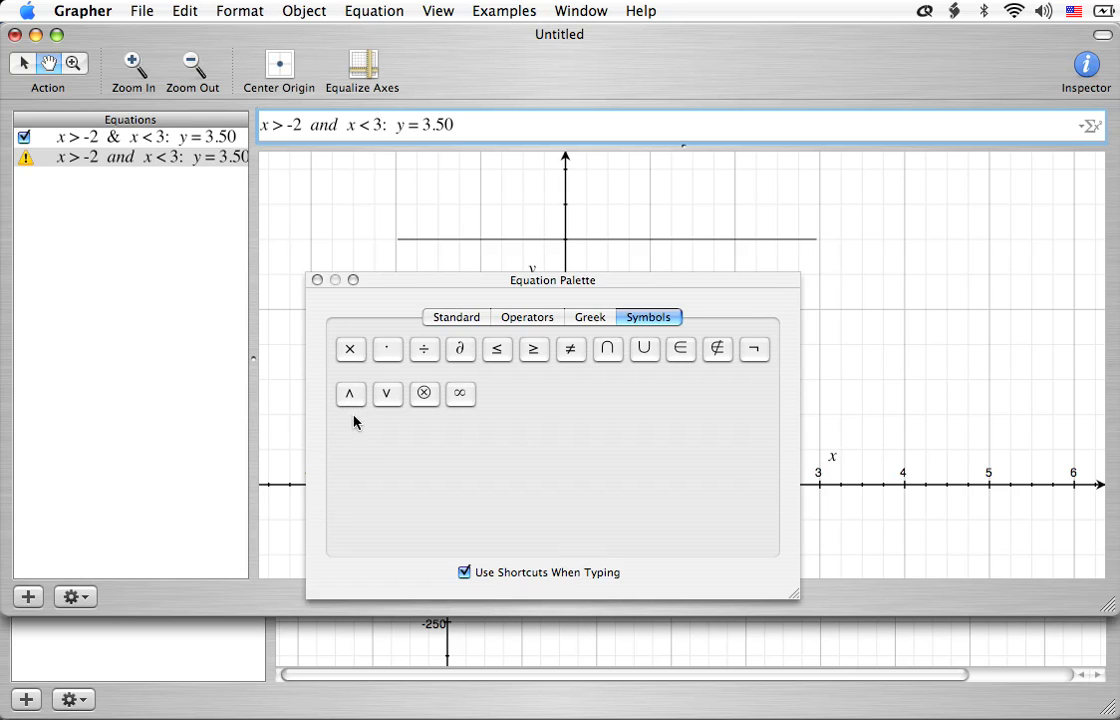
pyautogui.moveTo(355, 410)
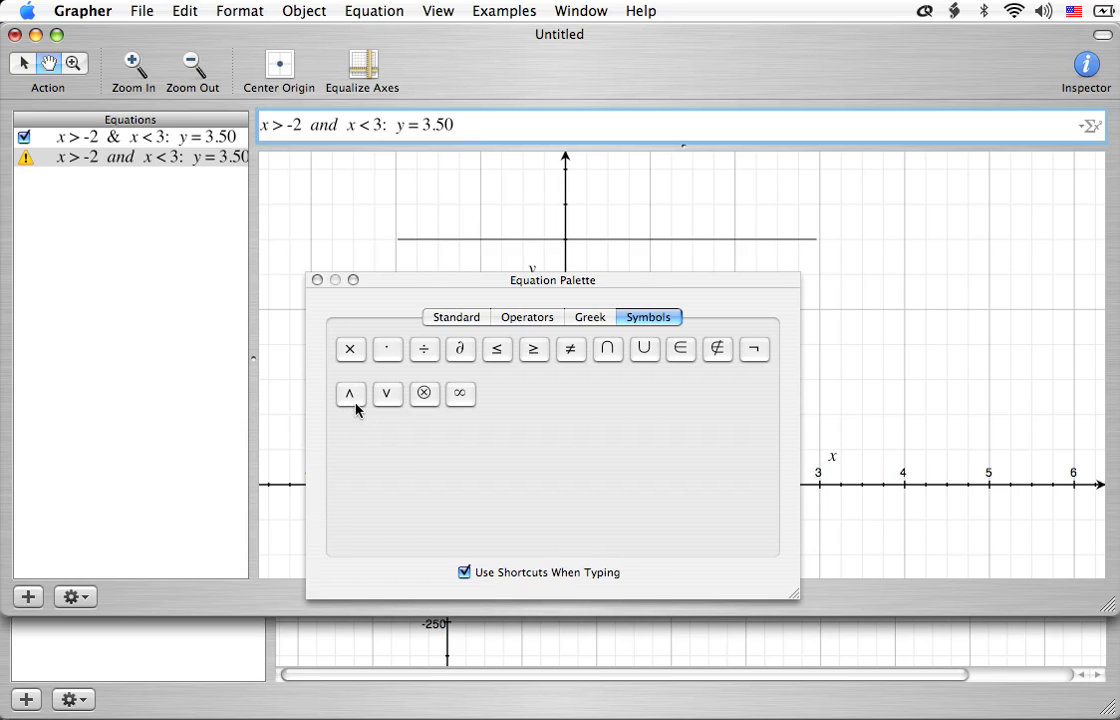
pyautogui.moveTo(388, 405)
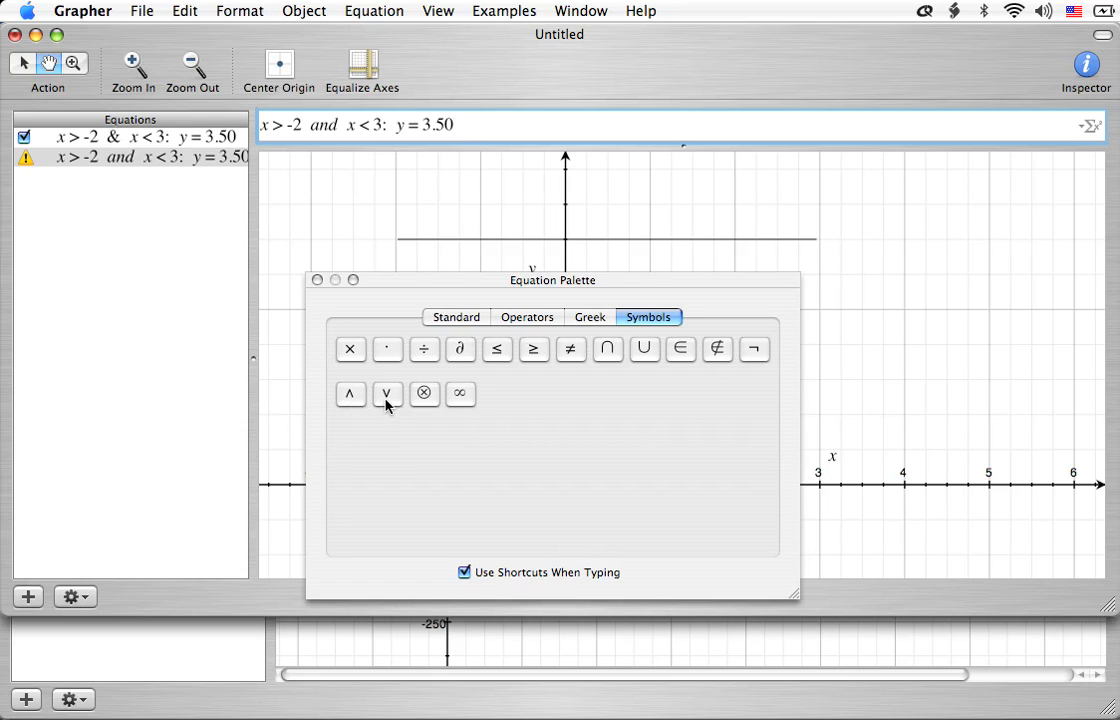
pyautogui.moveTo(351, 394)
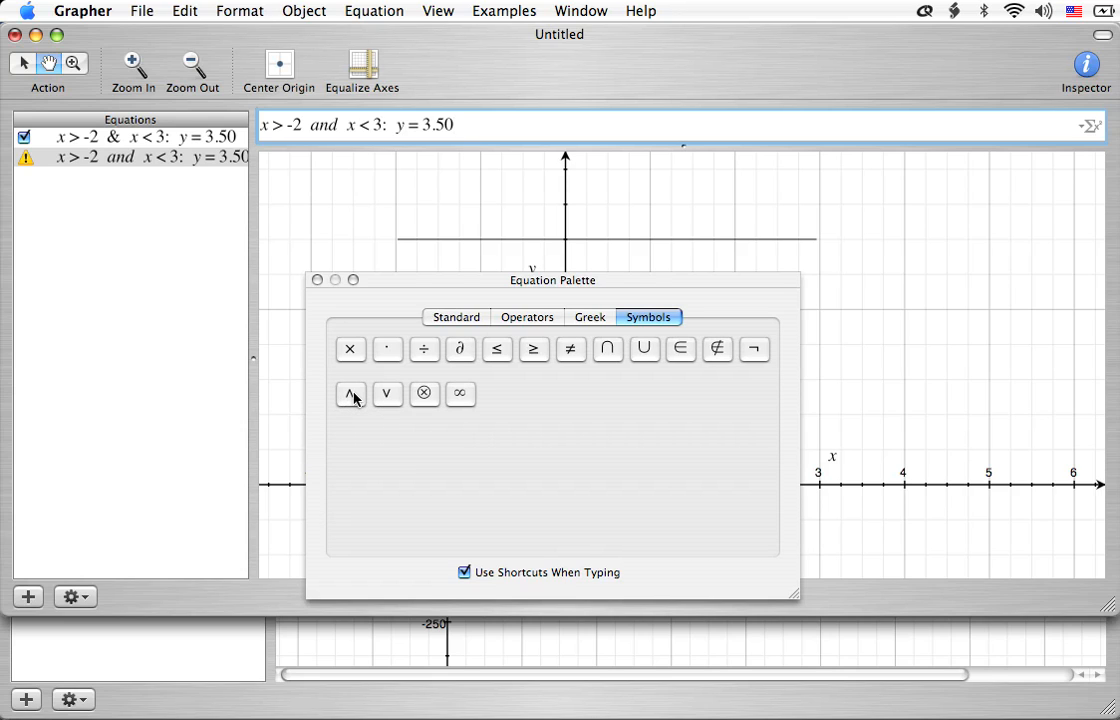
pyautogui.click(350, 393)
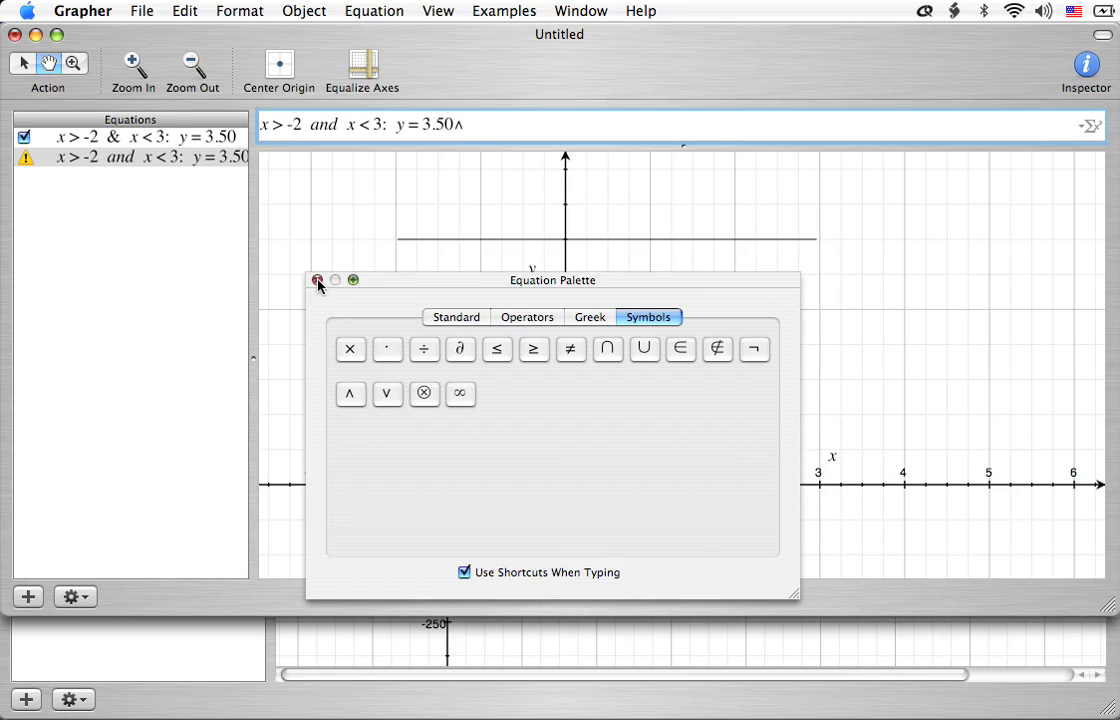
# Close the palette, replace 'and' with ∧, and commit x > -2 ∧ x < 3: y = 3.25
pyautogui.click(318, 280)
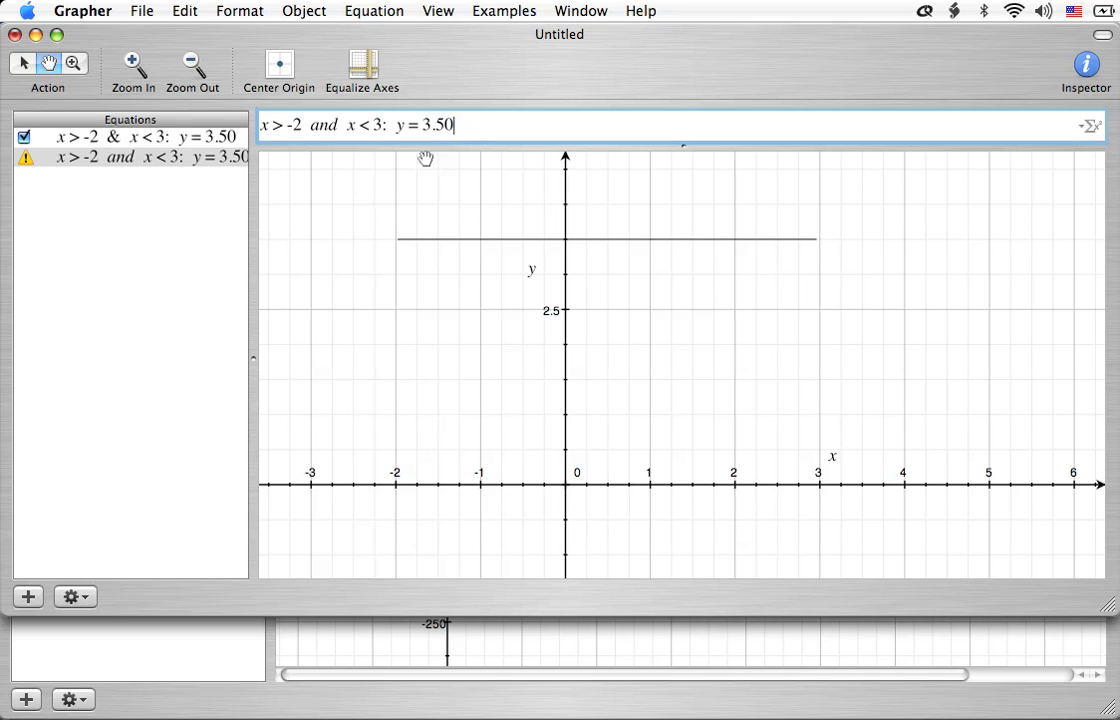
pyautogui.doubleClick(322, 125)
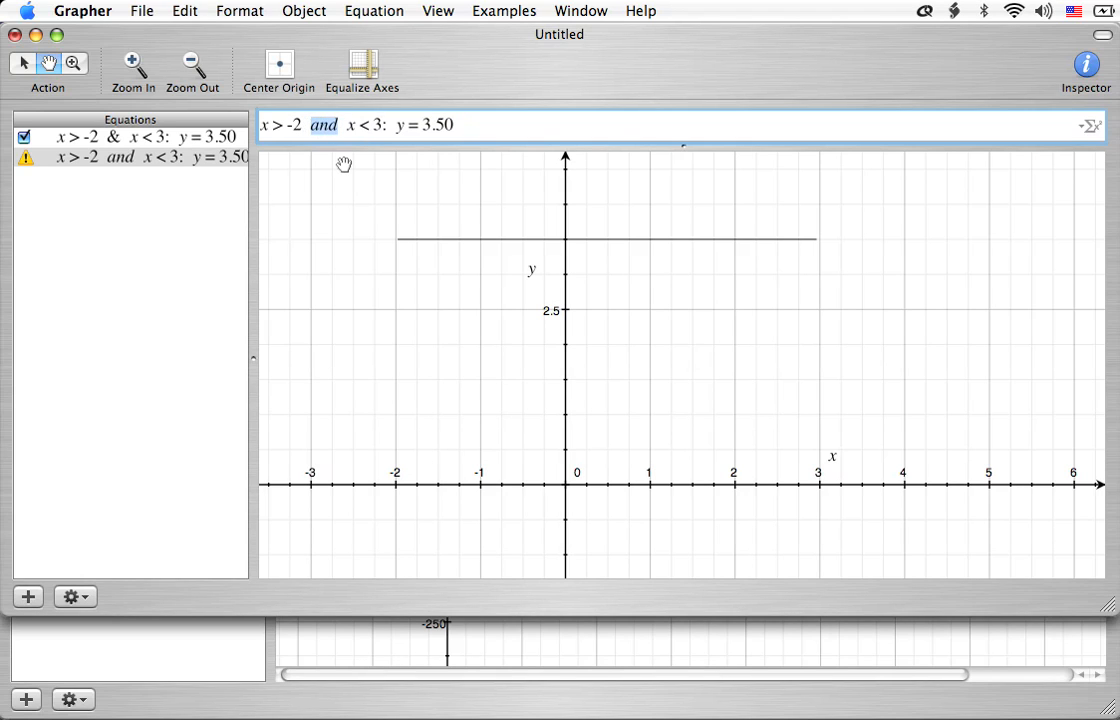
pyautogui.moveTo(411, 148)
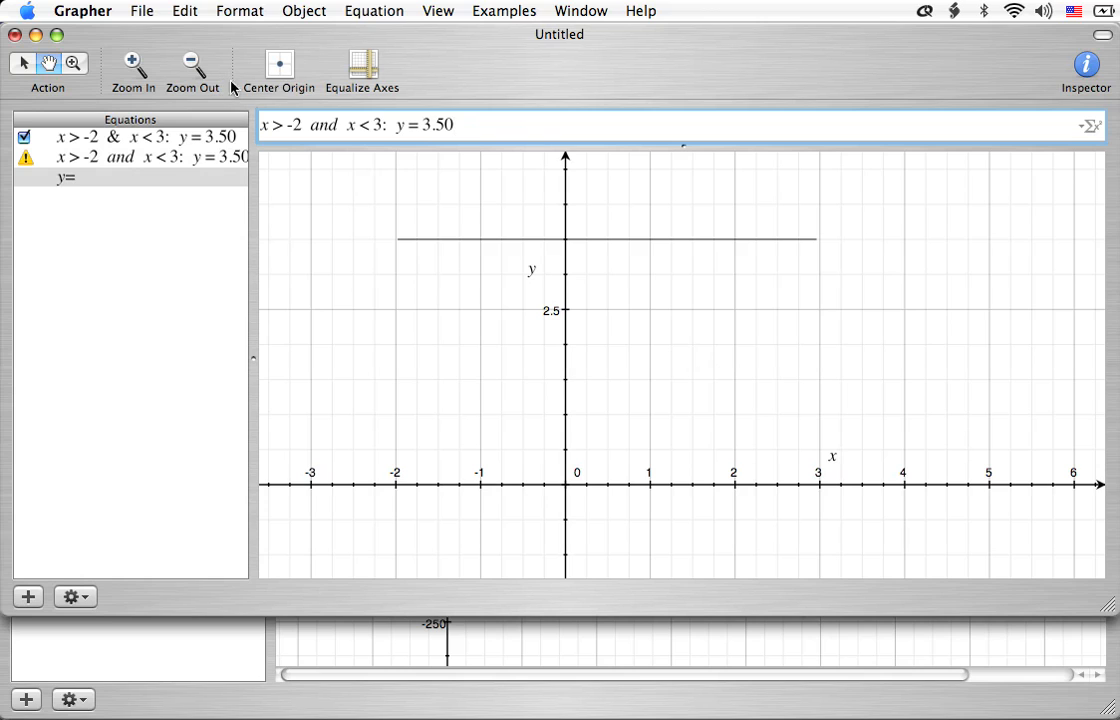
pyautogui.doubleClick(324, 125)
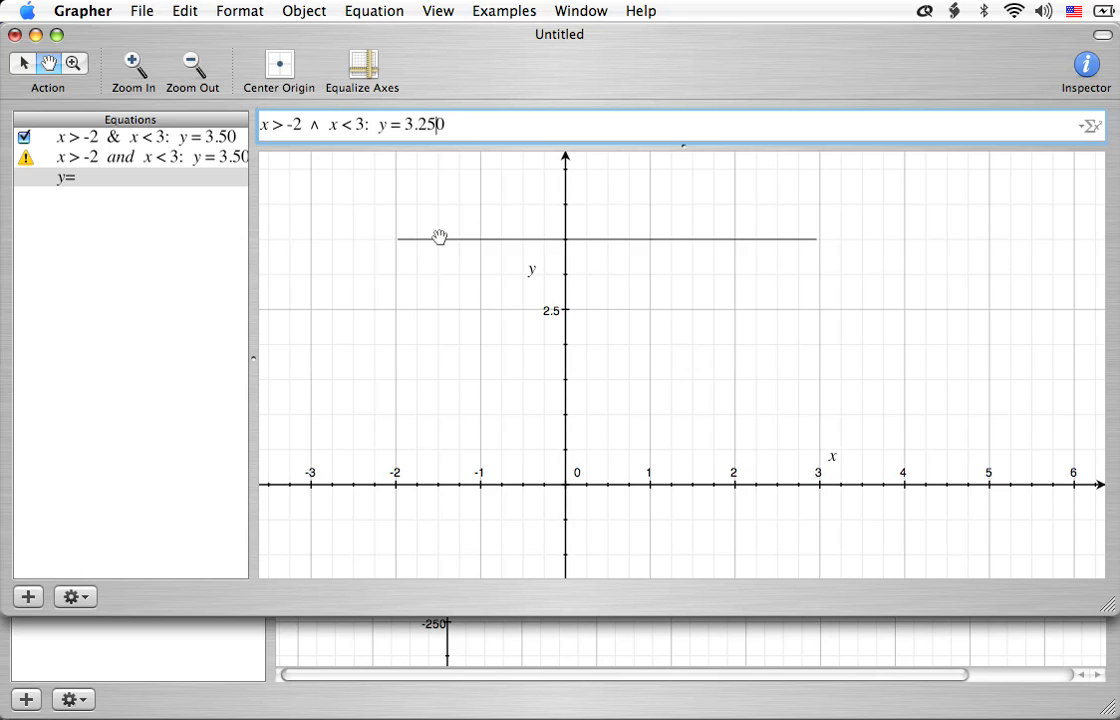
pyautogui.press('backspace')
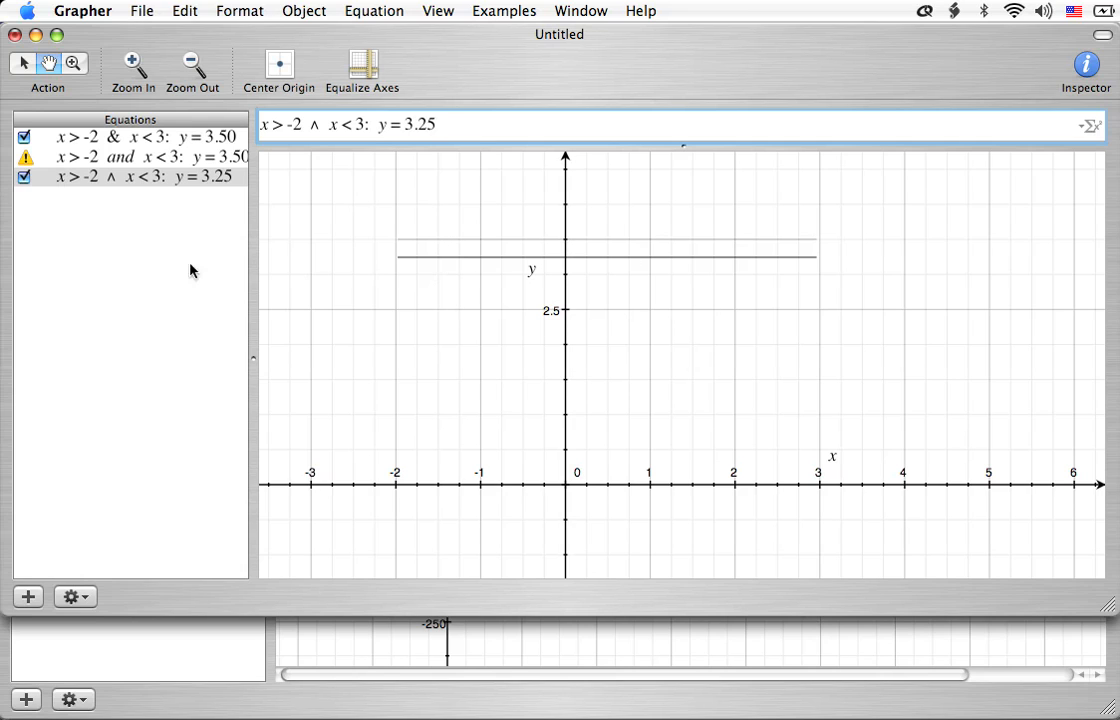
pyautogui.moveTo(156, 210)
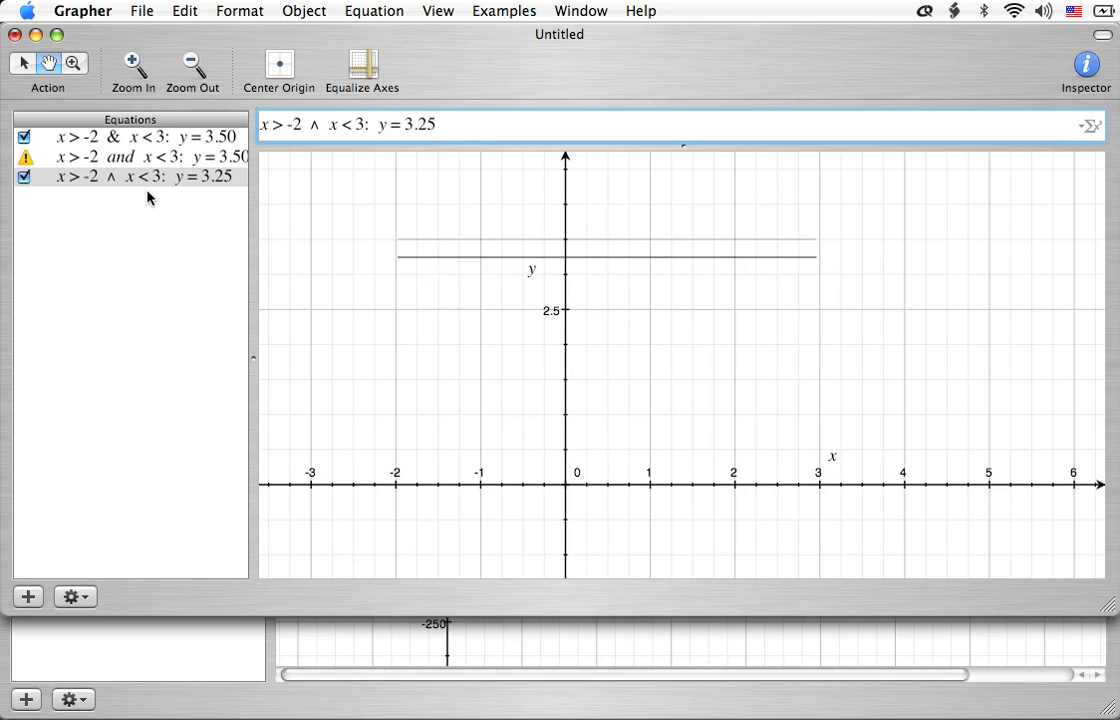
pyautogui.moveTo(145, 189)
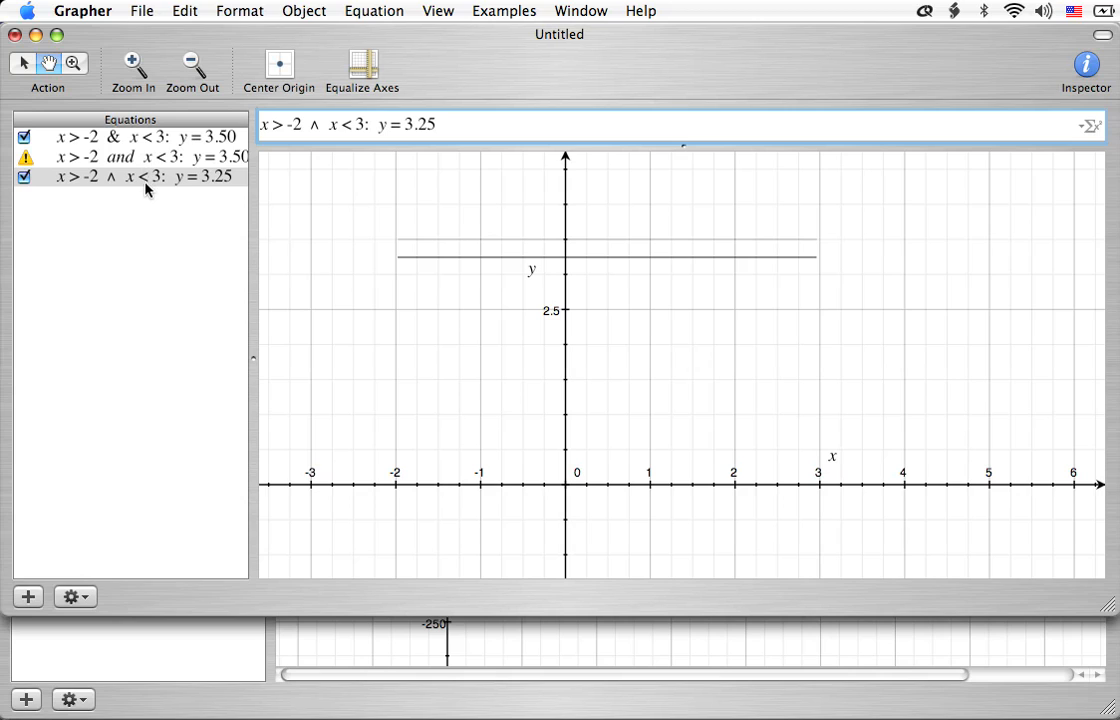
pyautogui.click(374, 11)
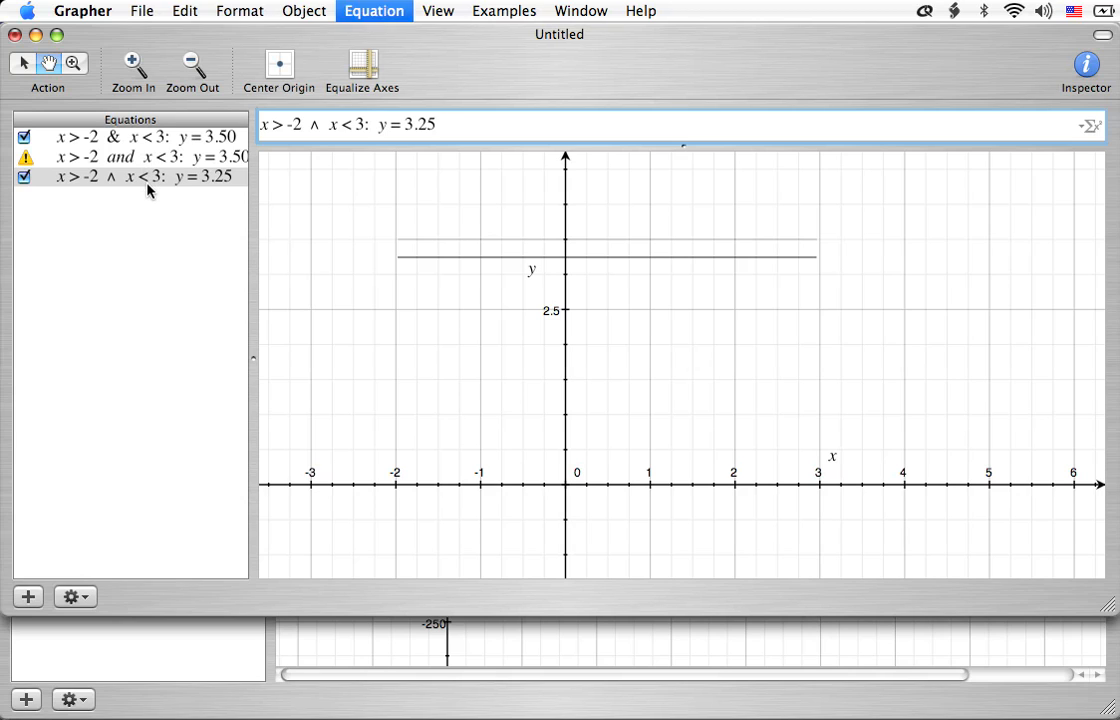
# Enter x < -2 or x > 3: y=3 and dismiss the resulting syntax error
pyautogui.click(28, 596)
pyautogui.write('x < -2')
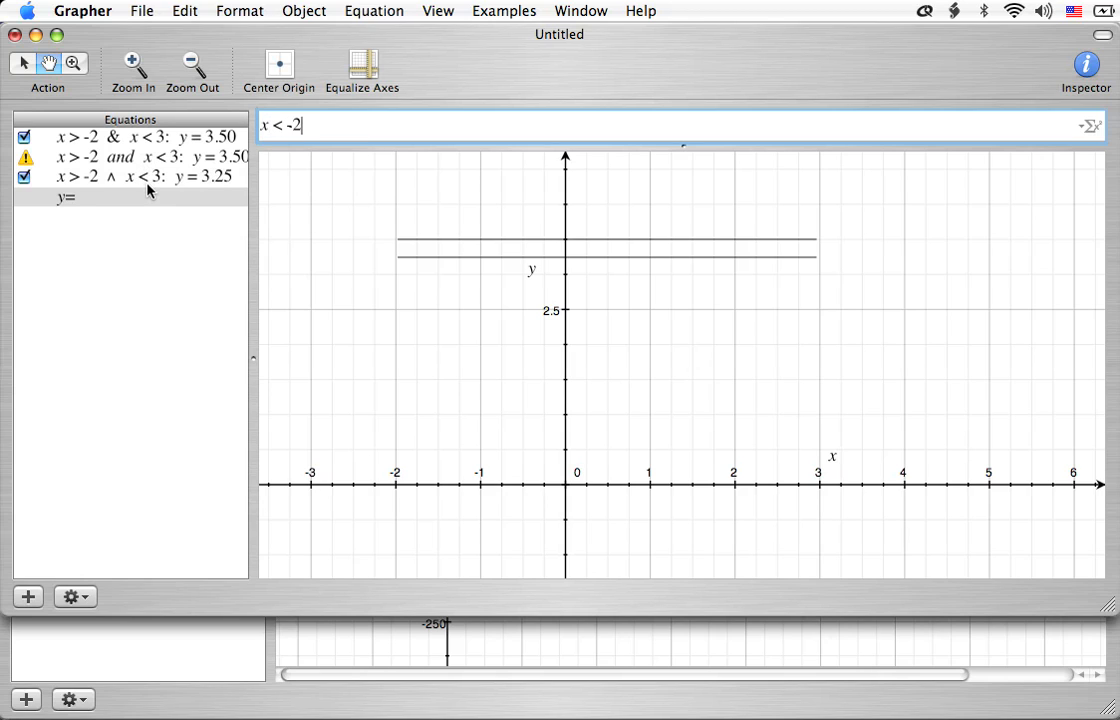
pyautogui.write('or')
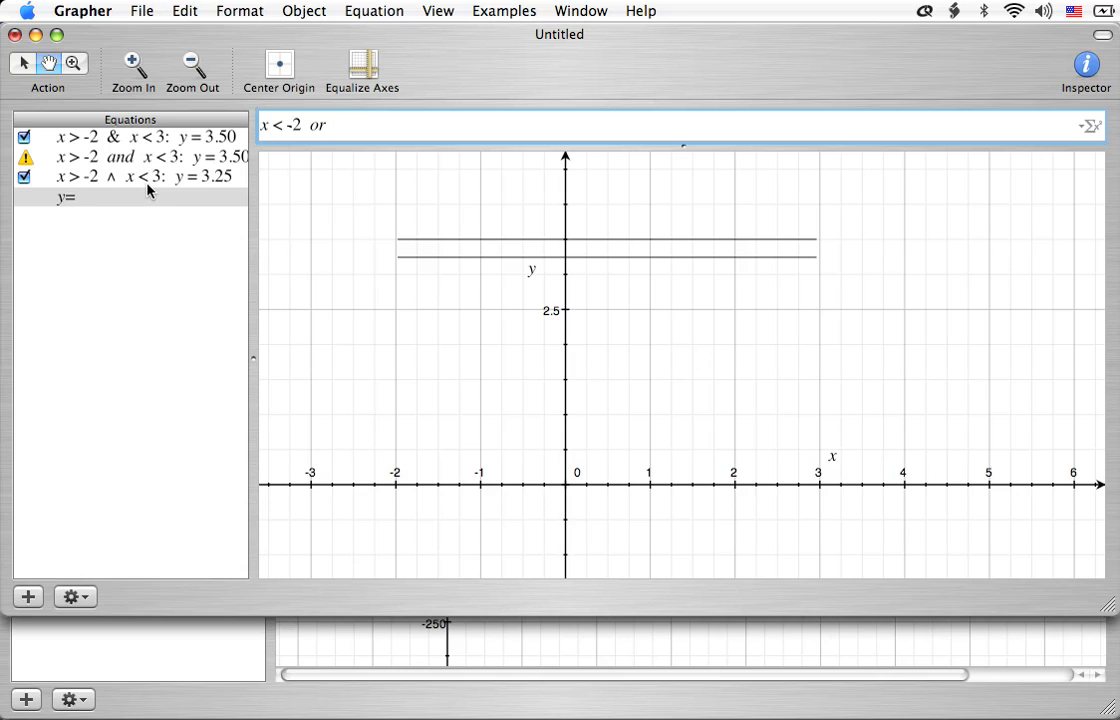
pyautogui.write('x > 3')
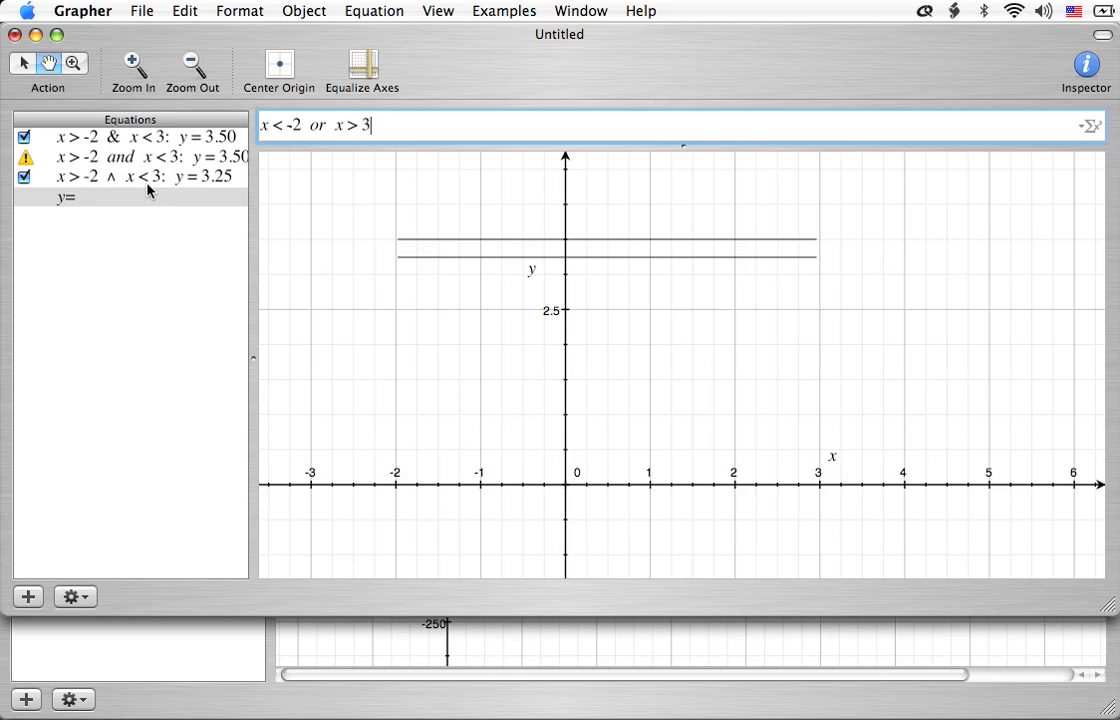
pyautogui.write(': y=')
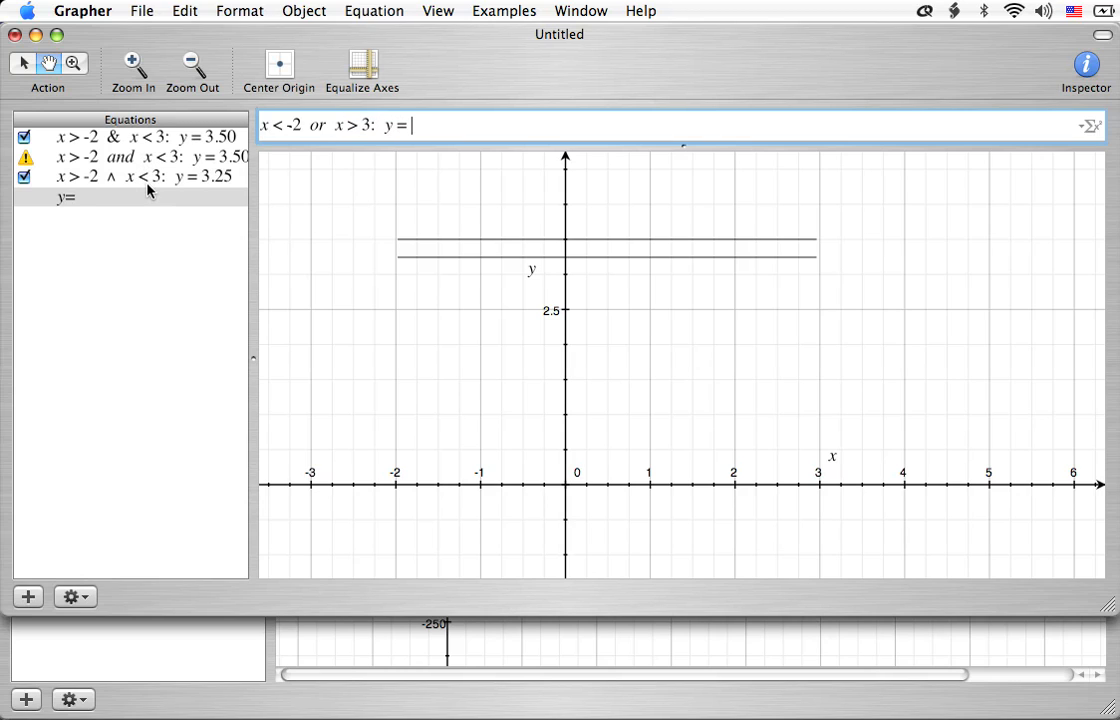
pyautogui.write('3.')
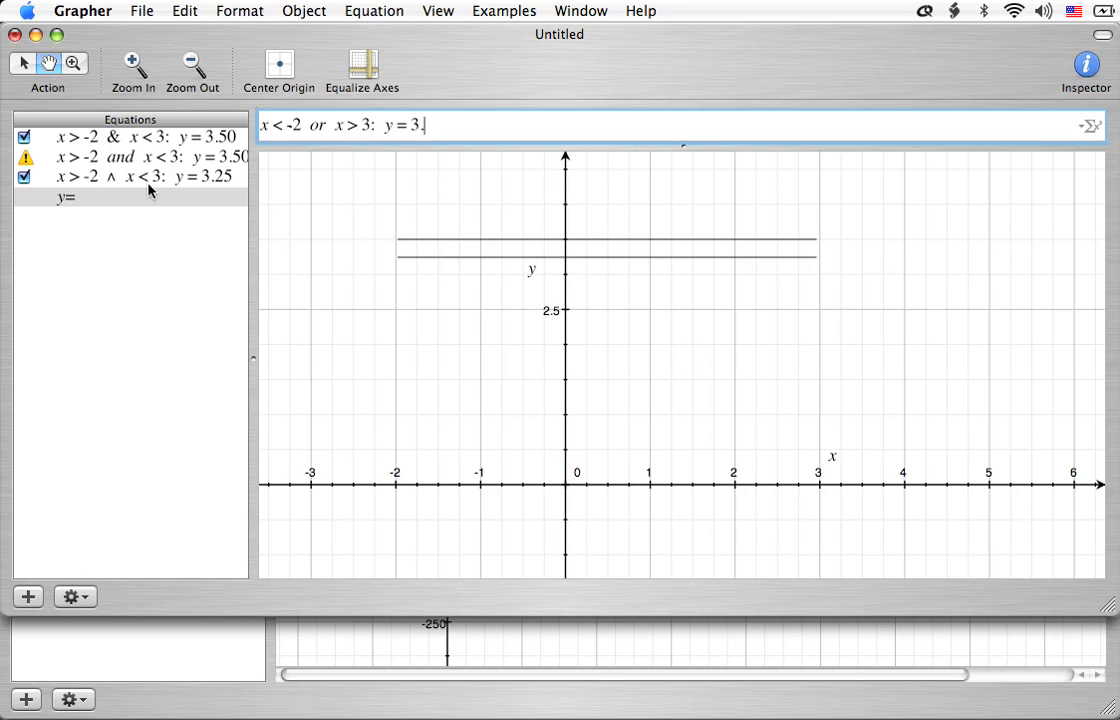
pyautogui.press('Return')
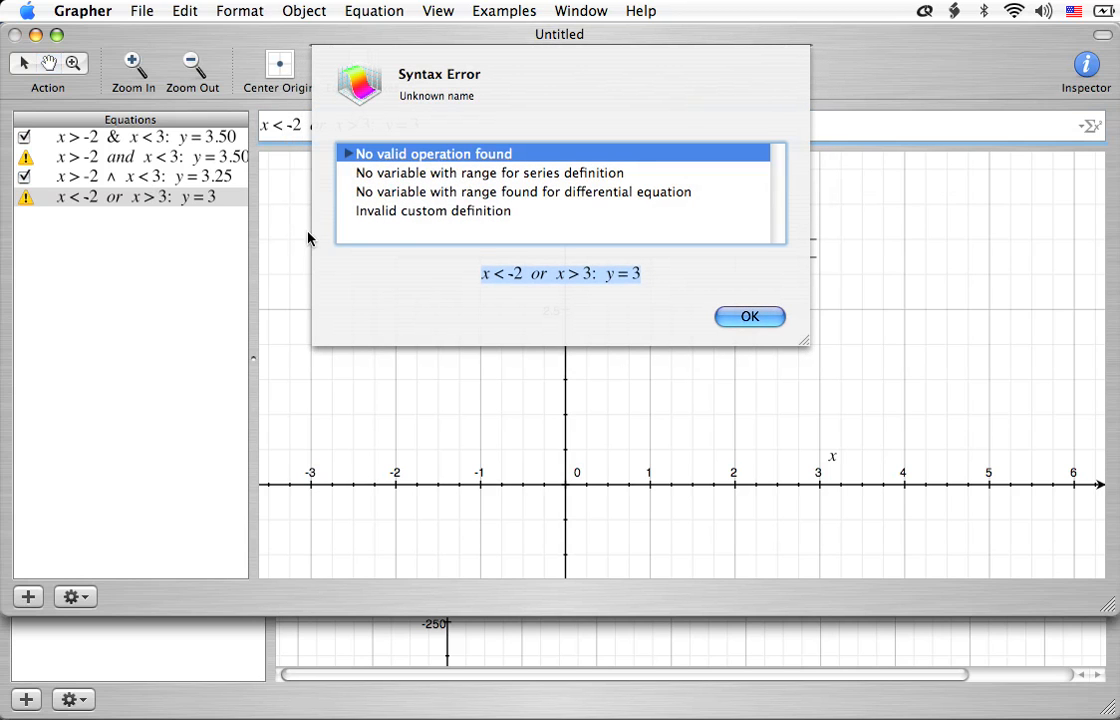
pyautogui.click(749, 316)
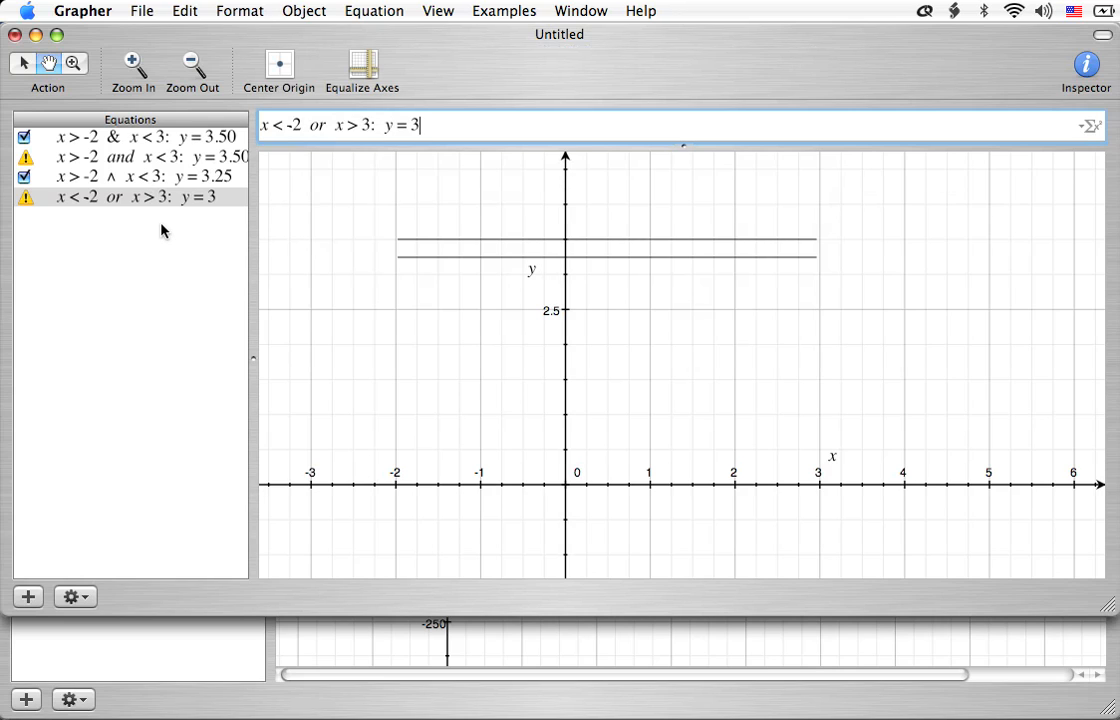
# Add x < -2 ∨ x > 3: y = 2.75, inserting ∨ from the Equation Palette
pyautogui.click(27, 596)
pyautogui.write('x < -2')
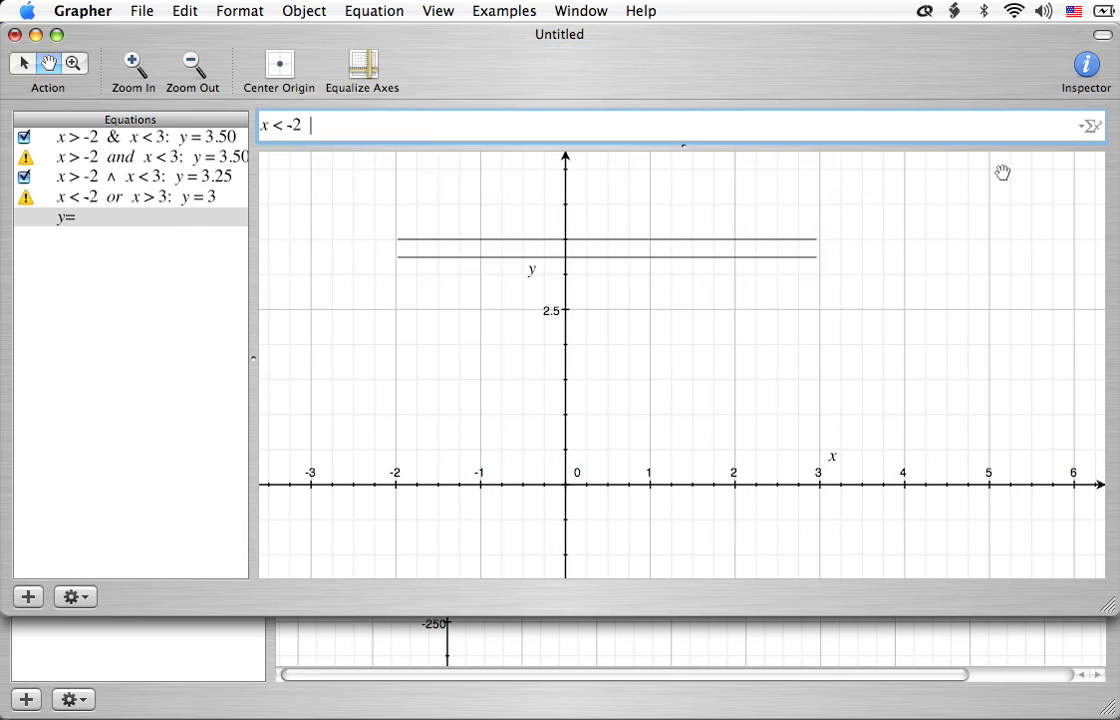
pyautogui.click(1089, 125)
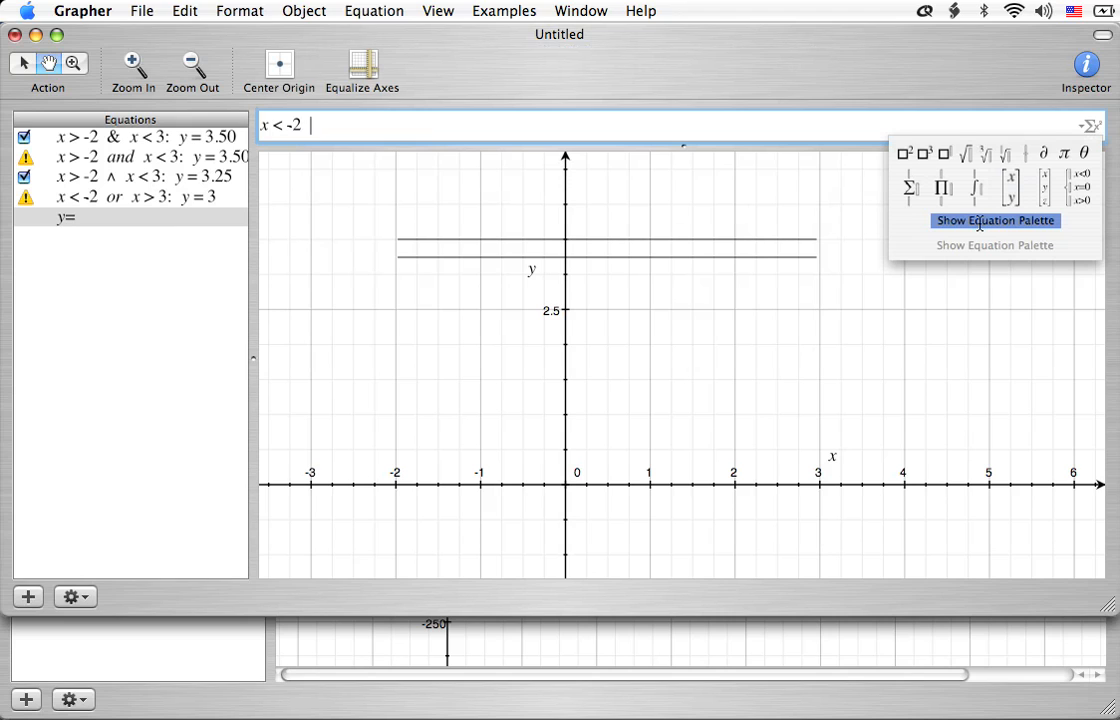
pyautogui.click(995, 220)
pyautogui.write(' v')
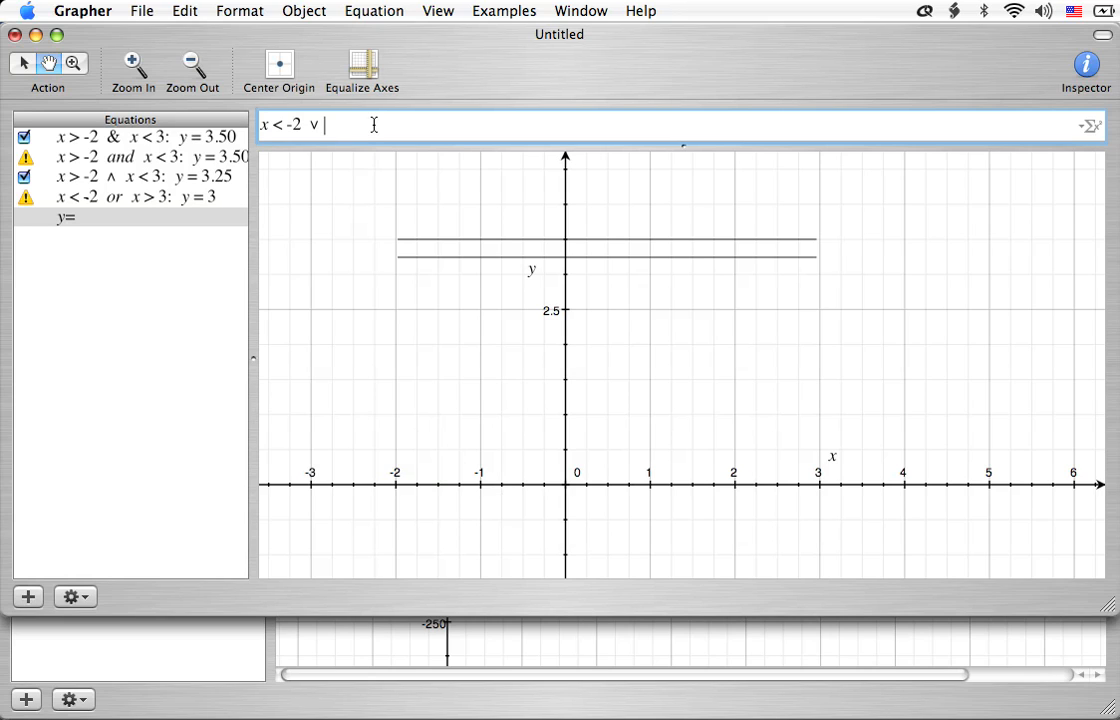
pyautogui.write('x > 3:')
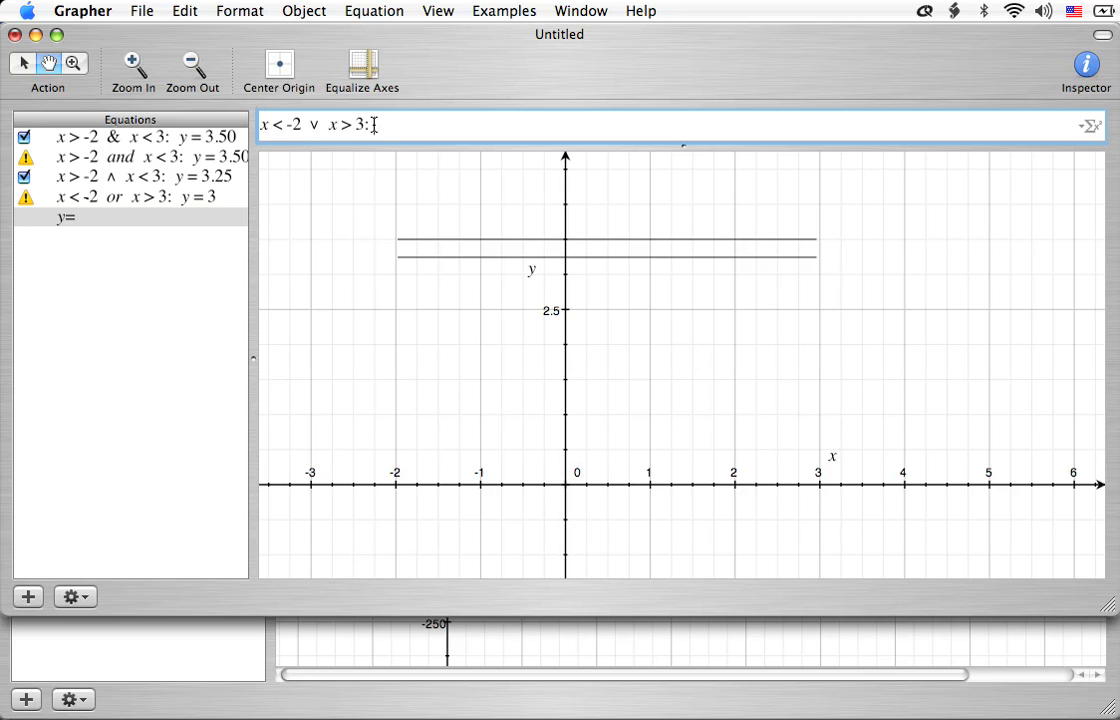
pyautogui.write('y = 2.75')
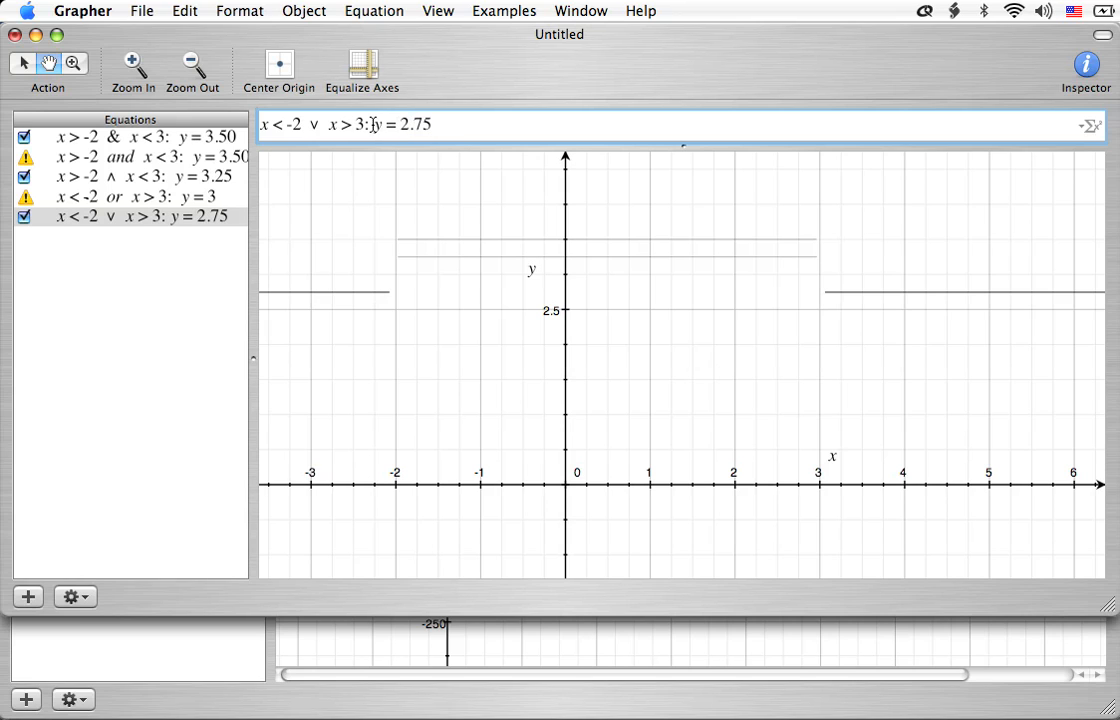
pyautogui.moveTo(418, 317)
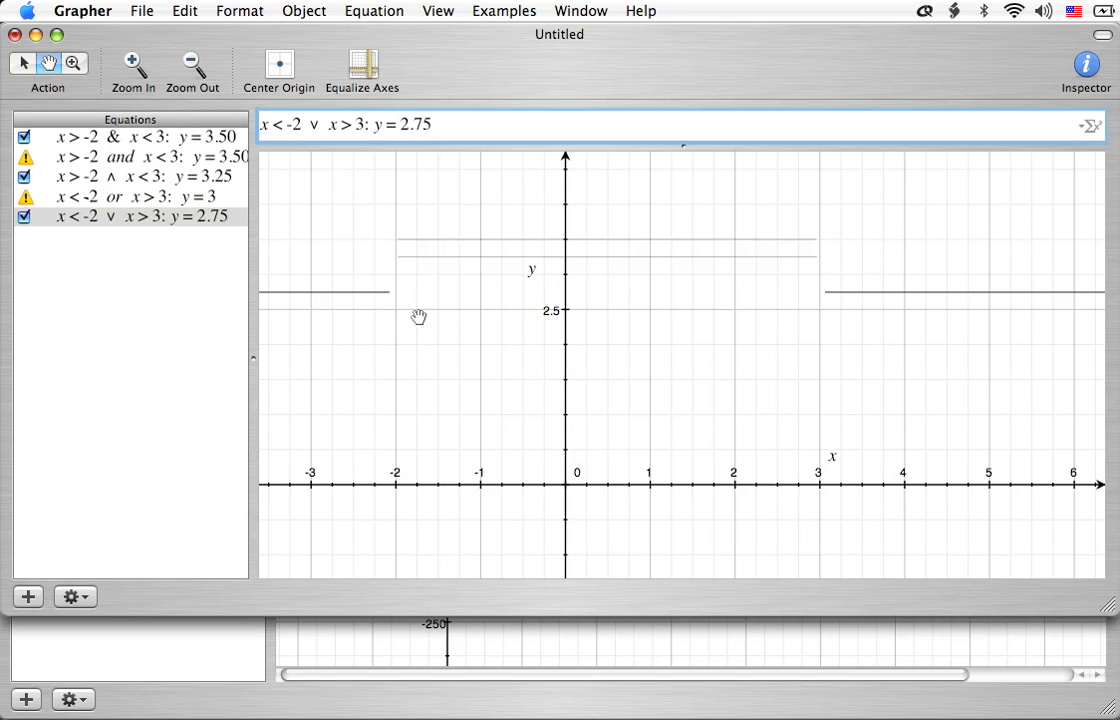
pyautogui.moveTo(389, 307)
pyautogui.write('≤')
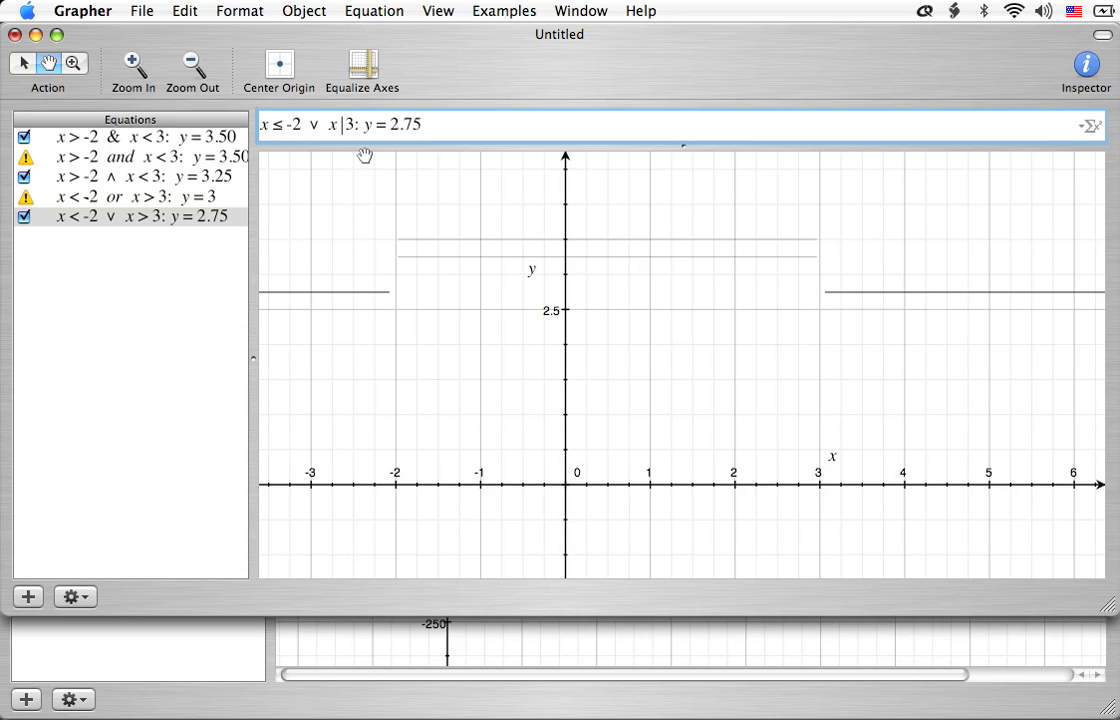
pyautogui.write('≥')
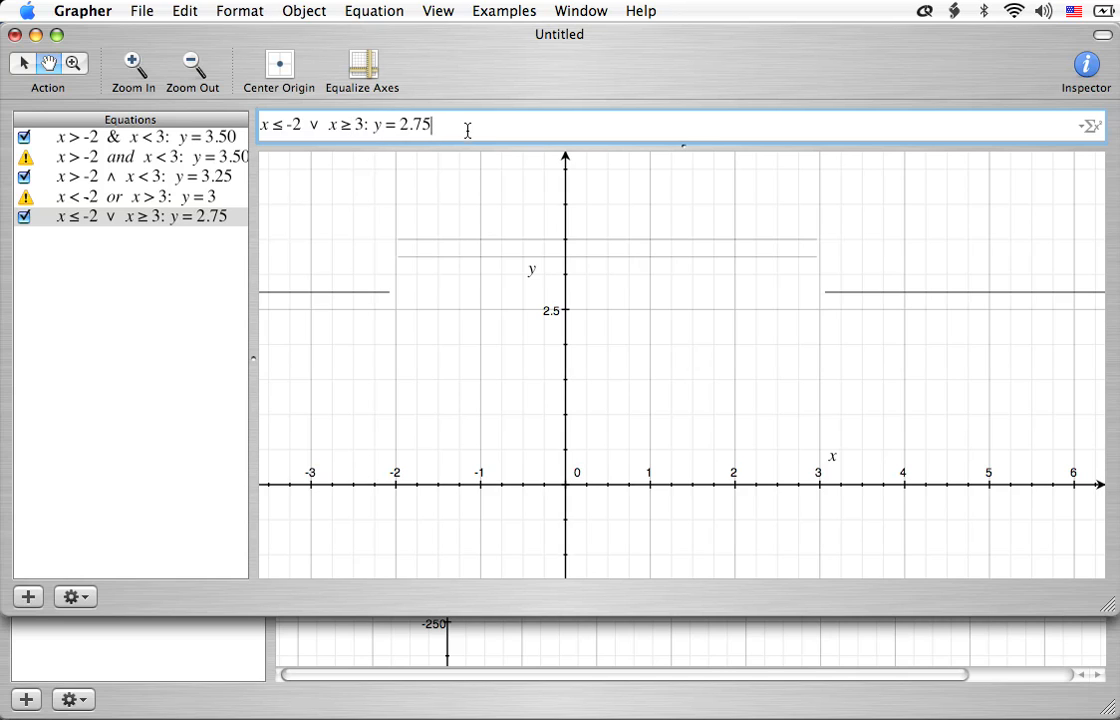
pyautogui.moveTo(394, 340)
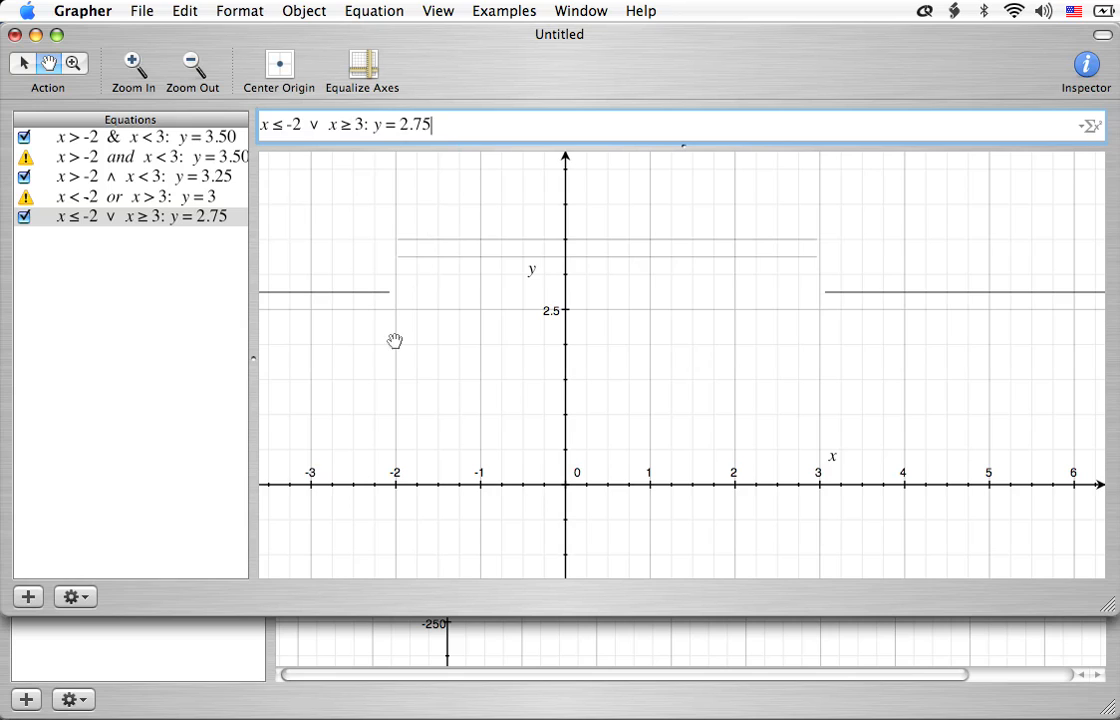
pyautogui.moveTo(343, 234)
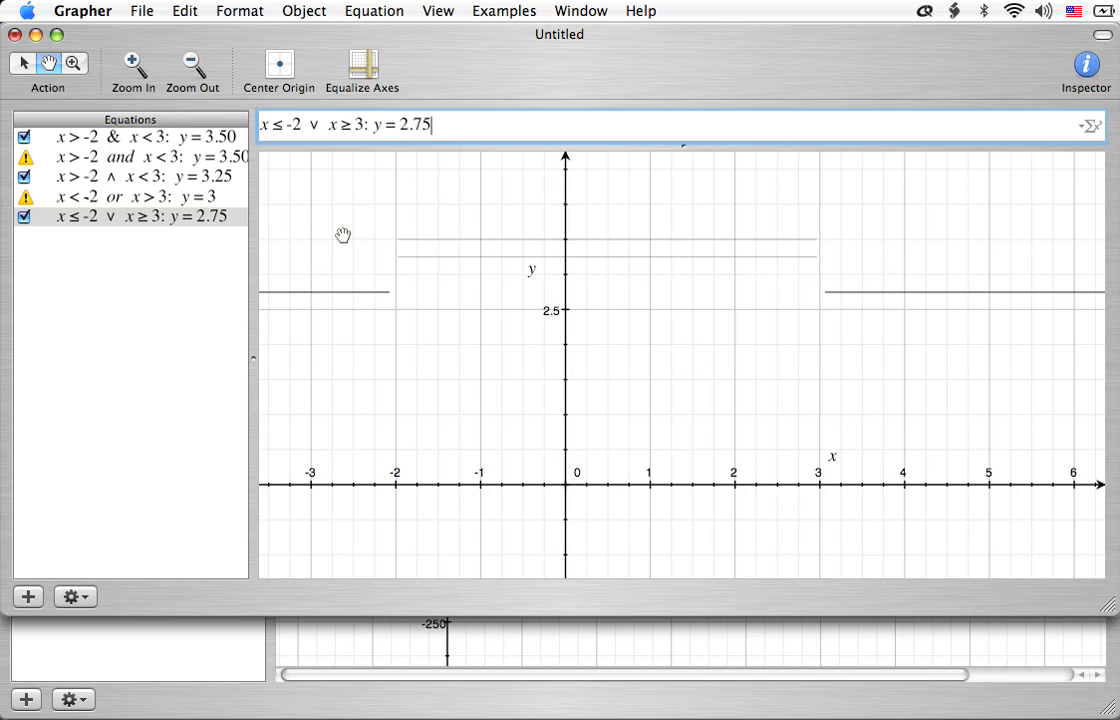
pyautogui.moveTo(267, 175)
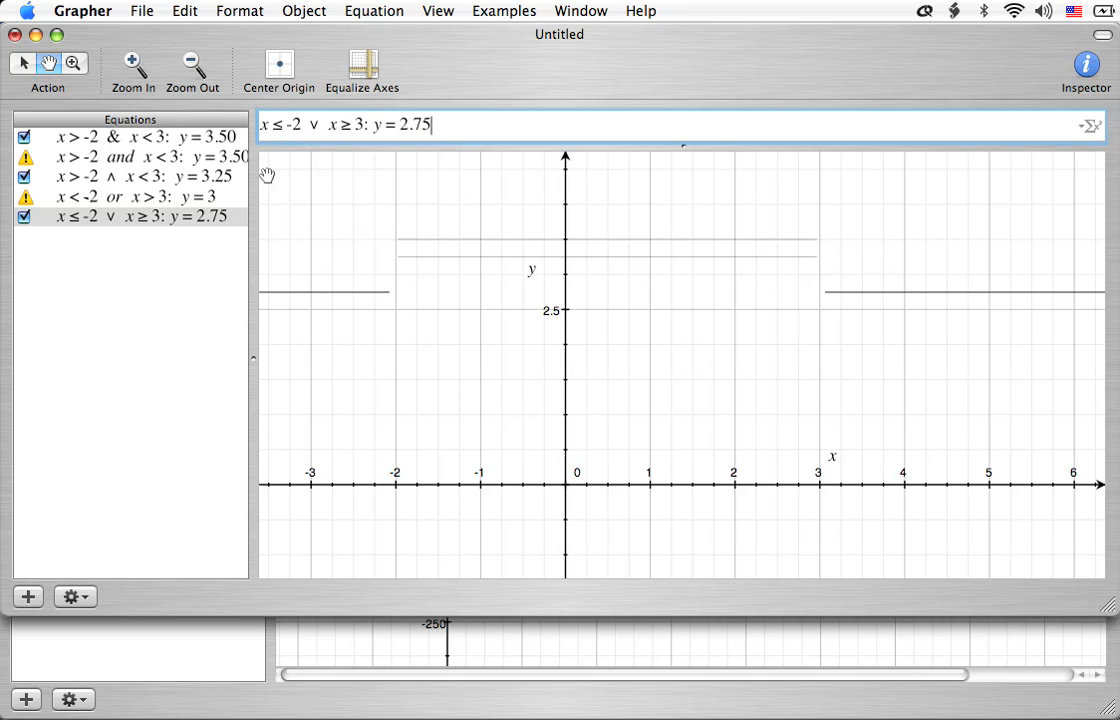
pyautogui.moveTo(388, 314)
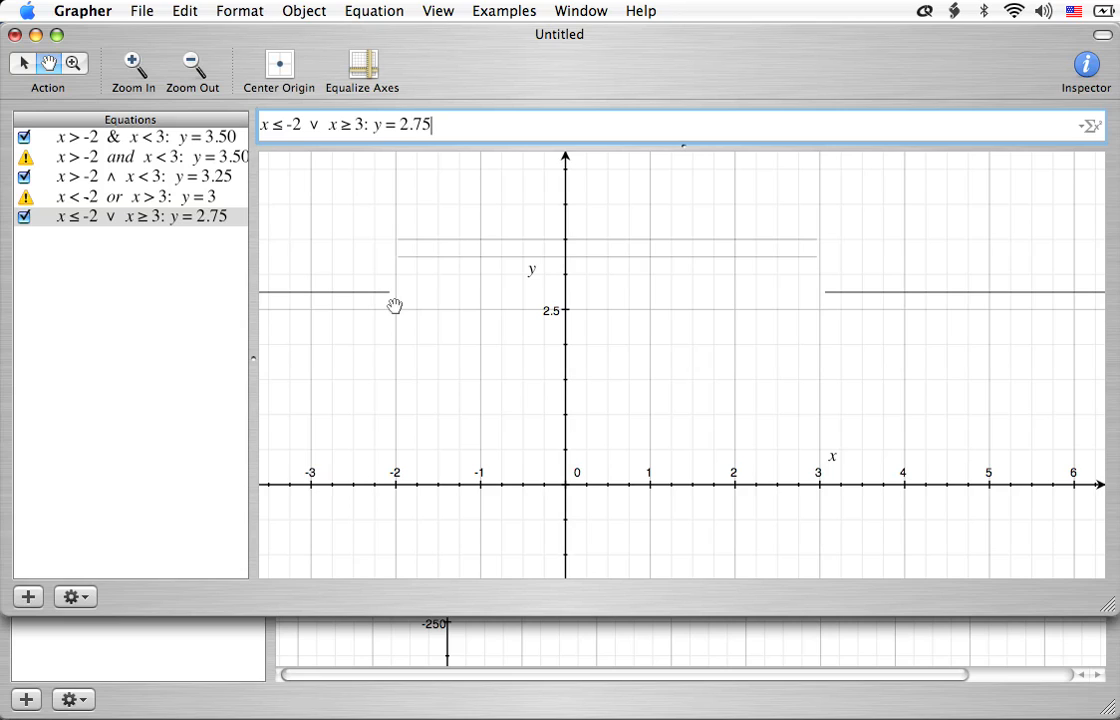
pyautogui.moveTo(72, 103)
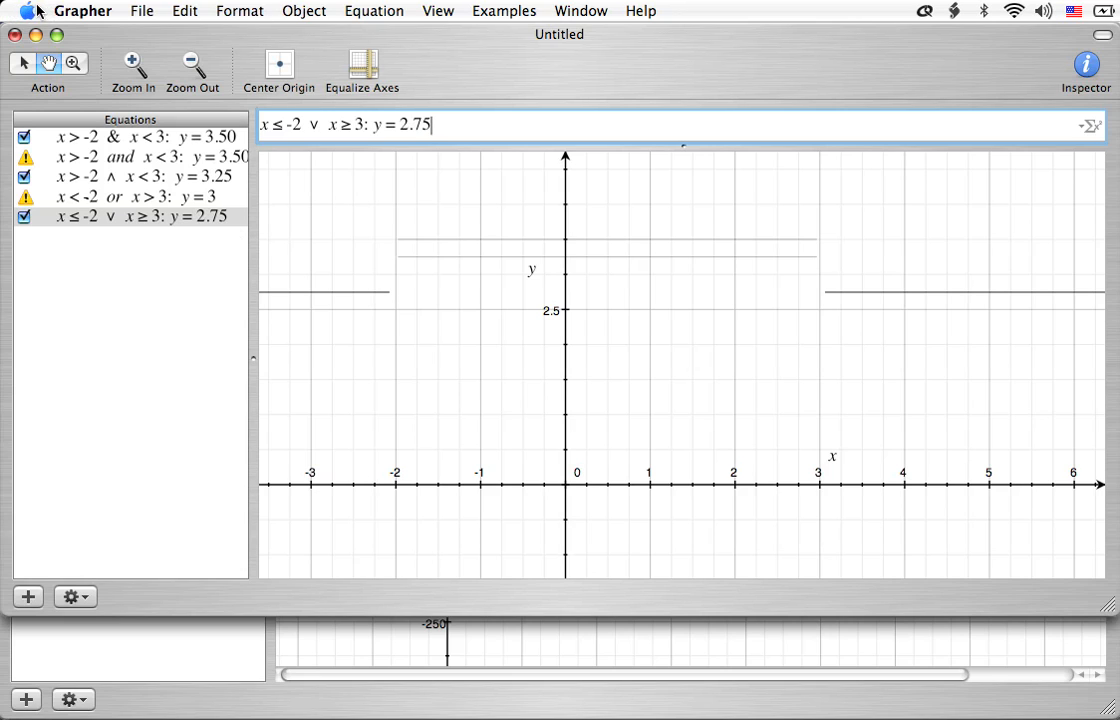
pyautogui.click(15, 11)
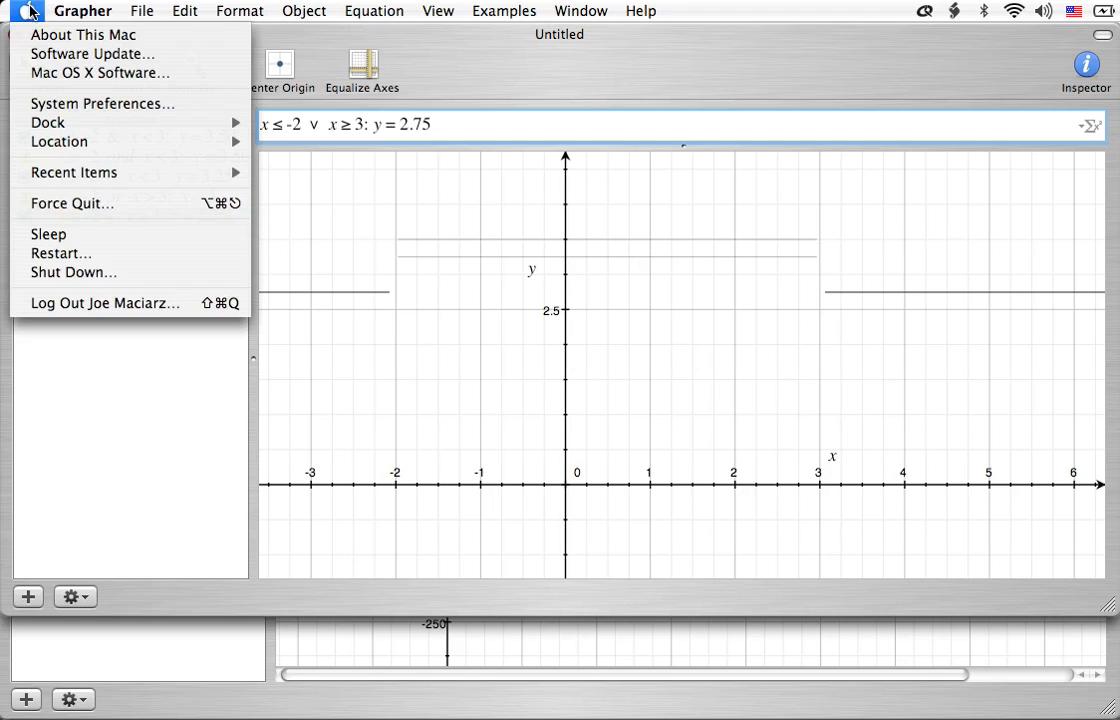
pyautogui.moveTo(100, 72)
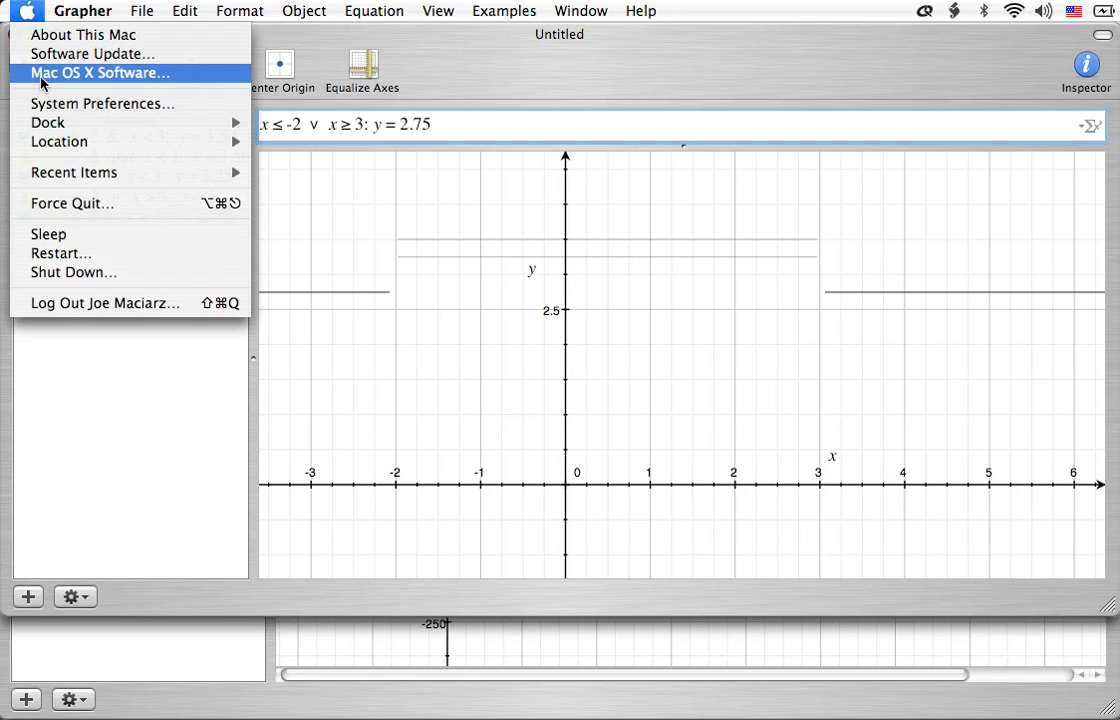
pyautogui.click(83, 11)
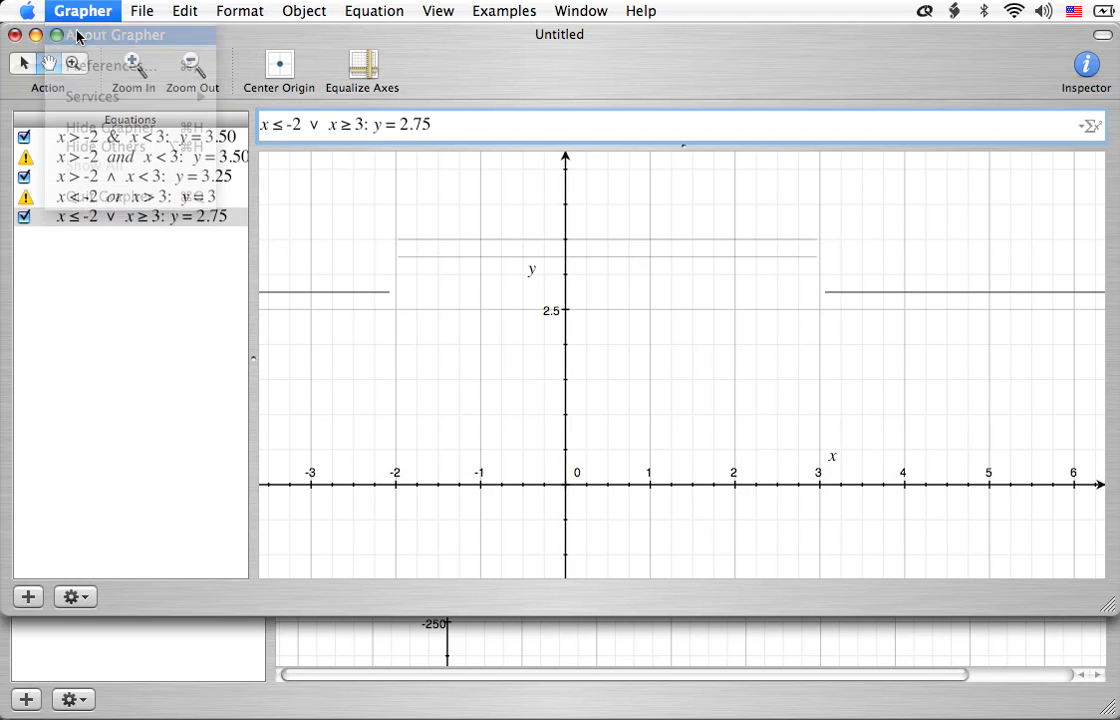
pyautogui.click(117, 34)
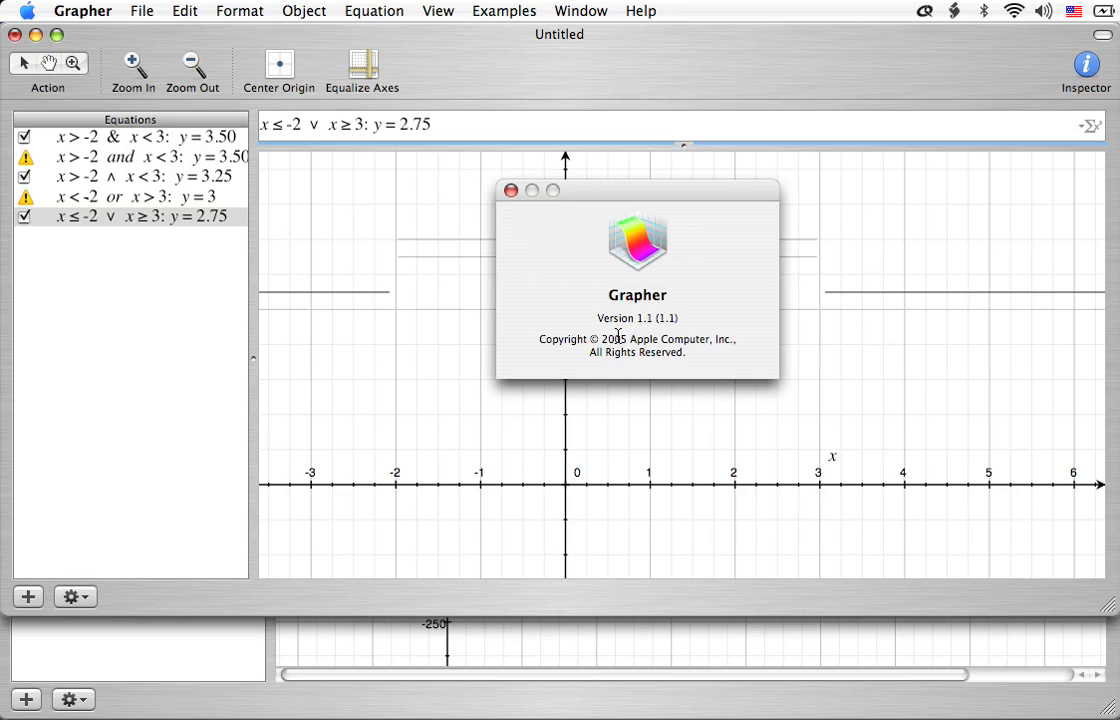
pyautogui.moveTo(597, 315)
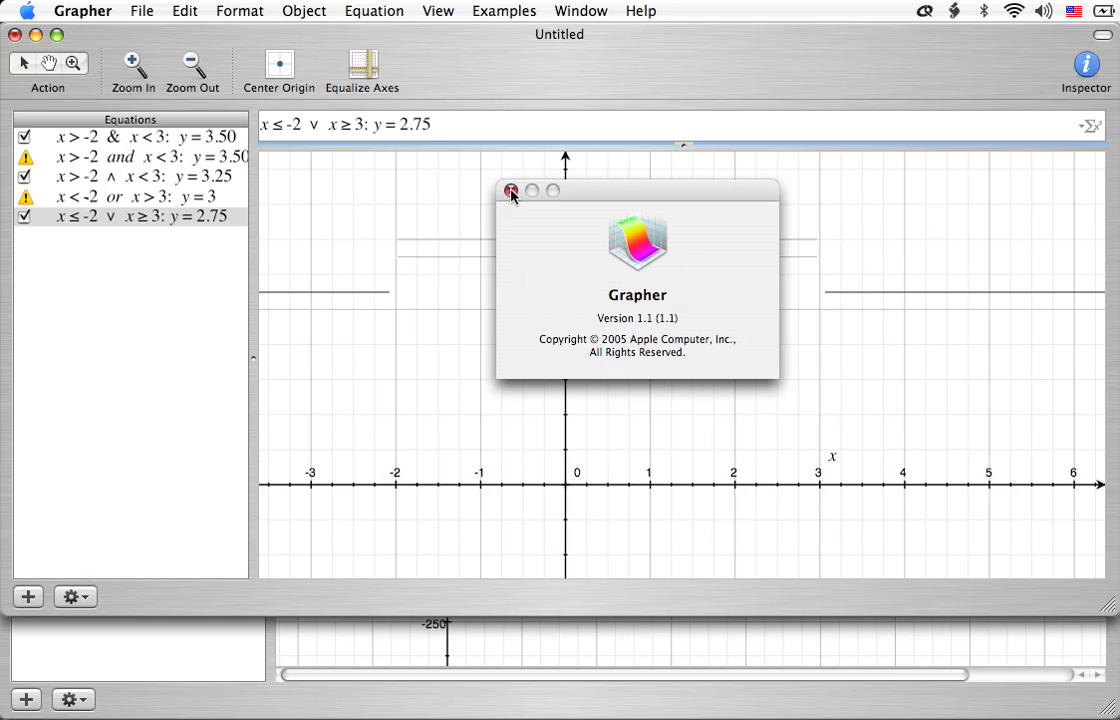
pyautogui.click(511, 190)
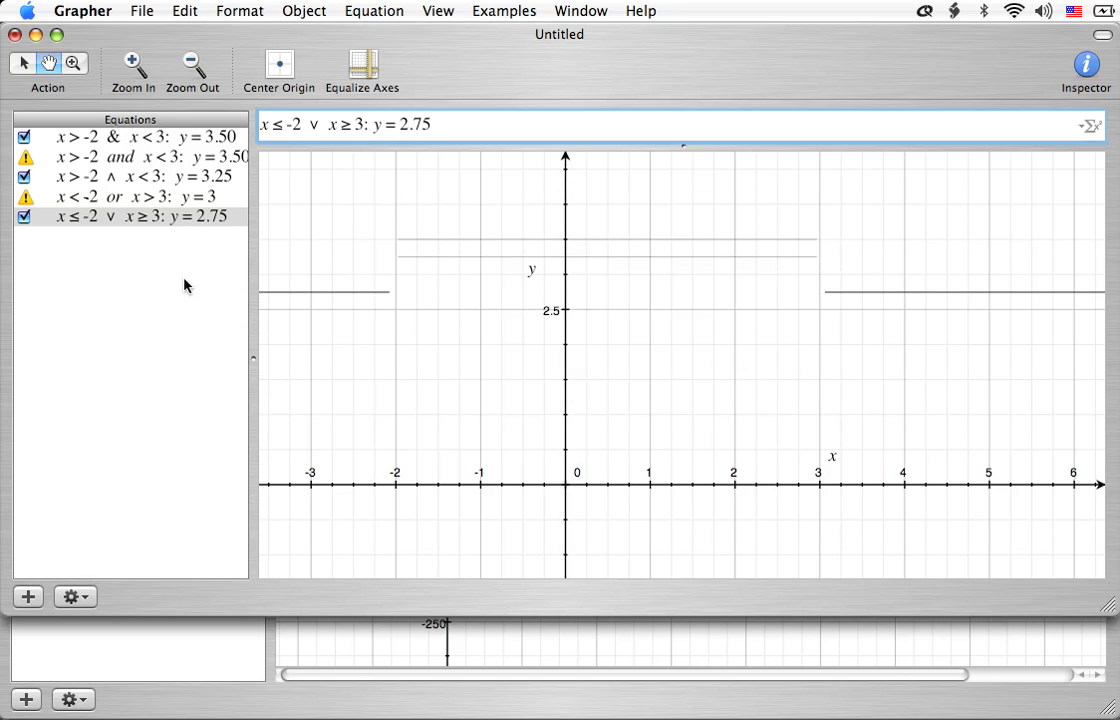
pyautogui.moveTo(183, 283)
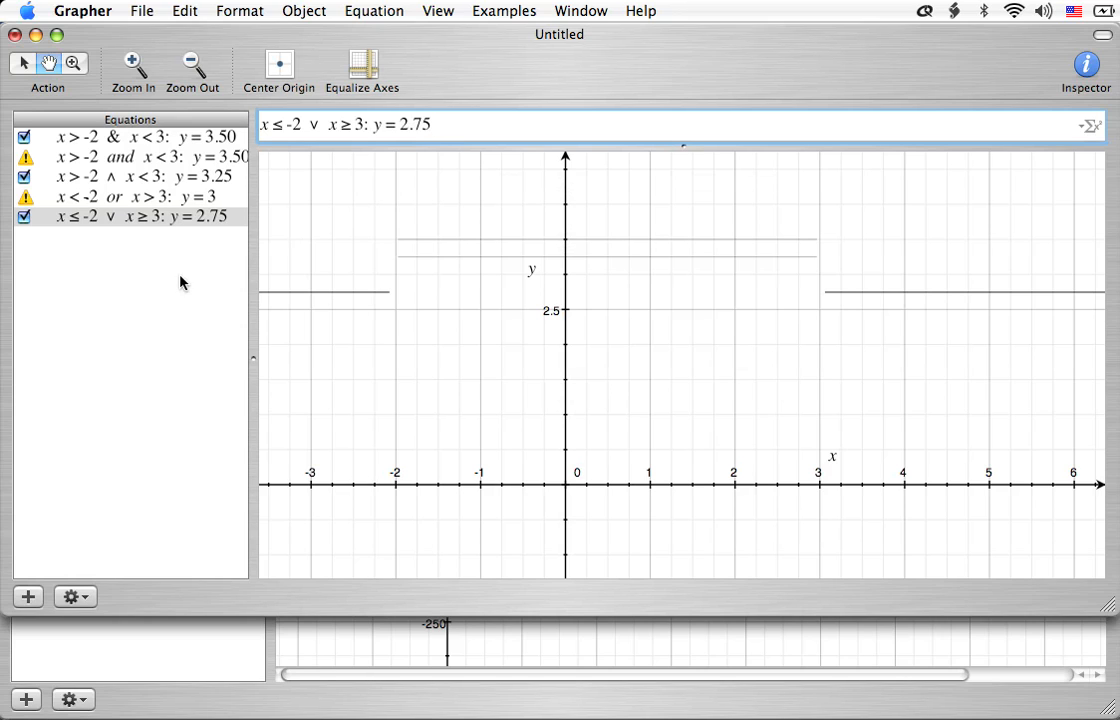
pyautogui.moveTo(149, 248)
pyautogui.write('y=')
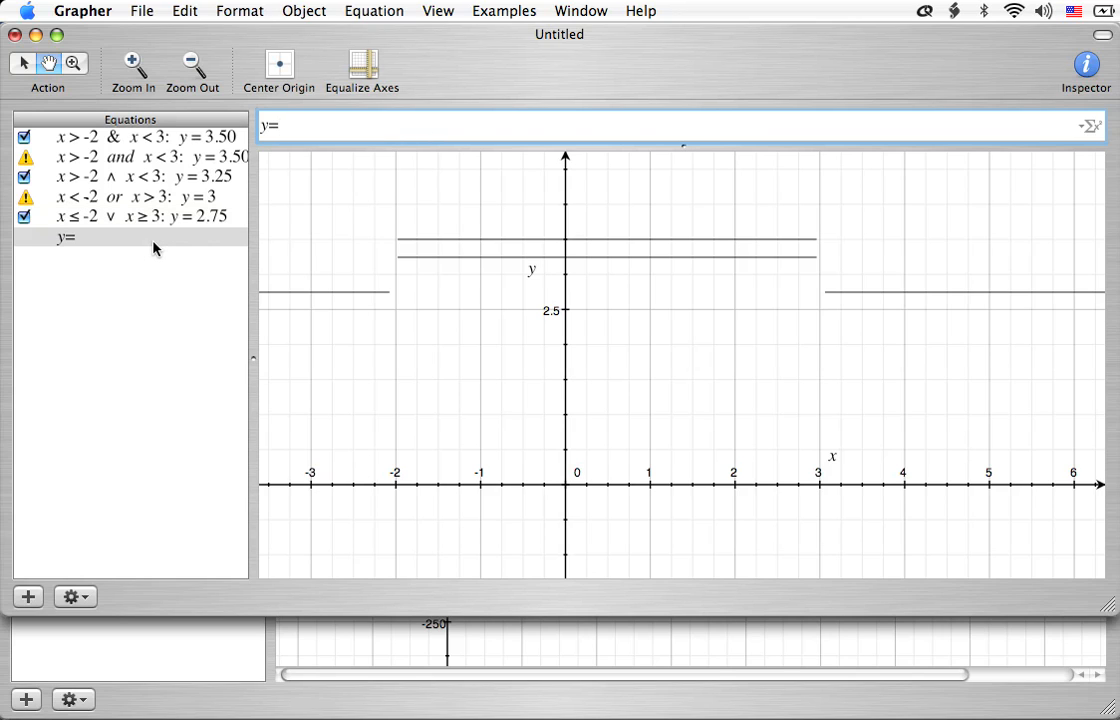
# Start a sixth equation below the list and type y = 2.5
pyautogui.click(275, 125)
pyautogui.write(' 2')
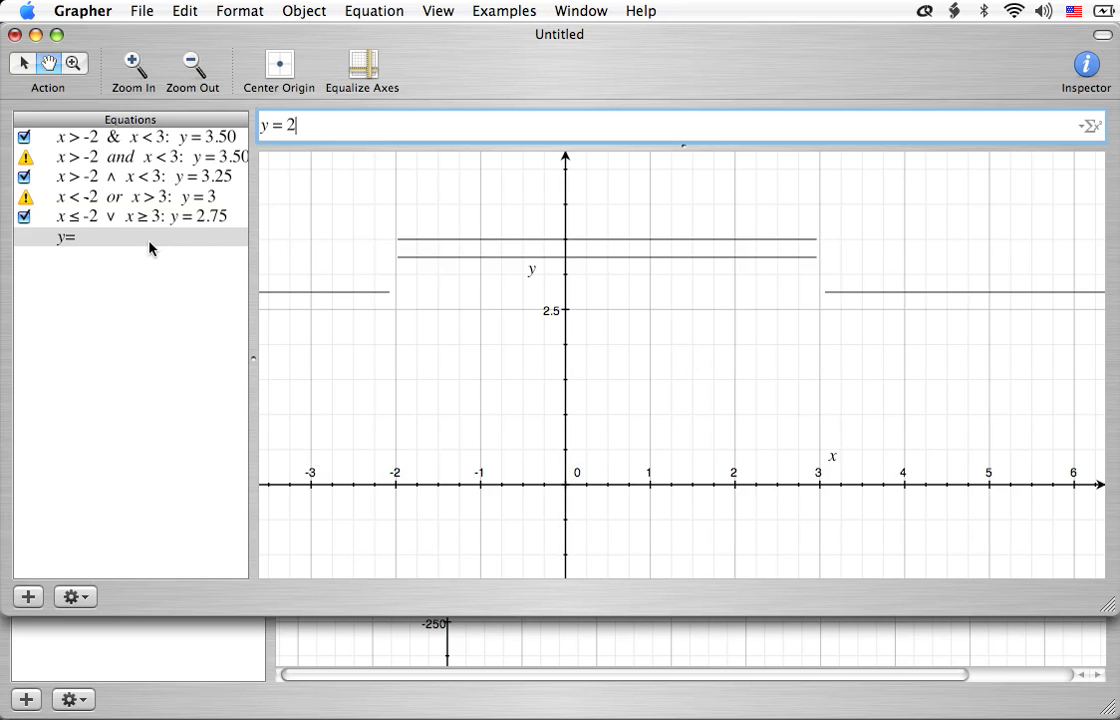
pyautogui.write('.5')
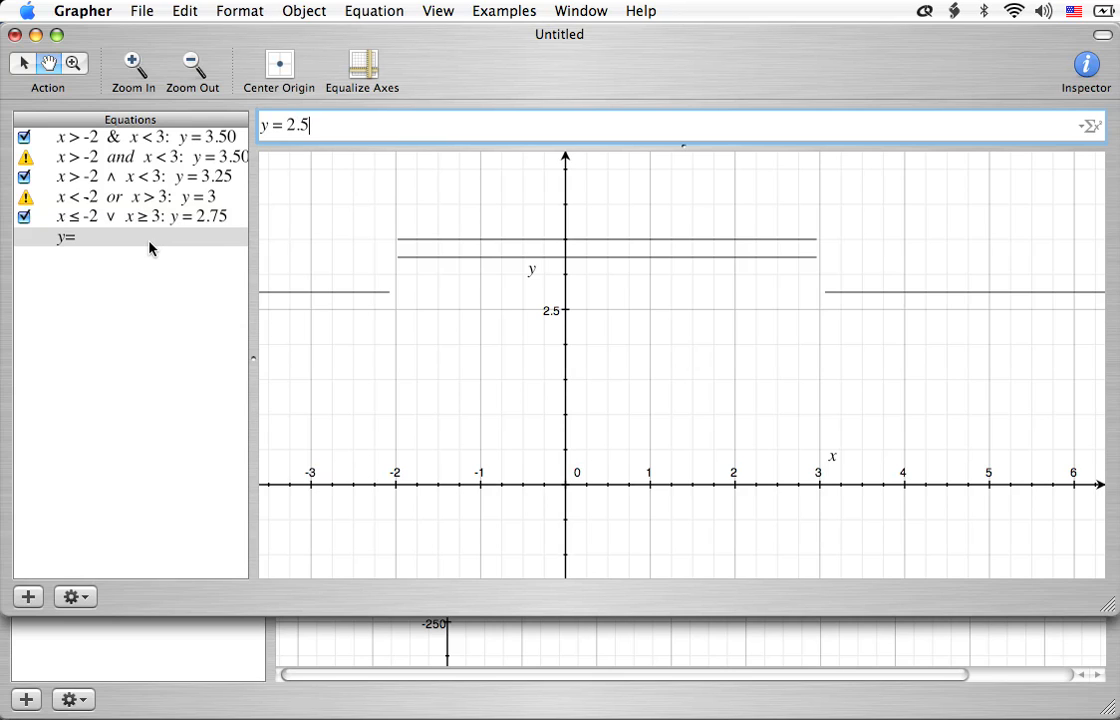
pyautogui.moveTo(933, 140)
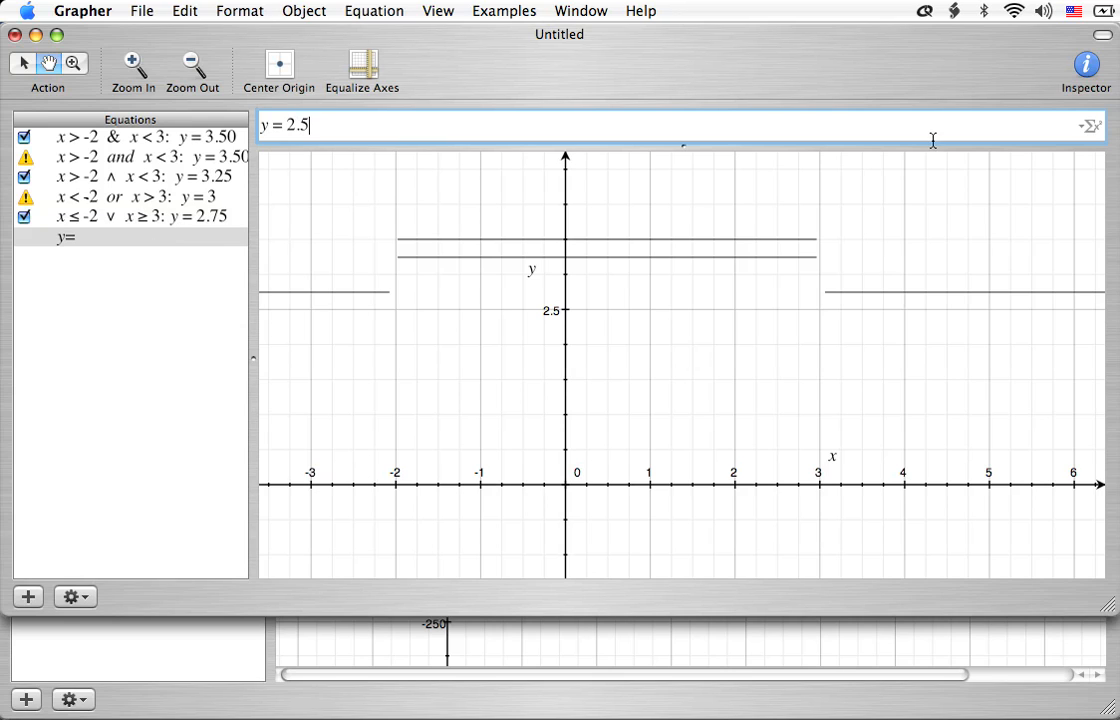
# Insert a one-condition template after y = 2.5 using the Equation Palette's Operators tab
pyautogui.click(1090, 126)
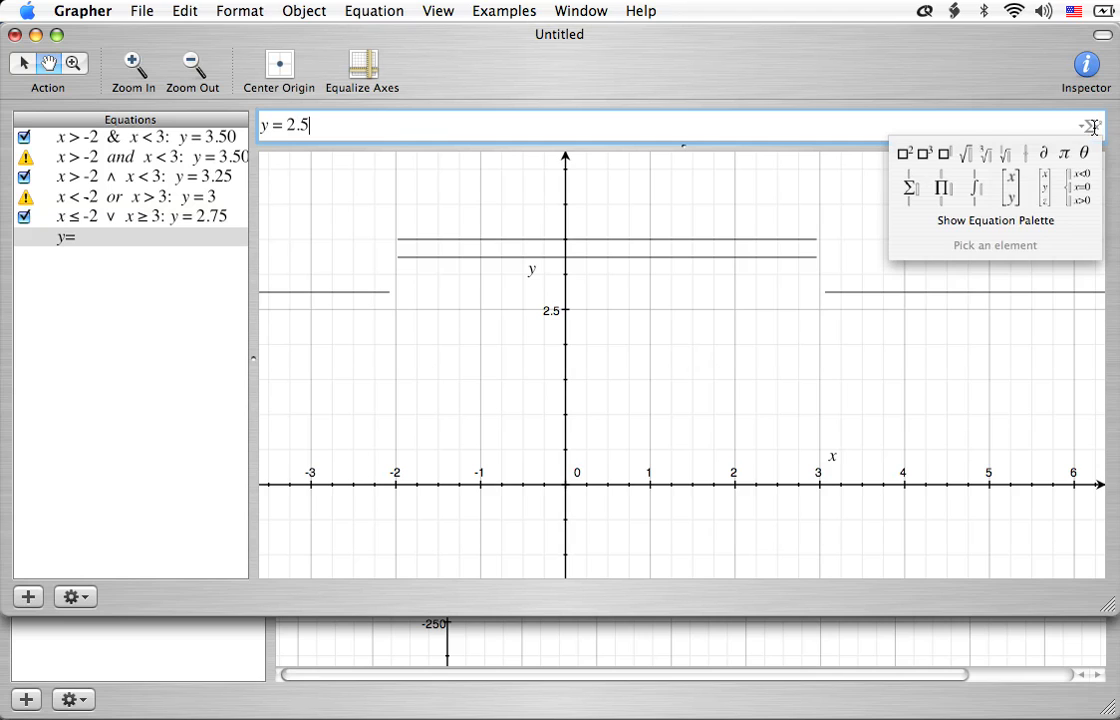
pyautogui.moveTo(995, 221)
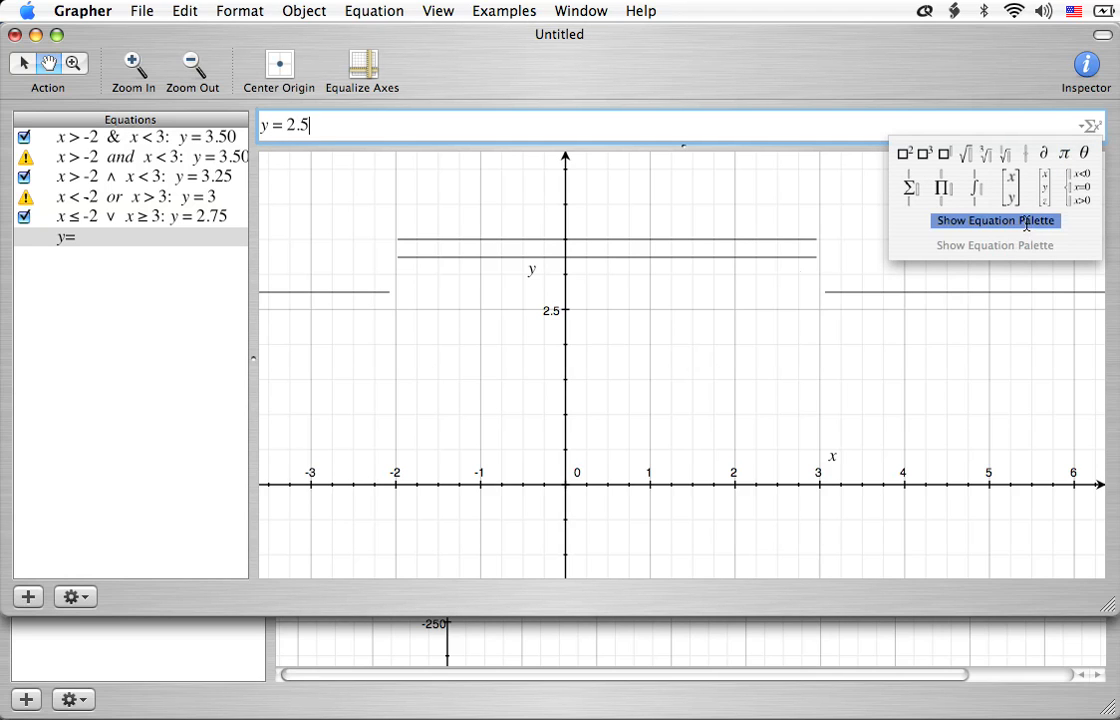
pyautogui.click(996, 220)
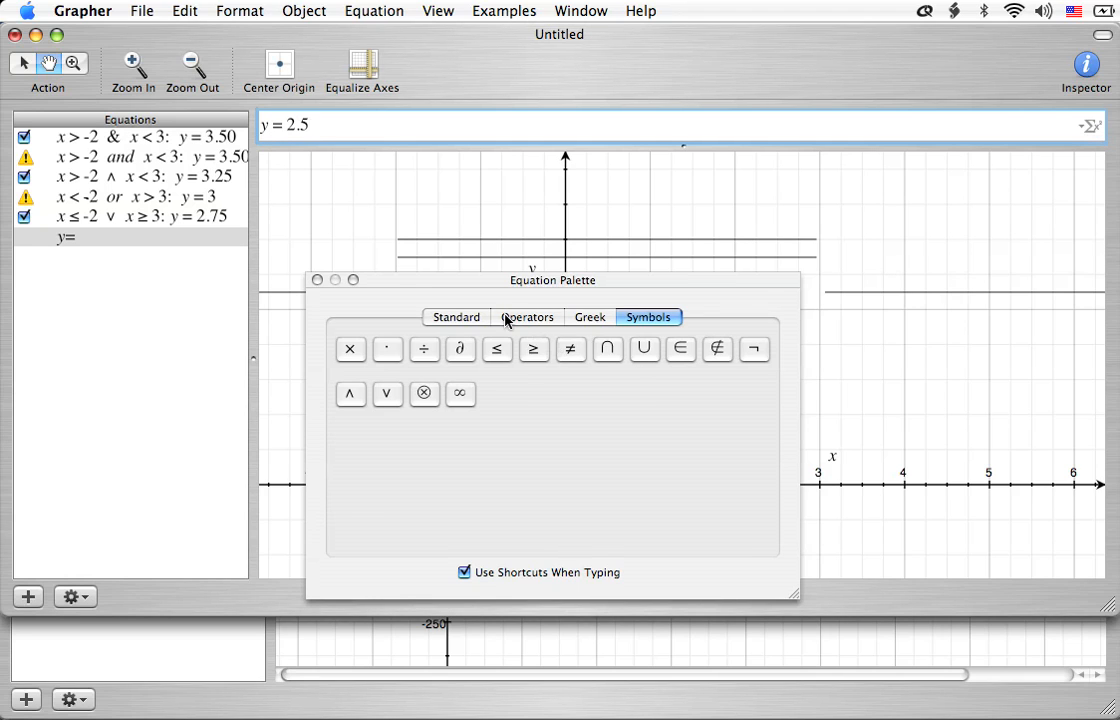
pyautogui.click(527, 317)
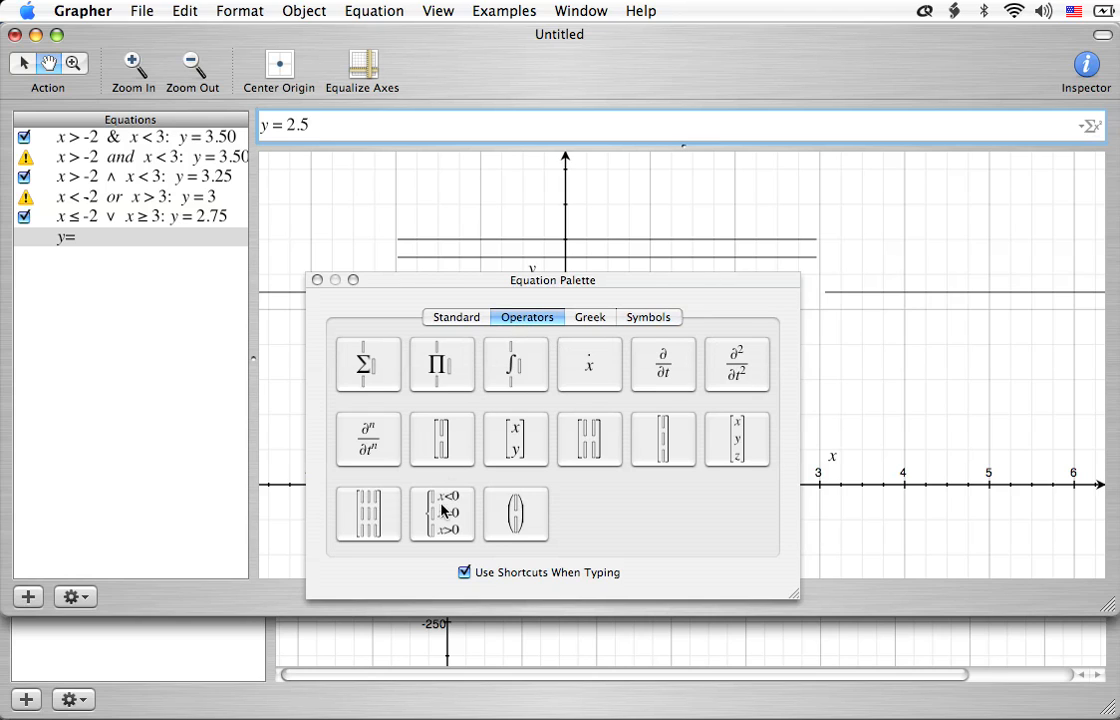
pyautogui.moveTo(442, 515)
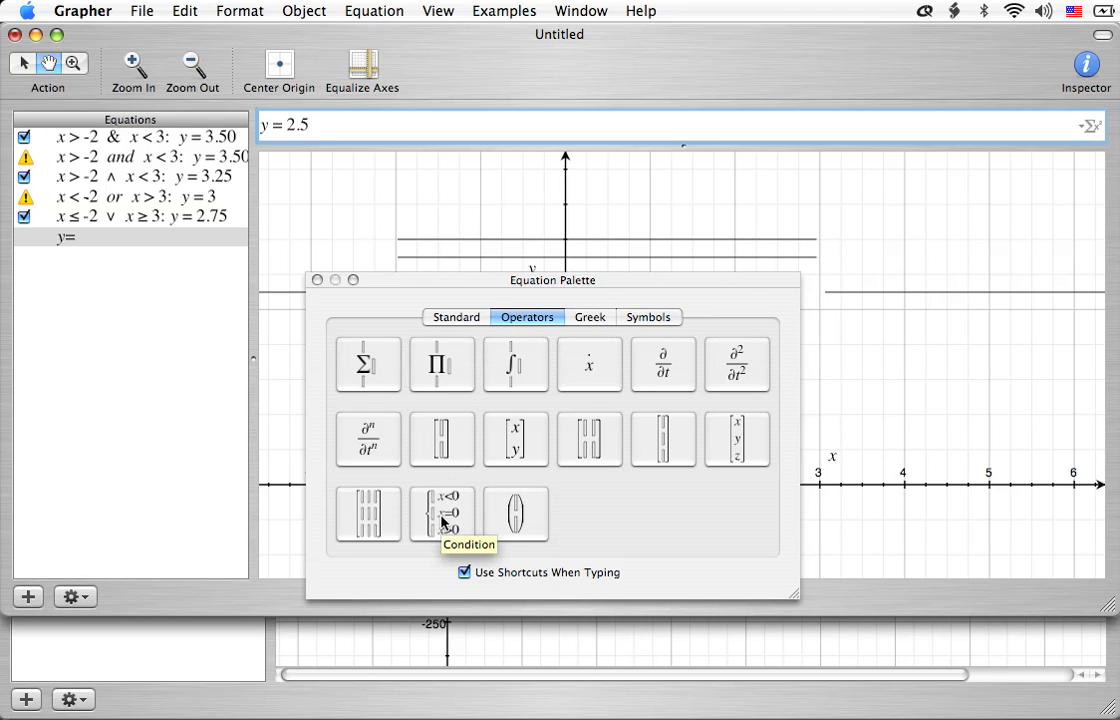
pyautogui.click(441, 513)
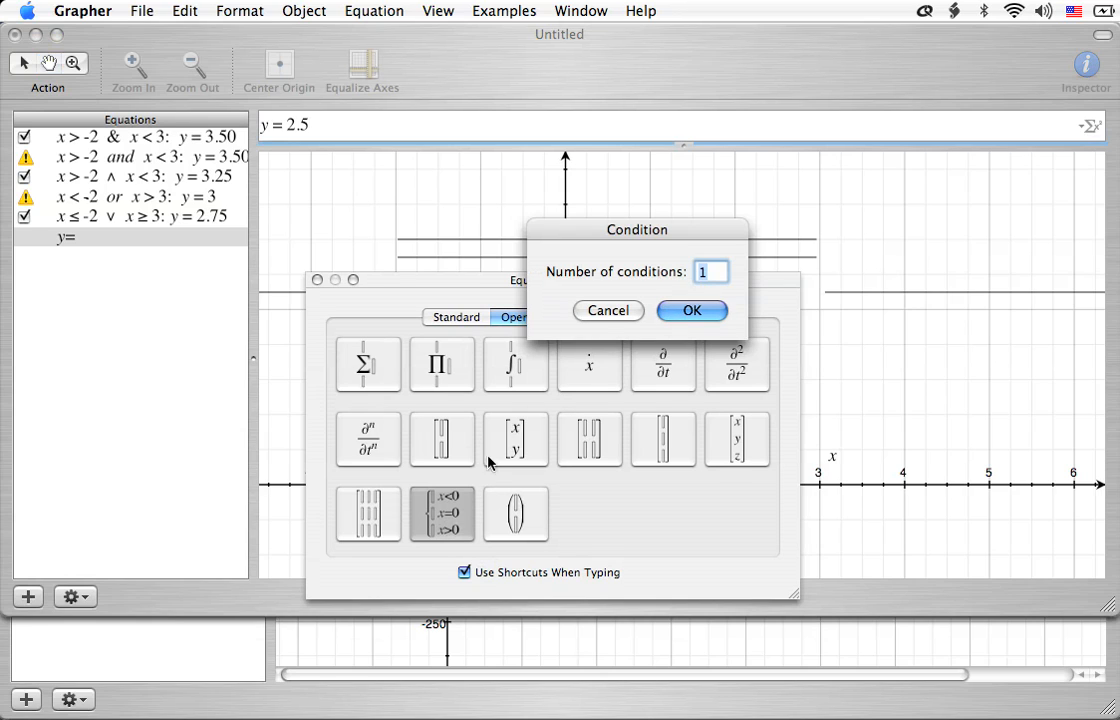
pyautogui.moveTo(450, 528)
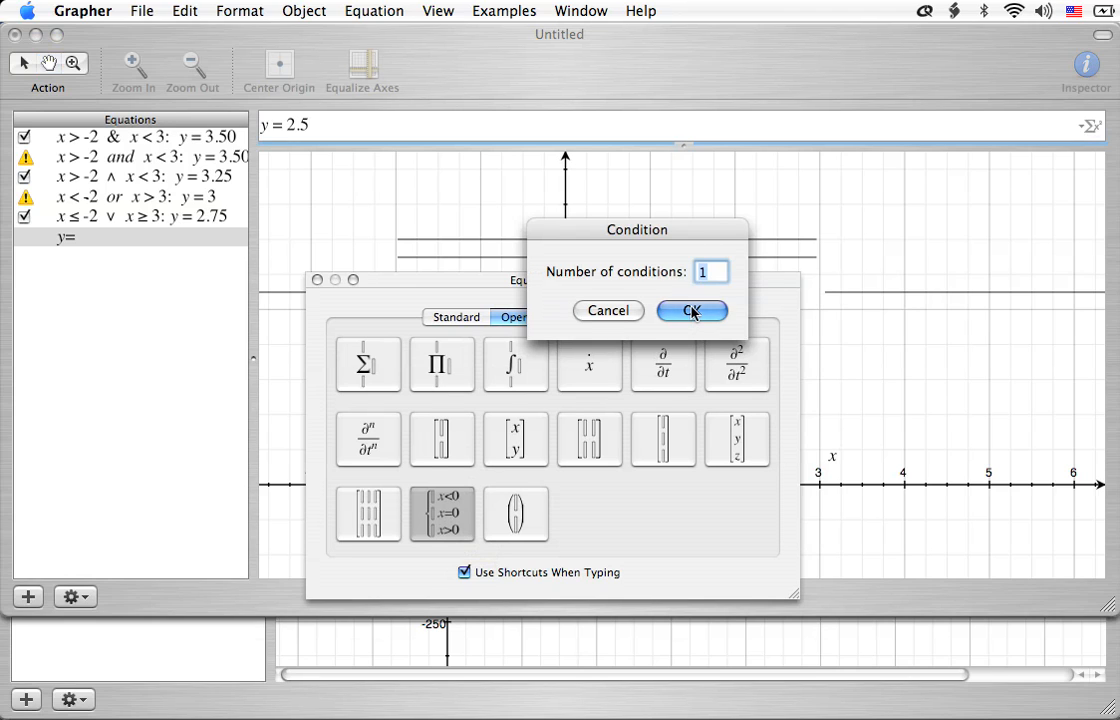
pyautogui.click(692, 310)
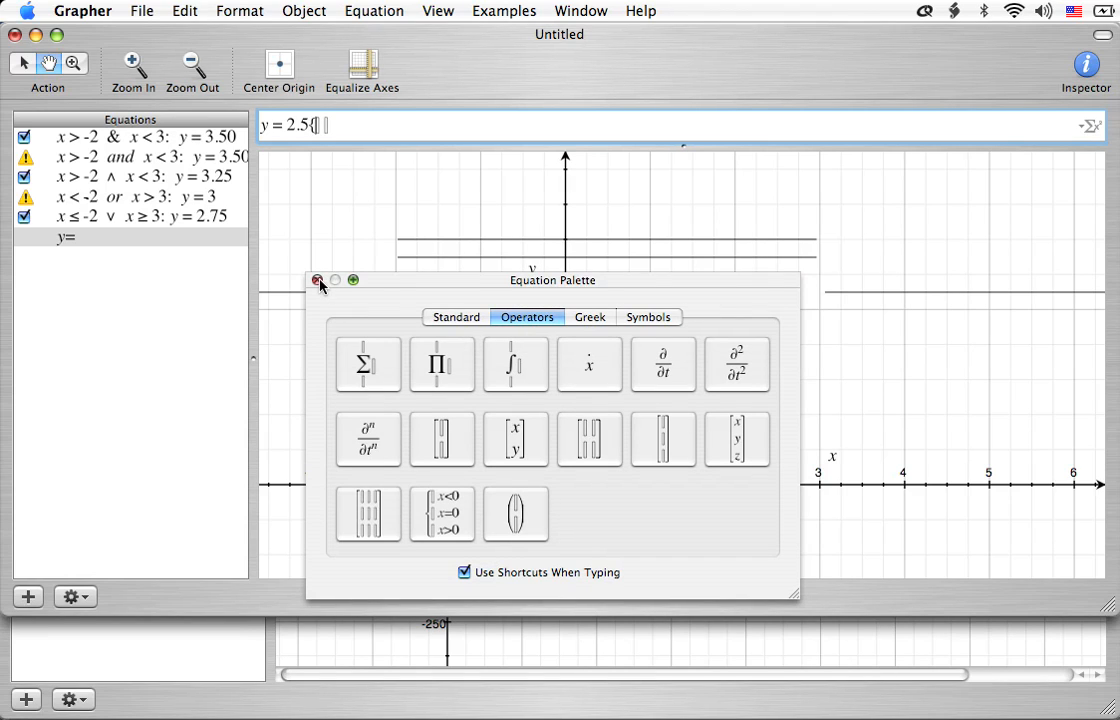
pyautogui.click(318, 280)
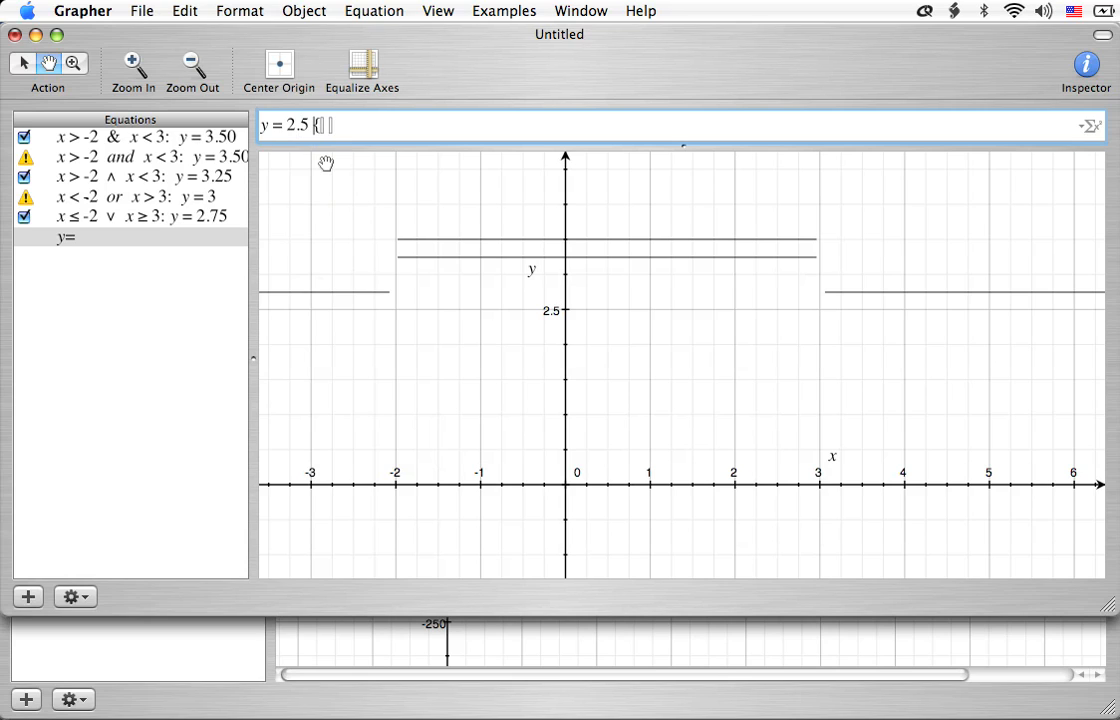
# Rewrite the equation as y = {2.5 with condition x > -2 & x < 3
pyautogui.press('backspace')
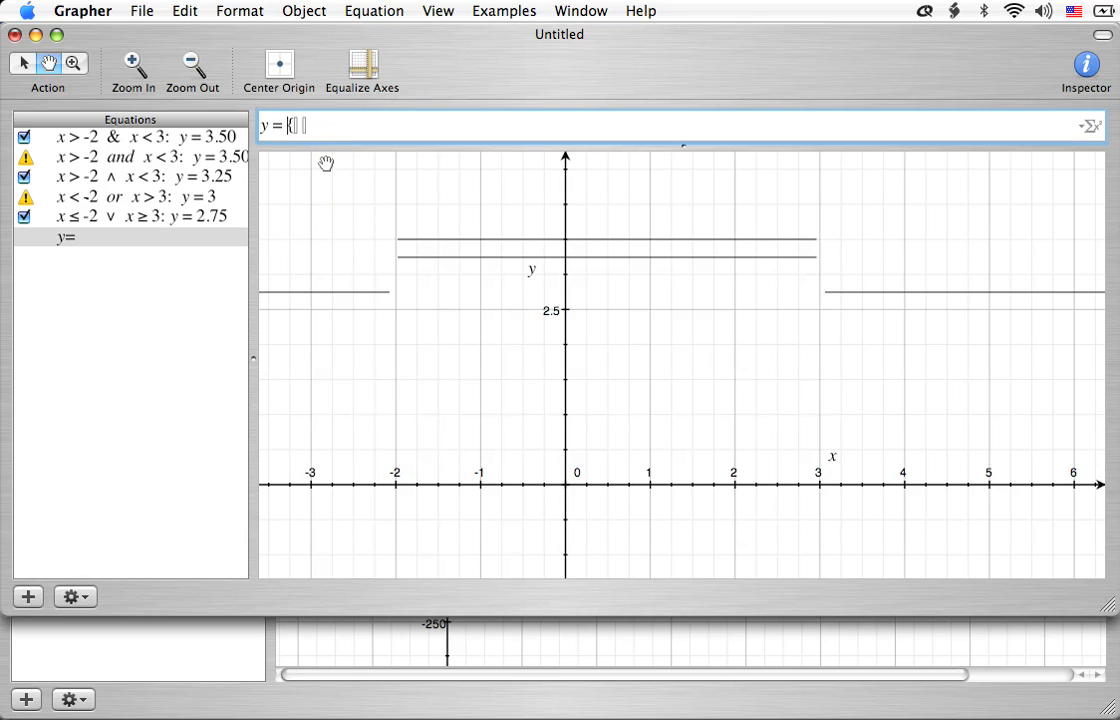
pyautogui.write('{')
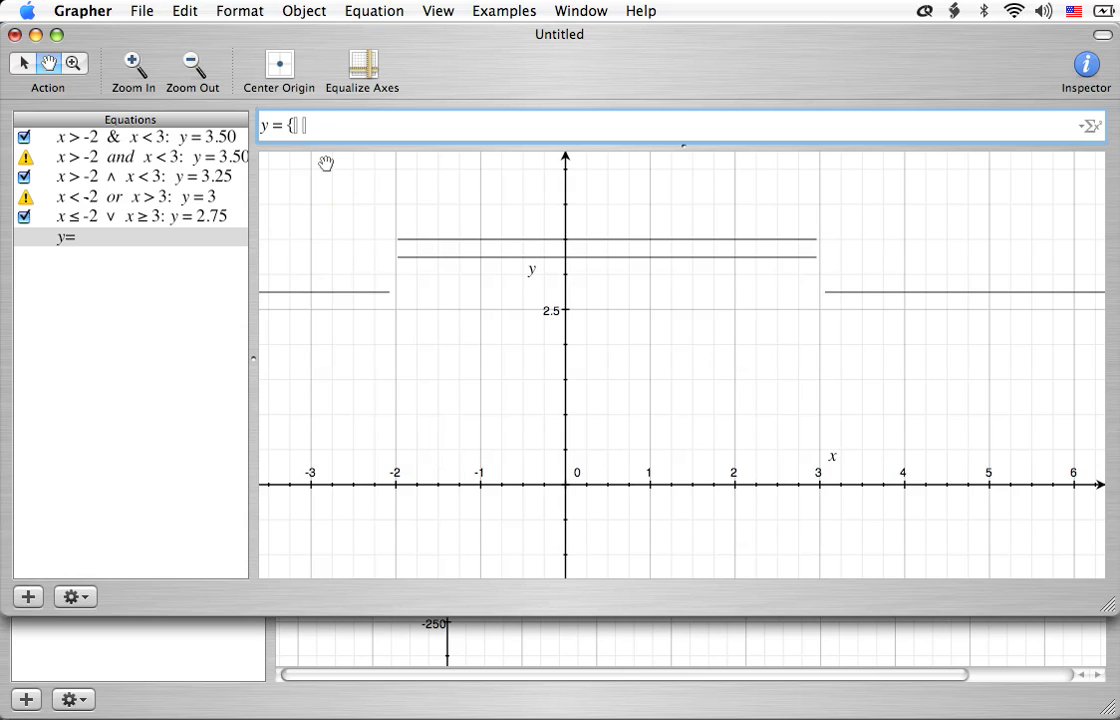
pyautogui.write('2.5')
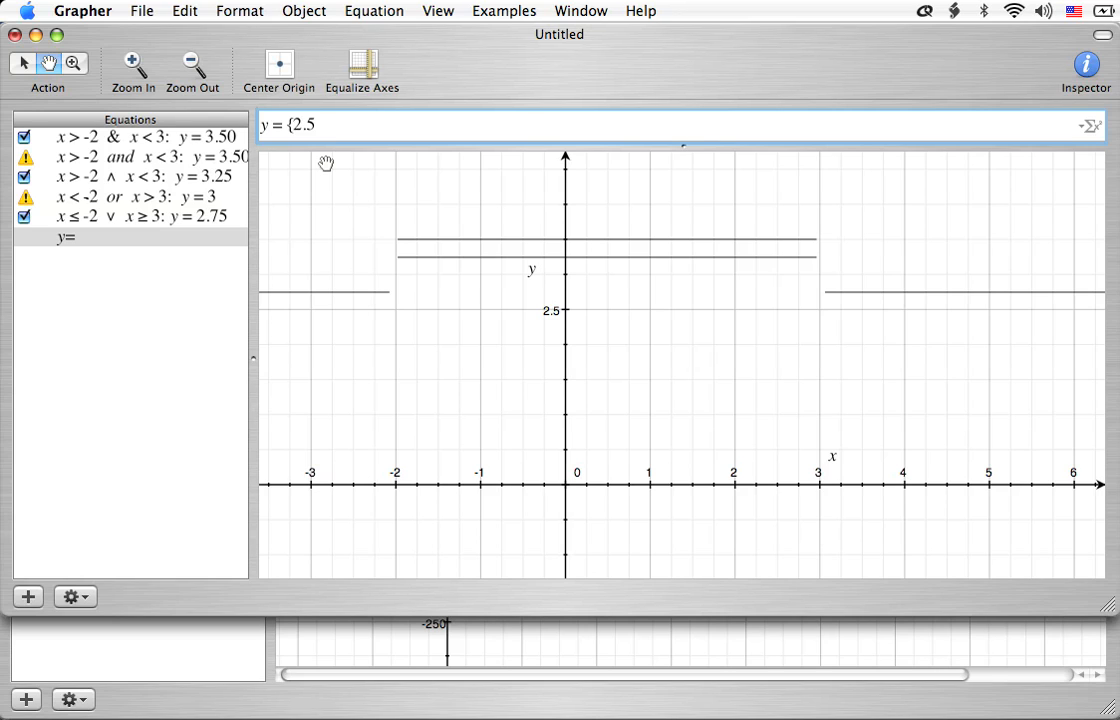
pyautogui.write('x')
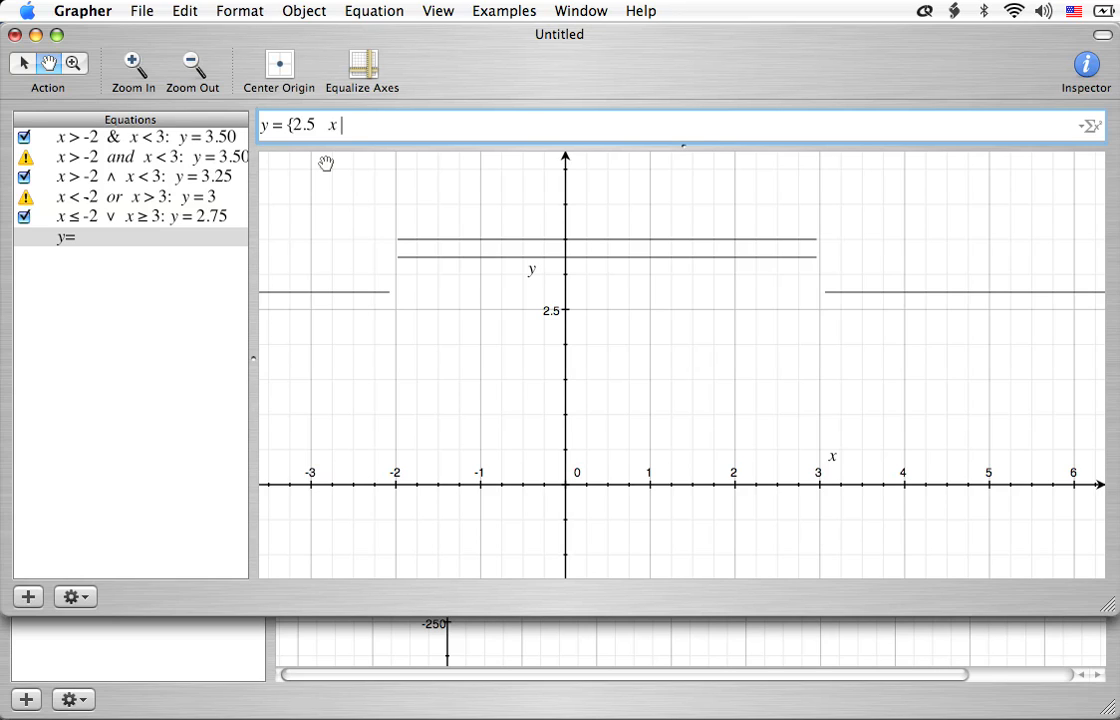
pyautogui.write('>')
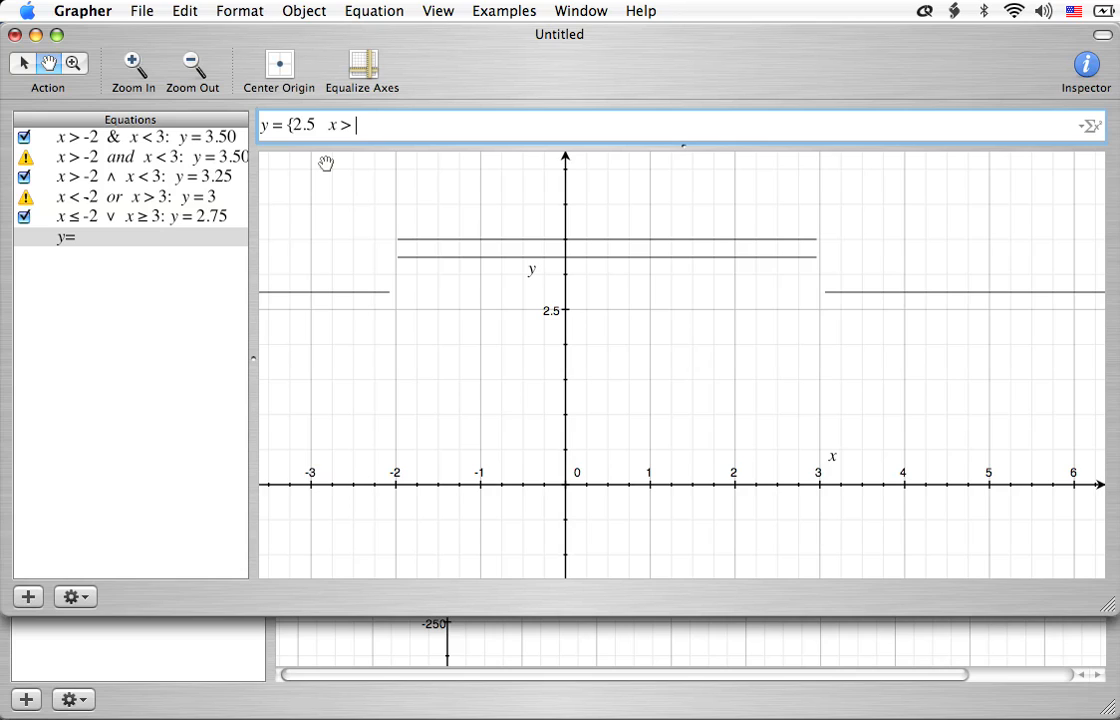
pyautogui.write('-2')
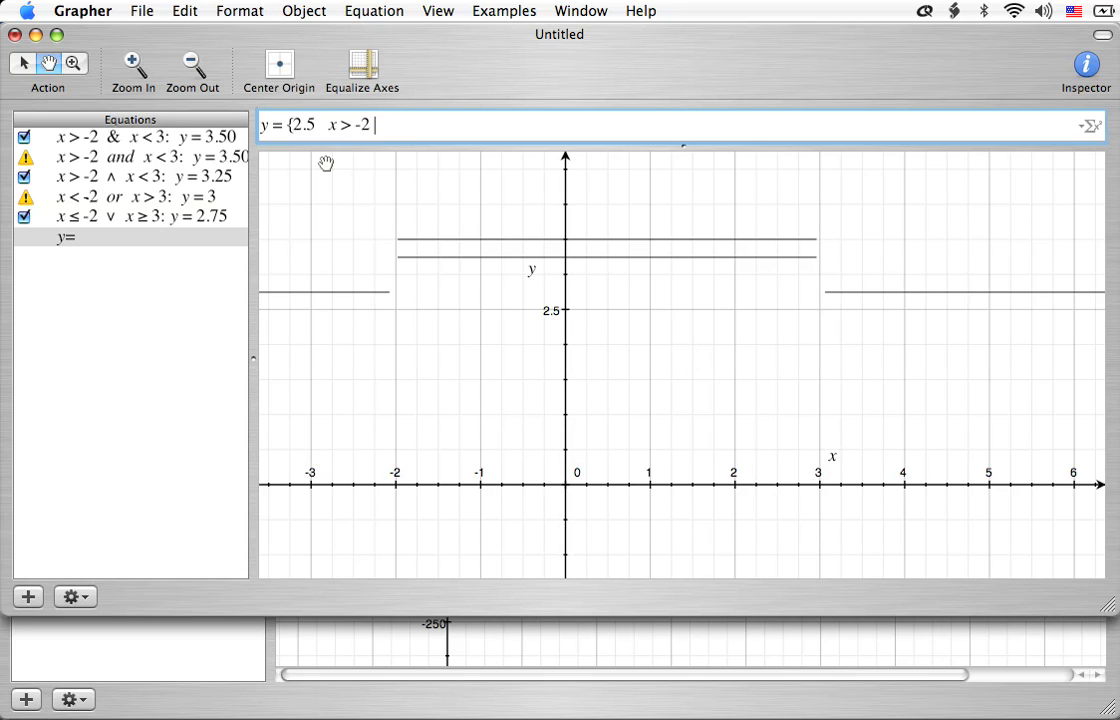
pyautogui.write('&')
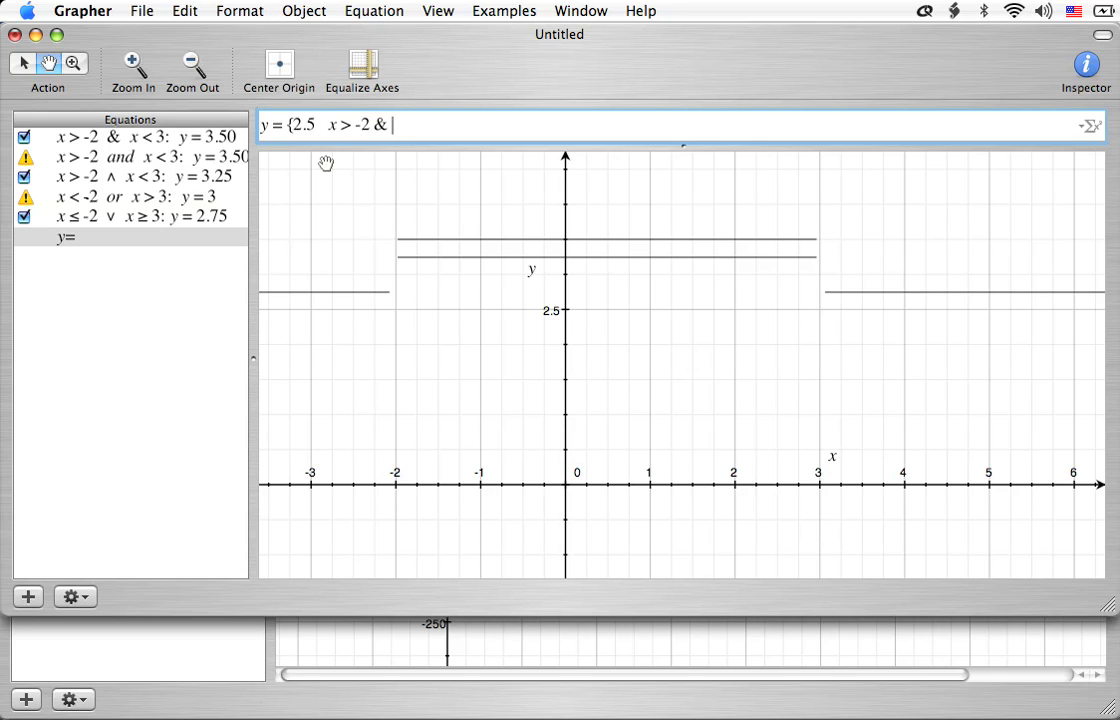
pyautogui.write('x < 3')
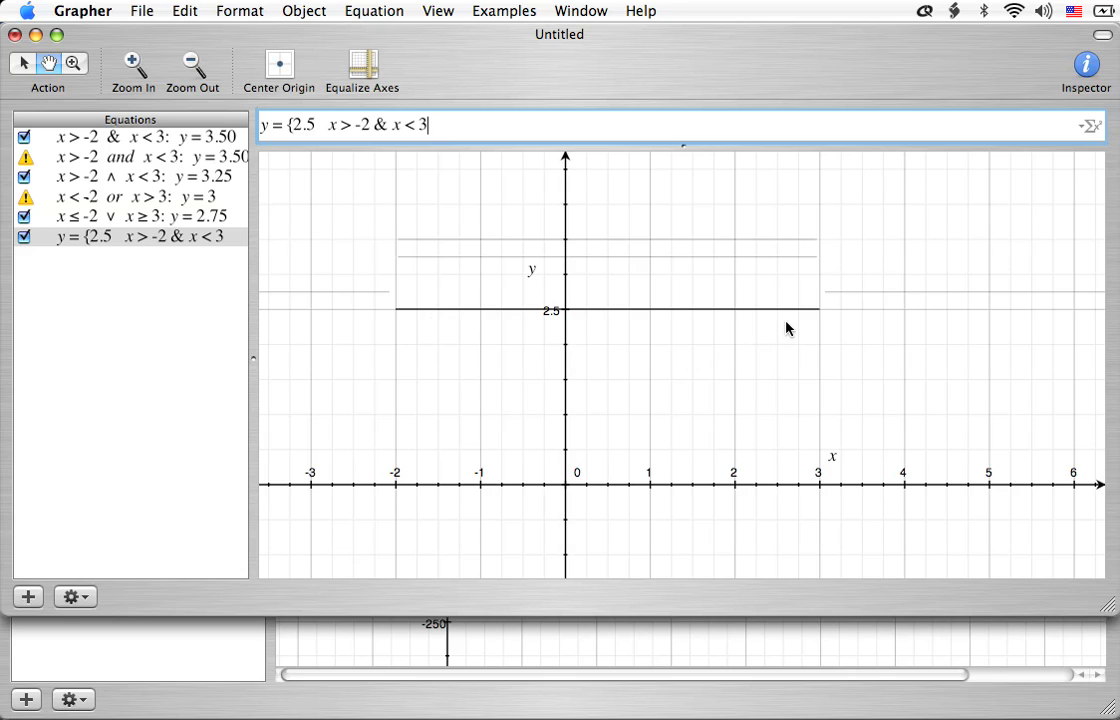
pyautogui.moveTo(391, 328)
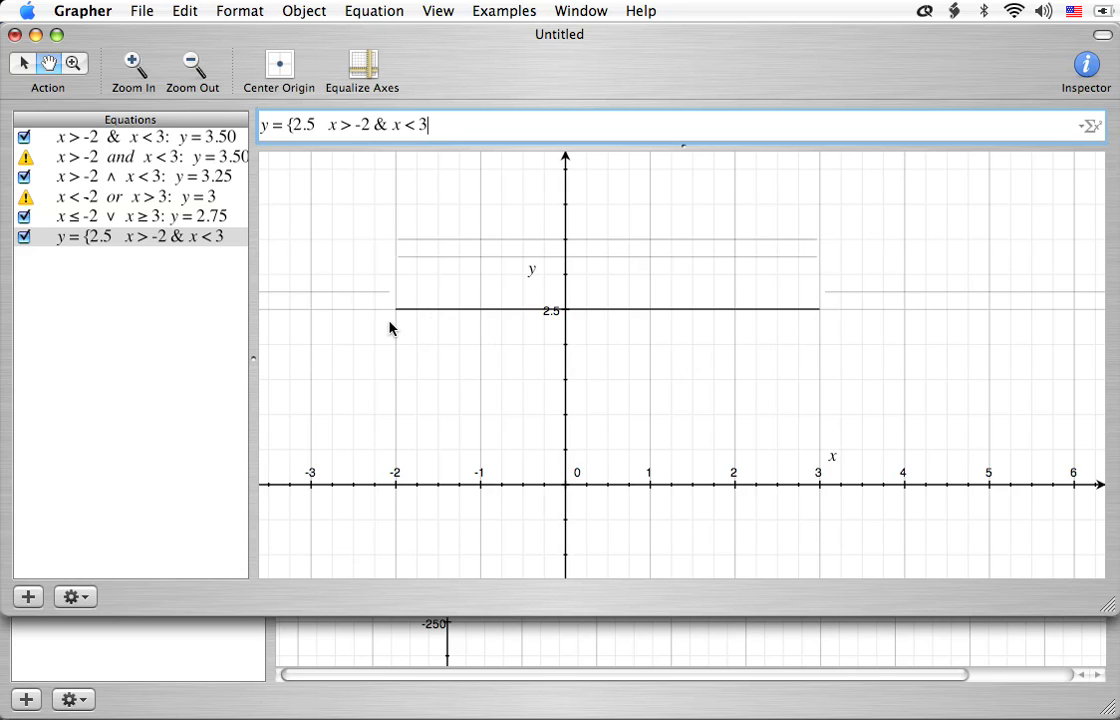
pyautogui.moveTo(396, 318)
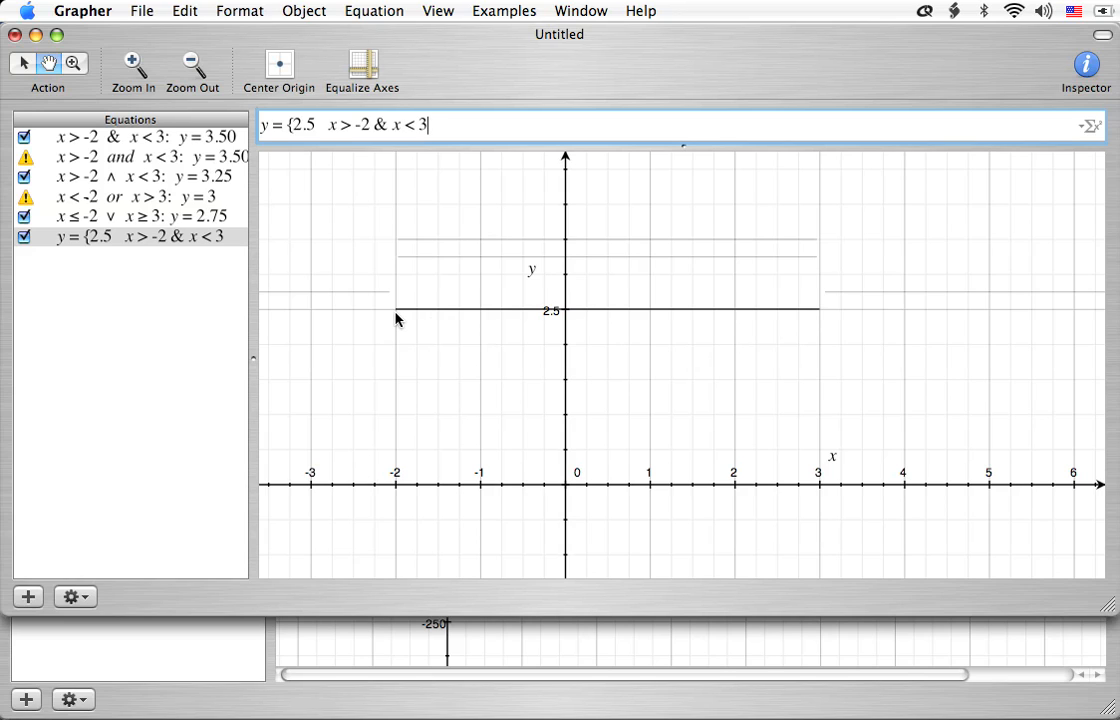
pyautogui.moveTo(352, 148)
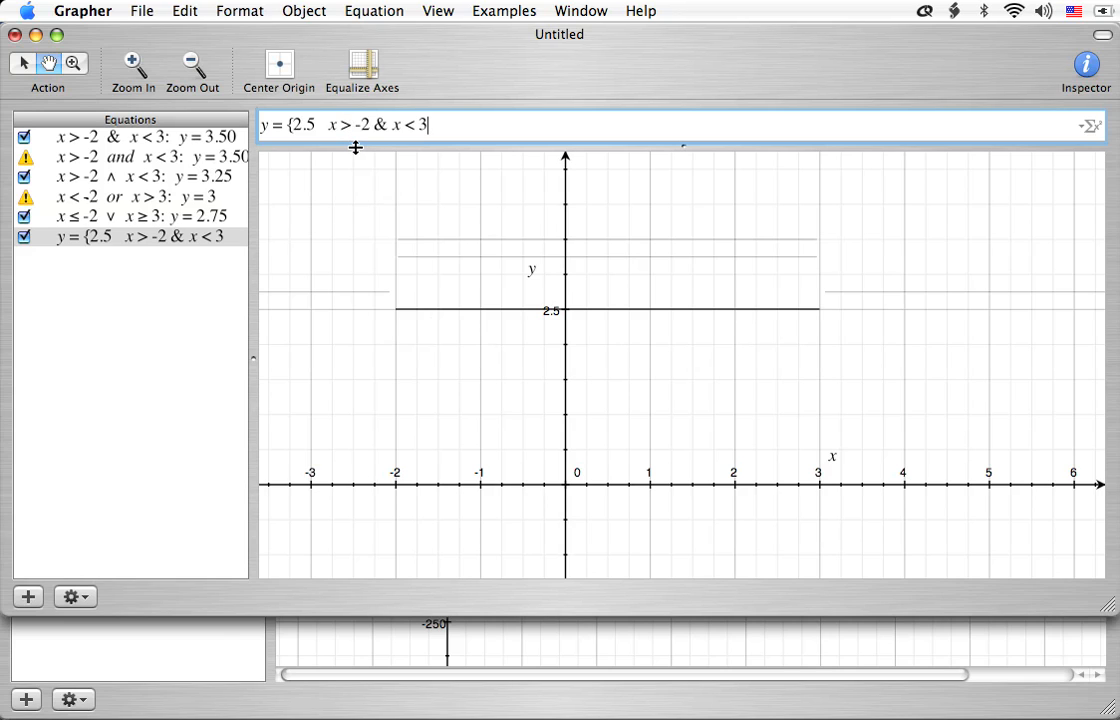
pyautogui.moveTo(438, 176)
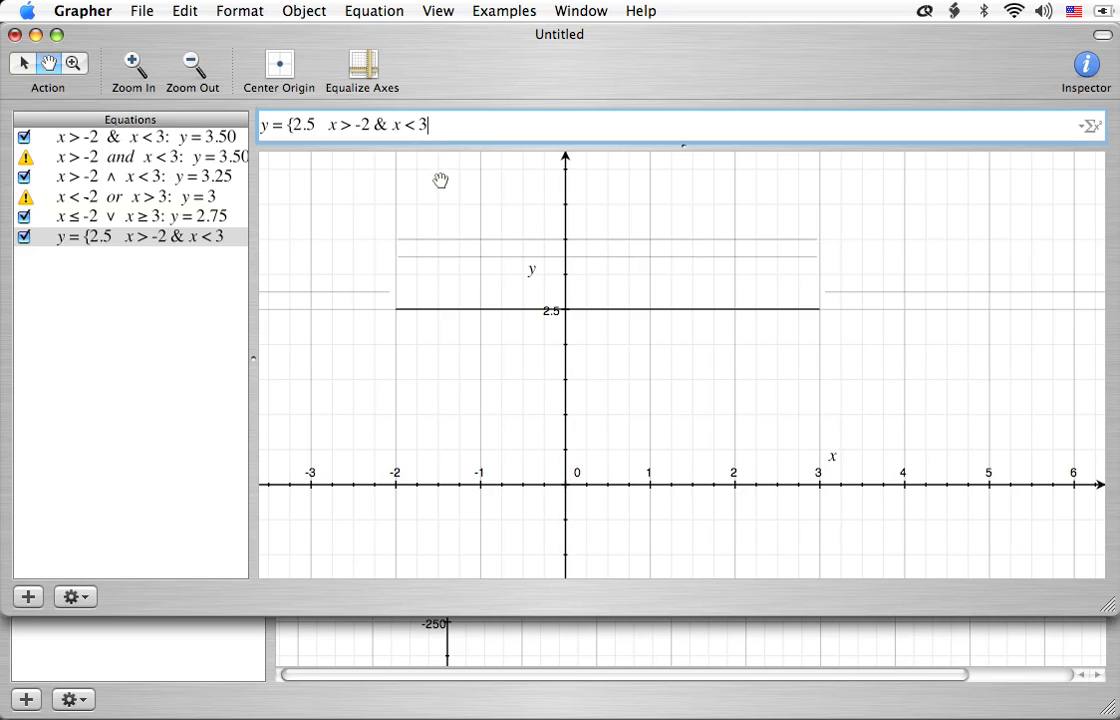
pyautogui.moveTo(433, 184)
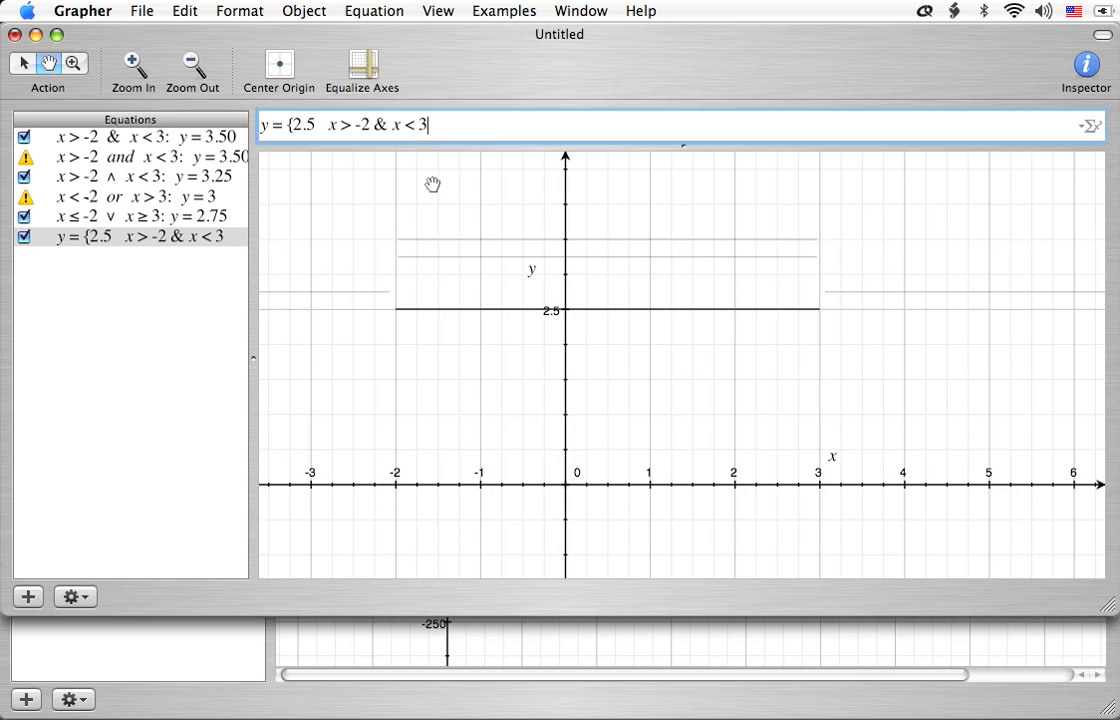
pyautogui.moveTo(419, 213)
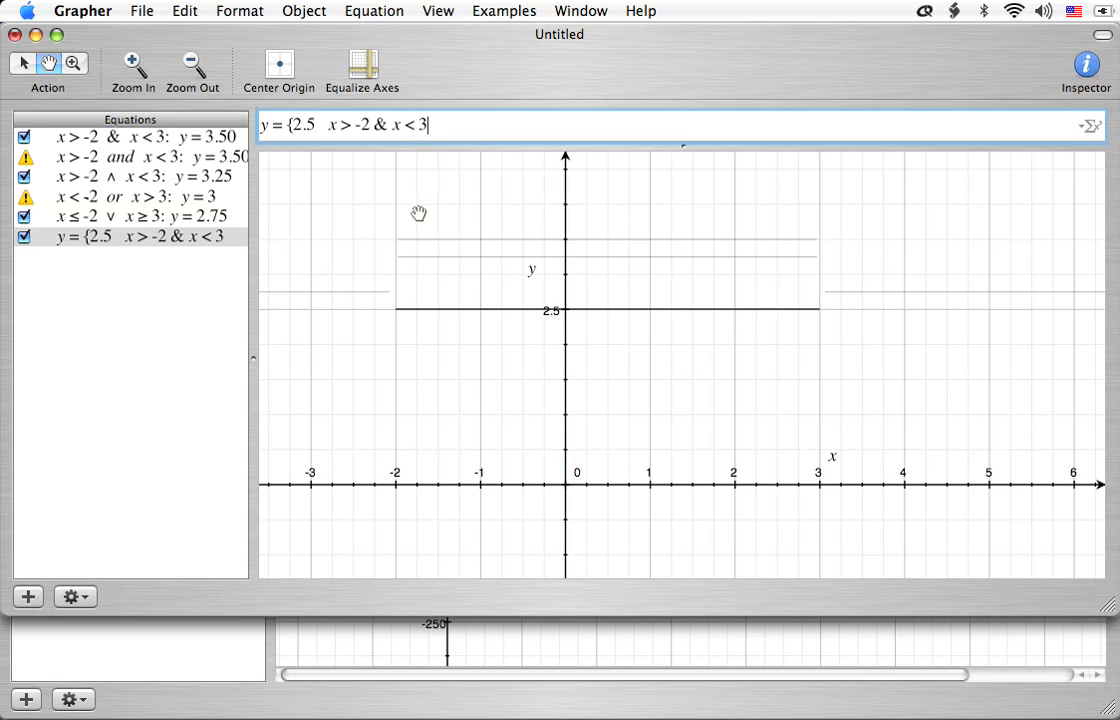
pyautogui.moveTo(415, 216)
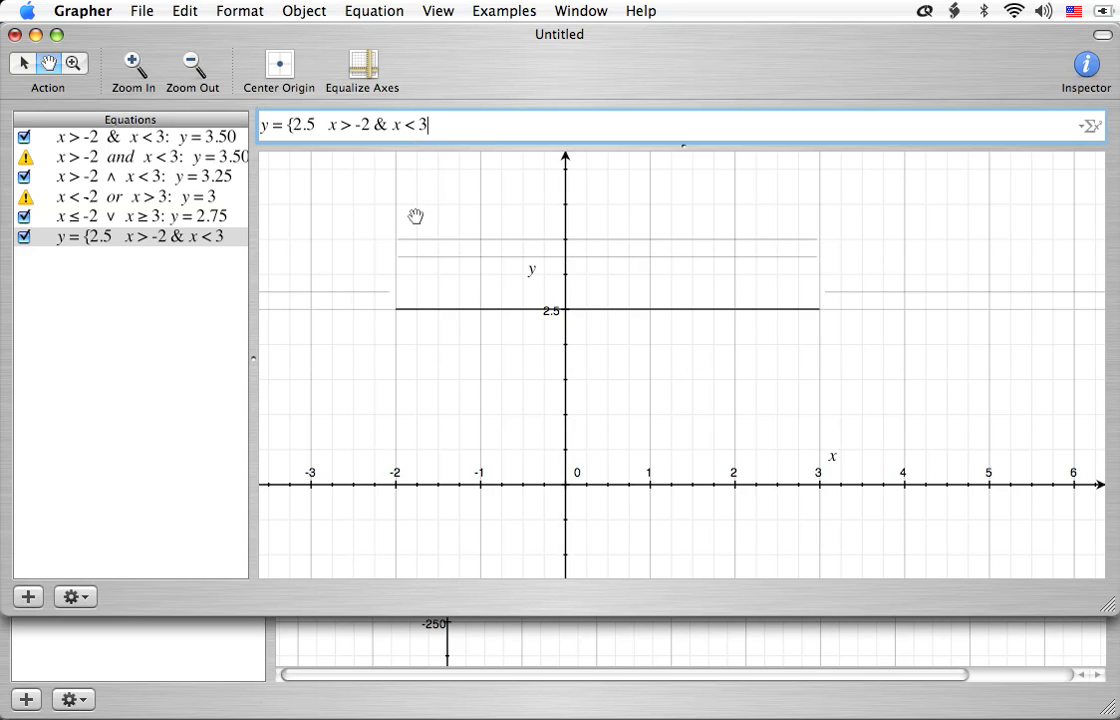
pyautogui.moveTo(200, 246)
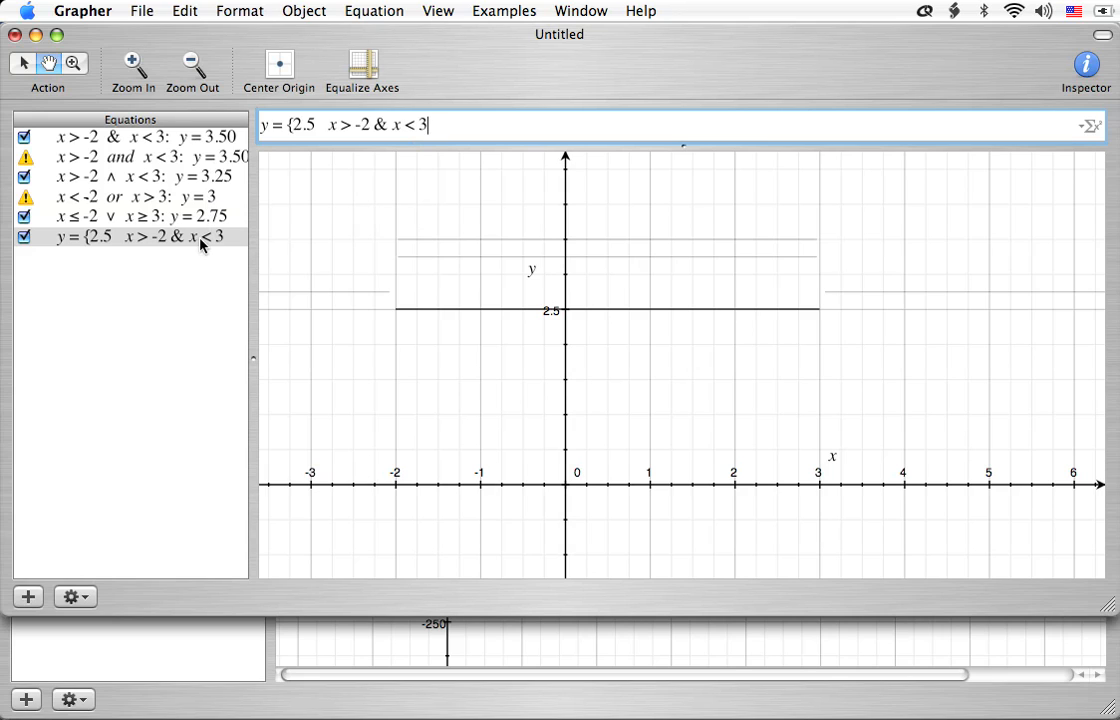
pyautogui.moveTo(193, 270)
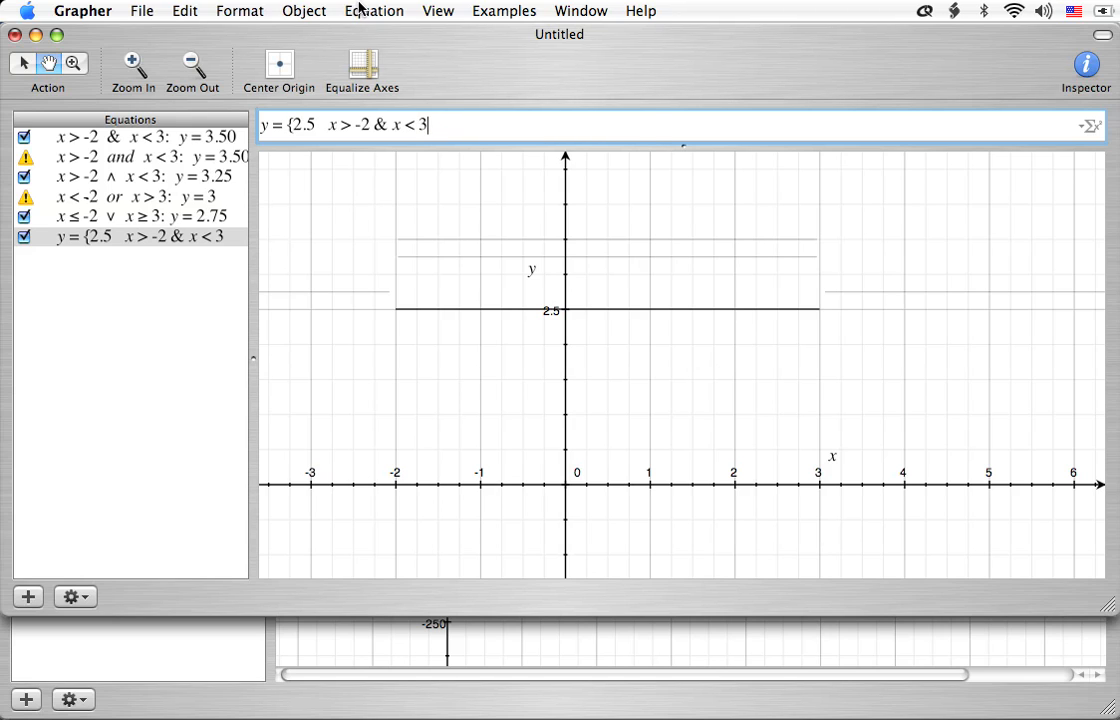
# Start a seventh equation from the Parametric Cartesian Curve template
pyautogui.click(374, 11)
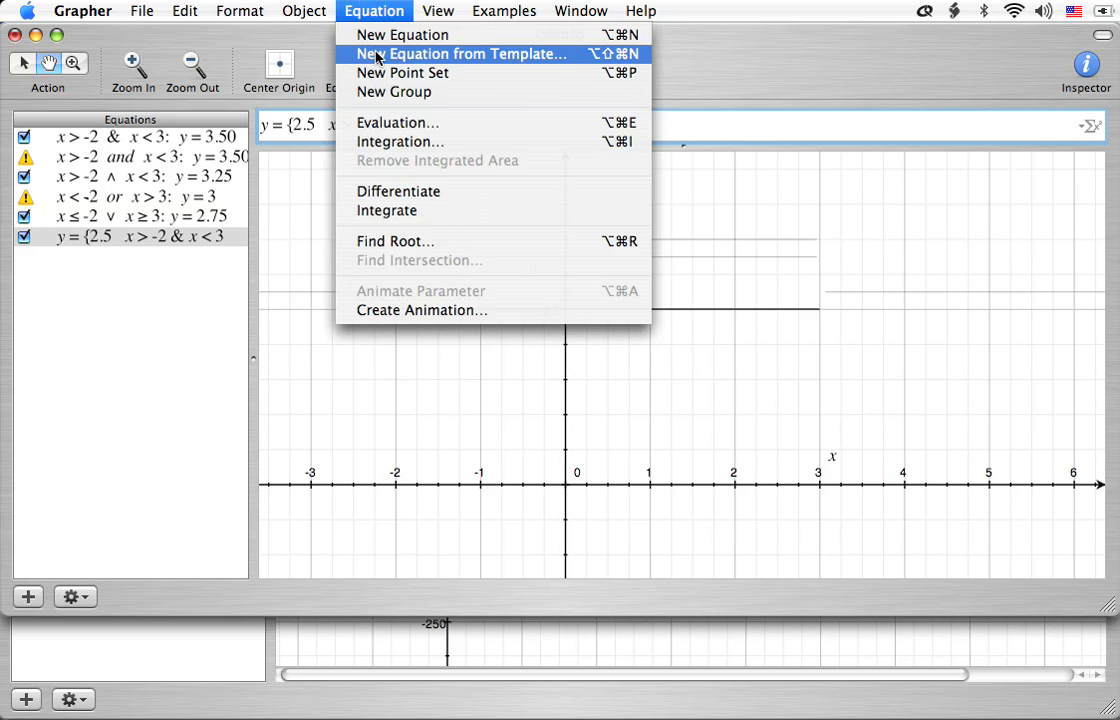
pyautogui.click(460, 54)
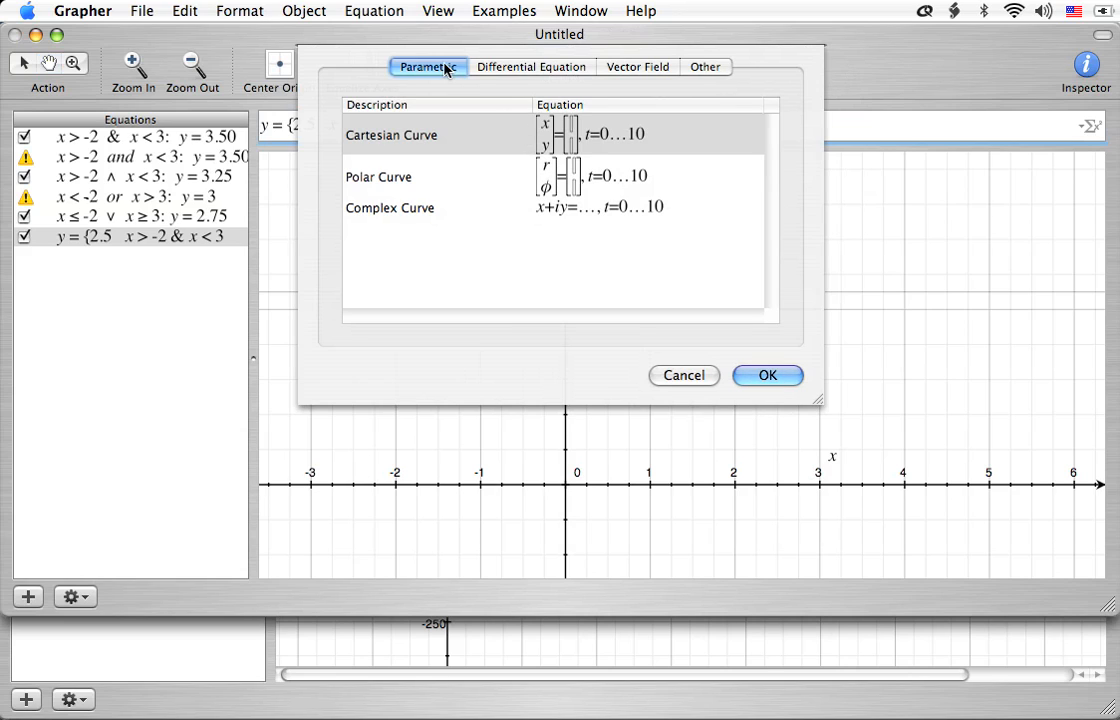
pyautogui.moveTo(425, 139)
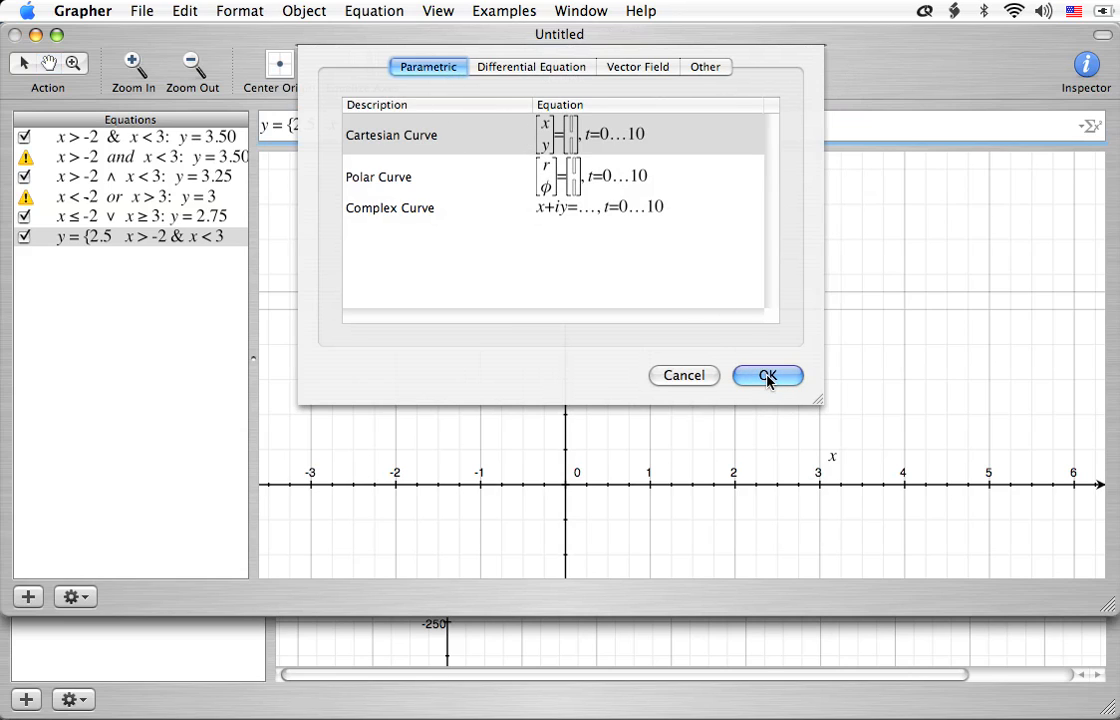
pyautogui.click(767, 375)
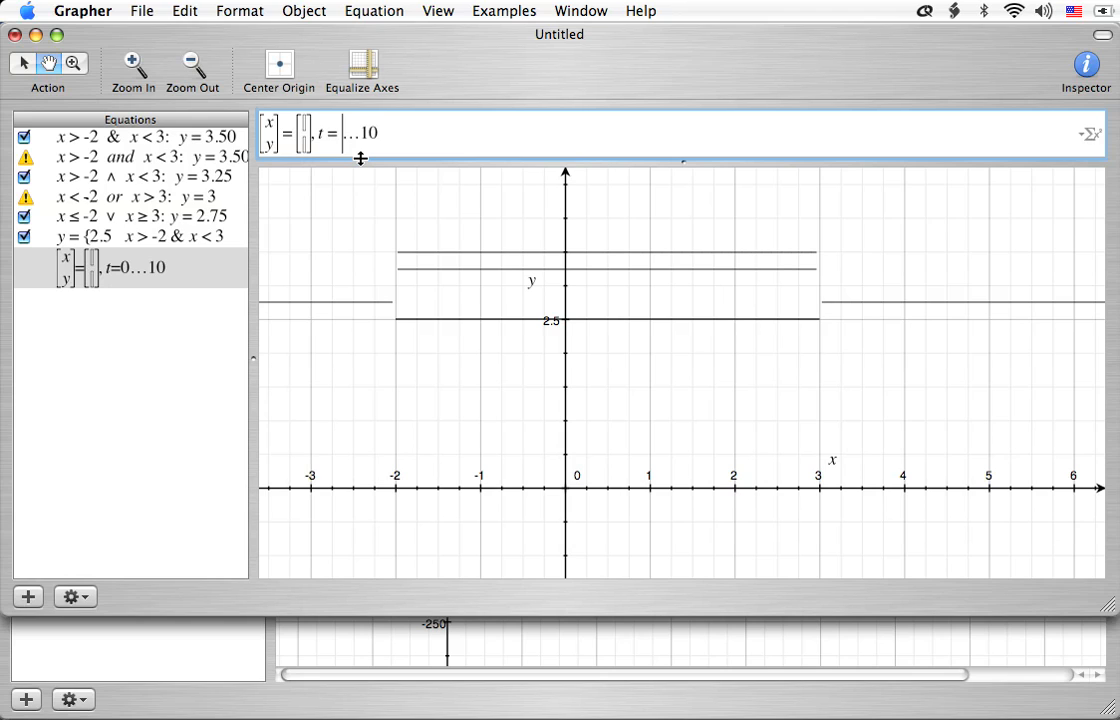
pyautogui.moveTo(441, 222)
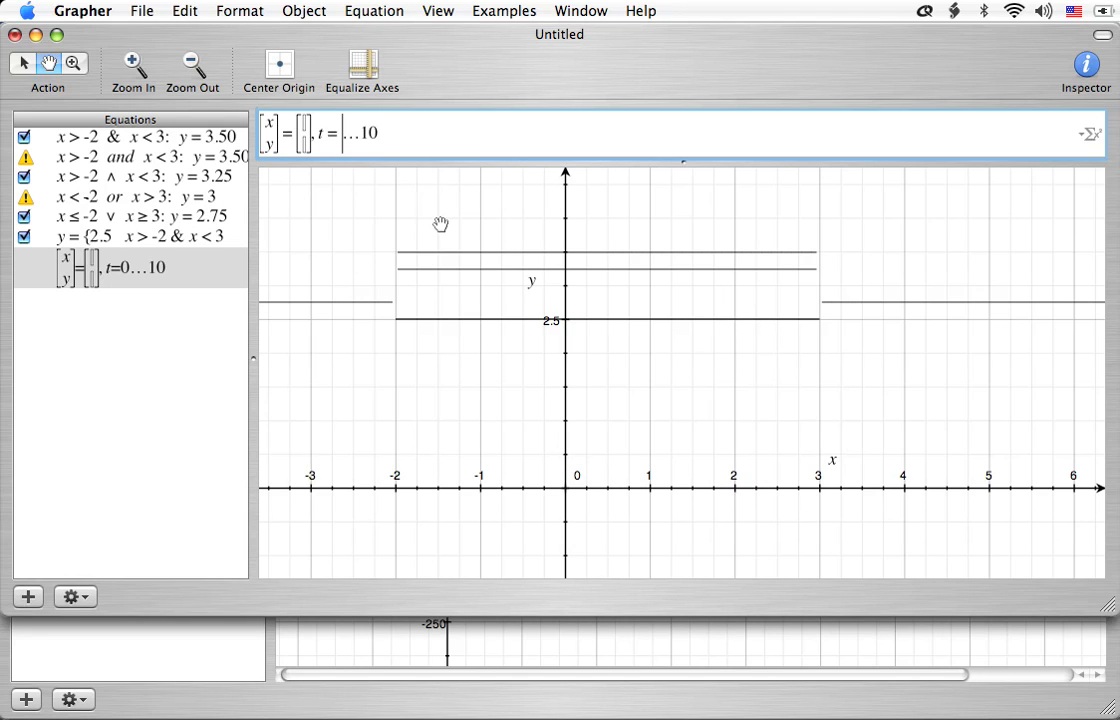
pyautogui.moveTo(448, 298)
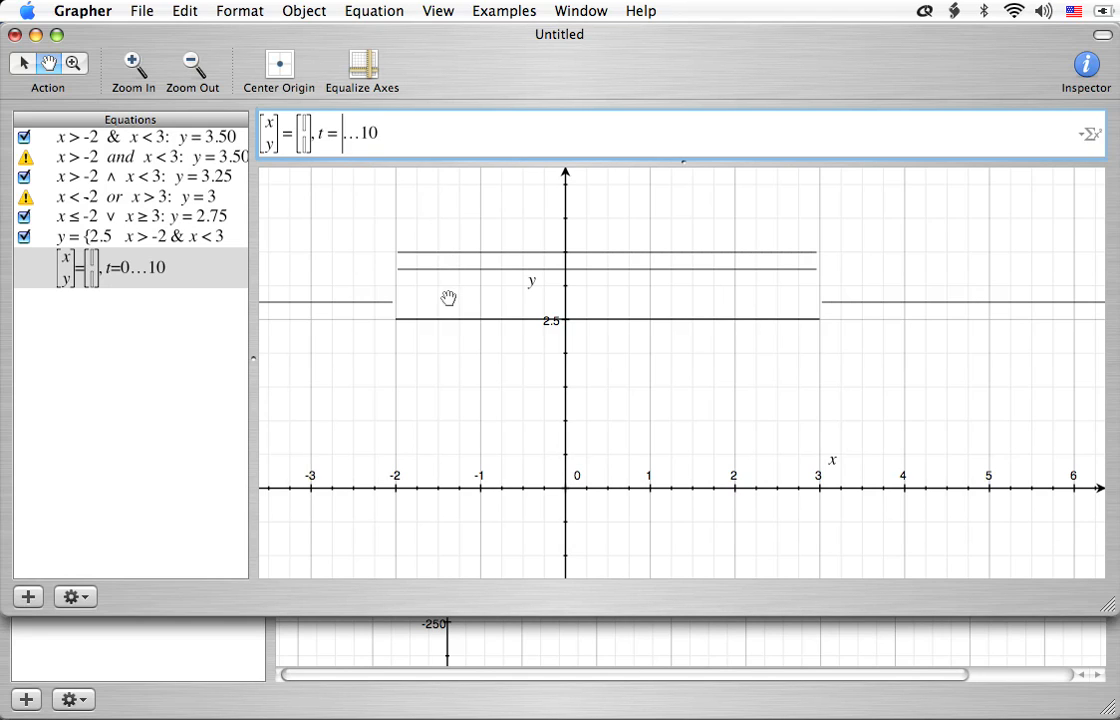
pyautogui.moveTo(402, 405)
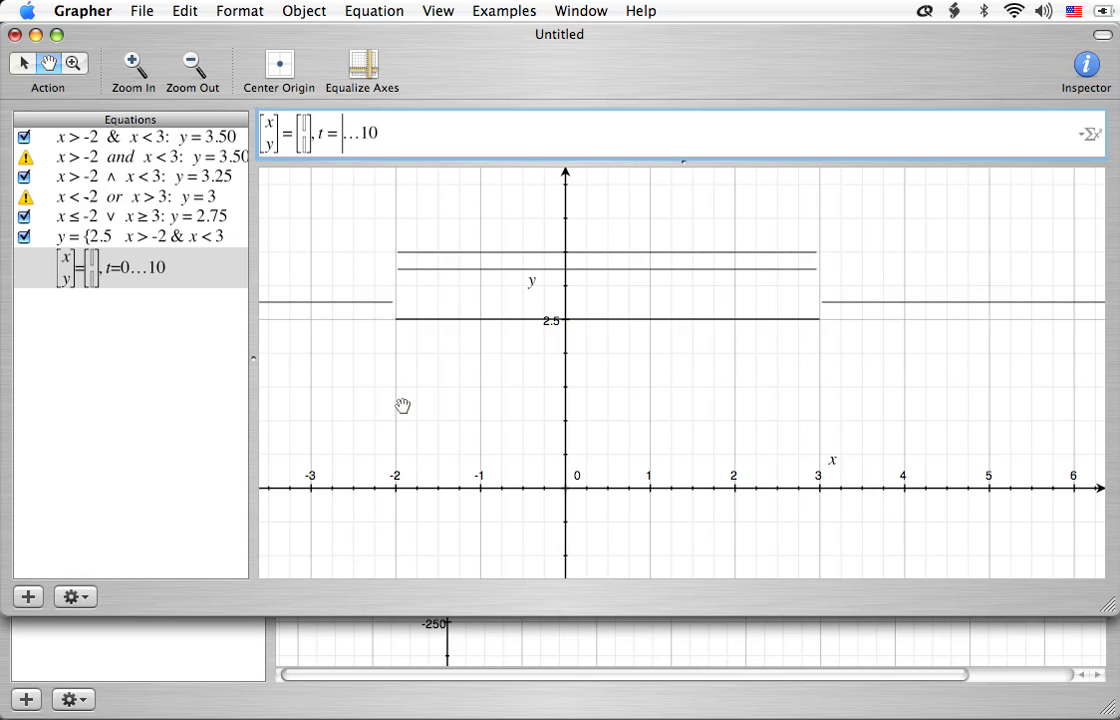
pyautogui.moveTo(833, 372)
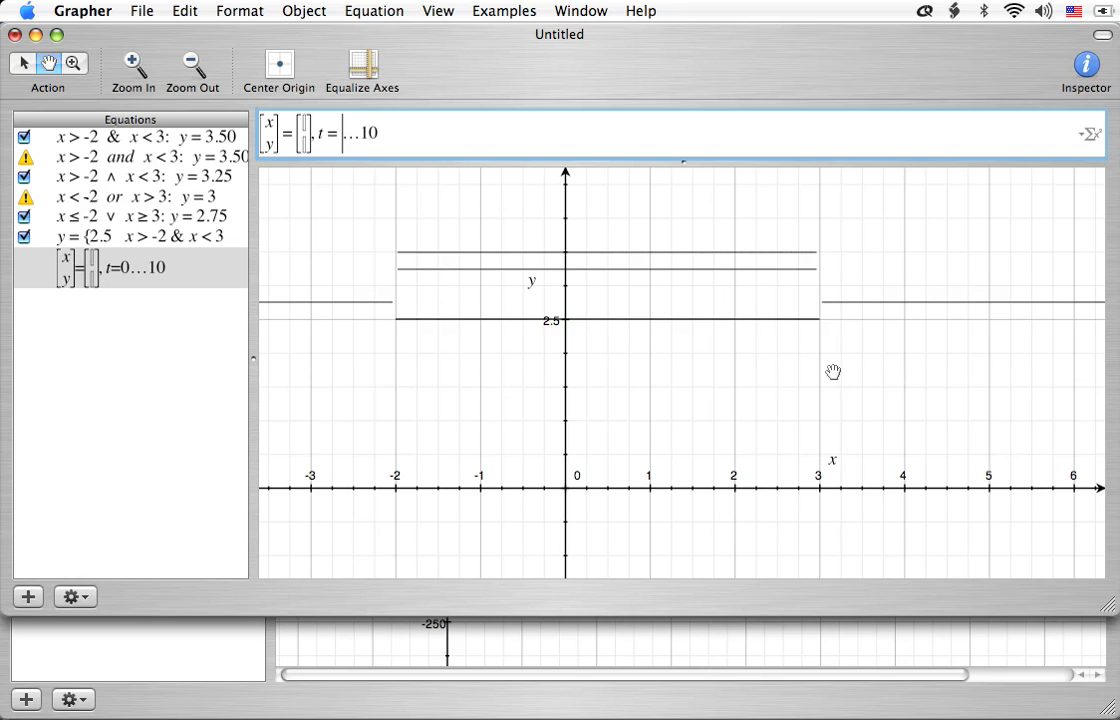
# Fill the parametric template with t from -2 to 3 and y = 2.25
pyautogui.write('-2')
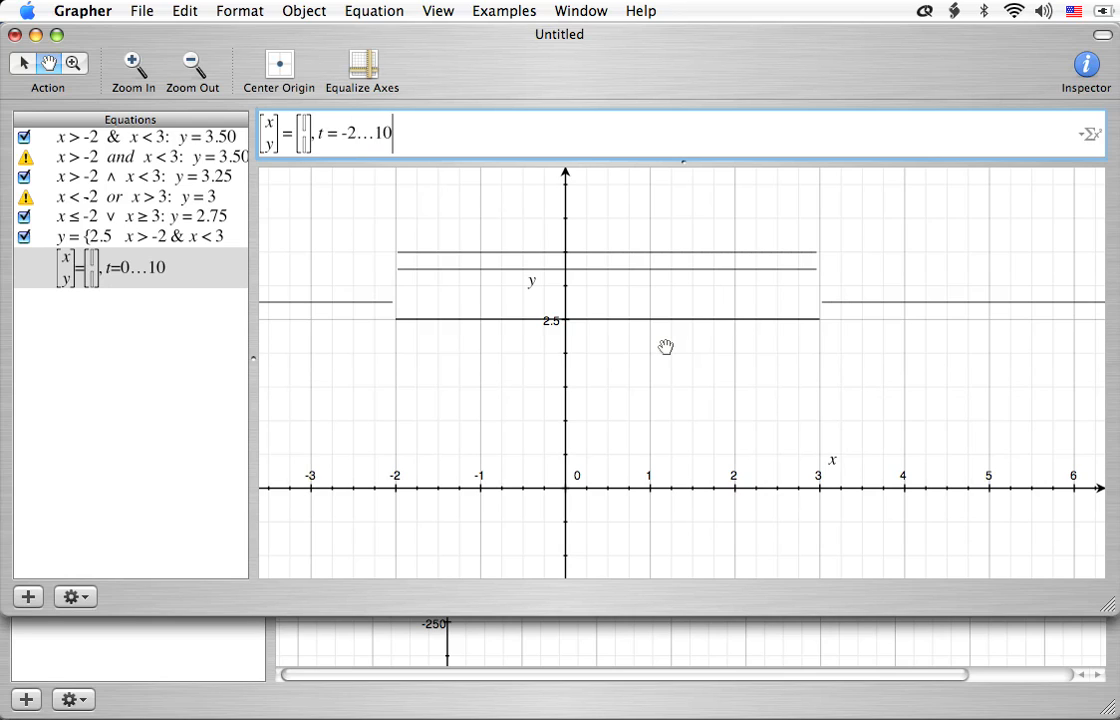
pyautogui.write('3')
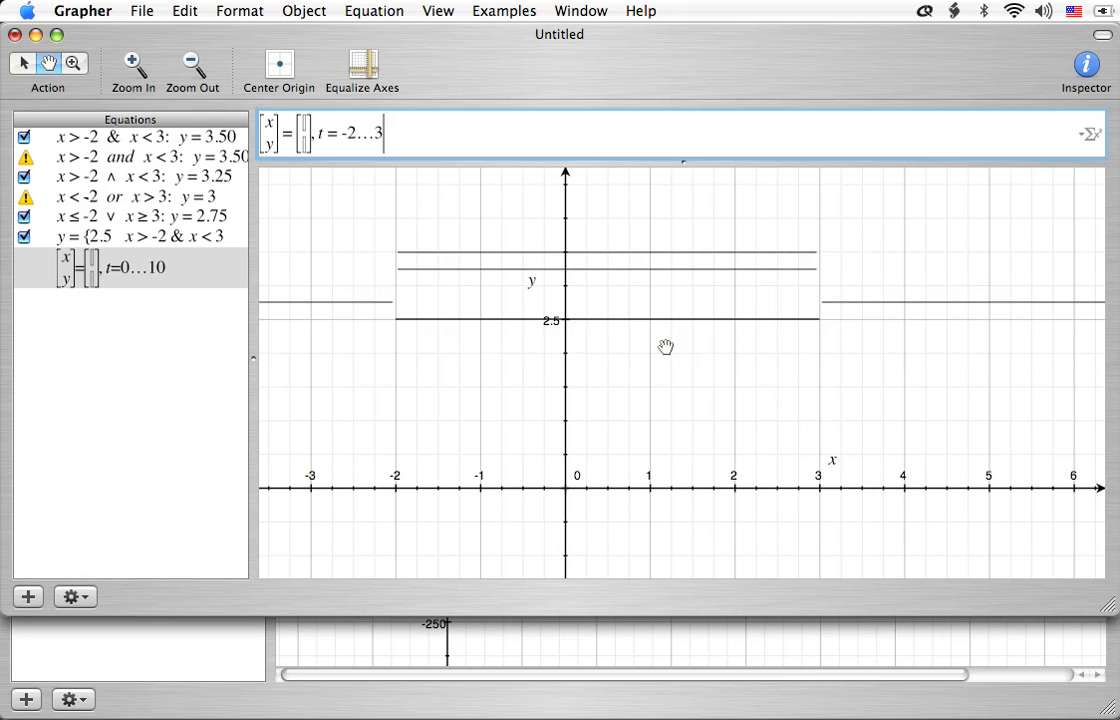
pyautogui.moveTo(406, 332)
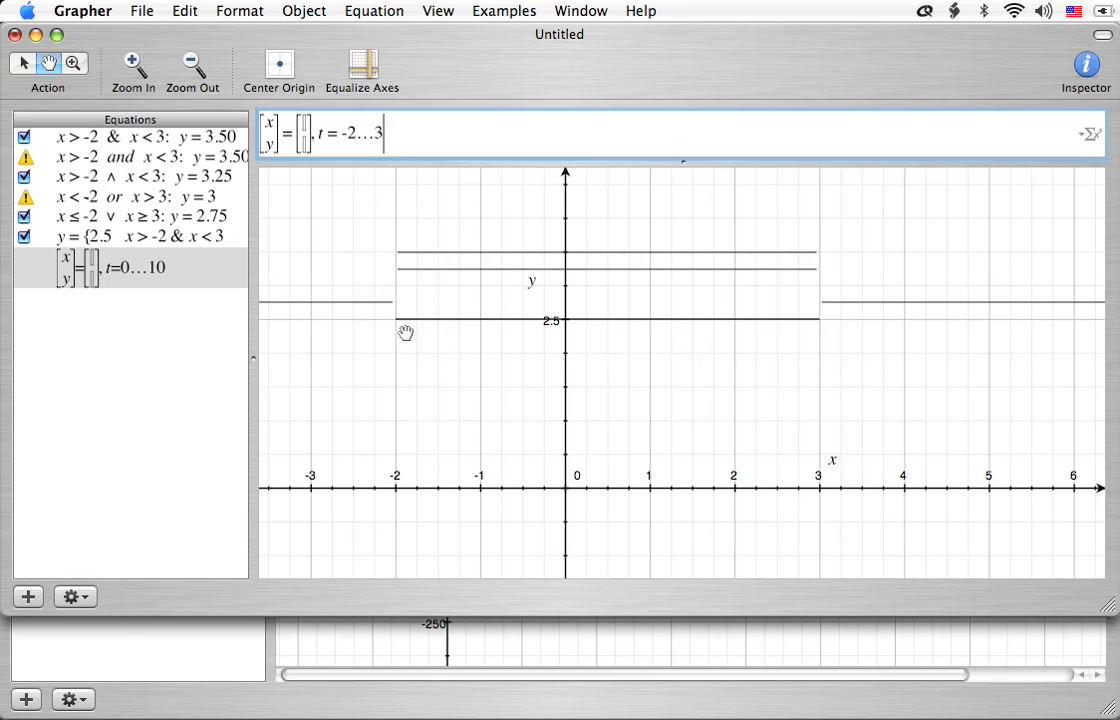
pyautogui.moveTo(815, 330)
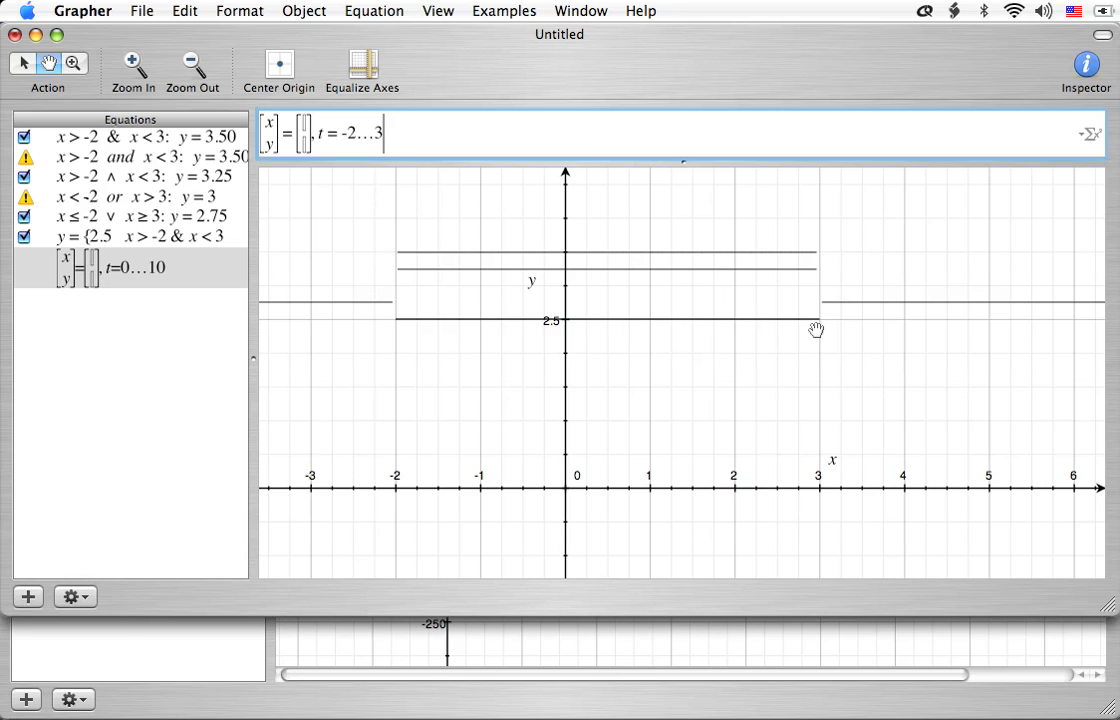
pyautogui.moveTo(417, 191)
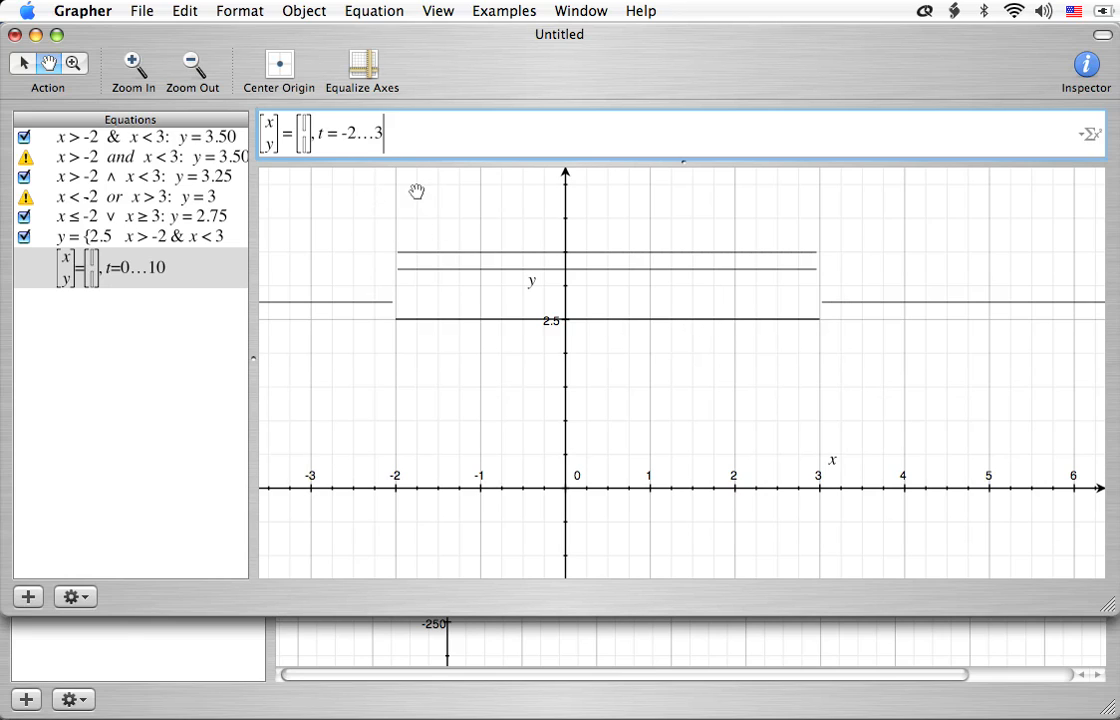
pyautogui.moveTo(371, 171)
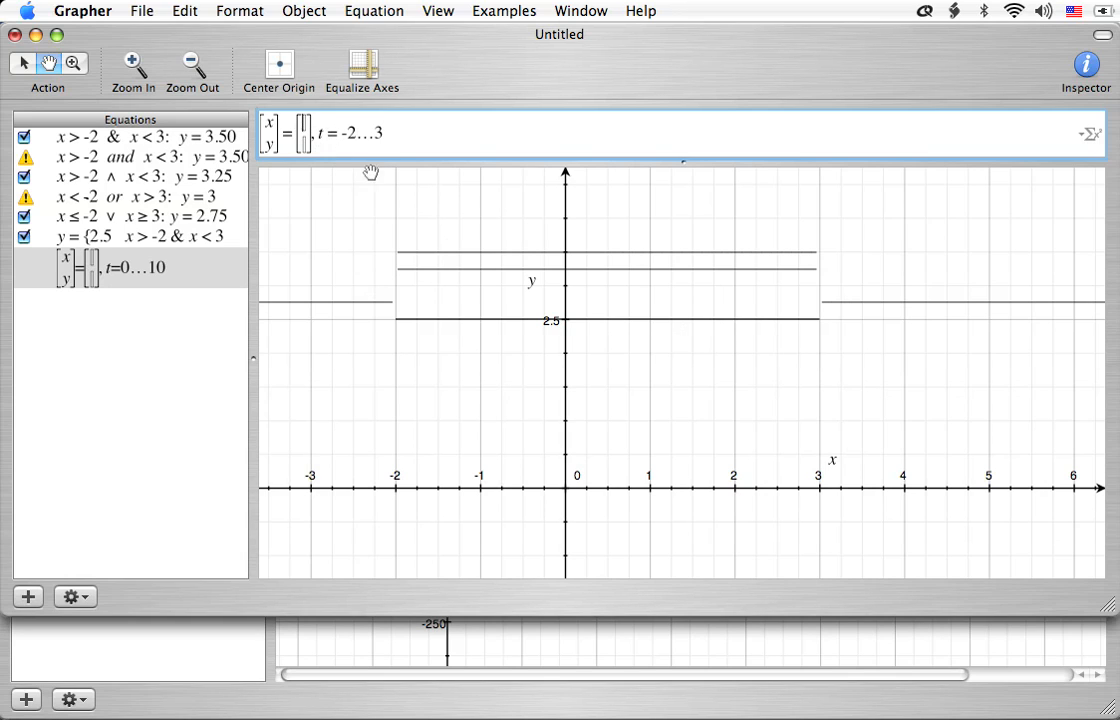
pyautogui.moveTo(384, 188)
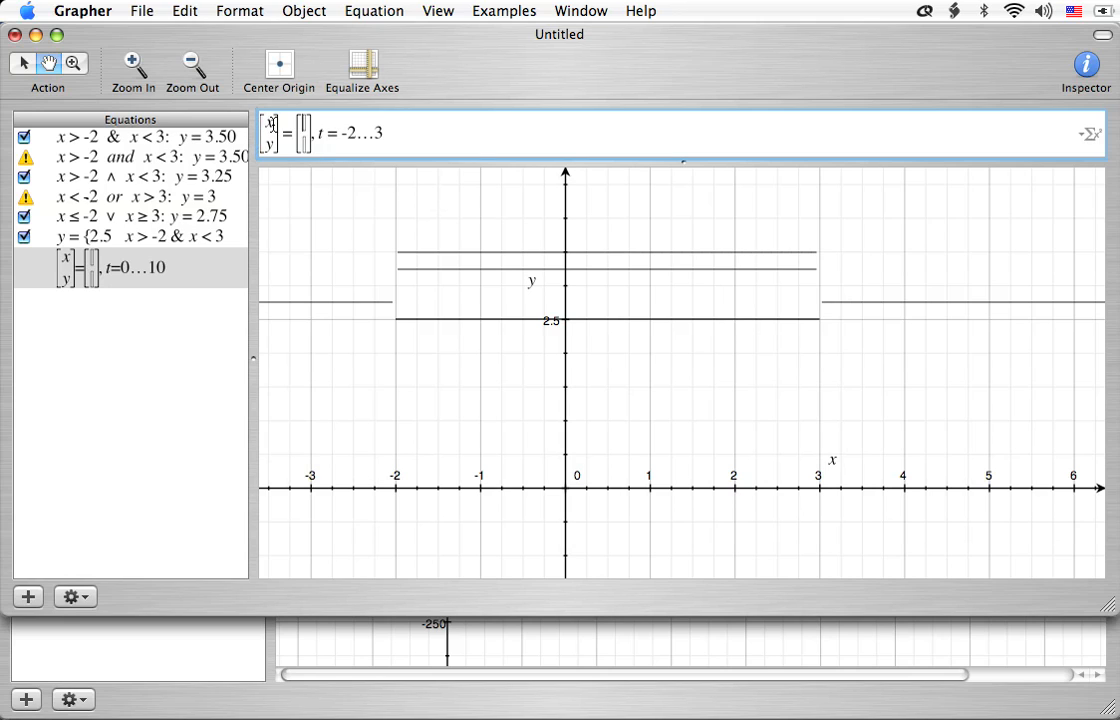
pyautogui.moveTo(335, 216)
pyautogui.write('t')
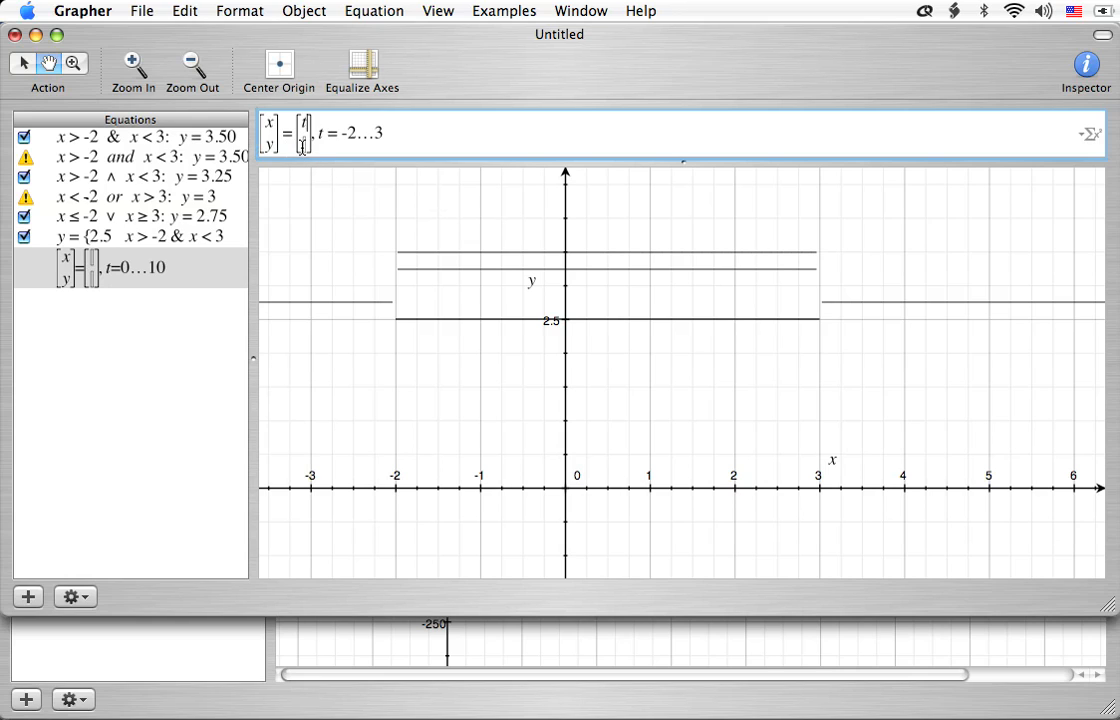
pyautogui.moveTo(326, 210)
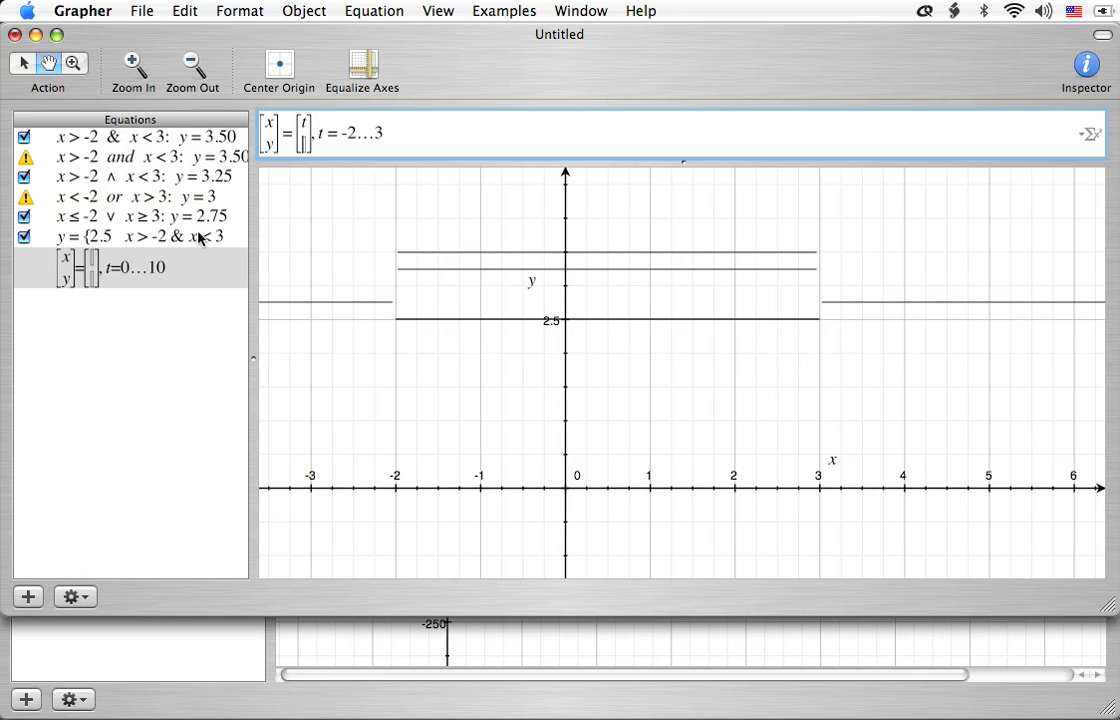
pyautogui.moveTo(318, 256)
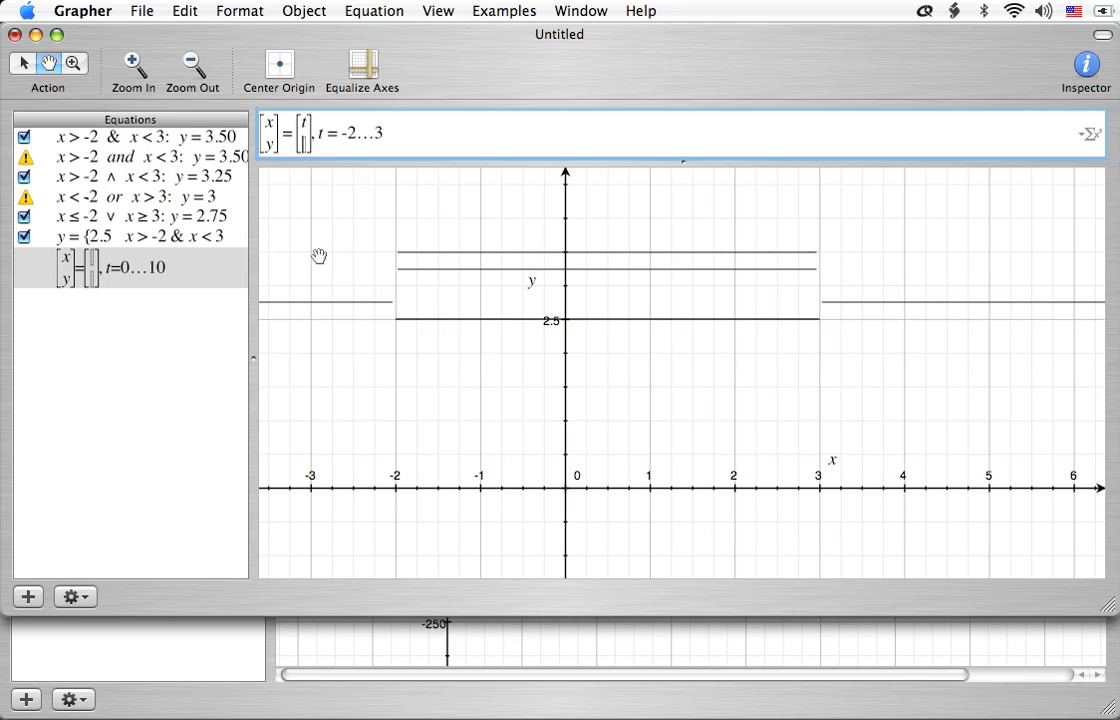
pyautogui.write('2.25')
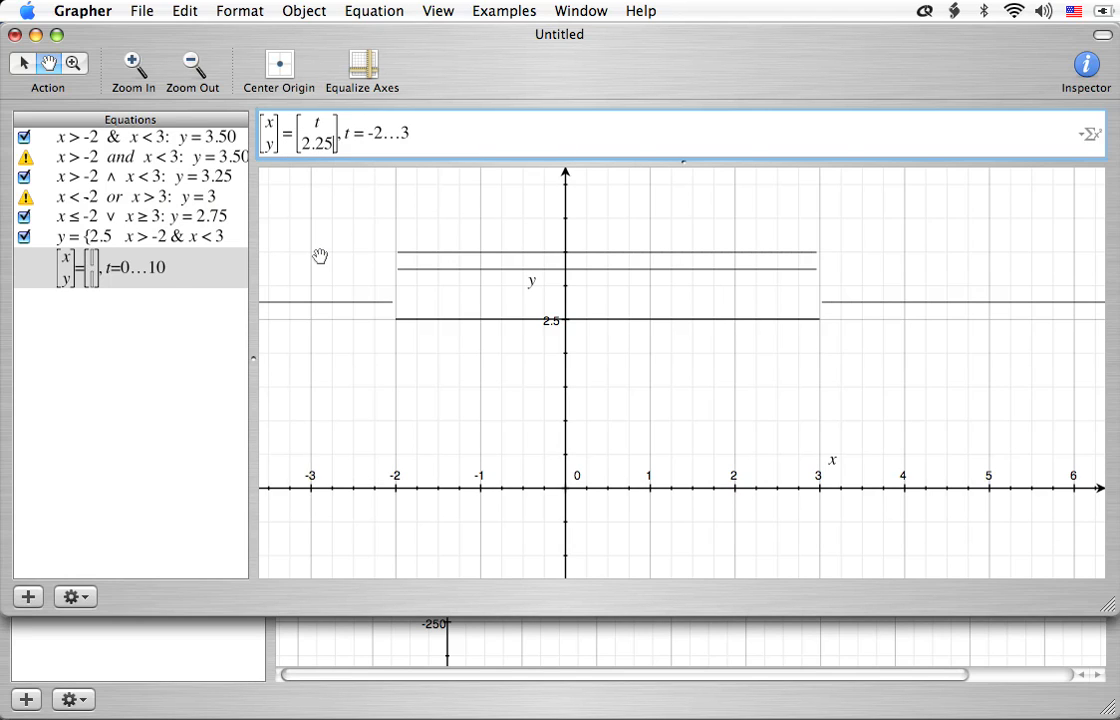
# Graph the y = 2.25 segment, compare it with the y = 2.5 line, and start a new equation
pyautogui.click(24, 267)
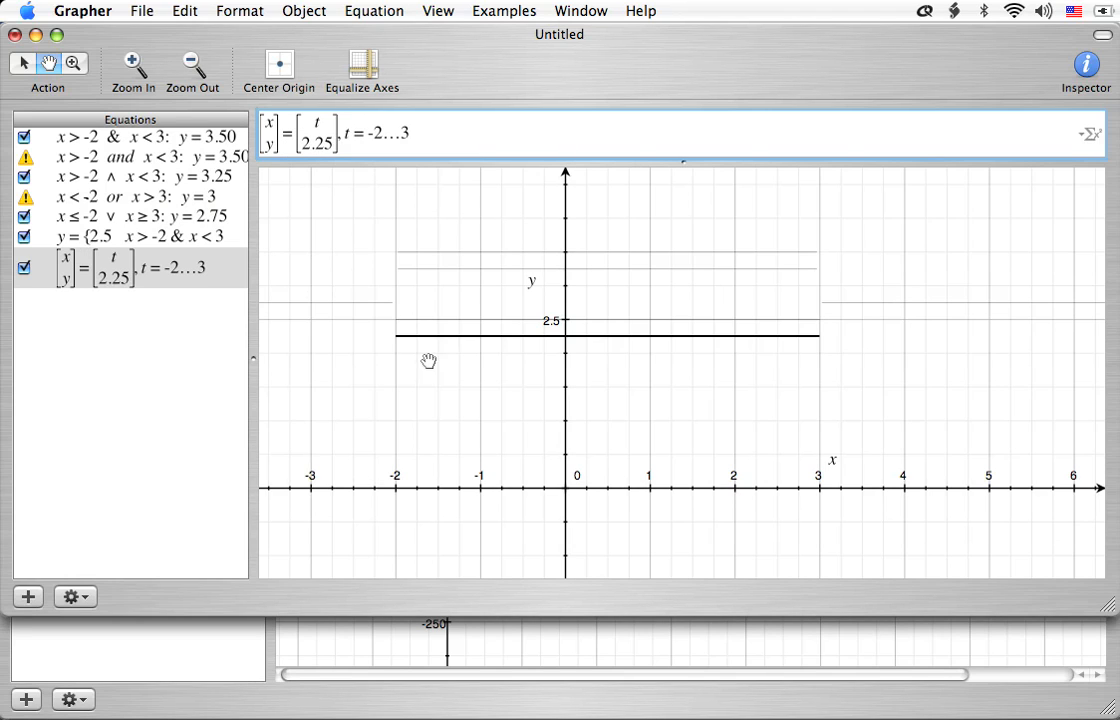
pyautogui.moveTo(302, 326)
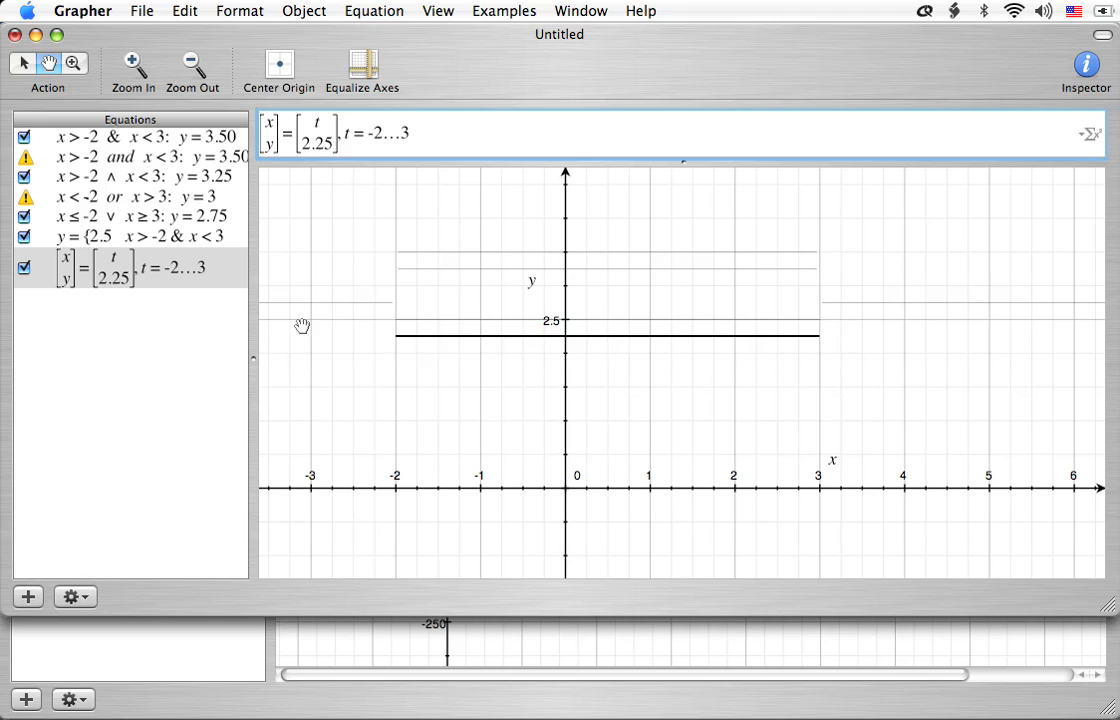
pyautogui.click(140, 236)
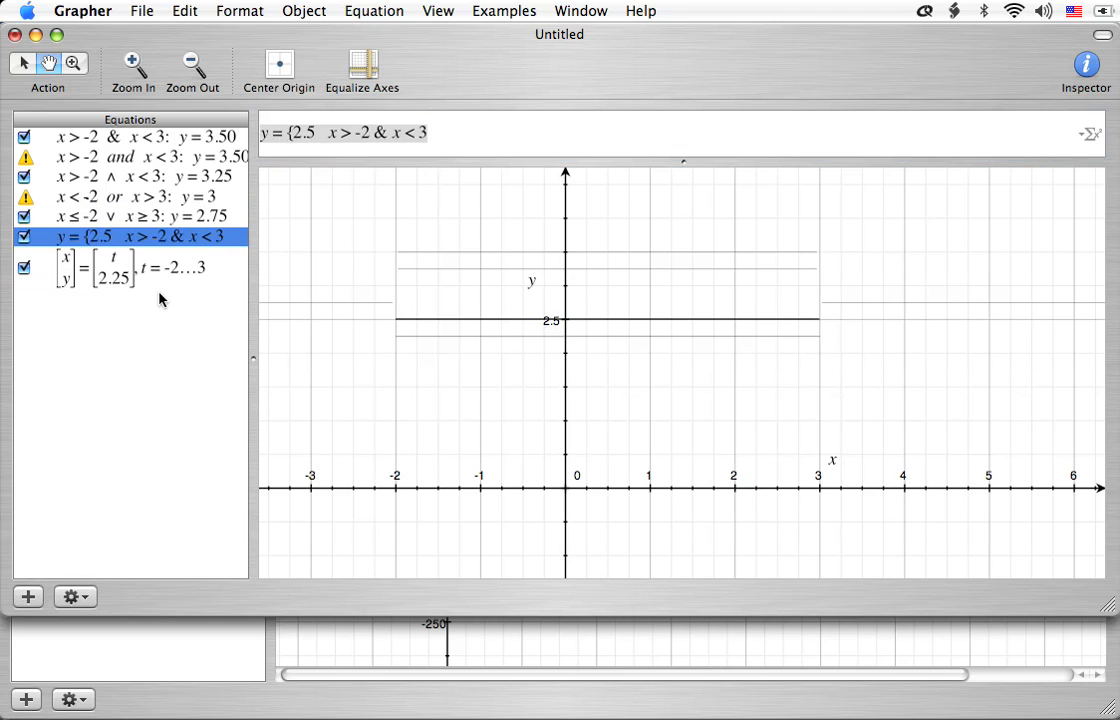
pyautogui.click(130, 267)
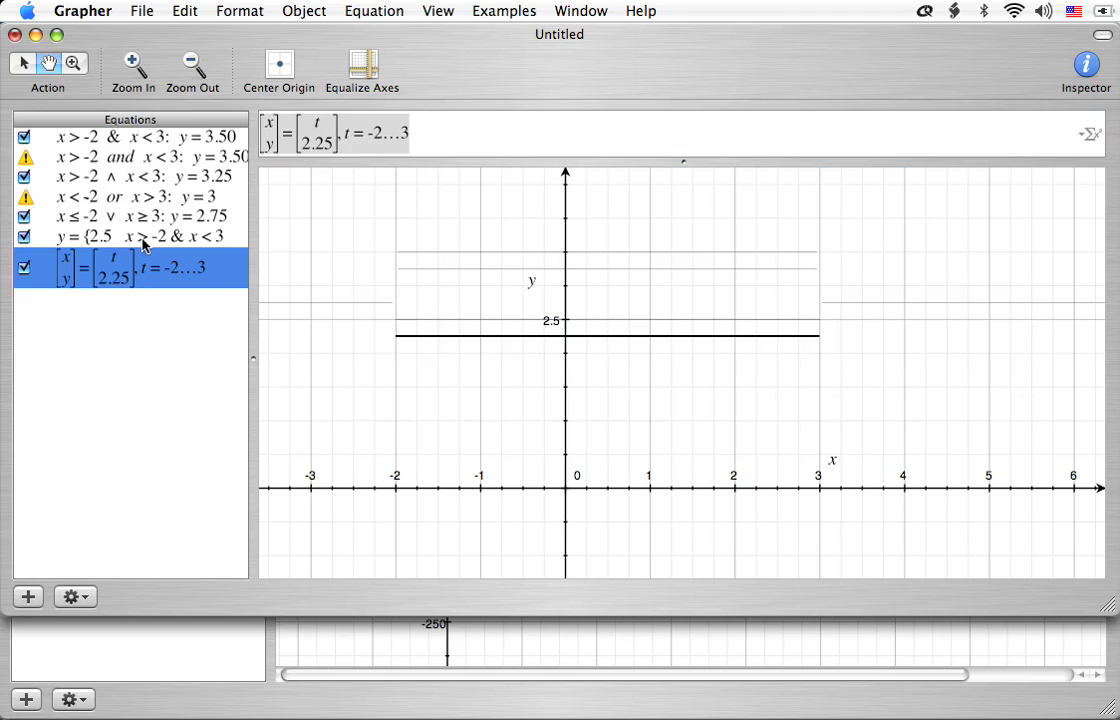
pyautogui.click(140, 237)
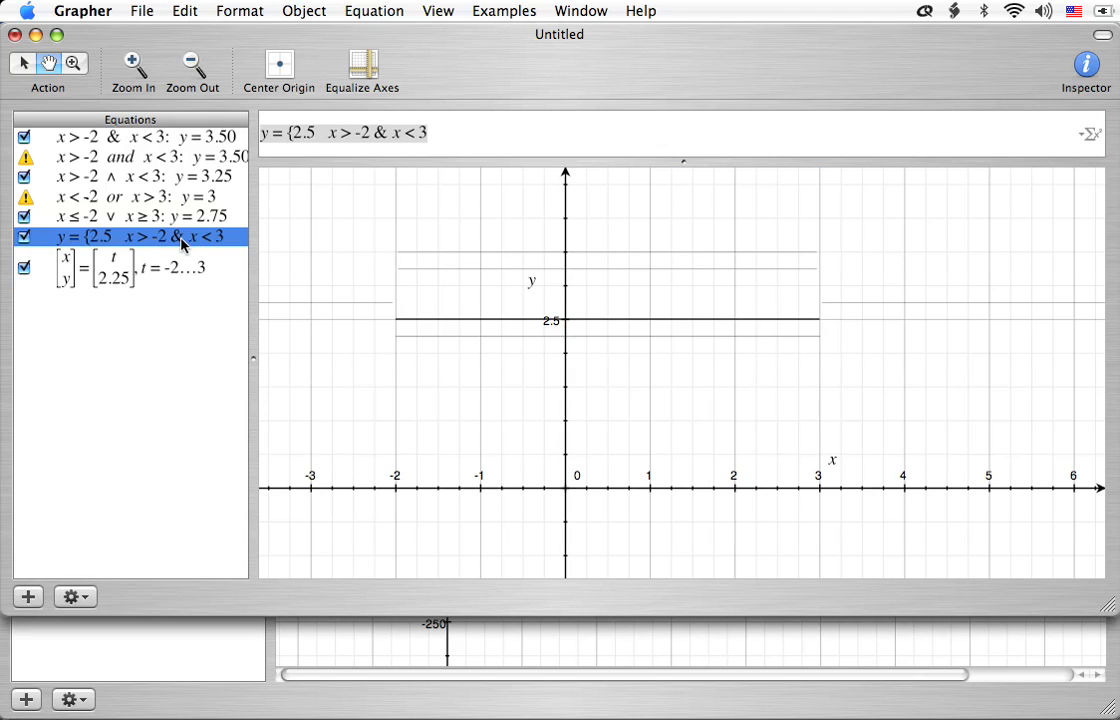
pyautogui.click(130, 267)
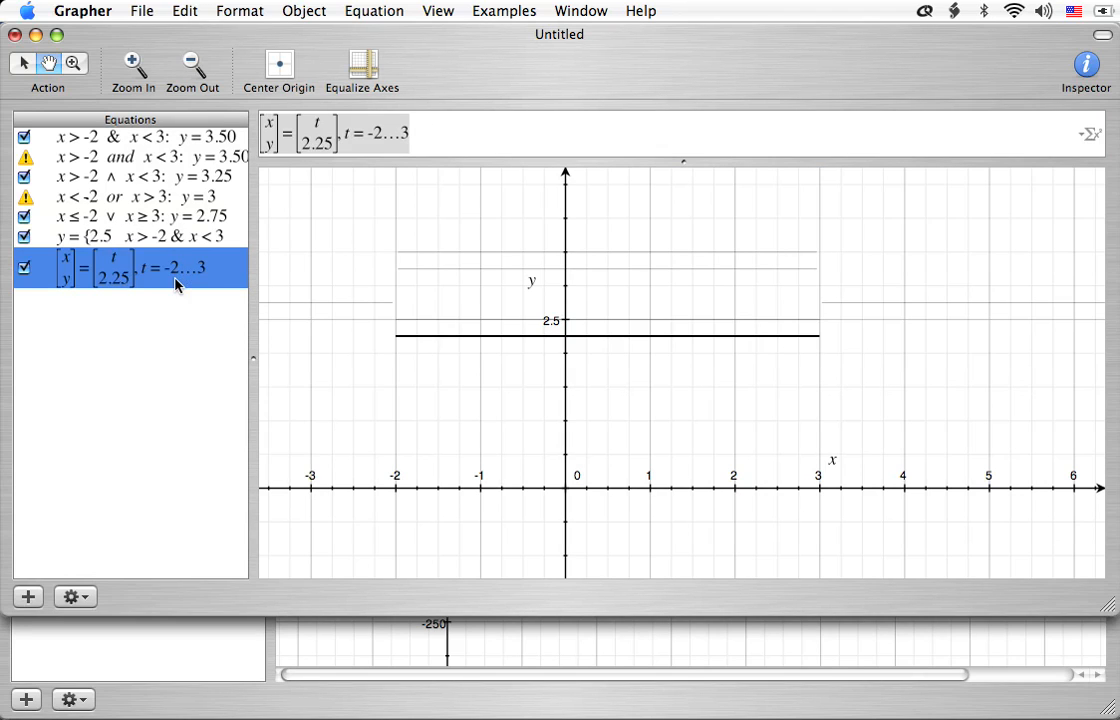
pyautogui.moveTo(176, 334)
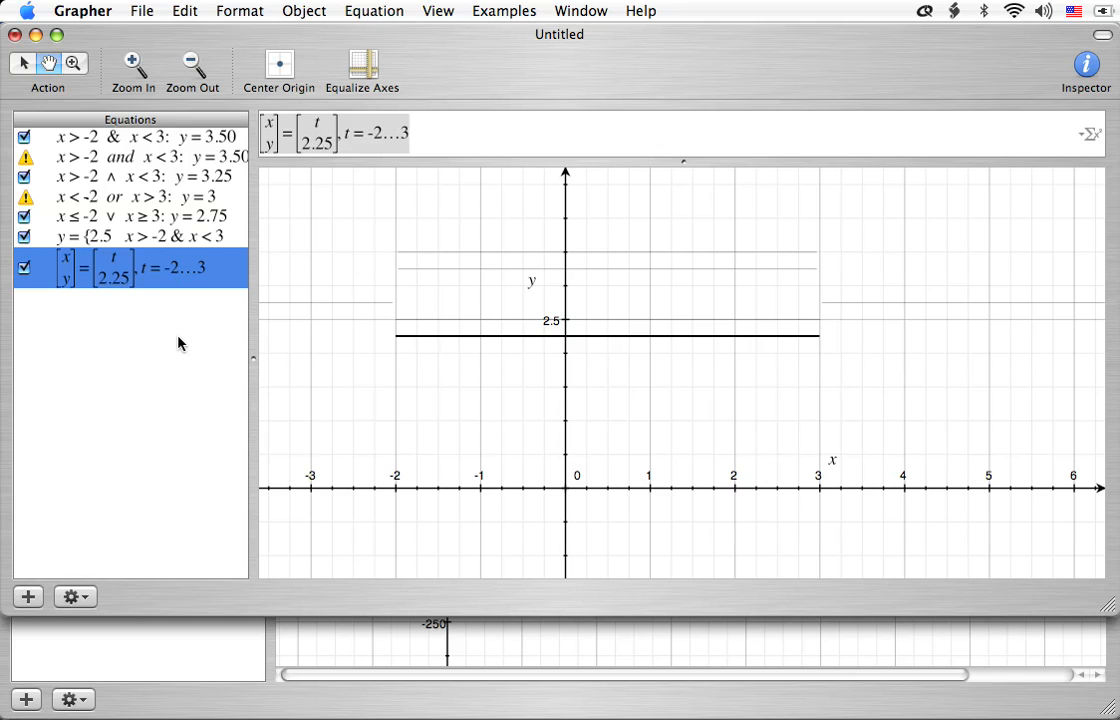
pyautogui.click(27, 596)
pyautogui.write('x')
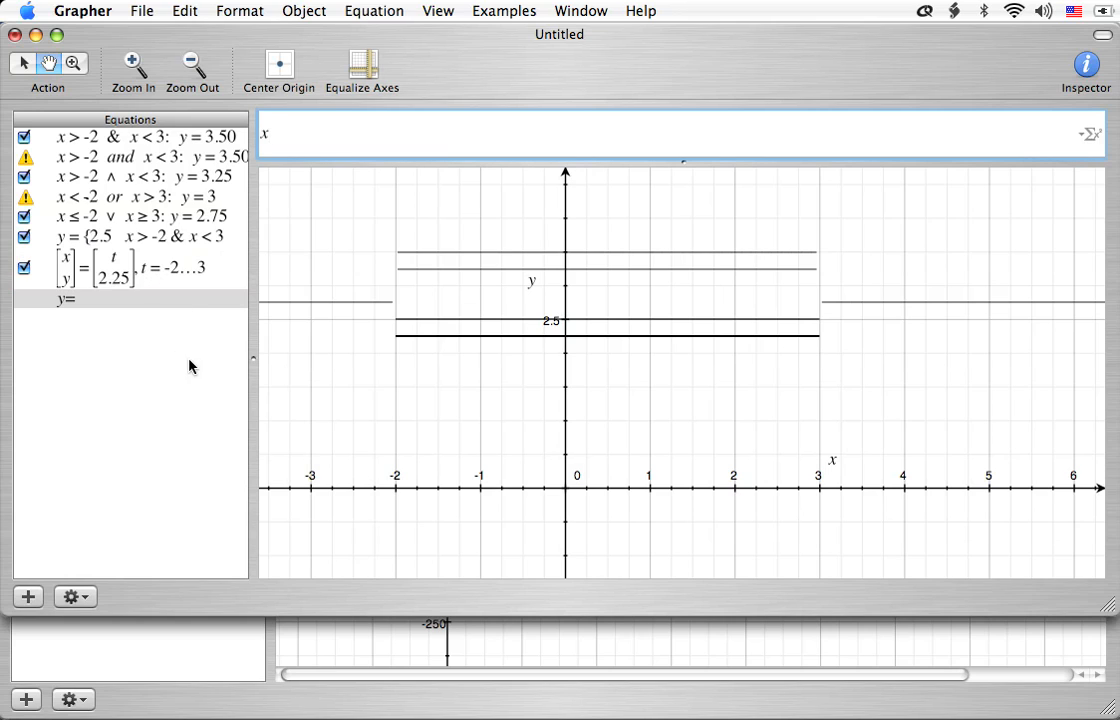
# Enter x = 2…3: y = 2 and dismiss the resulting syntax error
pyautogui.write('=')
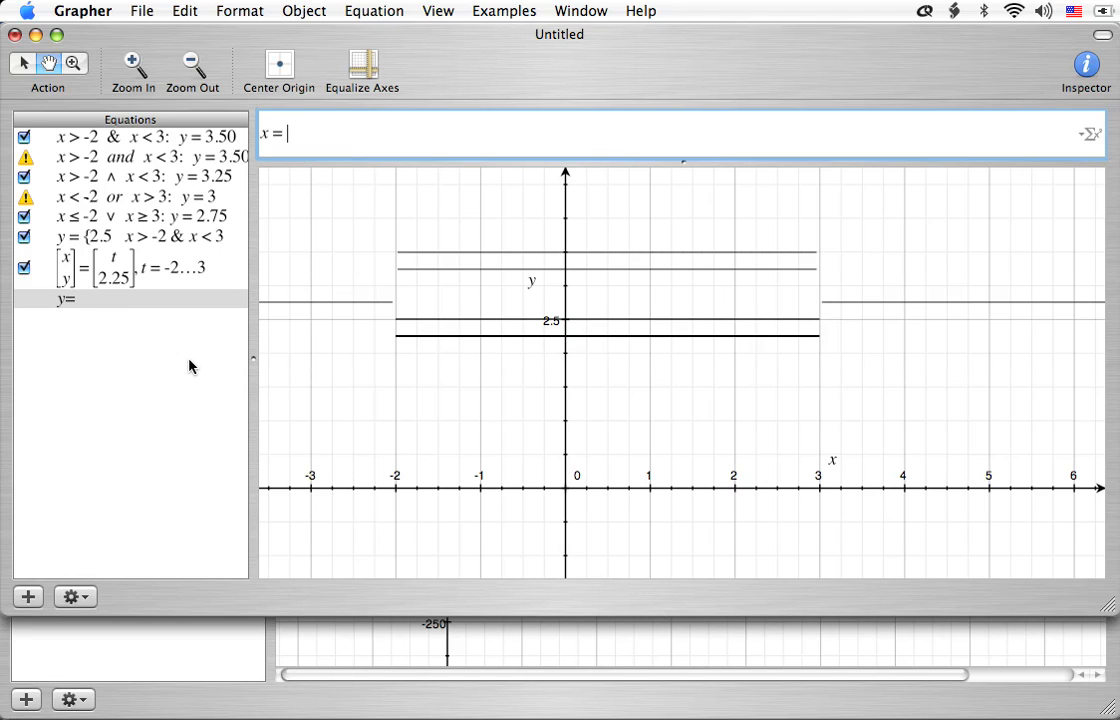
pyautogui.write('2.')
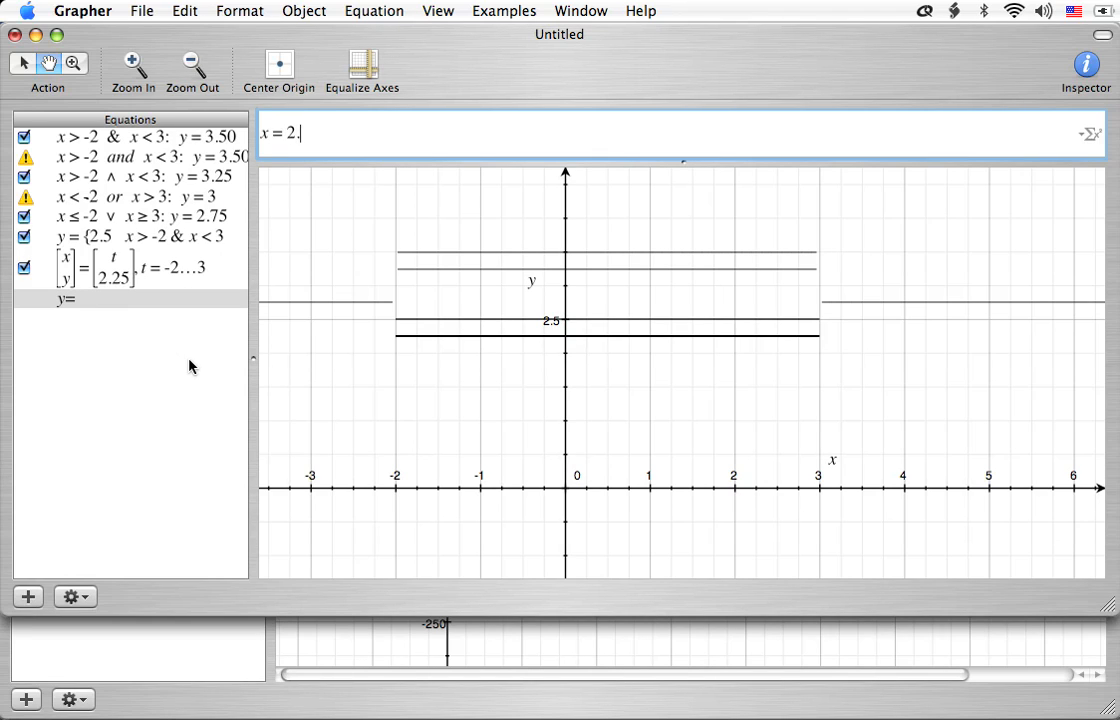
pyautogui.write('..3')
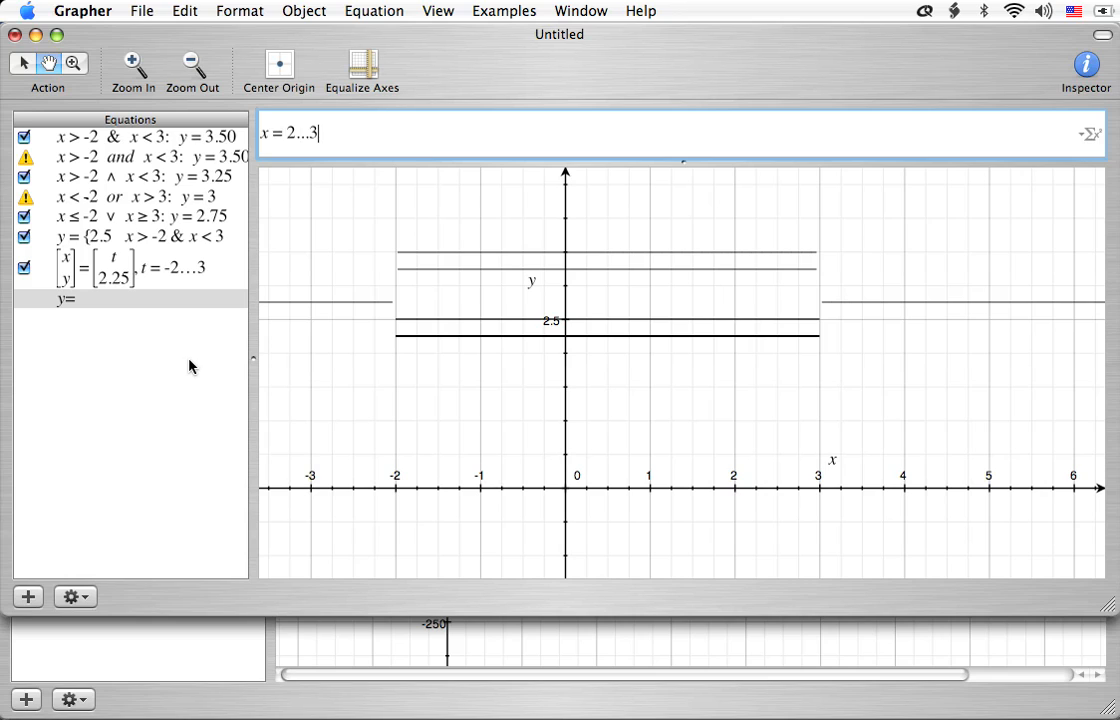
pyautogui.write(':')
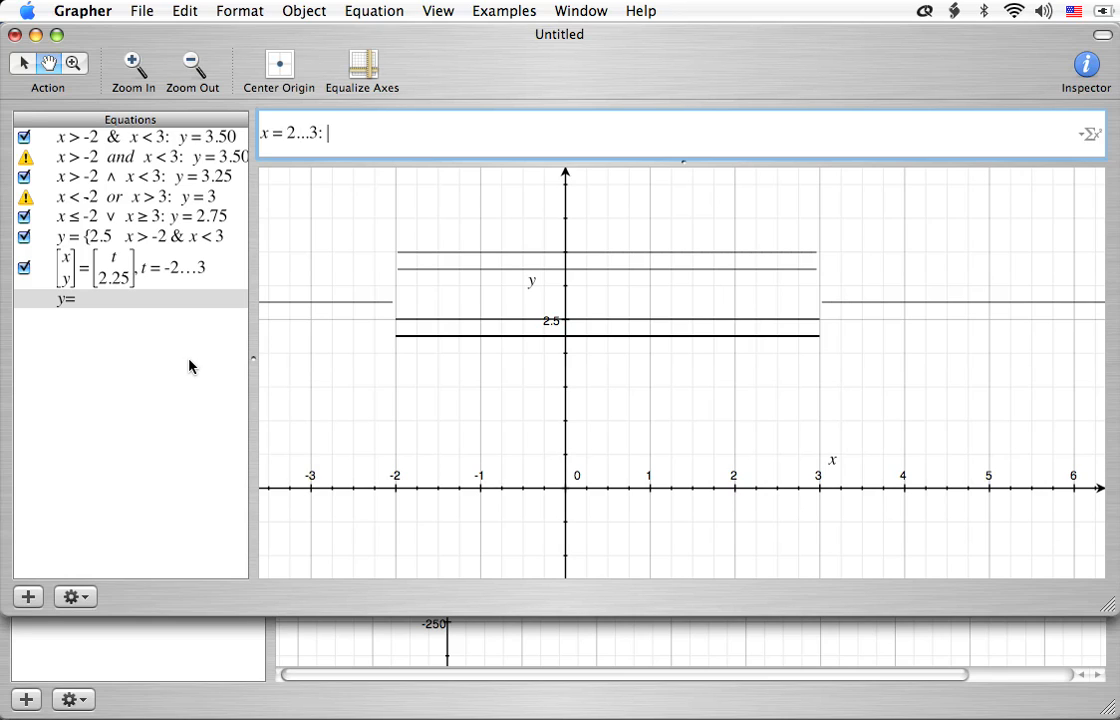
pyautogui.write('y =')
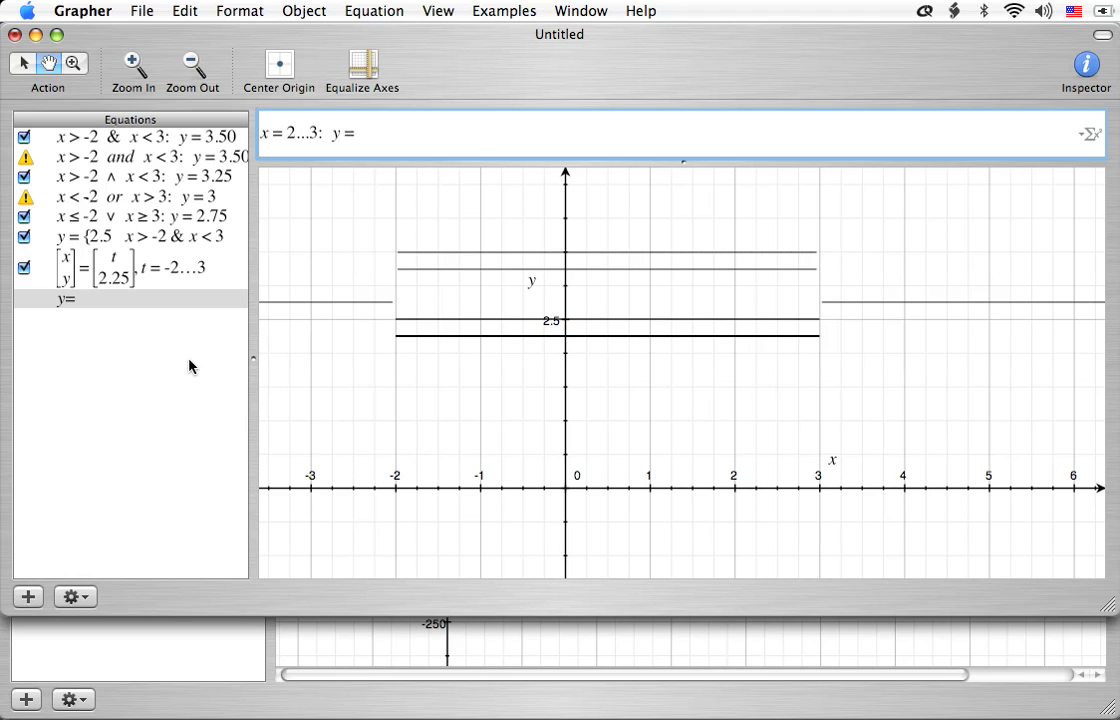
pyautogui.write('2')
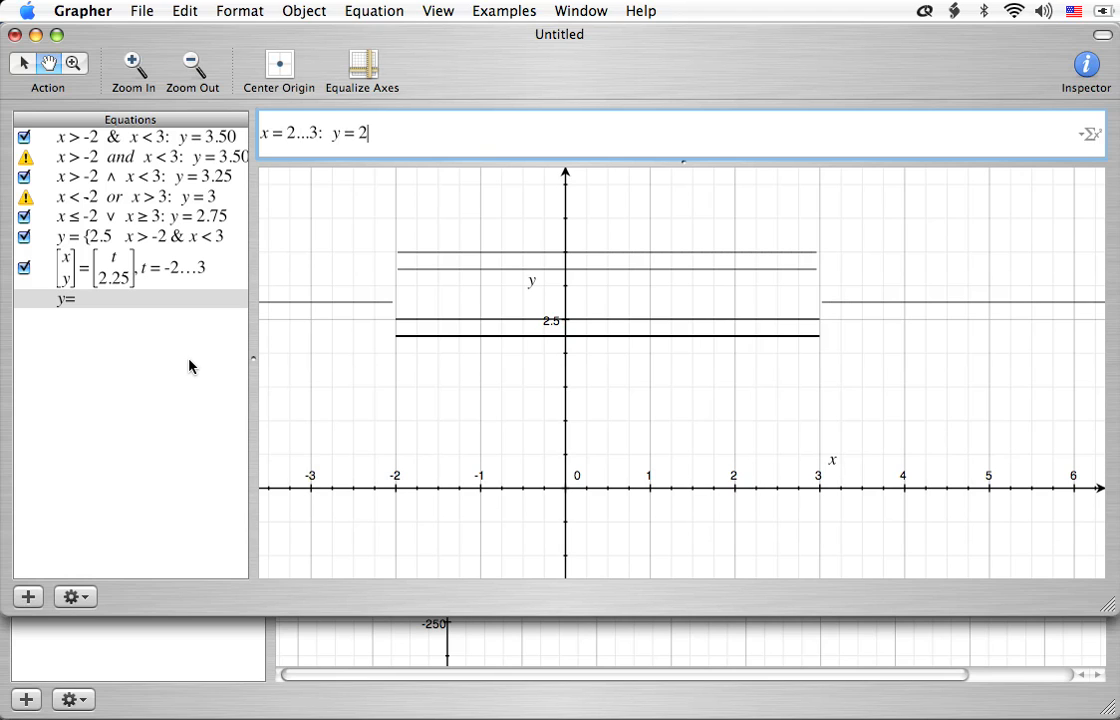
pyautogui.press('Return')
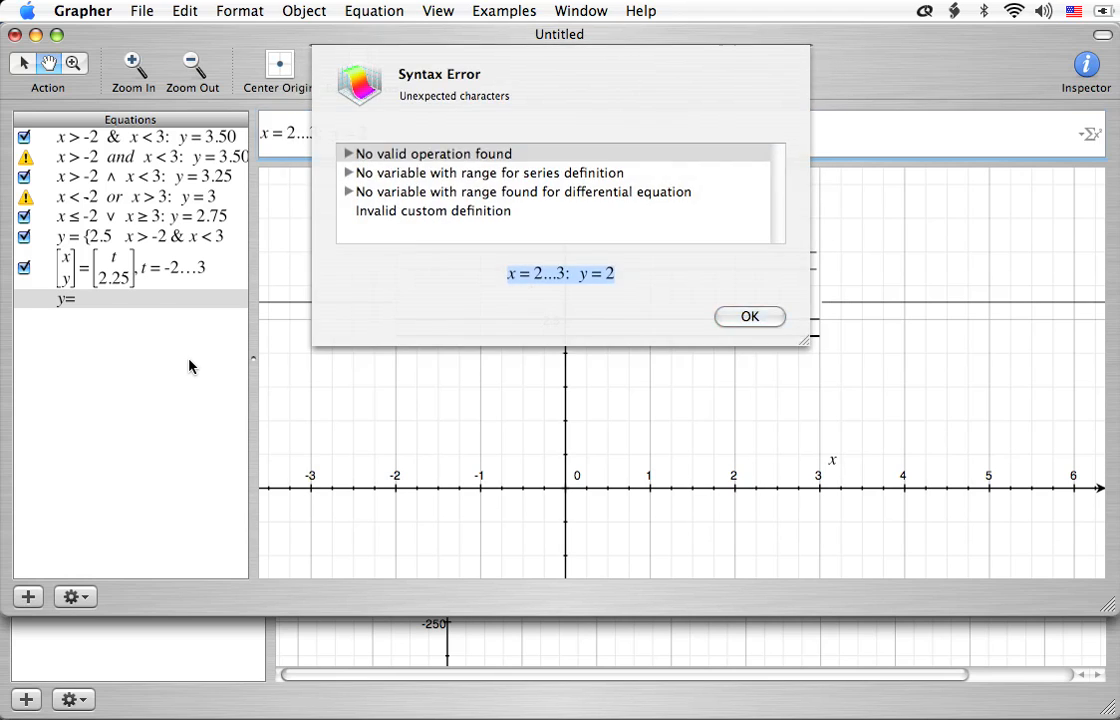
pyautogui.click(433, 153)
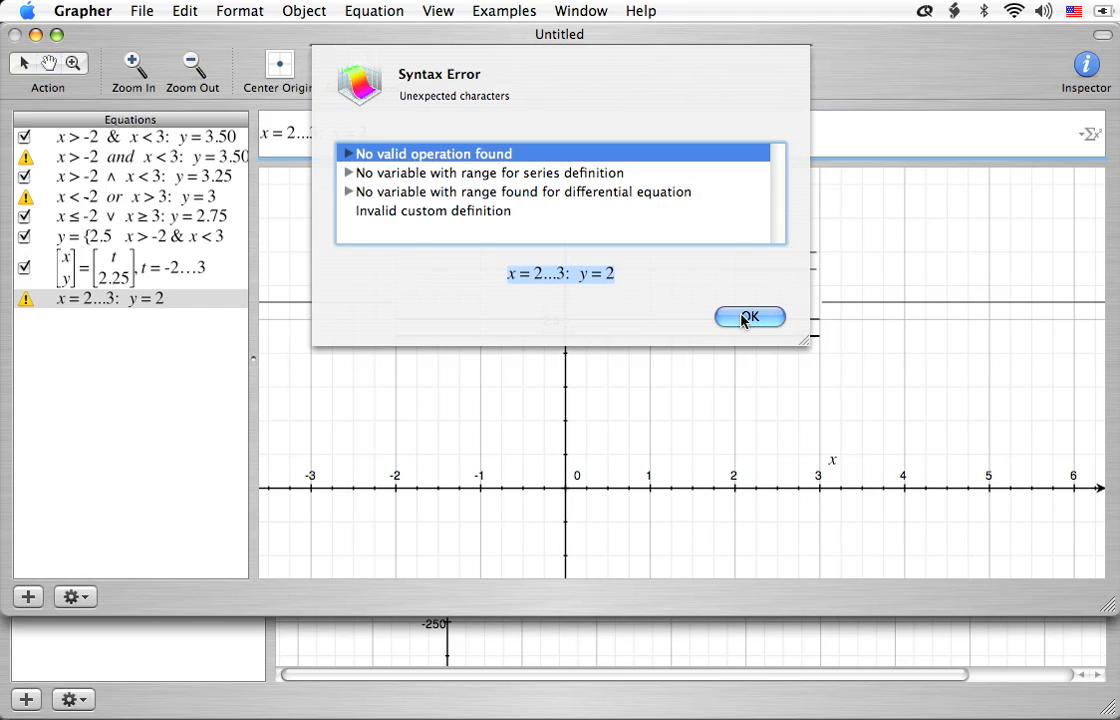
pyautogui.click(749, 317)
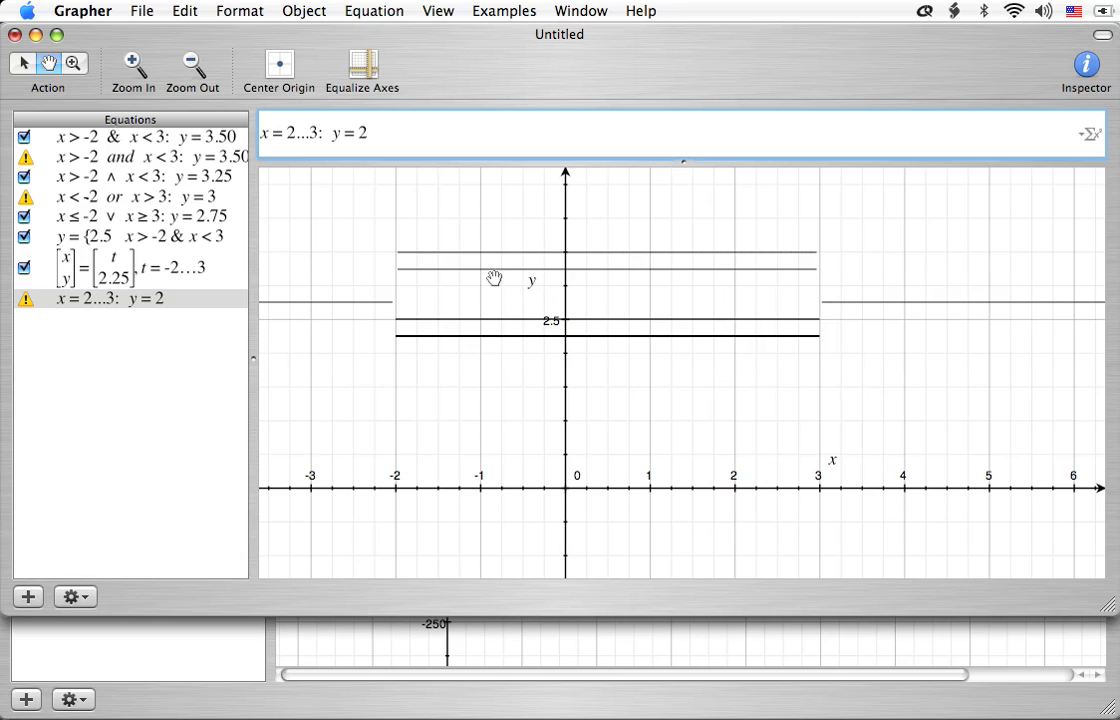
# Graph a y = 1.75 segment over x = -2…3, then select the 2.5 and 3.50 equations
pyautogui.click(27, 596)
pyautogui.write('y = 1.75, x = -2')
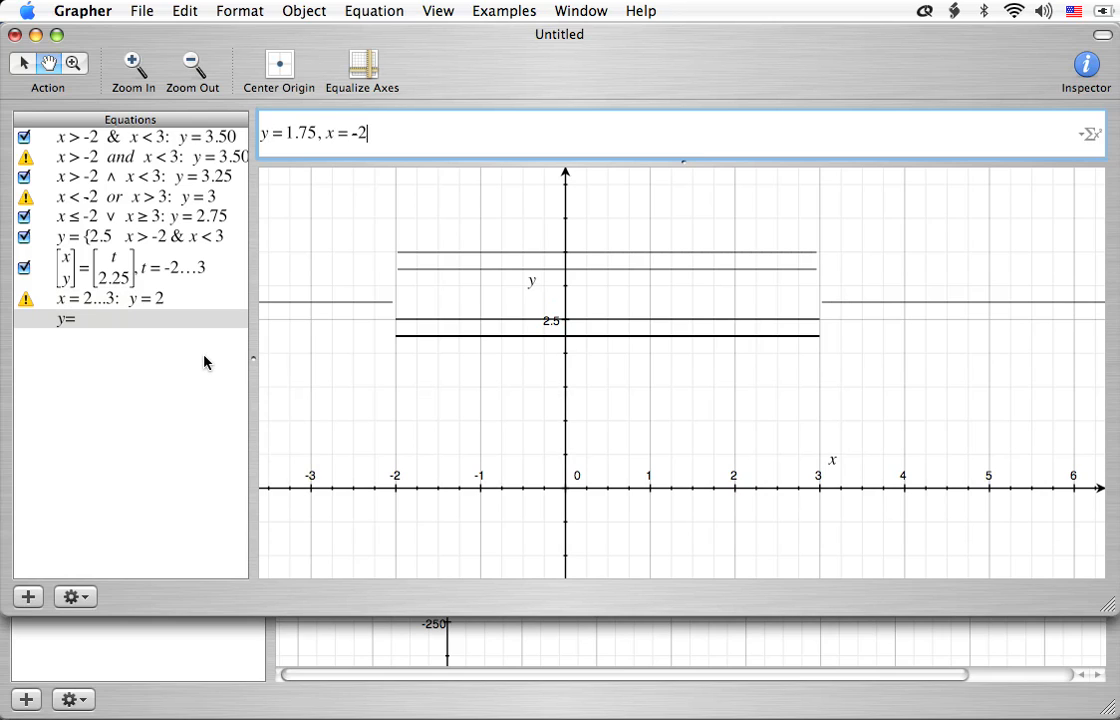
pyautogui.write('...3')
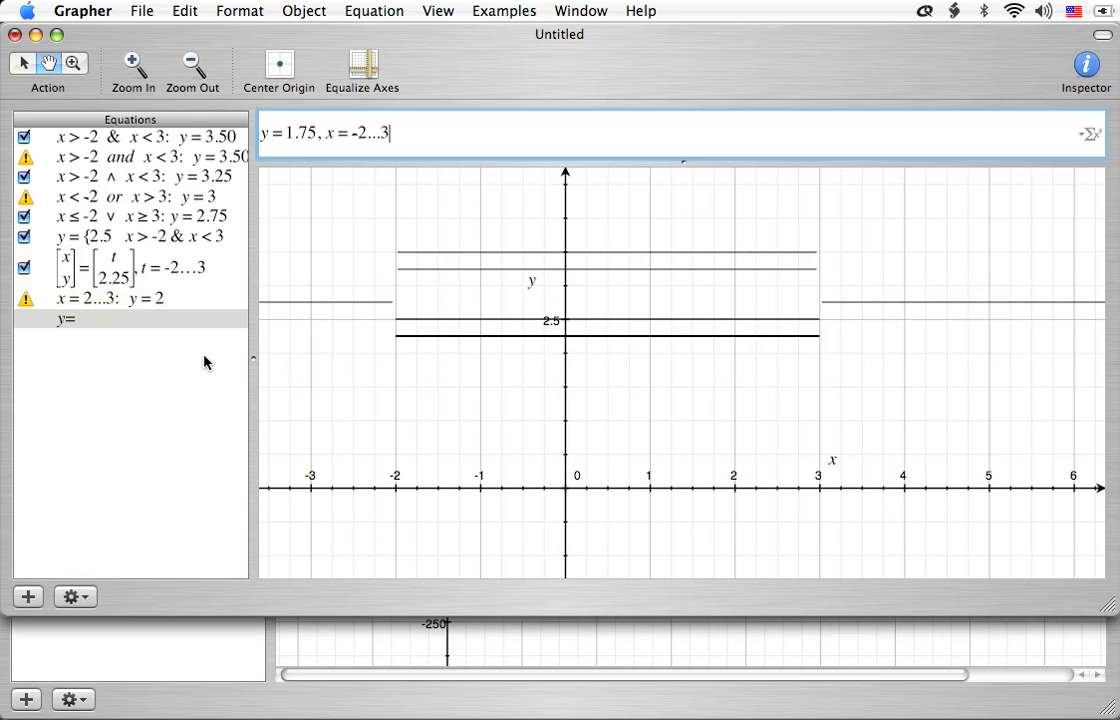
pyautogui.press('Return')
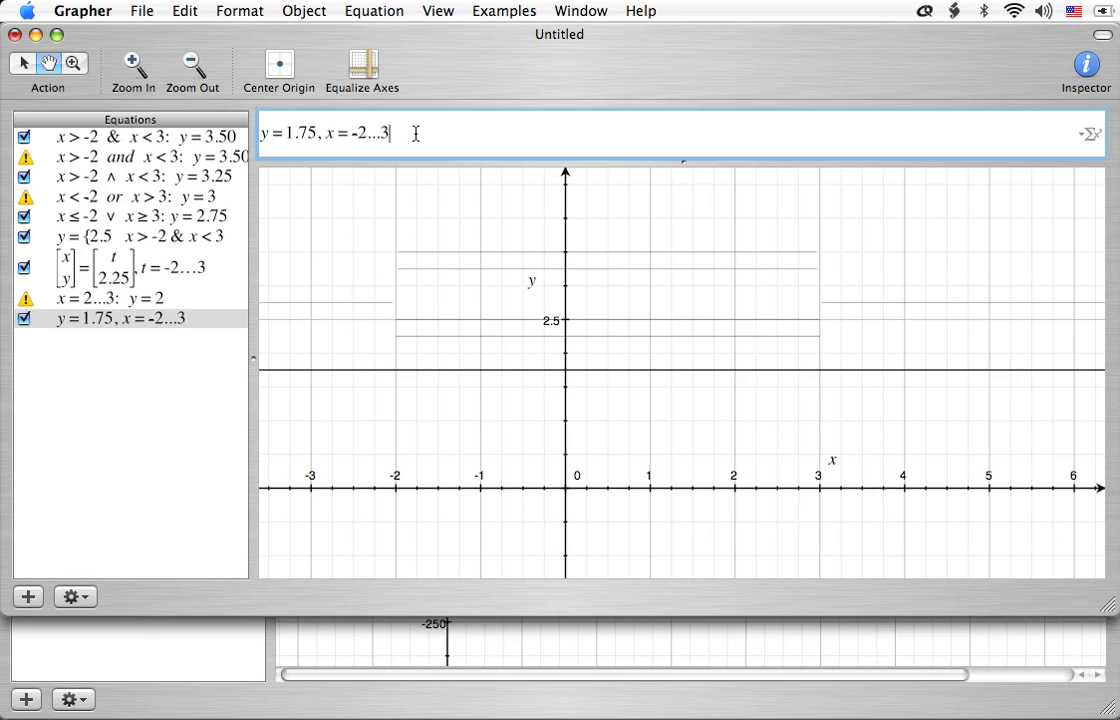
pyautogui.moveTo(429, 407)
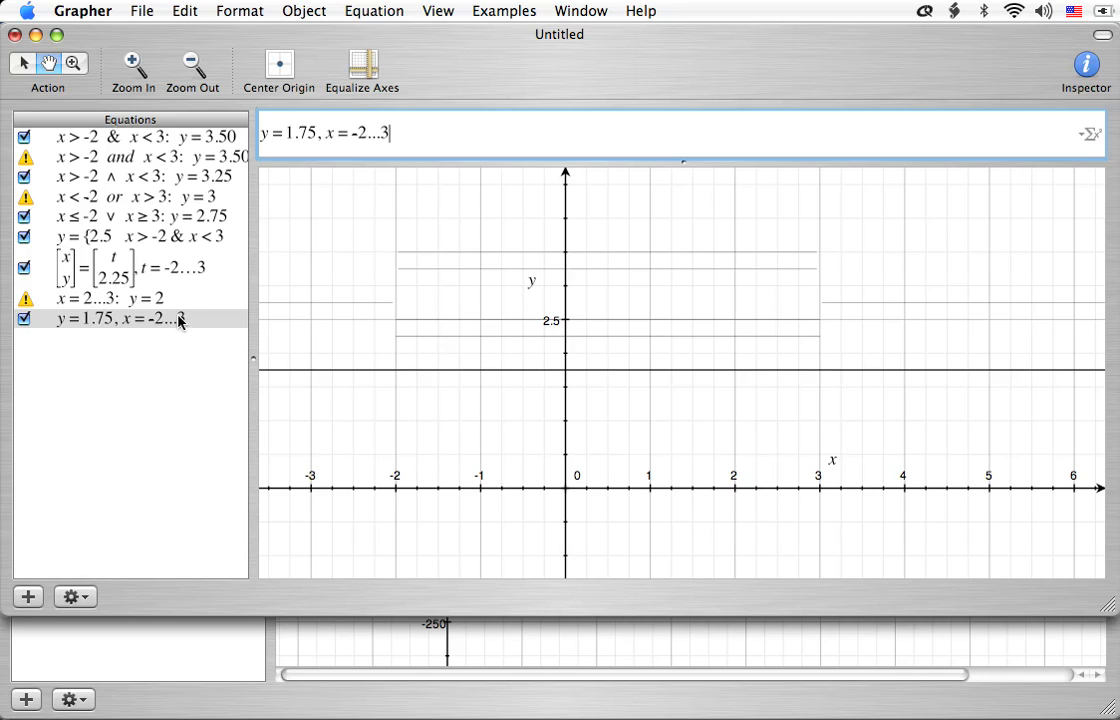
pyautogui.moveTo(167, 343)
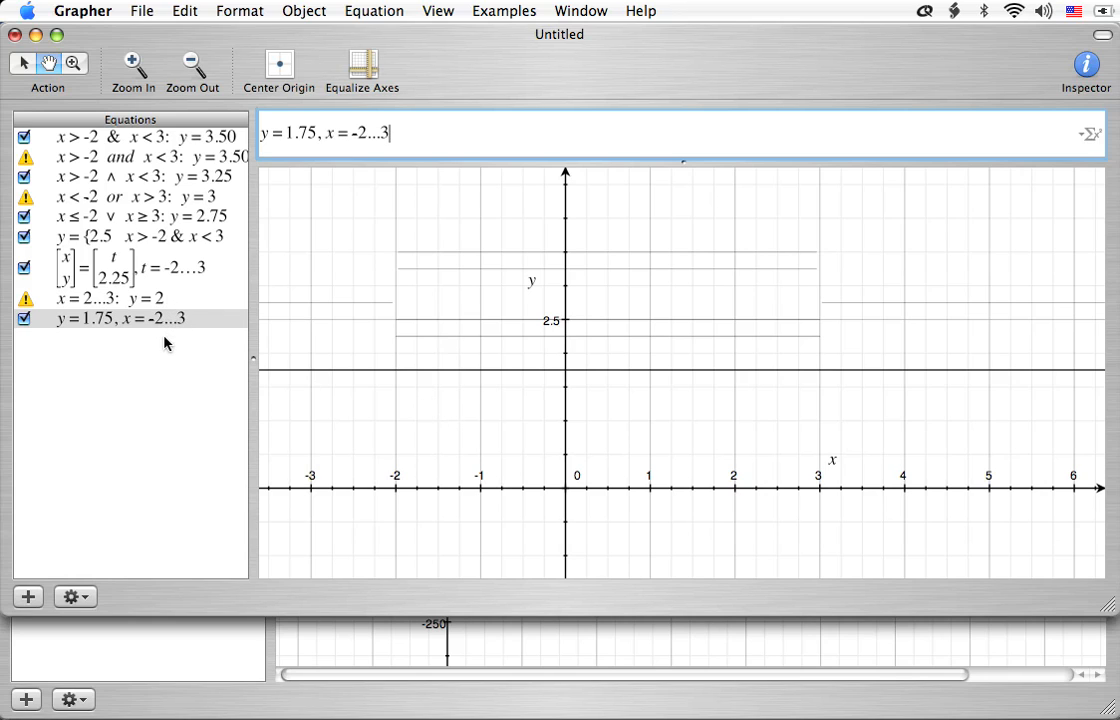
pyautogui.moveTo(138, 276)
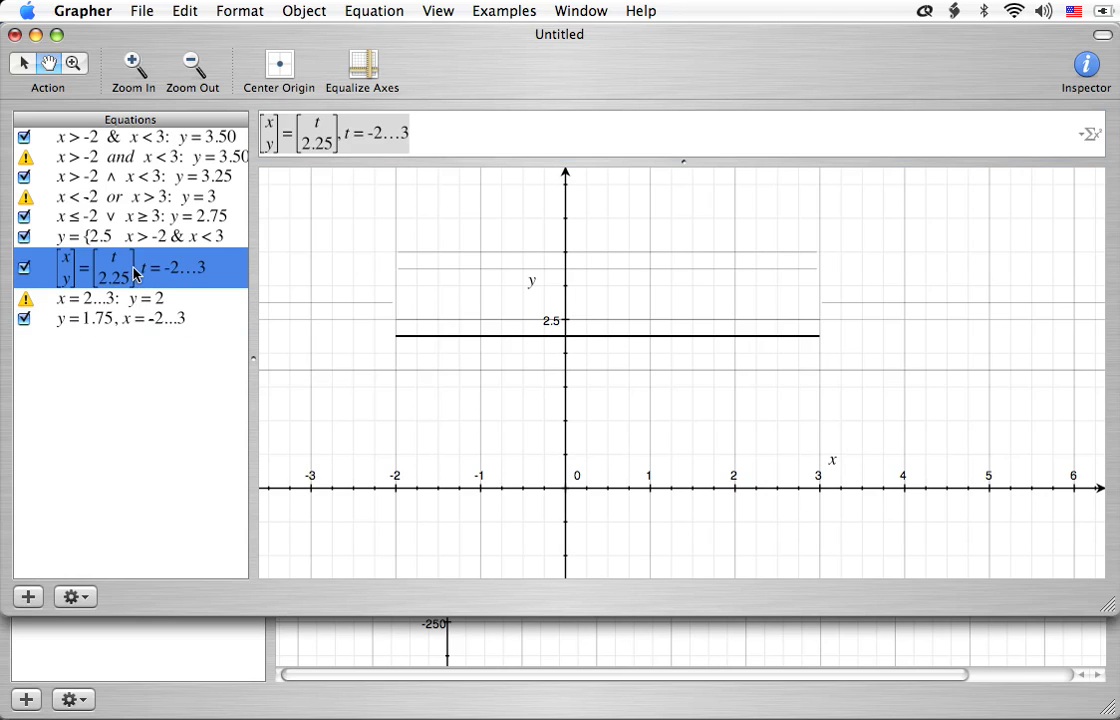
pyautogui.click(130, 236)
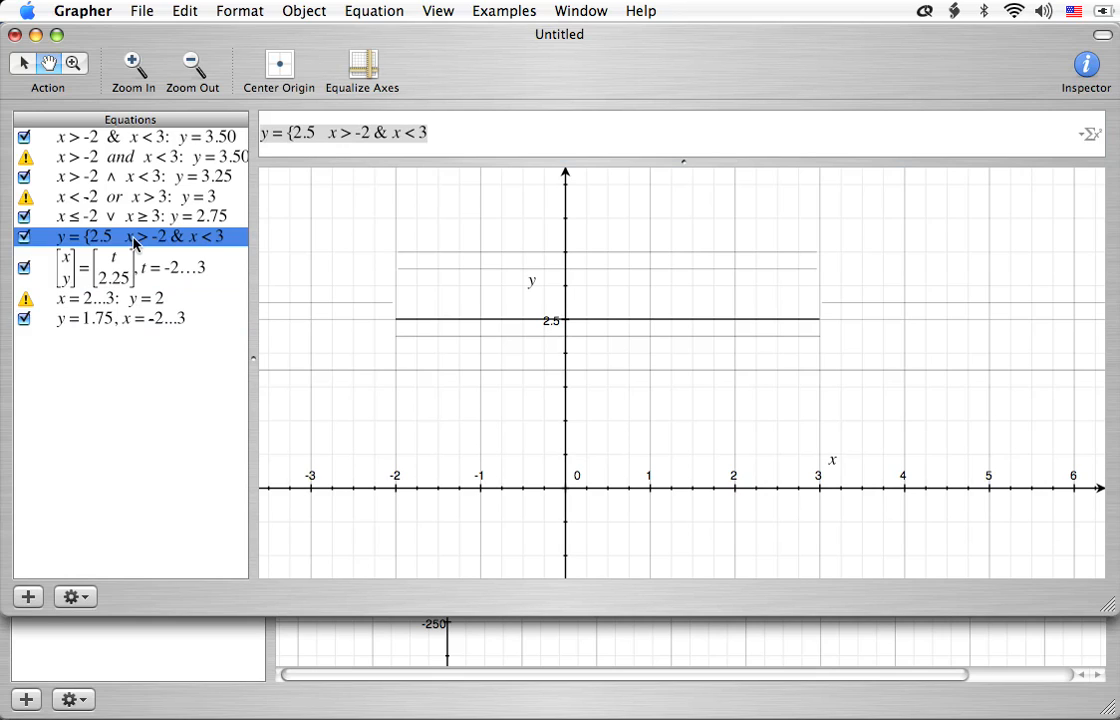
pyautogui.moveTo(113, 183)
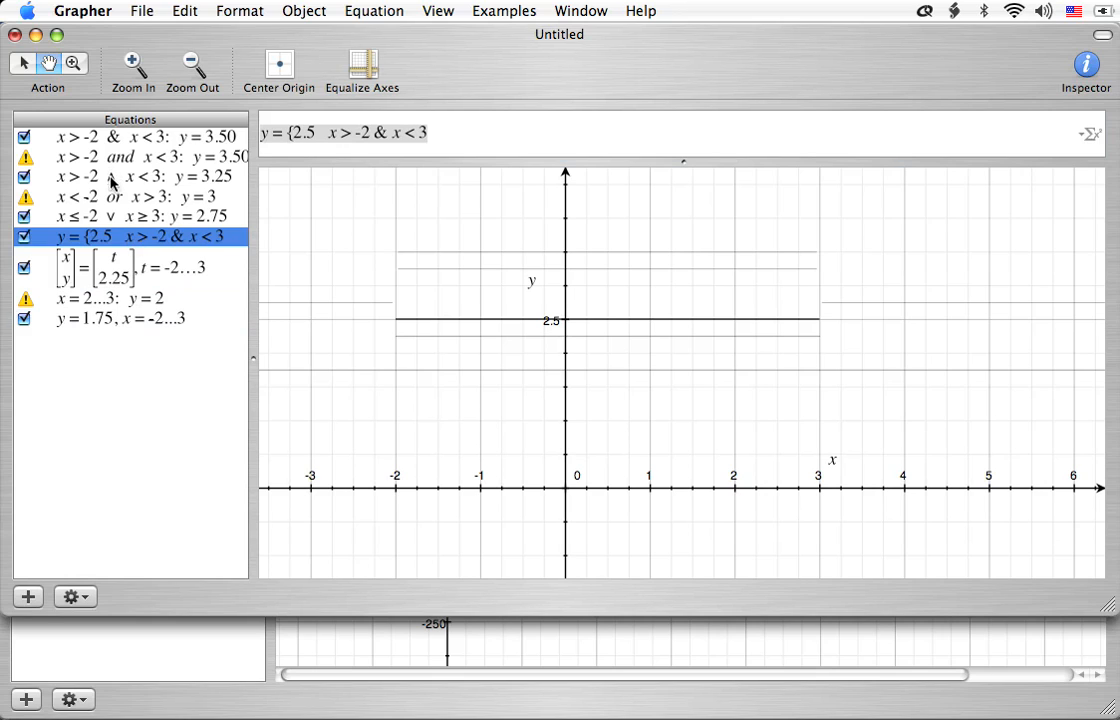
pyautogui.click(130, 137)
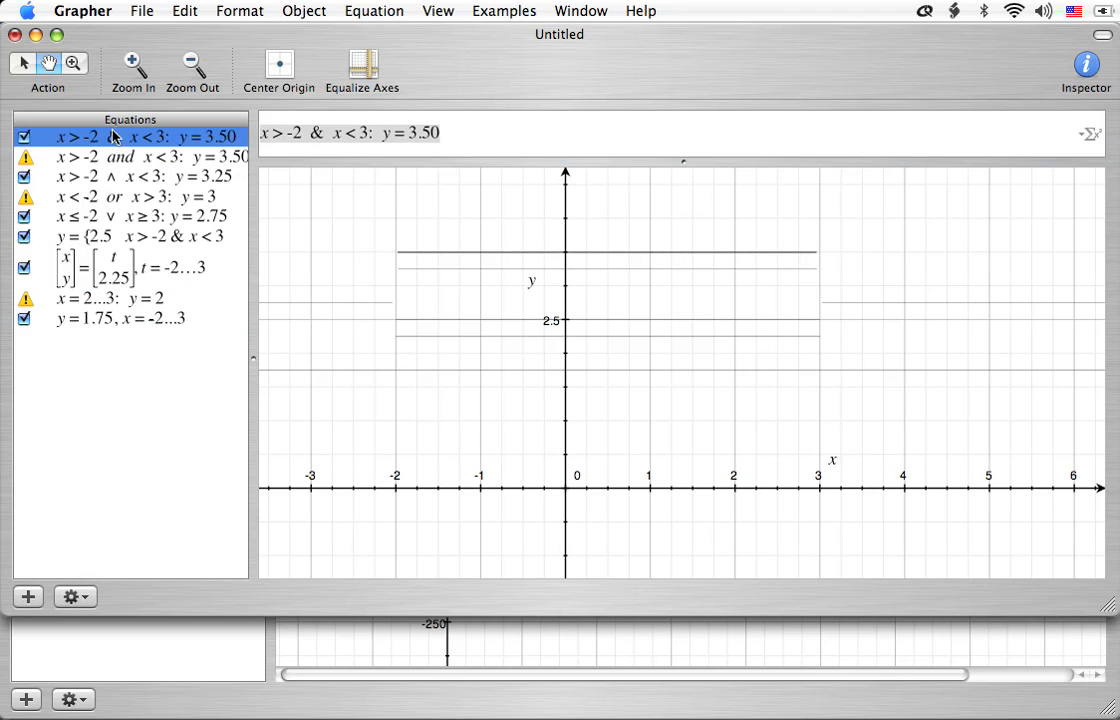
pyautogui.click(130, 267)
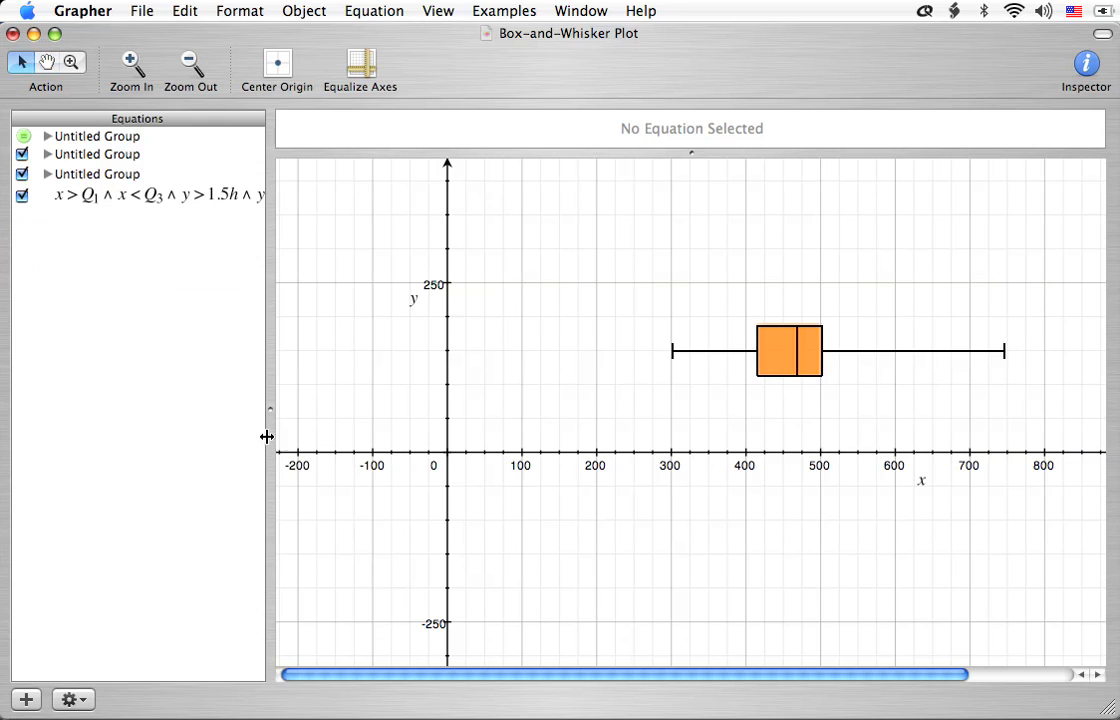
pyautogui.moveTo(216, 349)
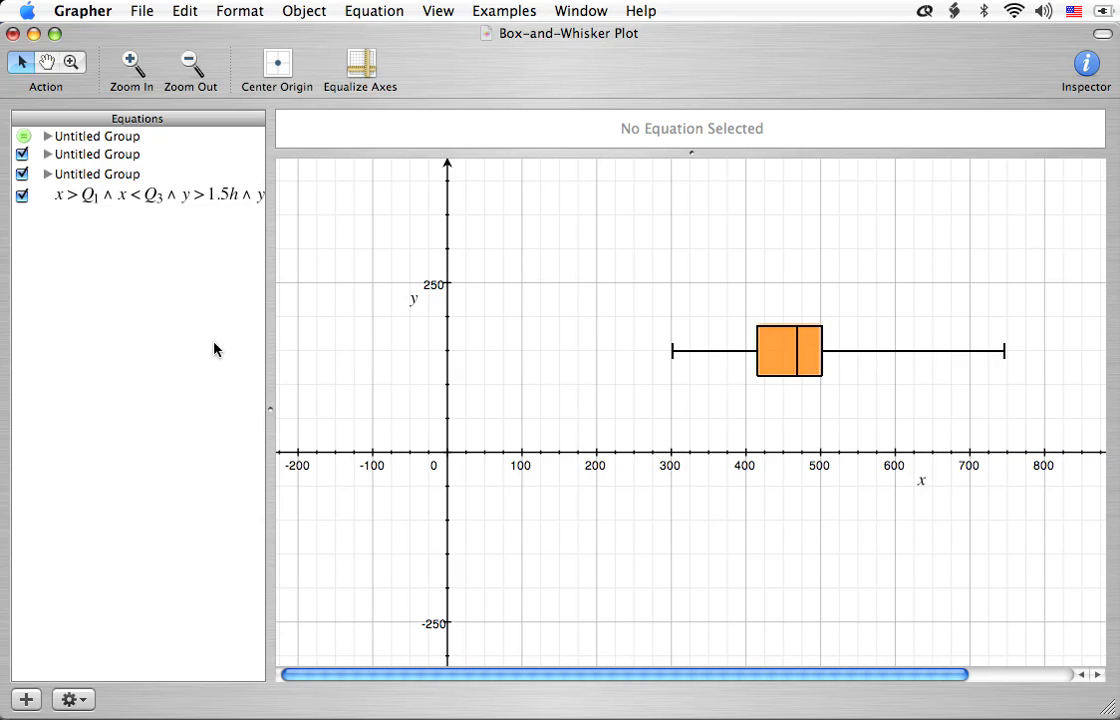
pyautogui.moveTo(825, 356)
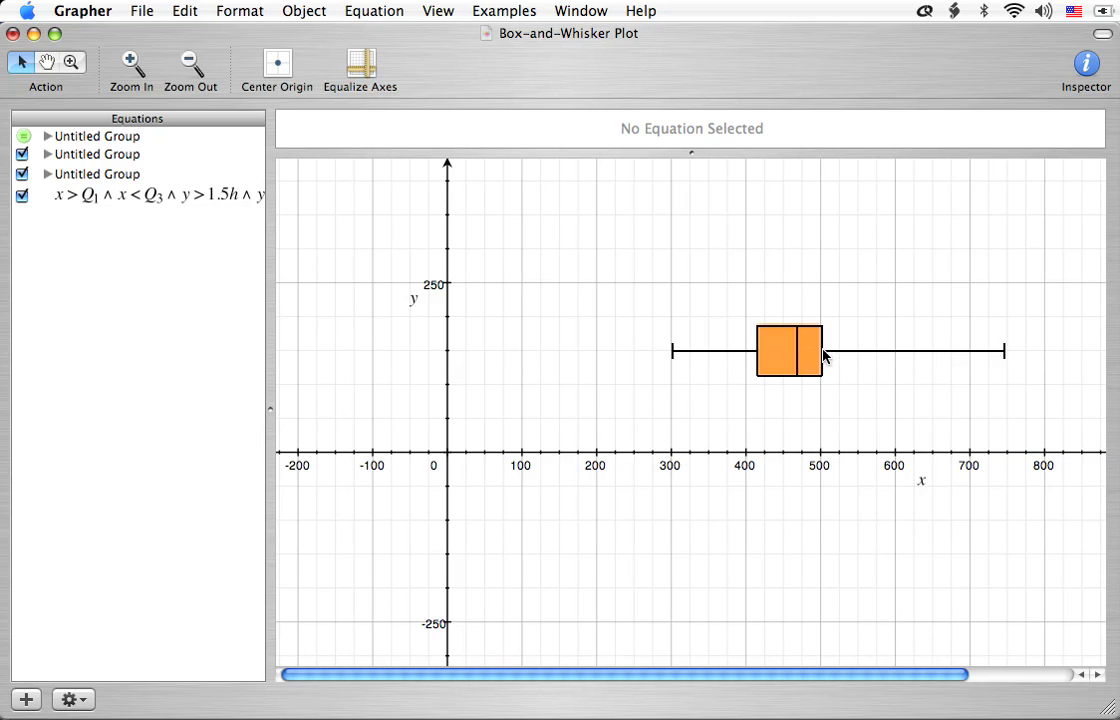
pyautogui.moveTo(1004, 358)
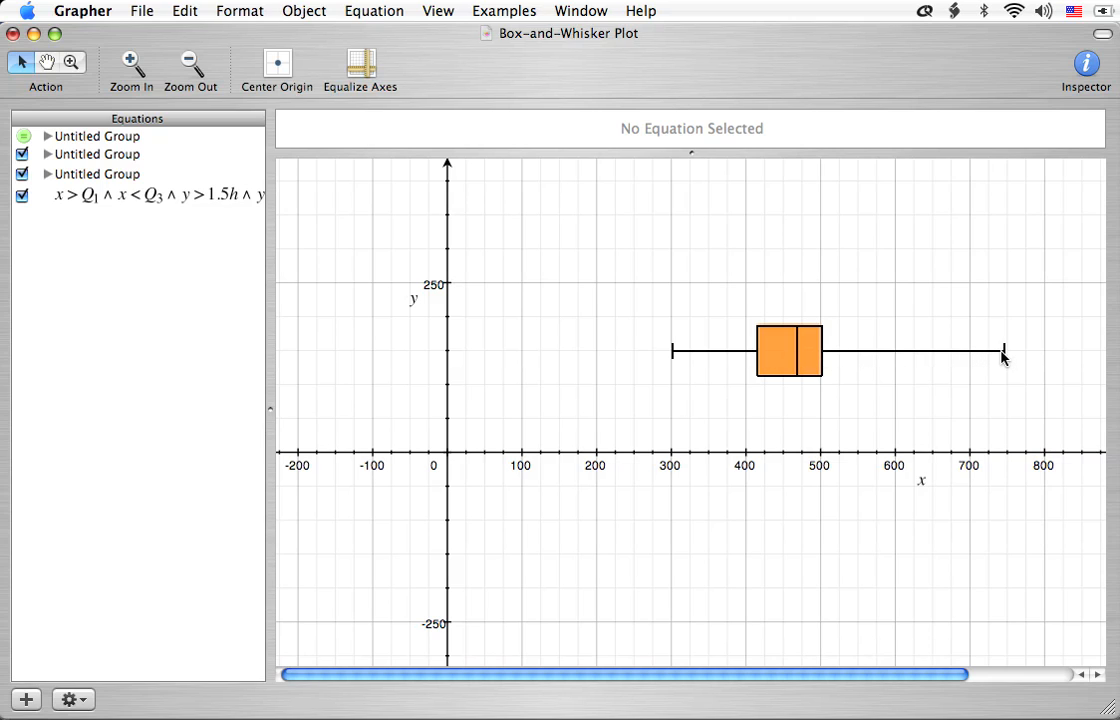
pyautogui.moveTo(822, 375)
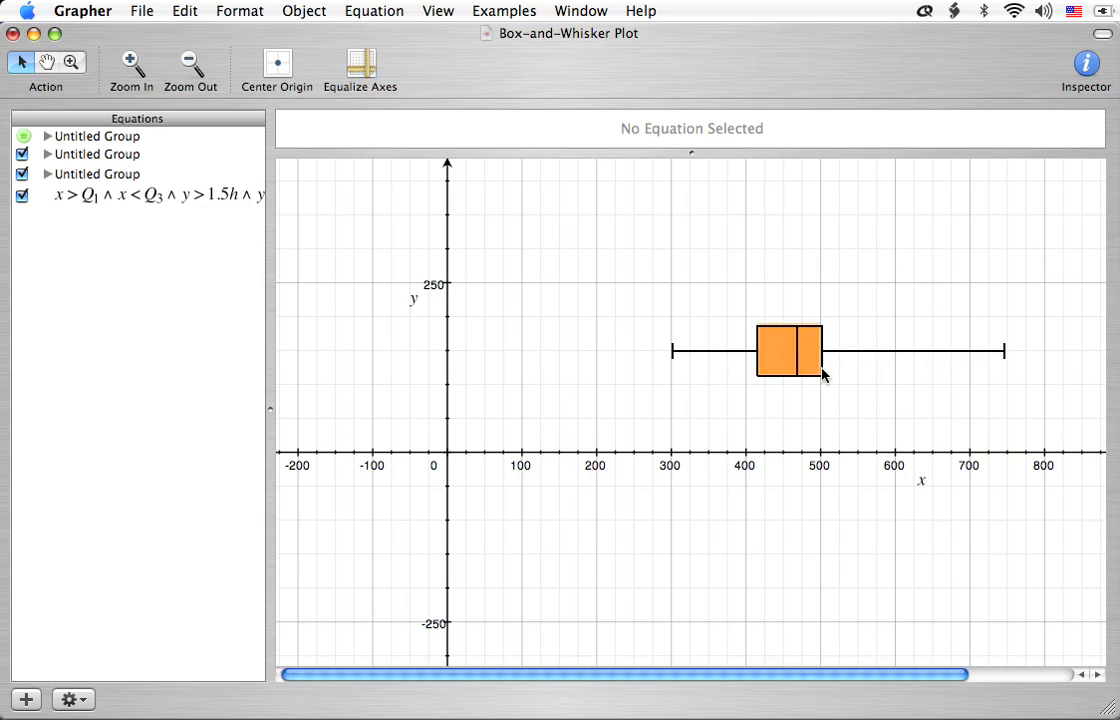
pyautogui.moveTo(707, 262)
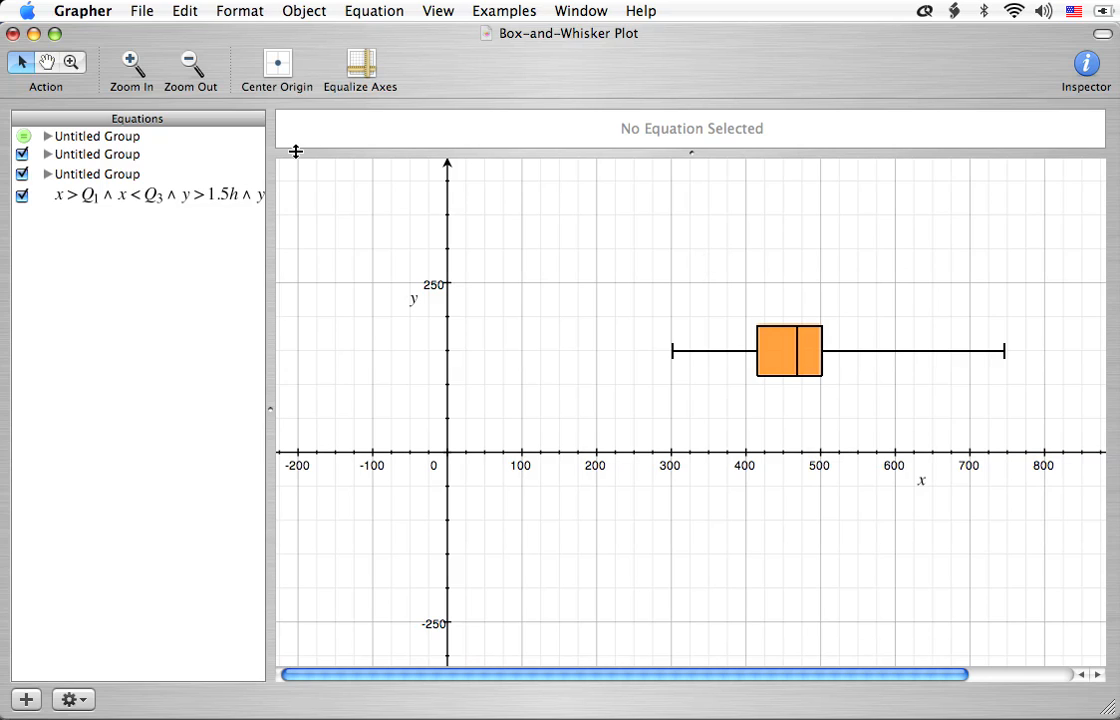
# Expand the first group's quartile definitions and select L = Q4 - Q0
pyautogui.click(46, 135)
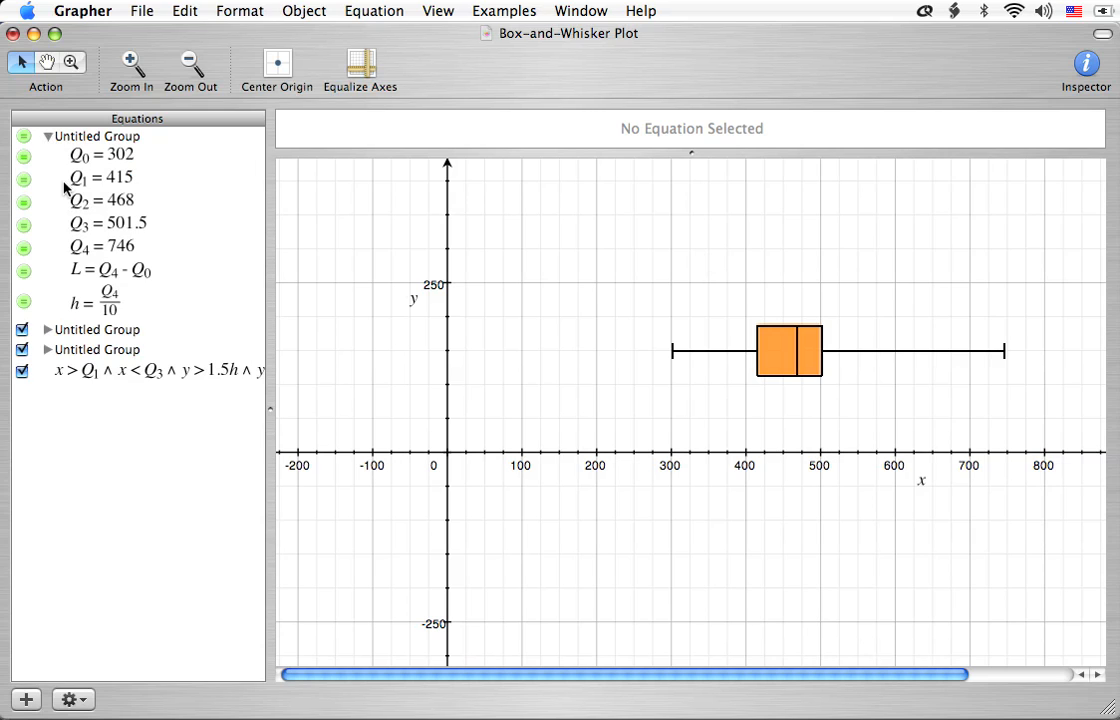
pyautogui.moveTo(68, 220)
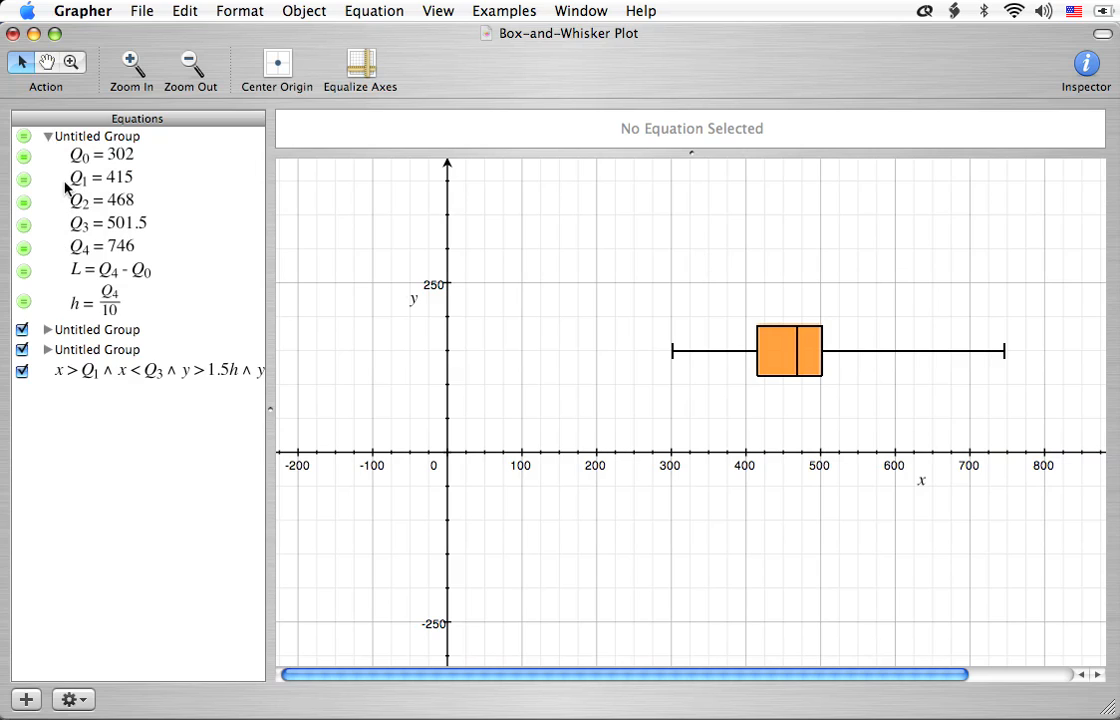
pyautogui.moveTo(78, 204)
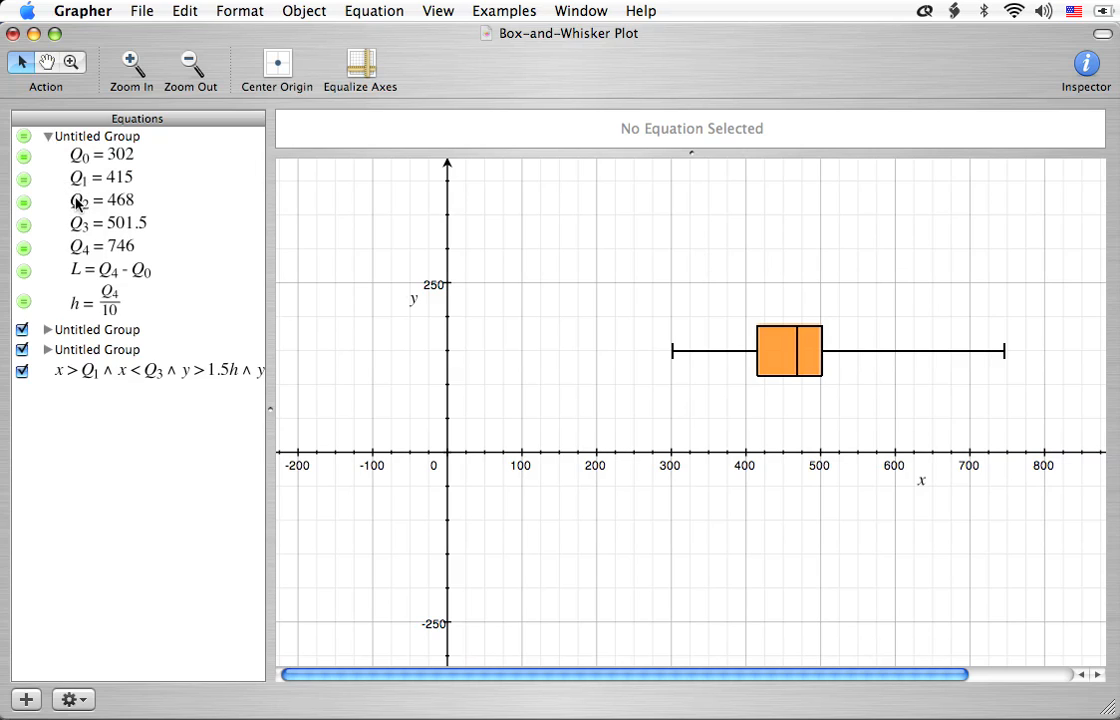
pyautogui.moveTo(73, 228)
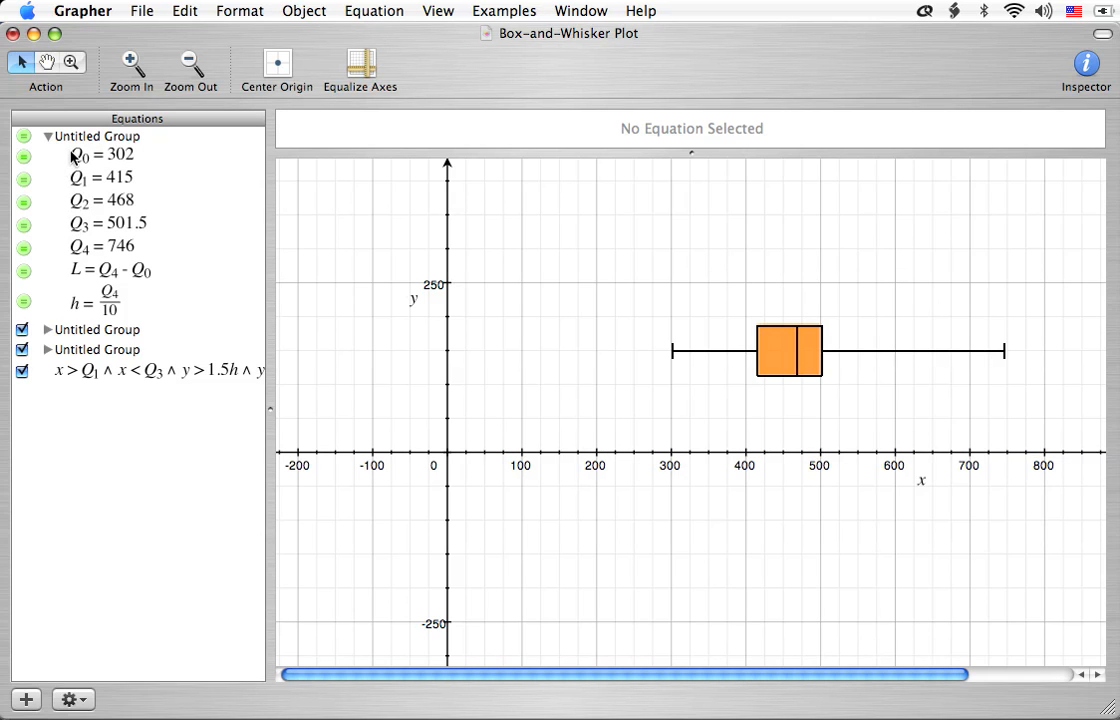
pyautogui.moveTo(63, 249)
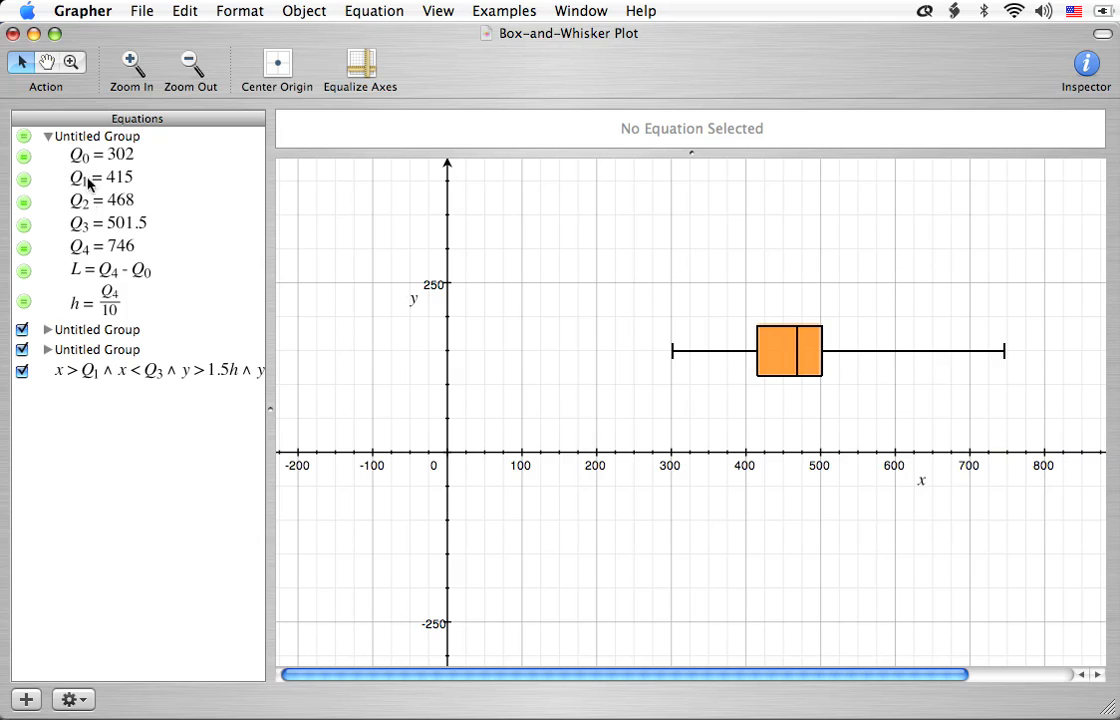
pyautogui.moveTo(94, 263)
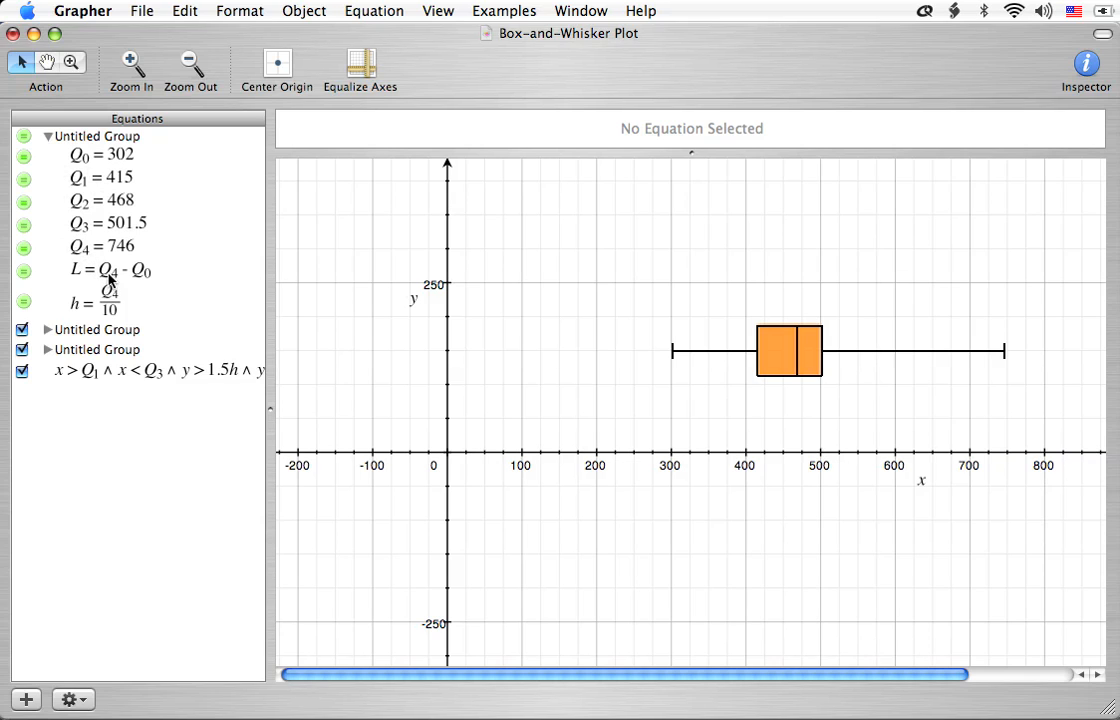
pyautogui.click(105, 270)
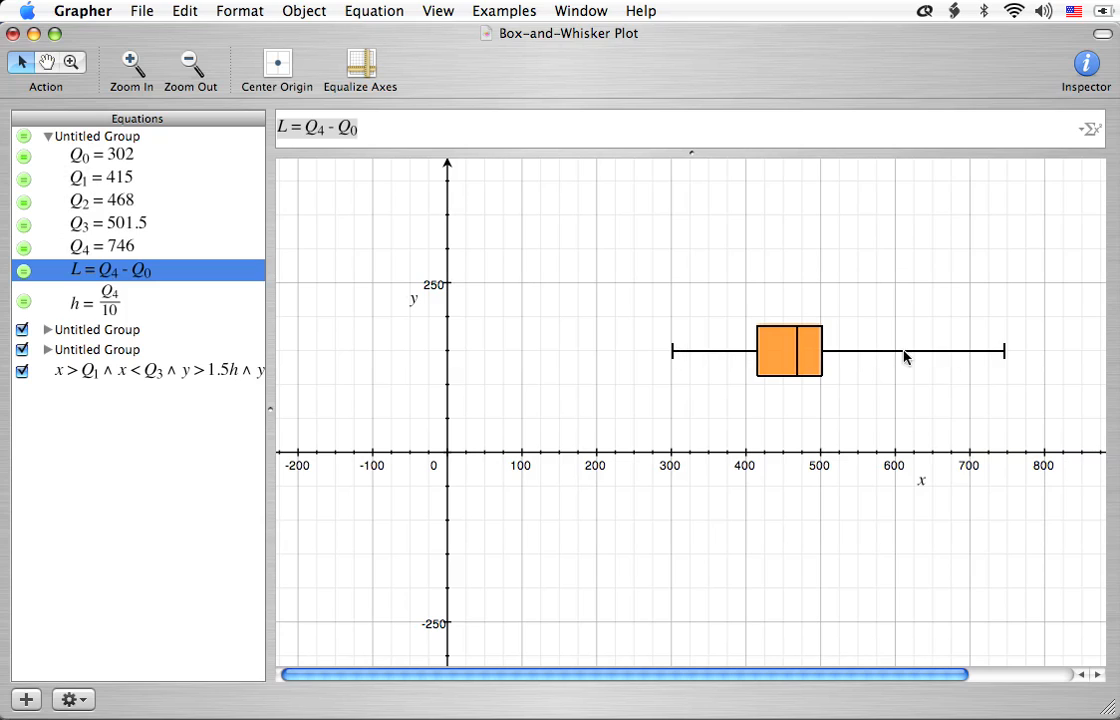
pyautogui.moveTo(445, 487)
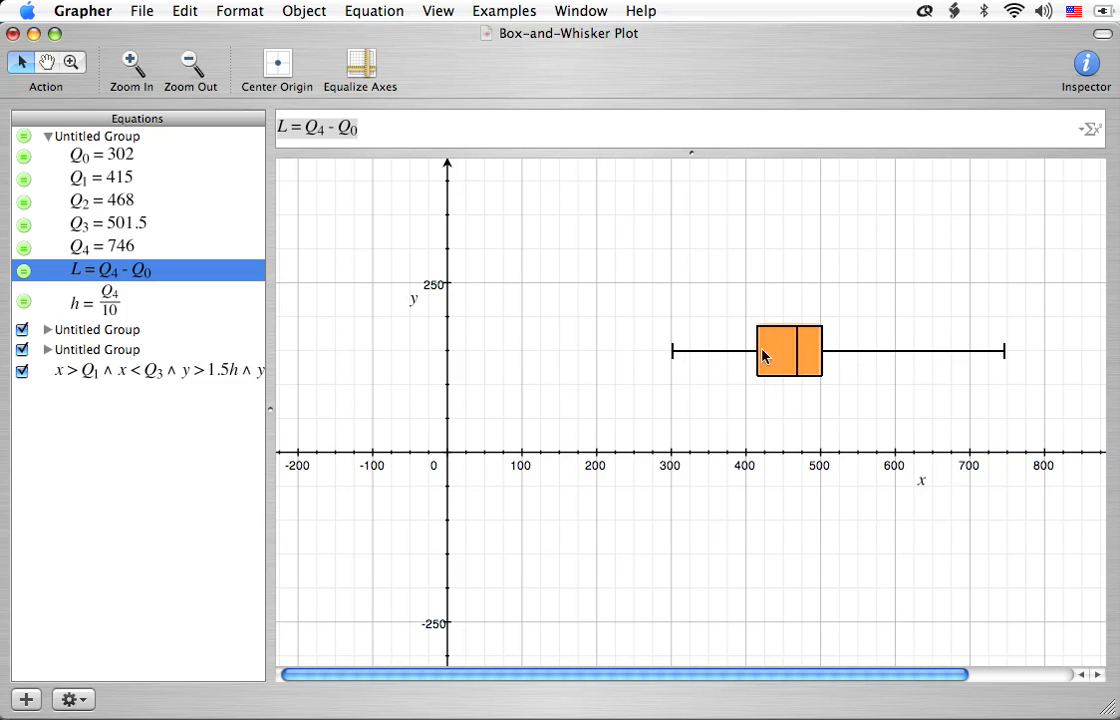
pyautogui.moveTo(631, 425)
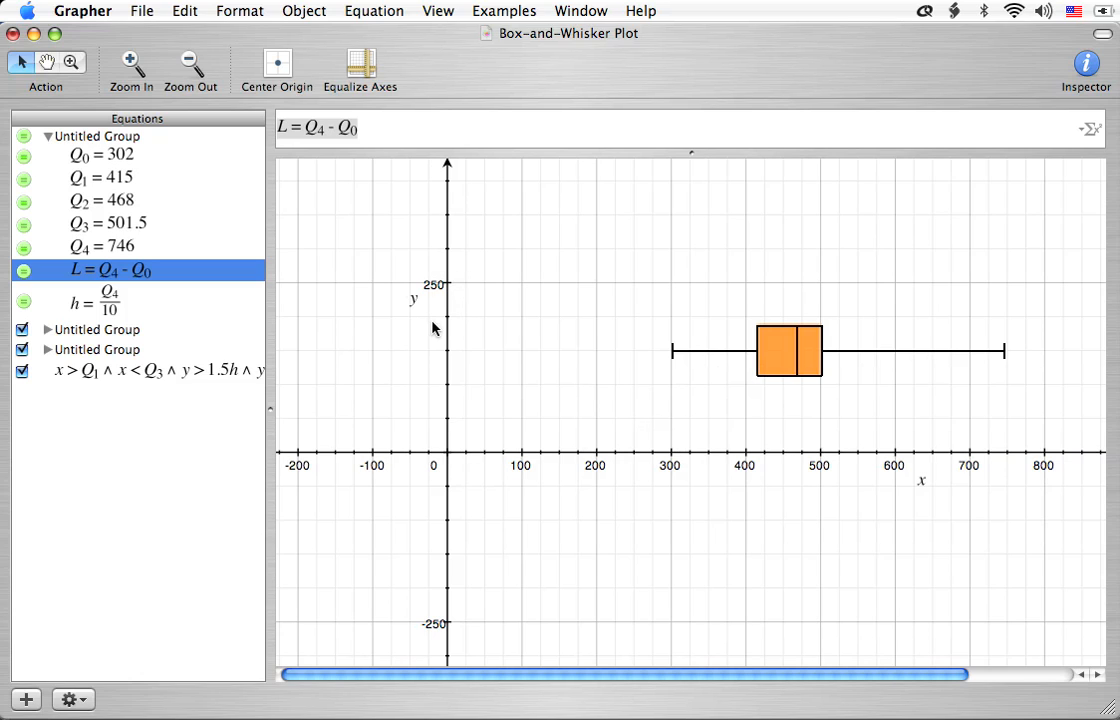
pyautogui.moveTo(233, 350)
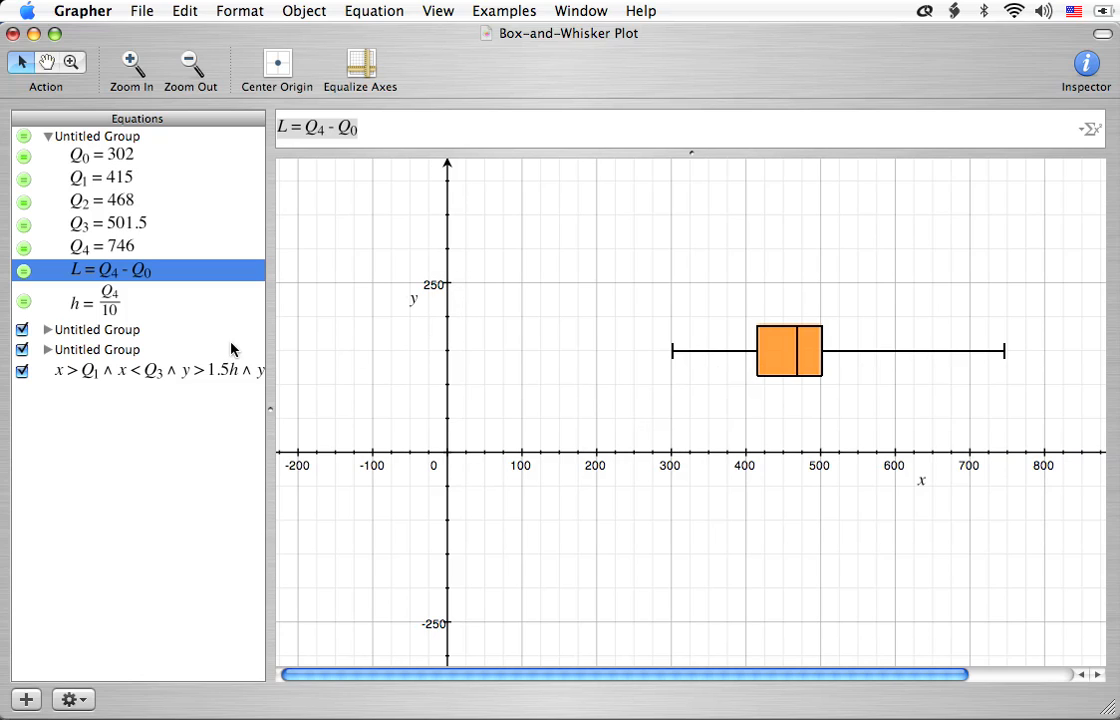
pyautogui.moveTo(116, 312)
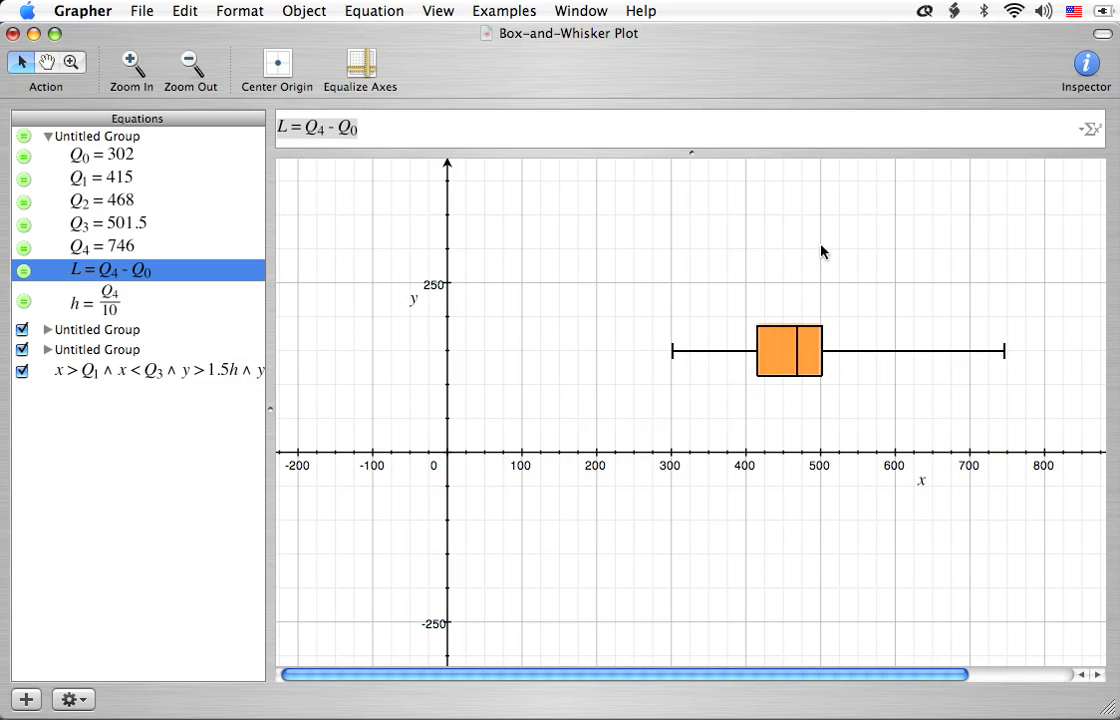
pyautogui.moveTo(125, 314)
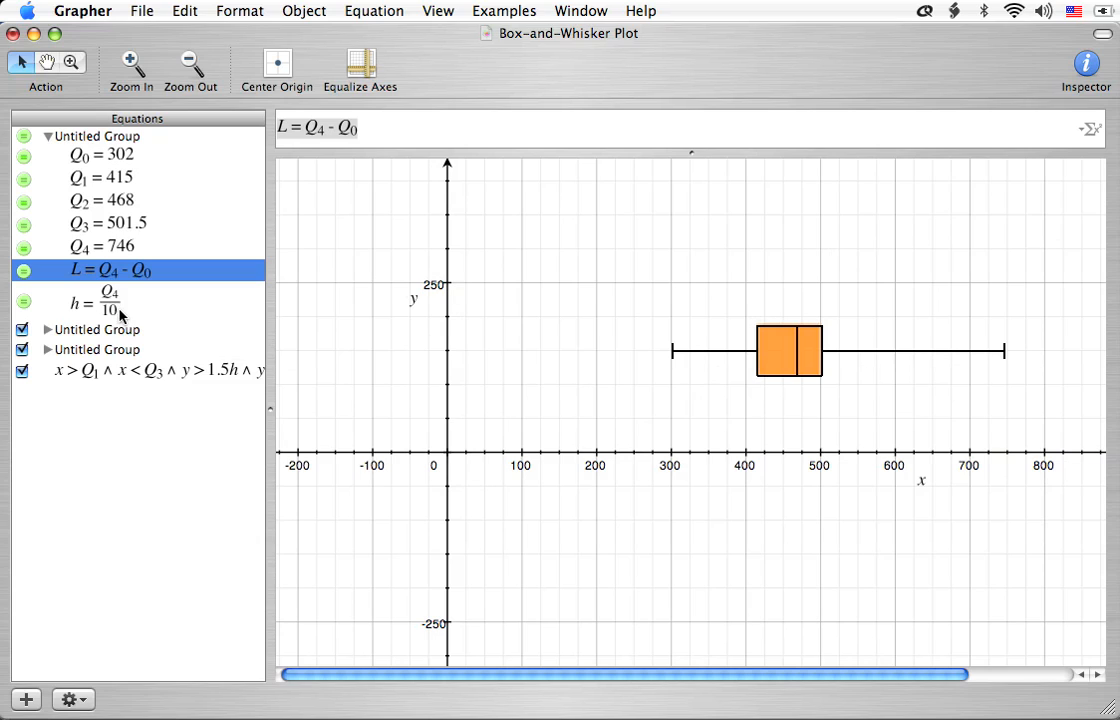
pyautogui.moveTo(332, 351)
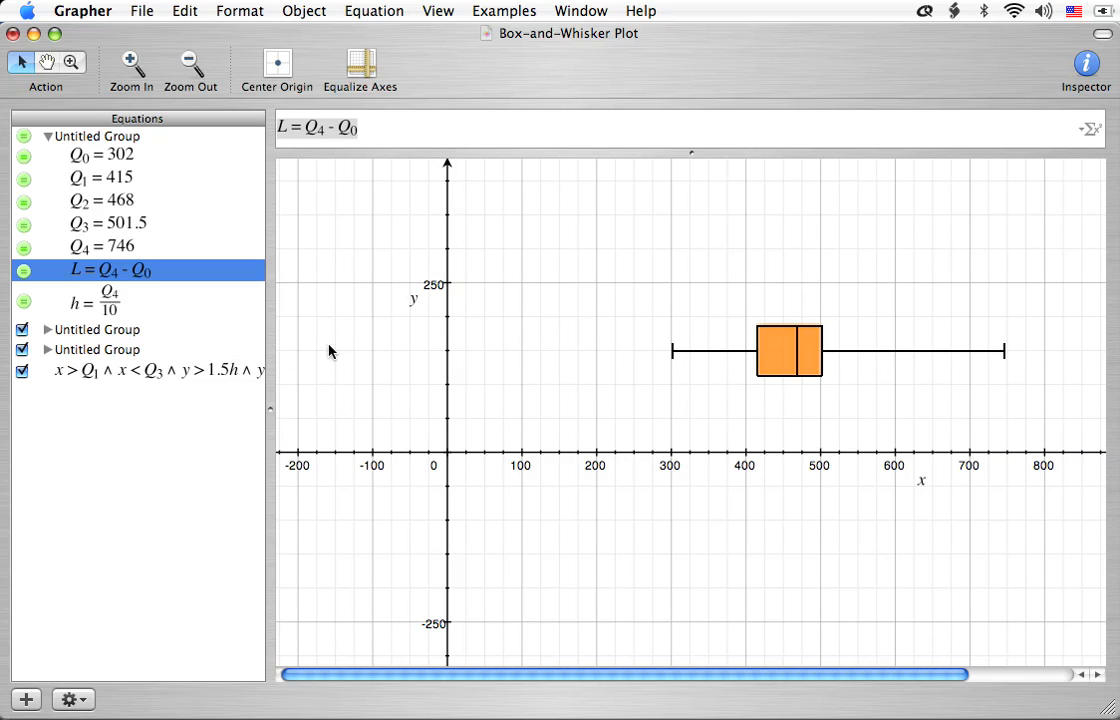
pyautogui.moveTo(766, 391)
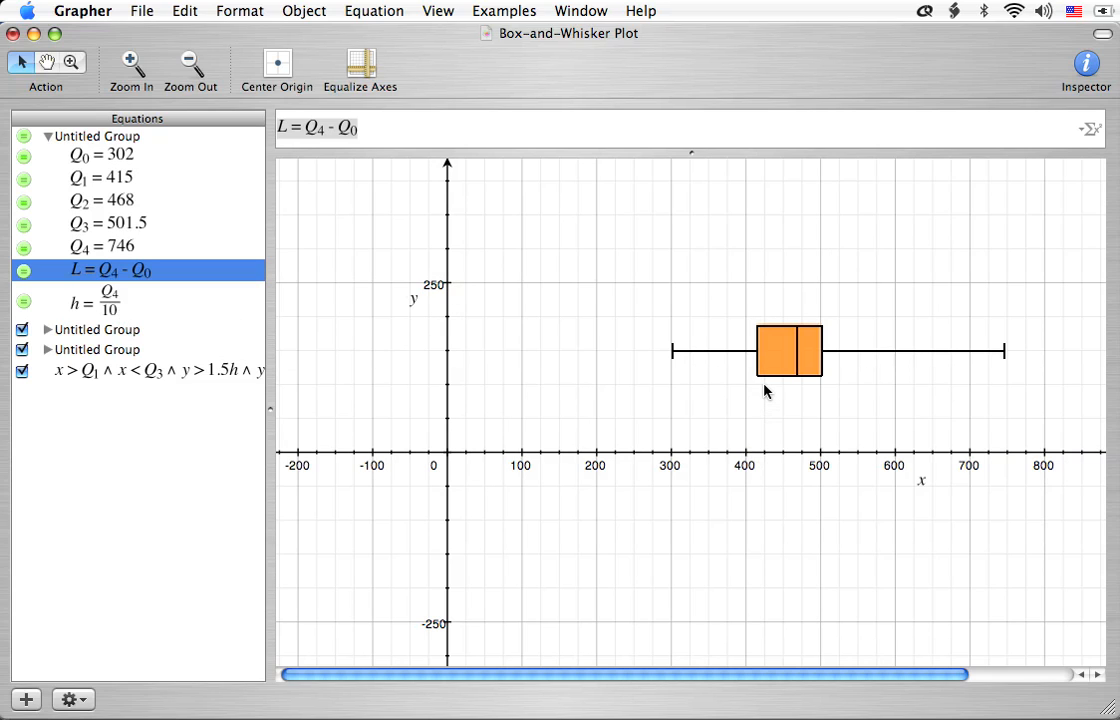
pyautogui.moveTo(810, 395)
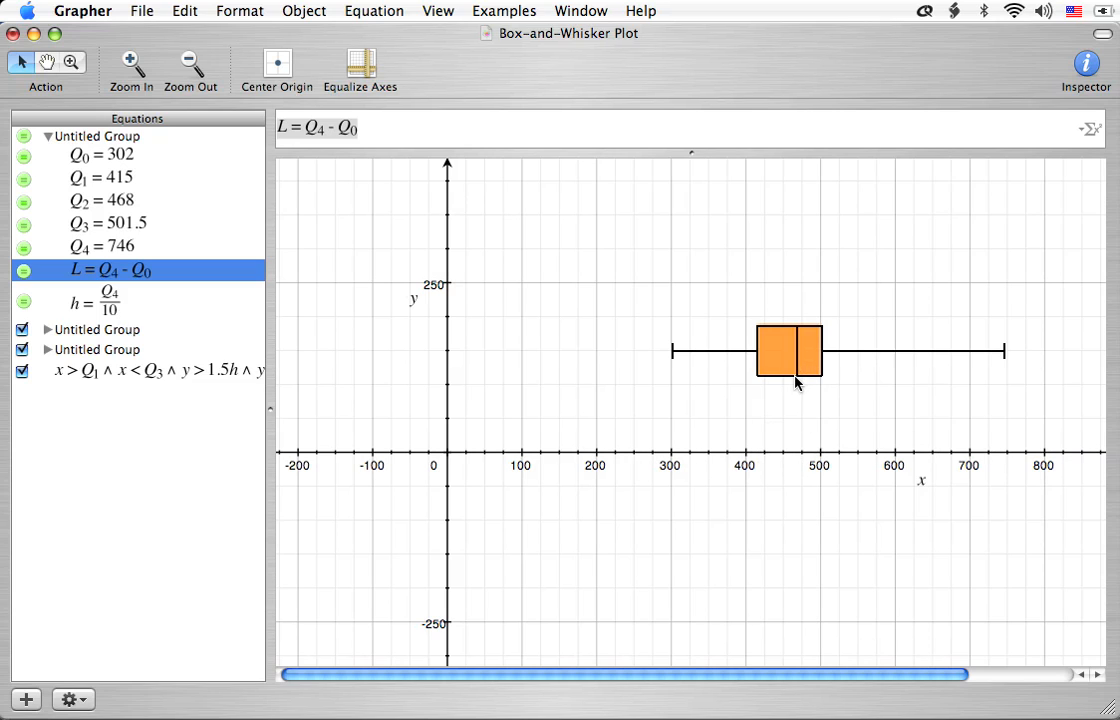
pyautogui.moveTo(45, 199)
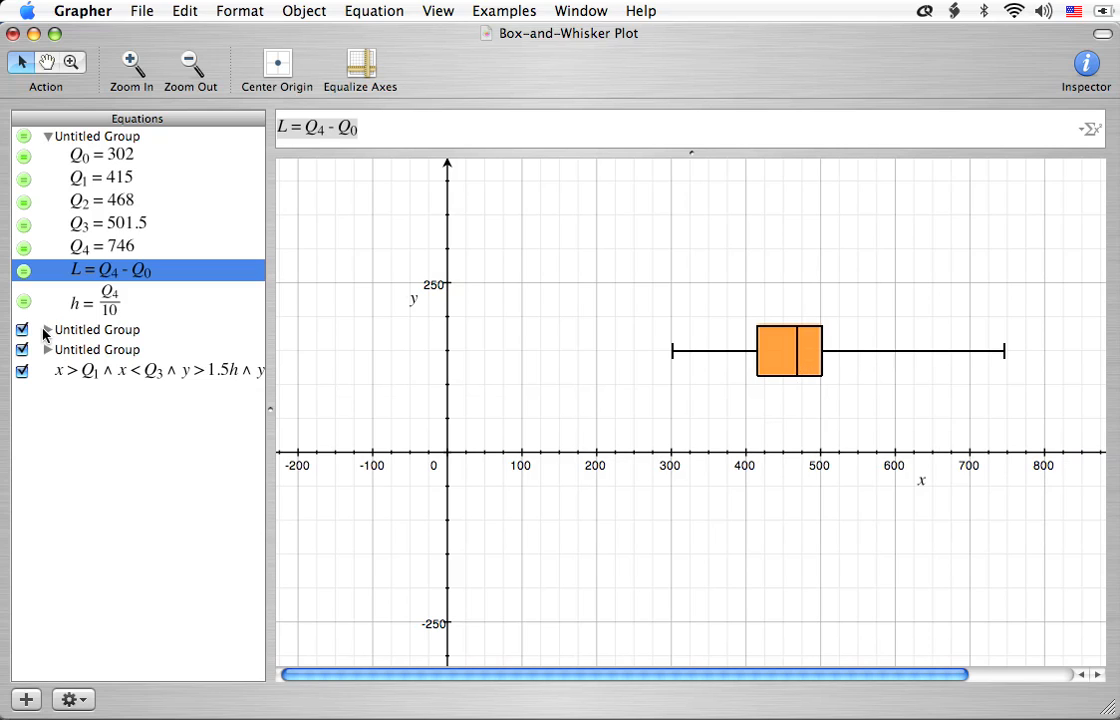
# Expand the horizontal segments group, hide and reshow it, then collapse it
pyautogui.click(47, 330)
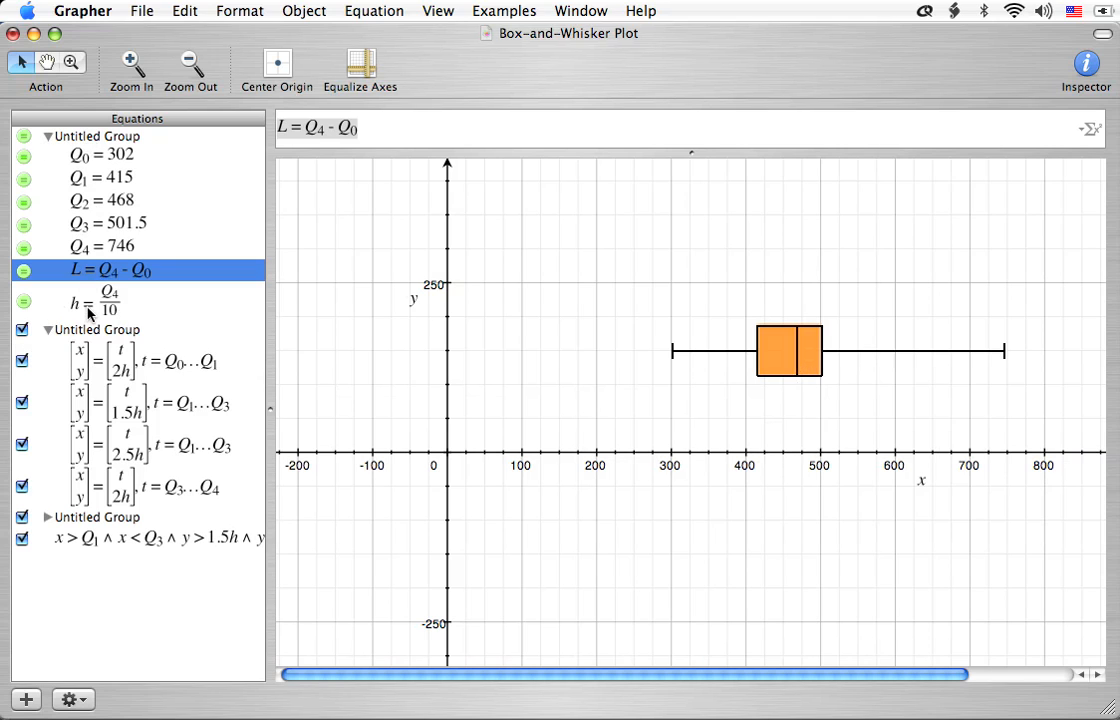
pyautogui.moveTo(115, 423)
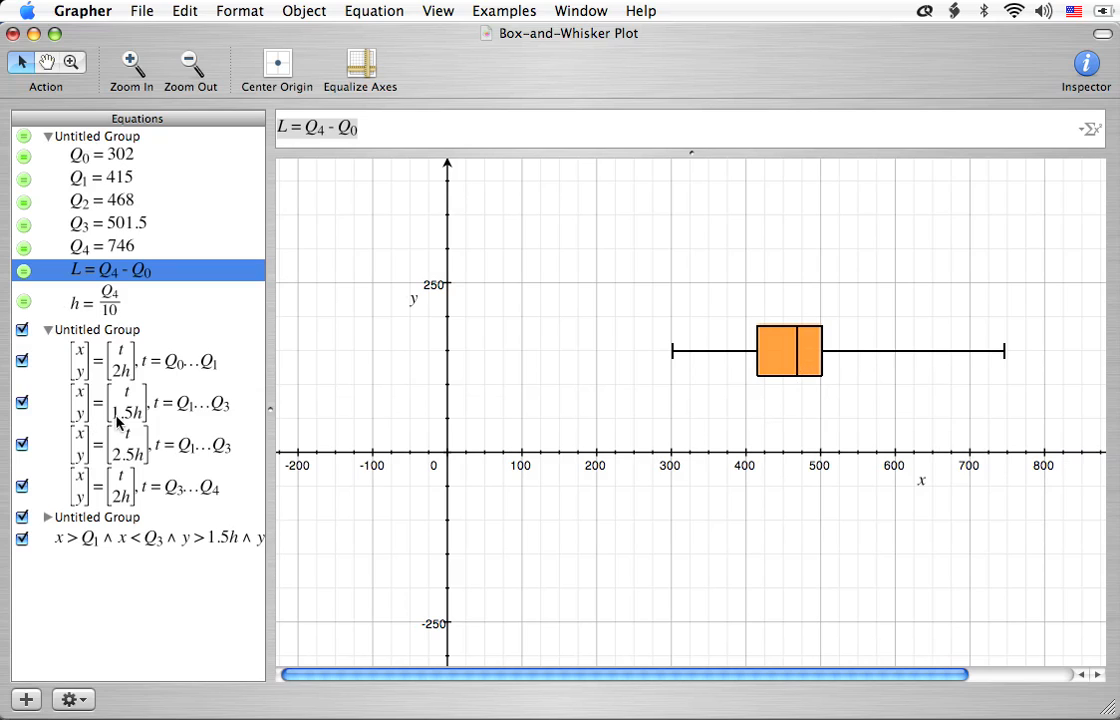
pyautogui.moveTo(124, 512)
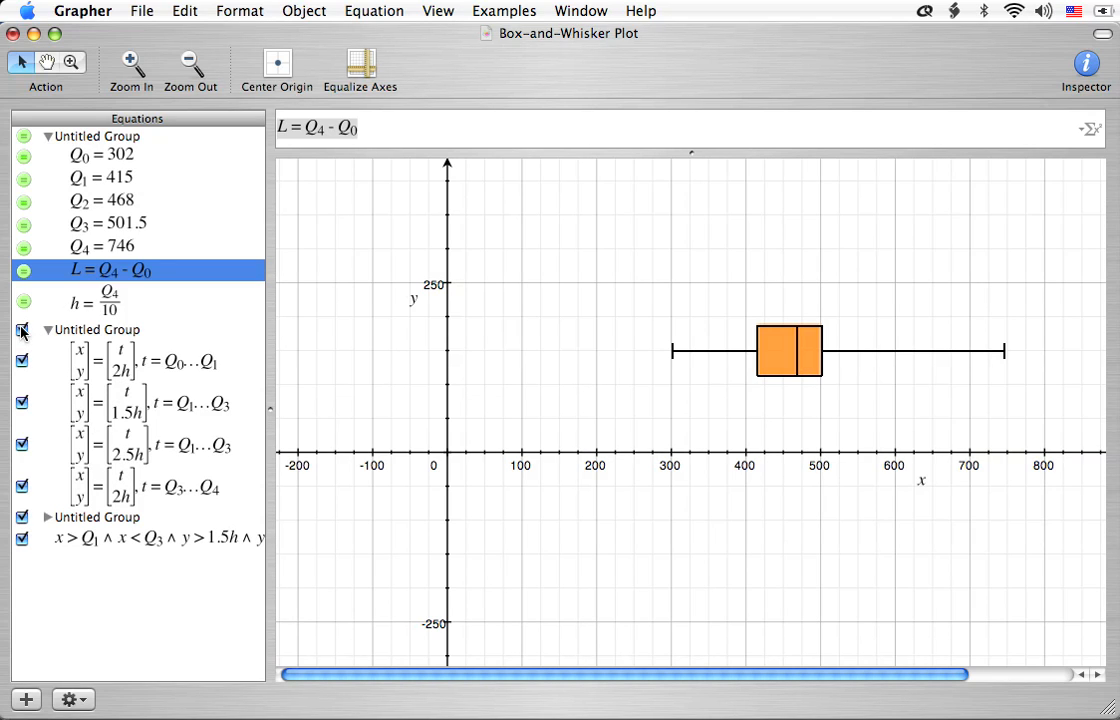
pyautogui.click(22, 330)
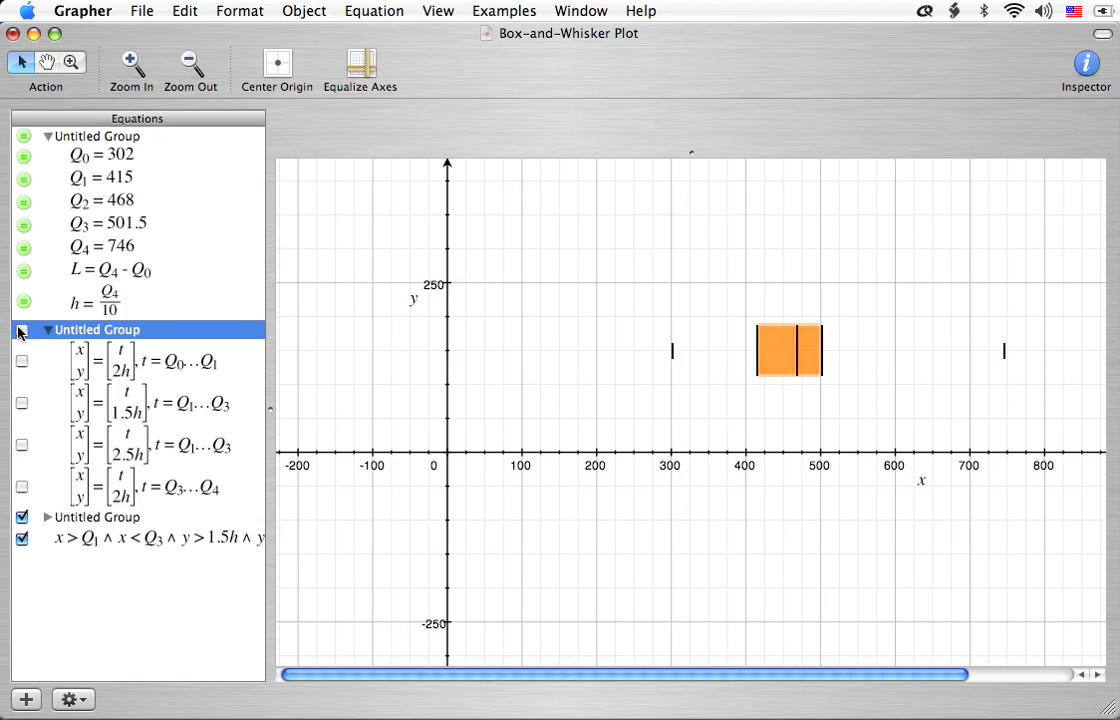
pyautogui.click(21, 329)
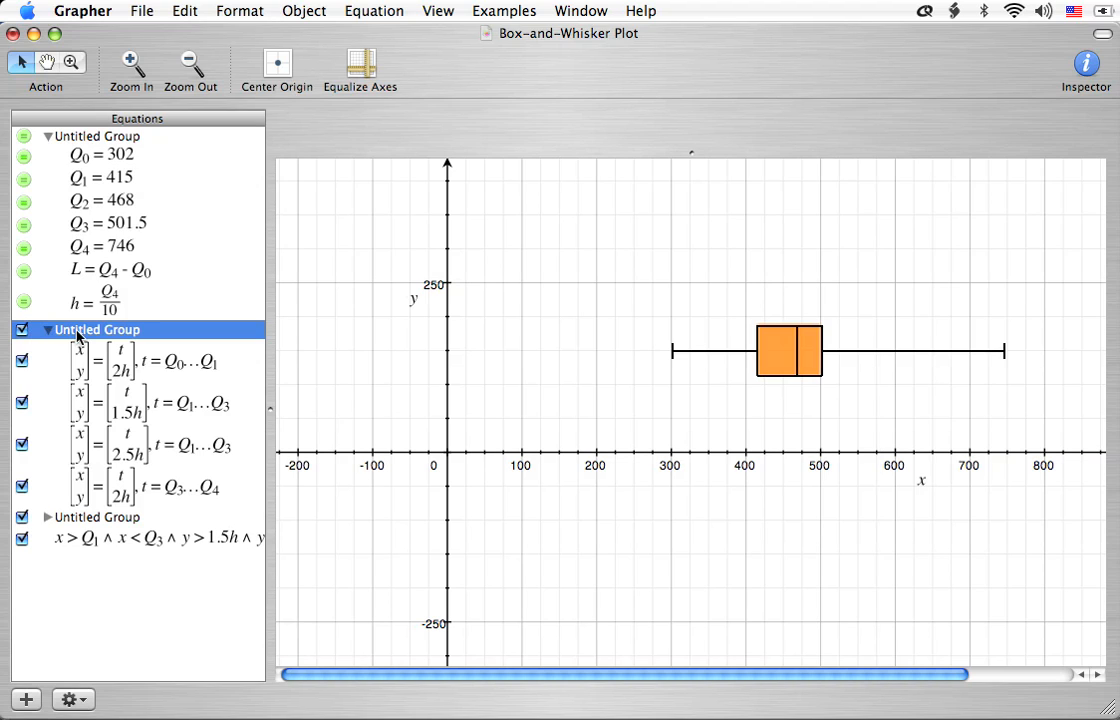
pyautogui.moveTo(100, 337)
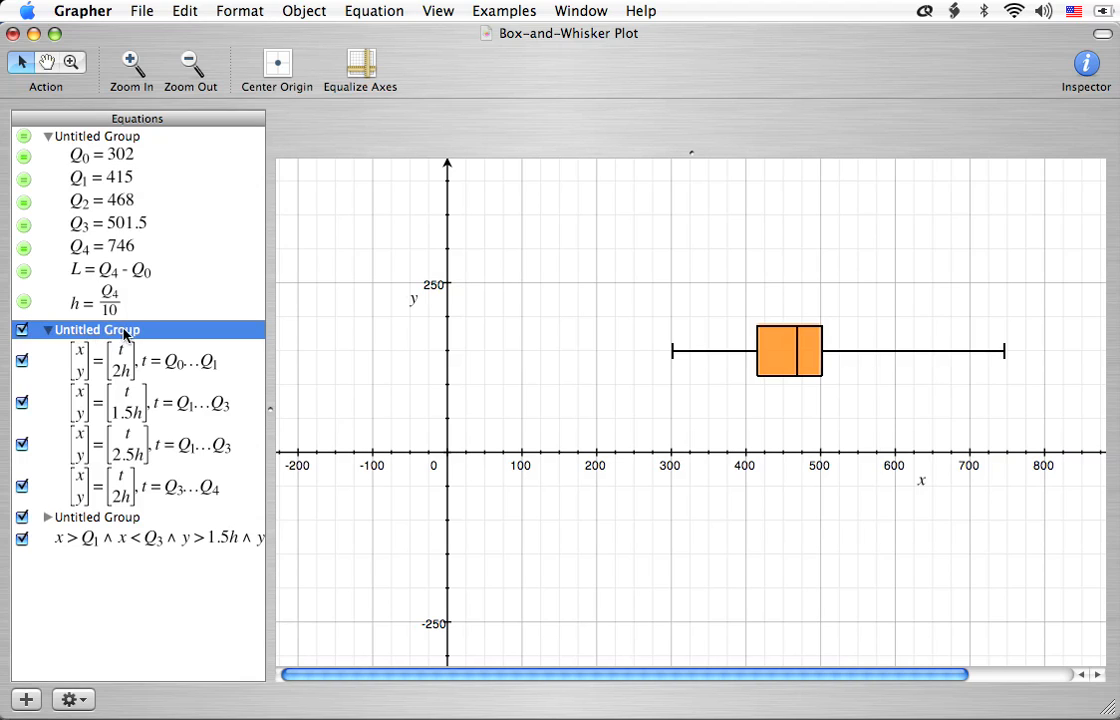
pyautogui.moveTo(115, 338)
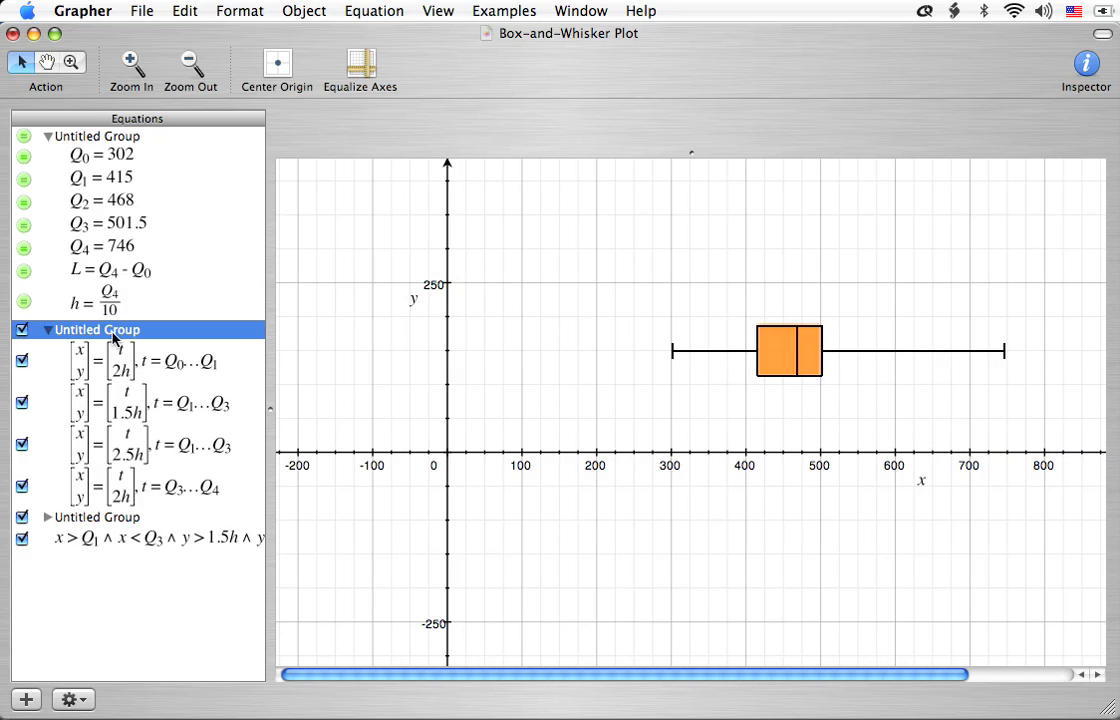
pyautogui.moveTo(105, 340)
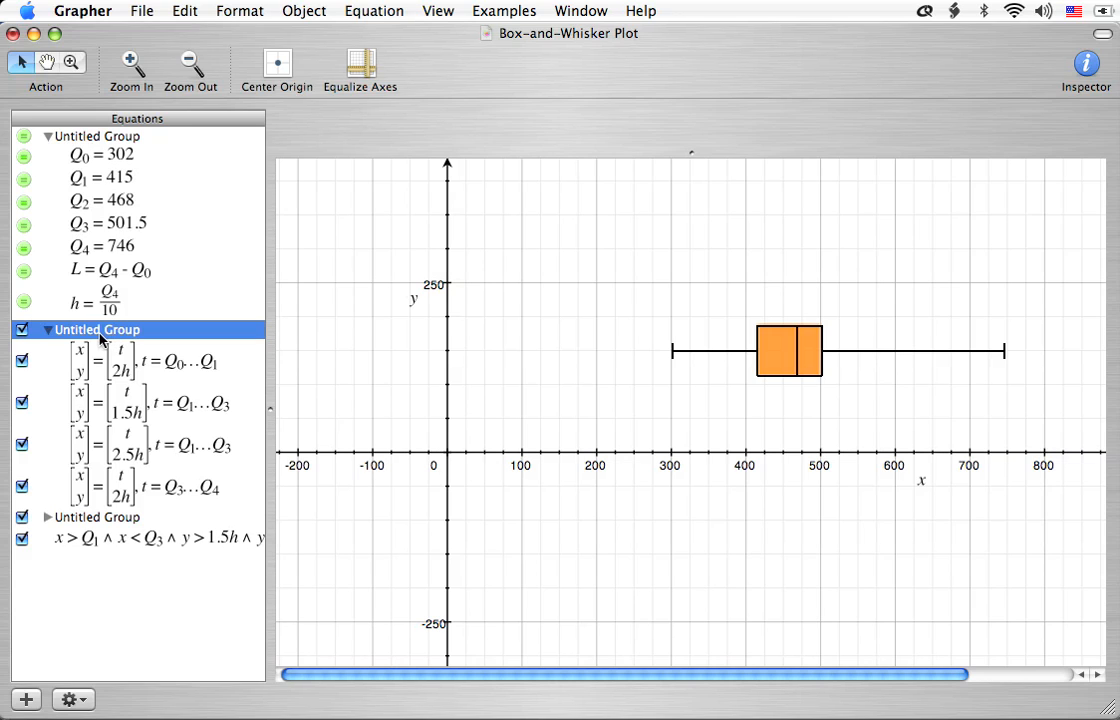
pyautogui.moveTo(107, 344)
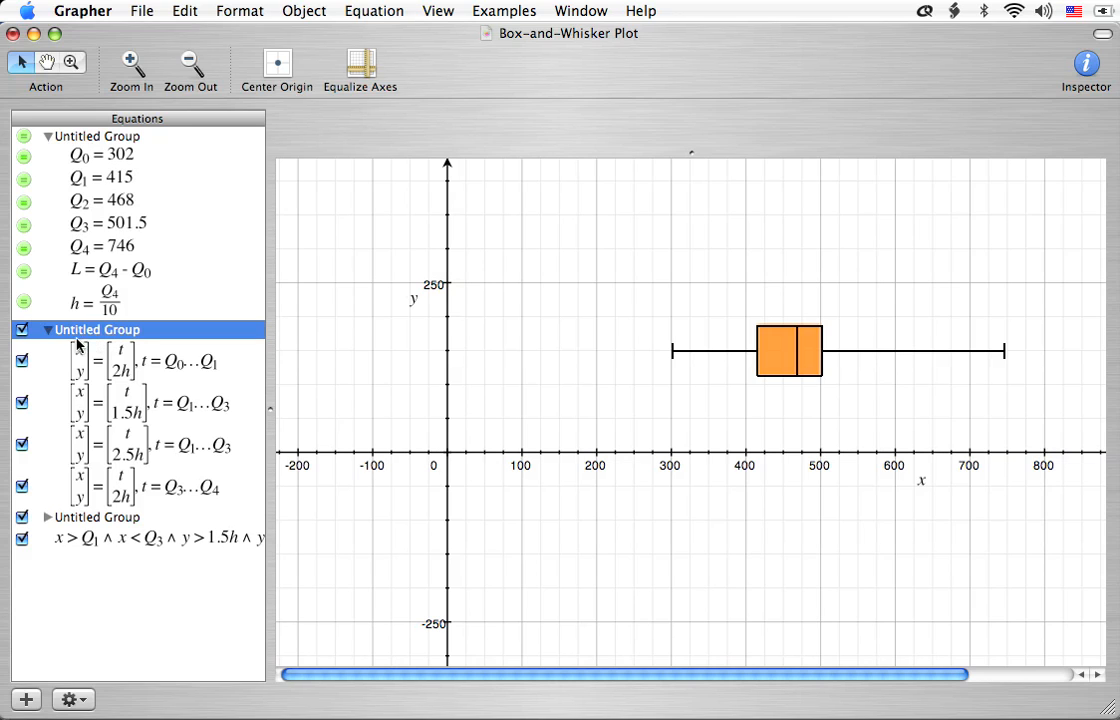
pyautogui.click(47, 330)
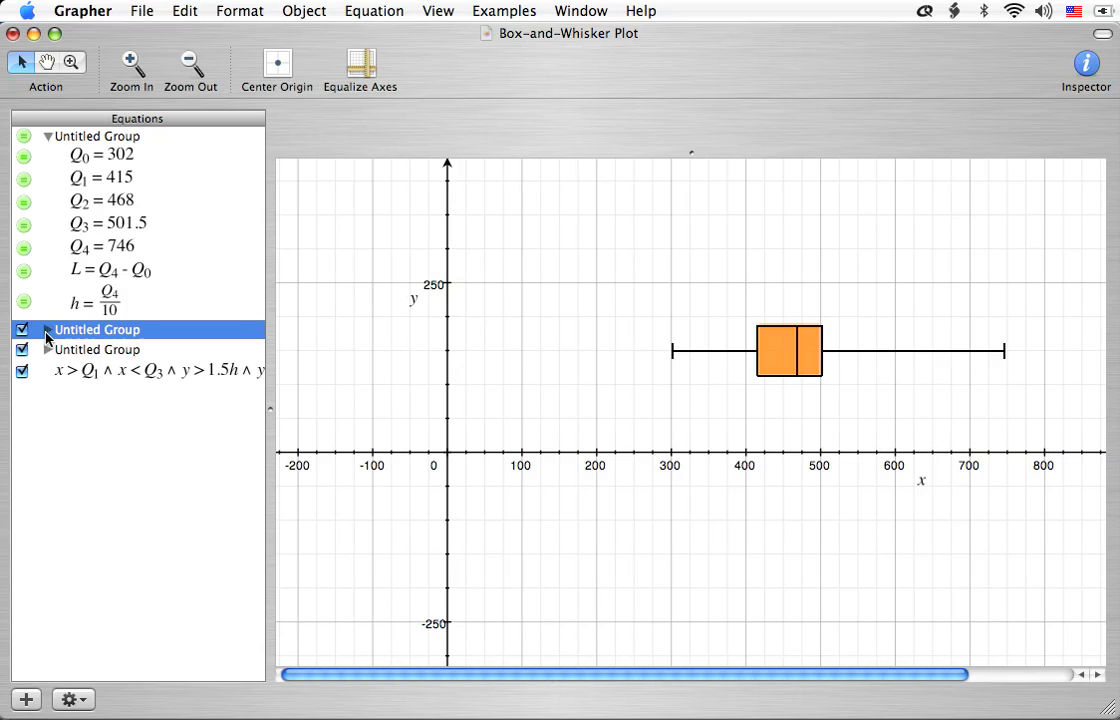
pyautogui.click(47, 349)
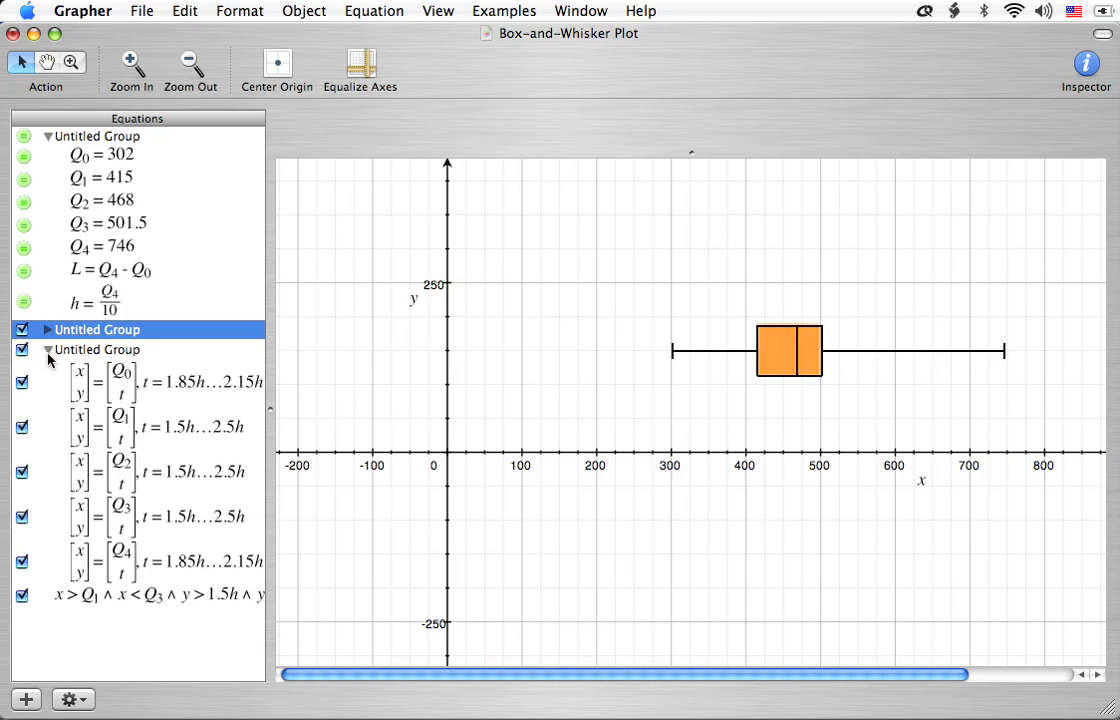
pyautogui.moveTo(115, 400)
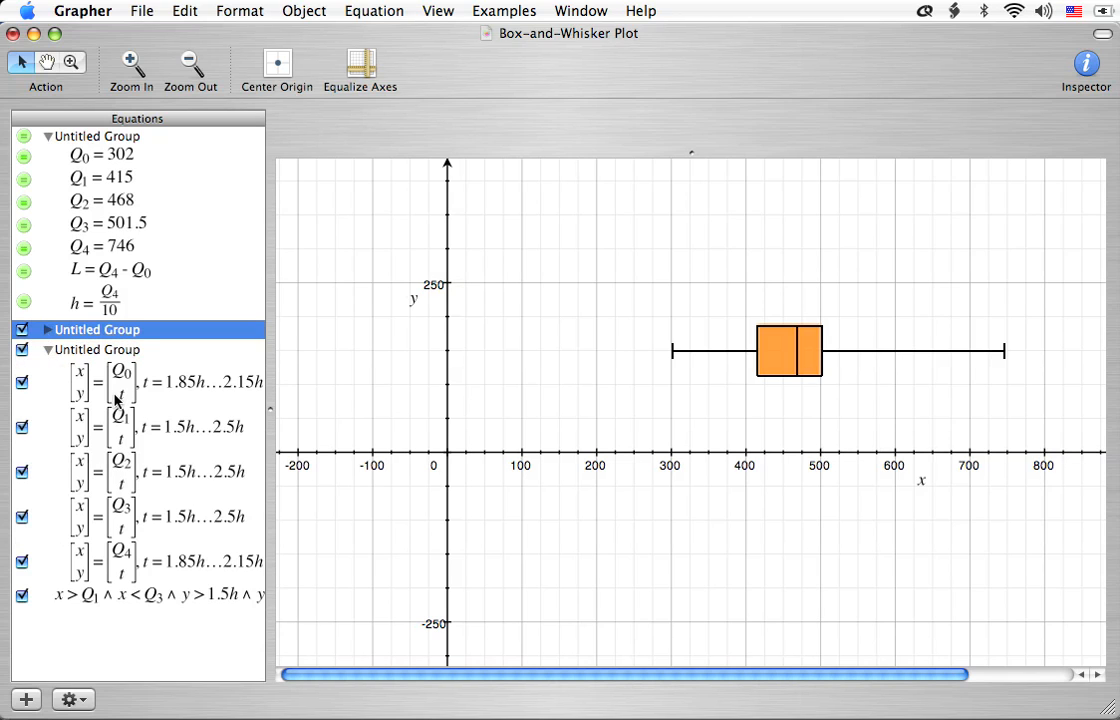
pyautogui.moveTo(240, 395)
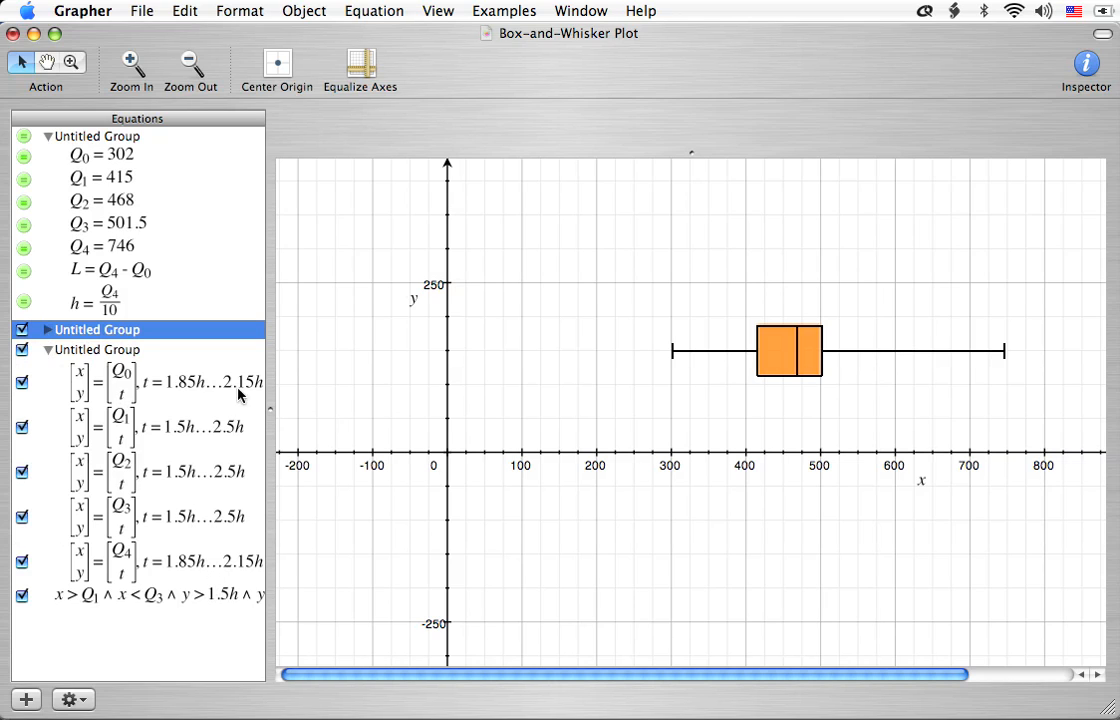
pyautogui.moveTo(225, 540)
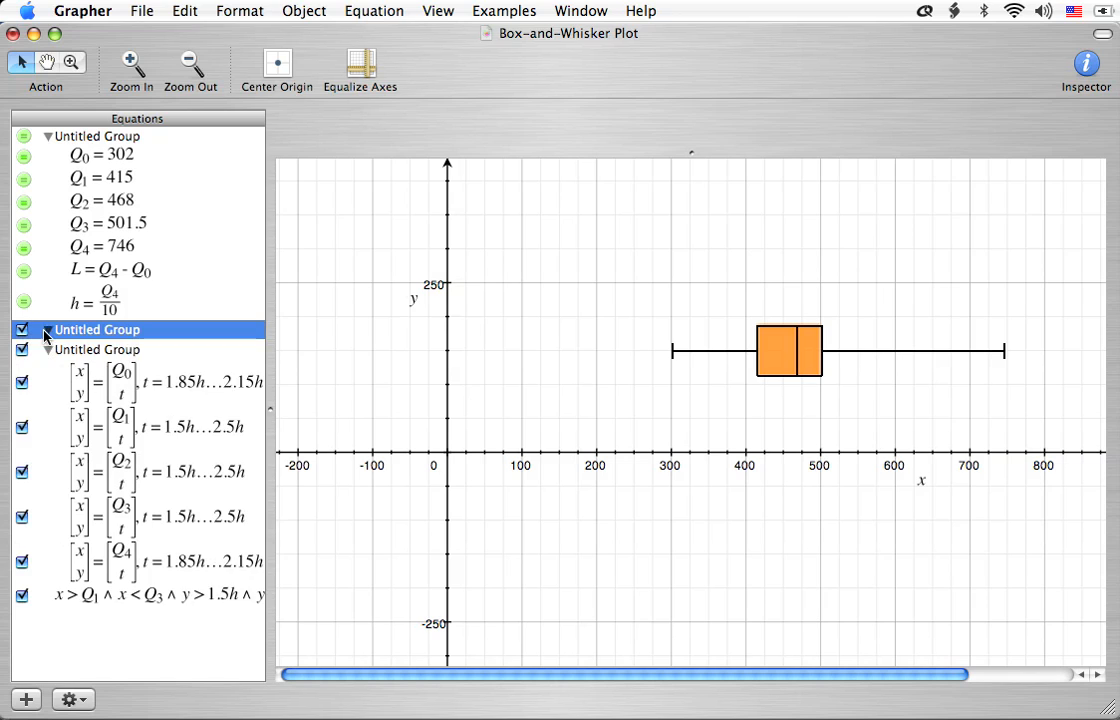
pyautogui.scroll(-3)
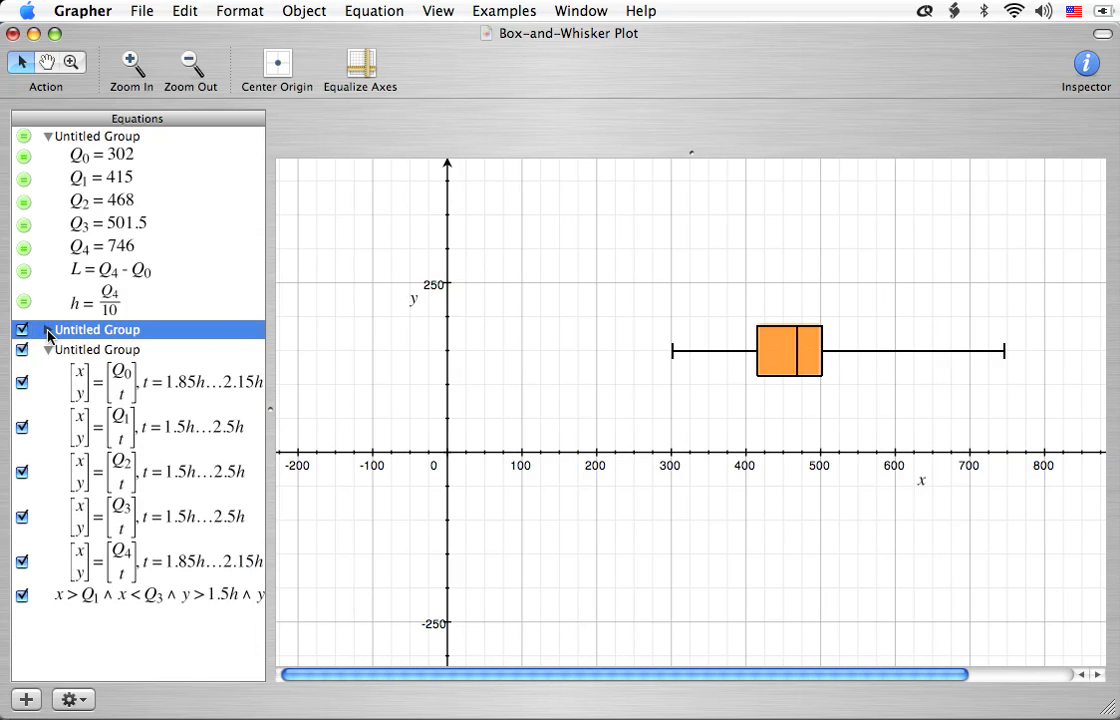
pyautogui.click(47, 329)
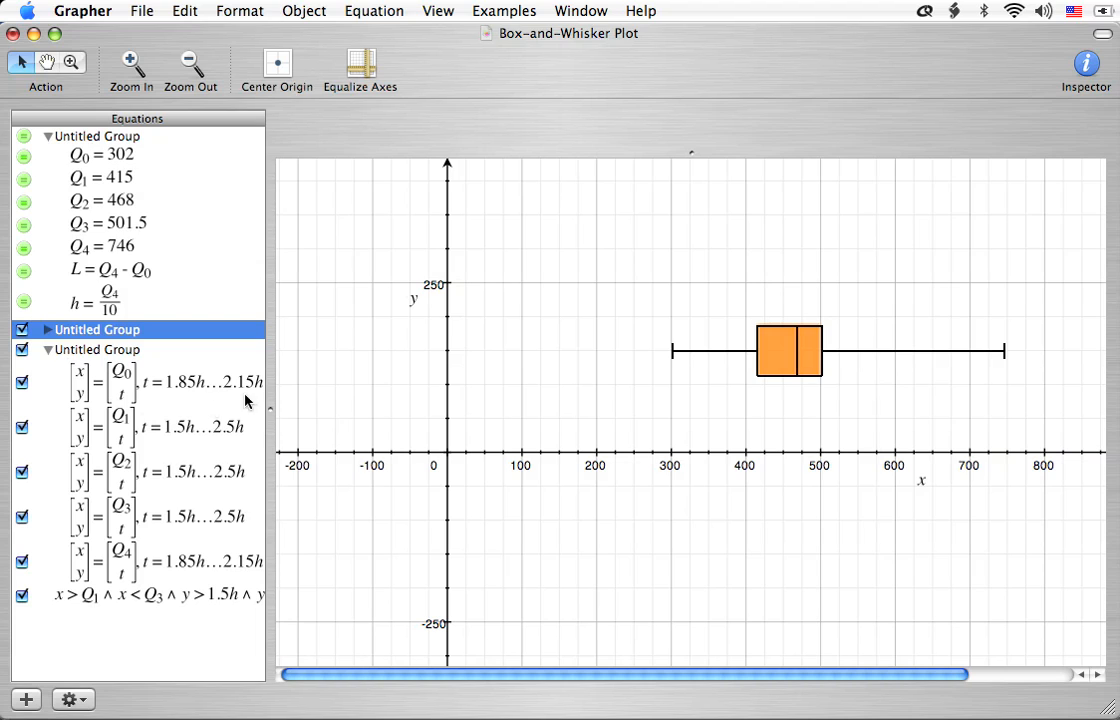
pyautogui.moveTo(55, 385)
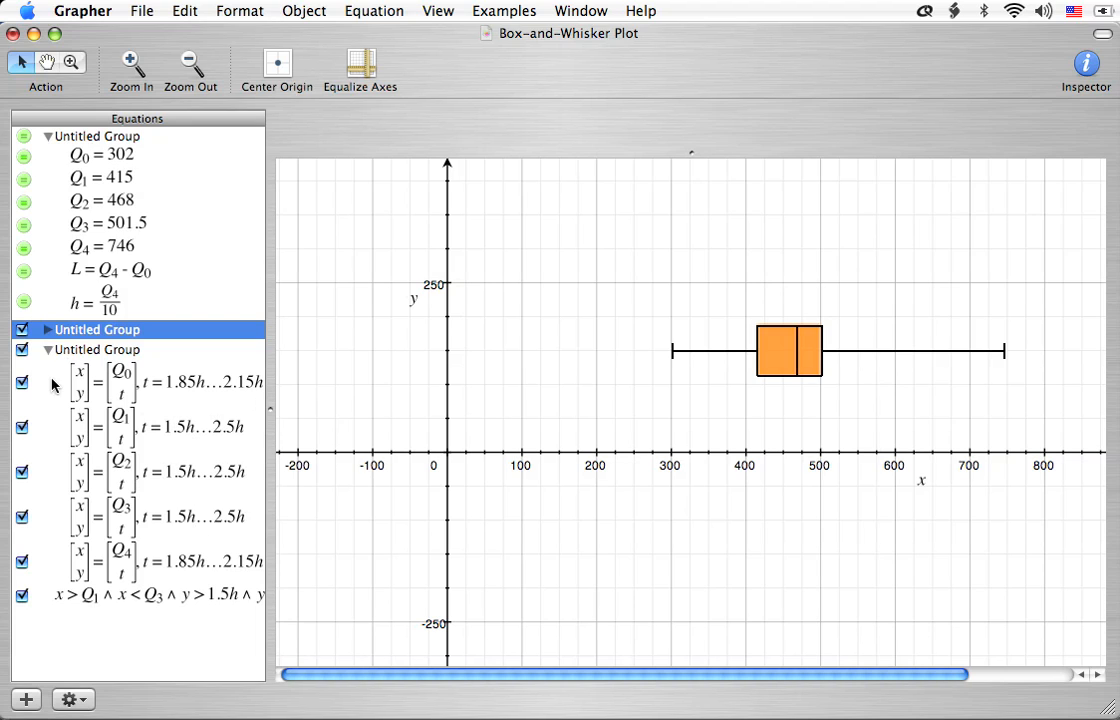
pyautogui.moveTo(180, 392)
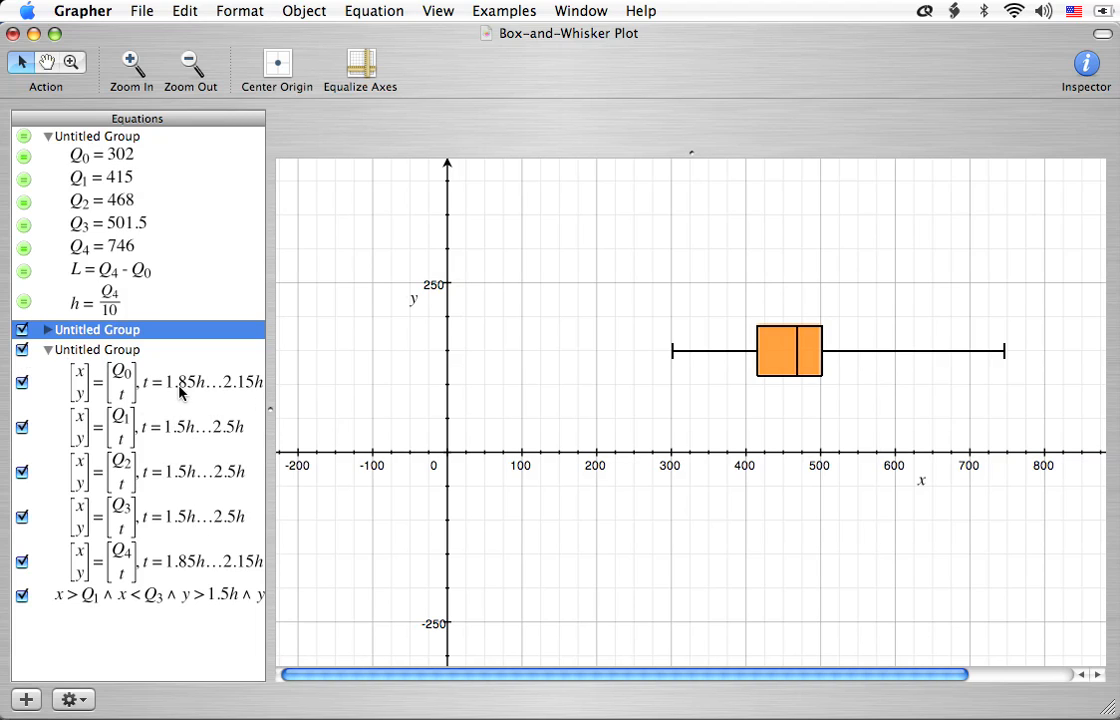
pyautogui.click(22, 329)
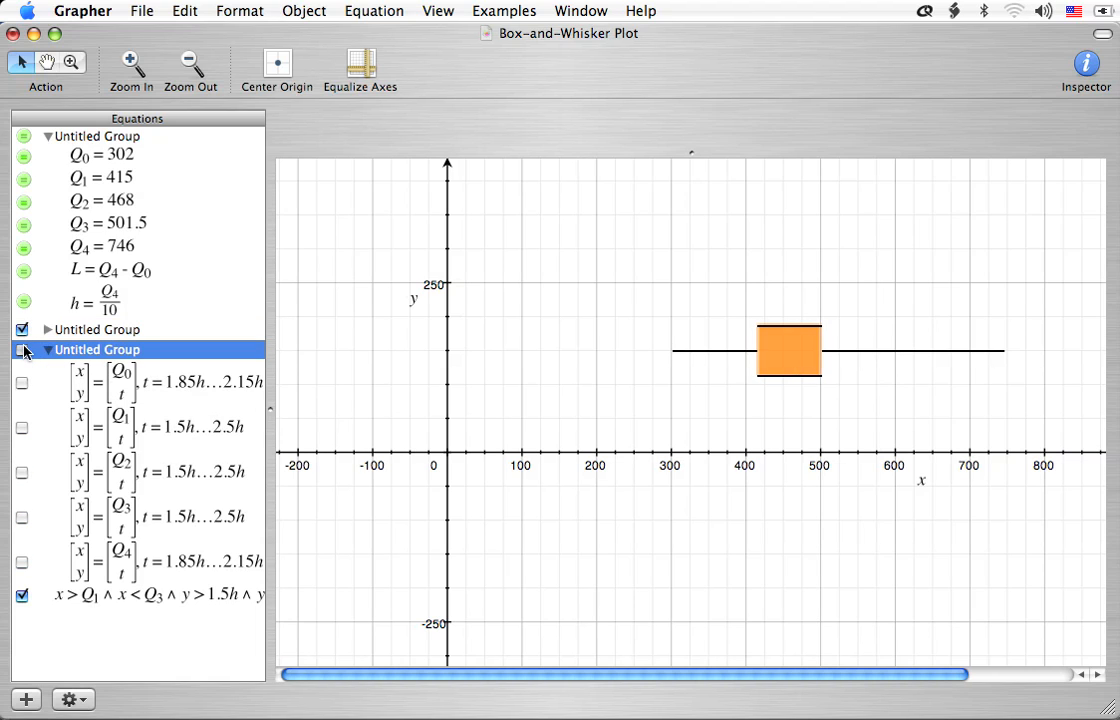
pyautogui.click(47, 349)
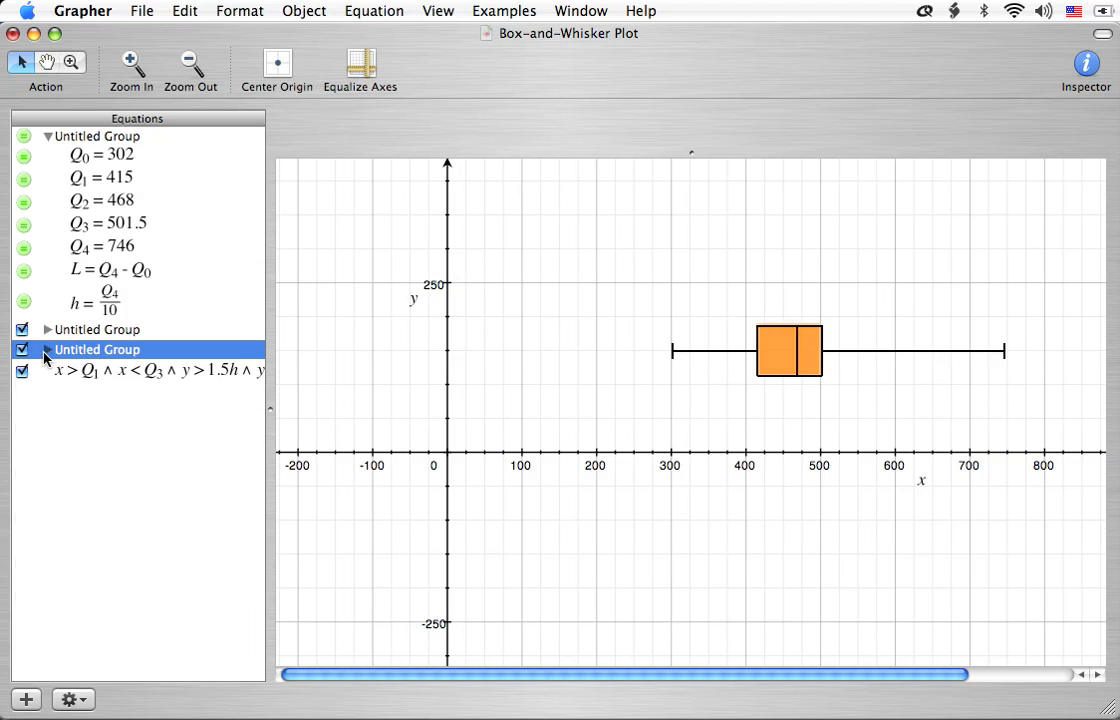
pyautogui.click(160, 370)
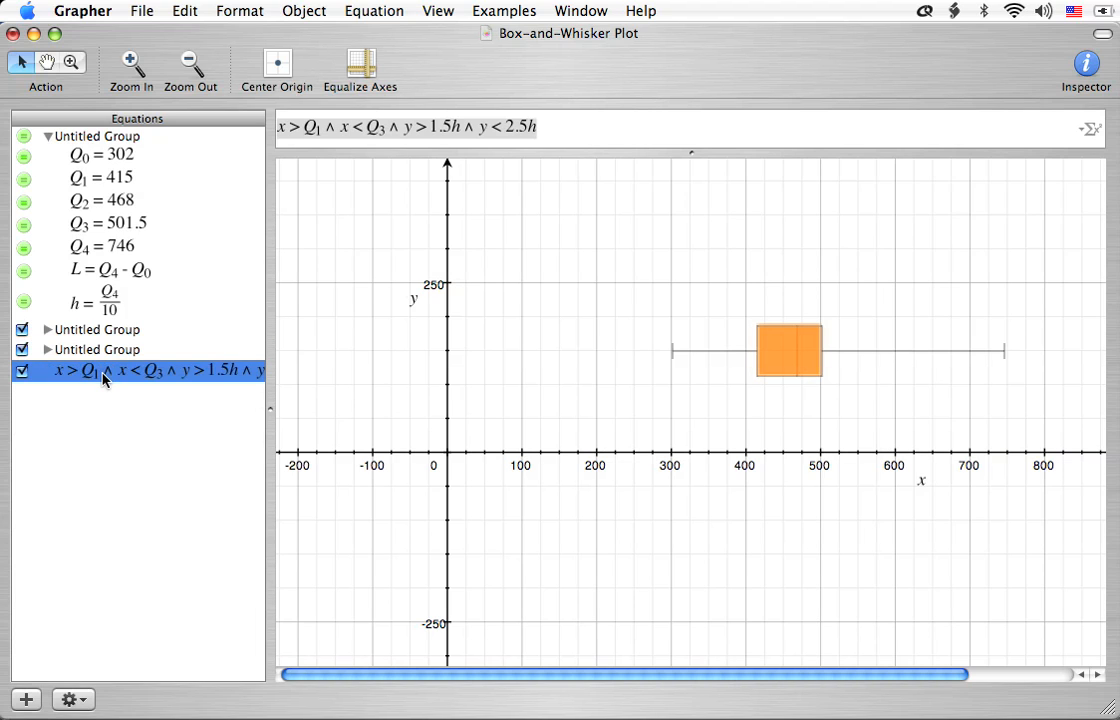
pyautogui.moveTo(332, 237)
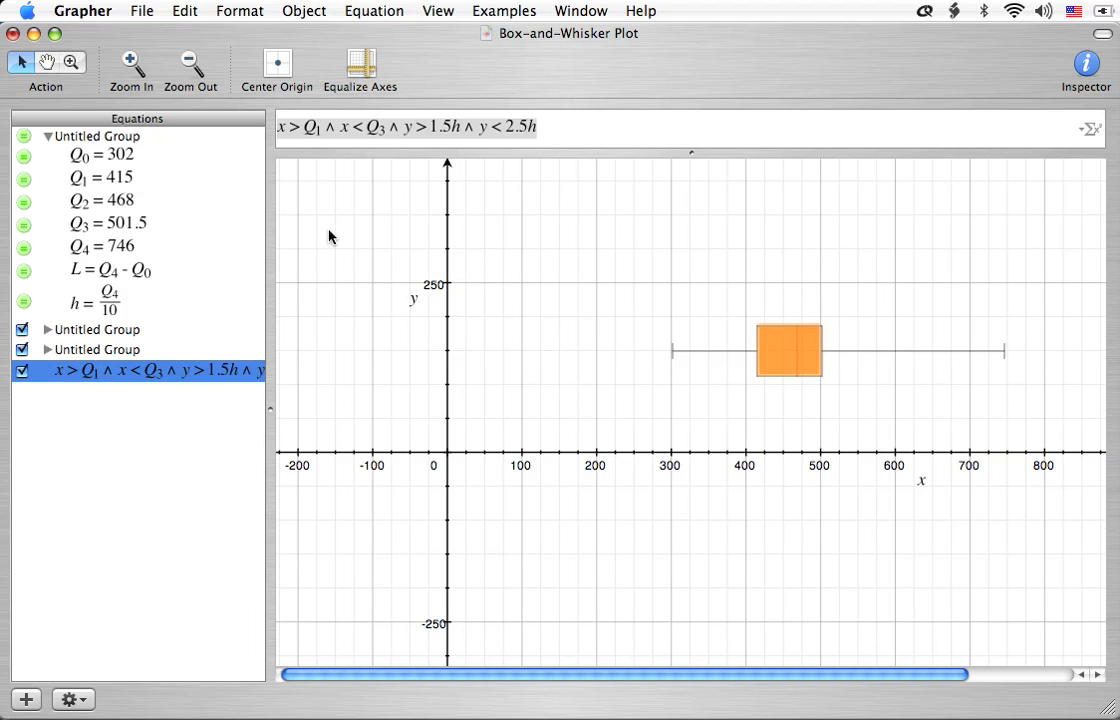
pyautogui.moveTo(314, 170)
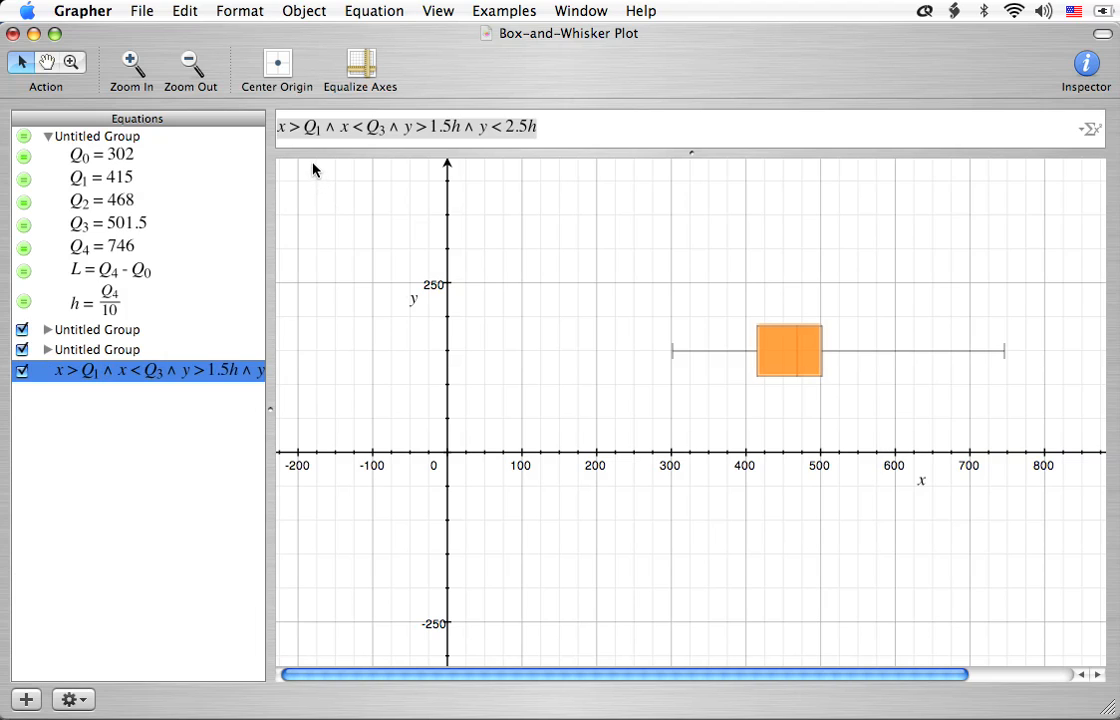
pyautogui.moveTo(315, 263)
pyautogui.write('x')
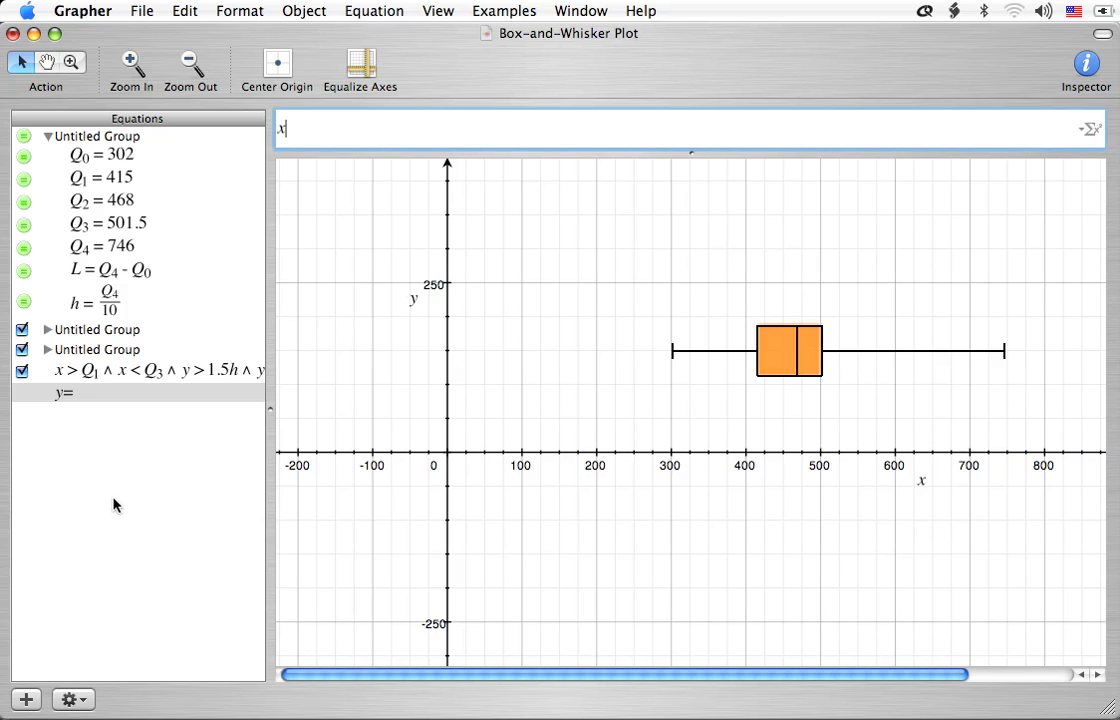
pyautogui.write('= 100')
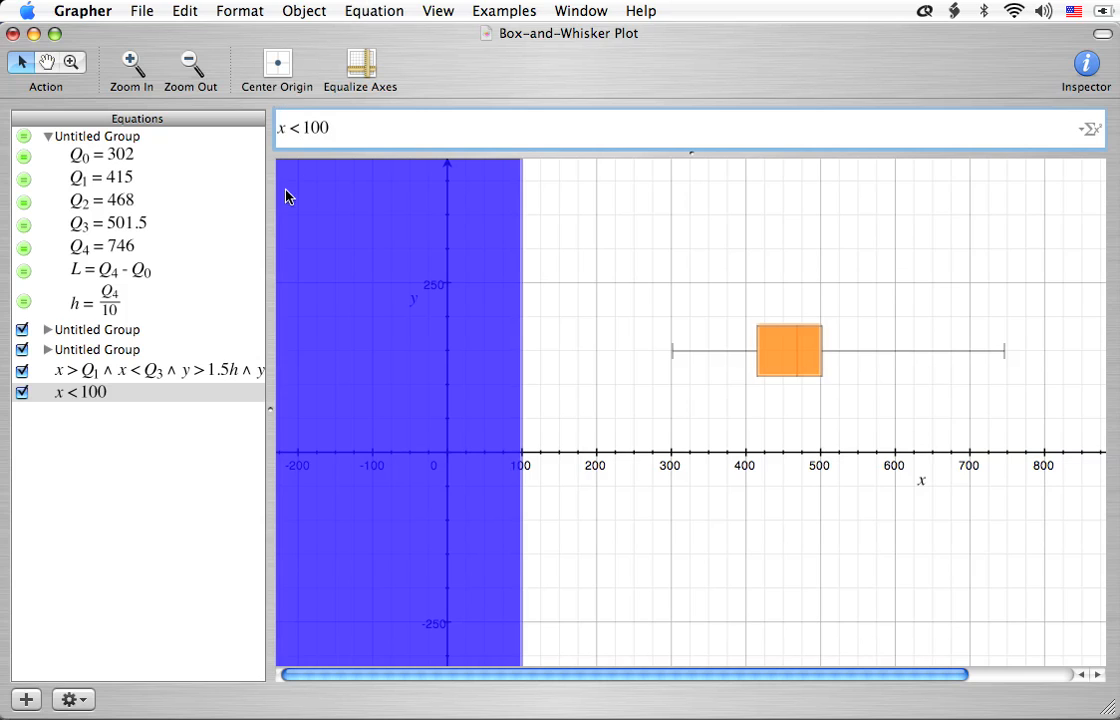
pyautogui.click(82, 392)
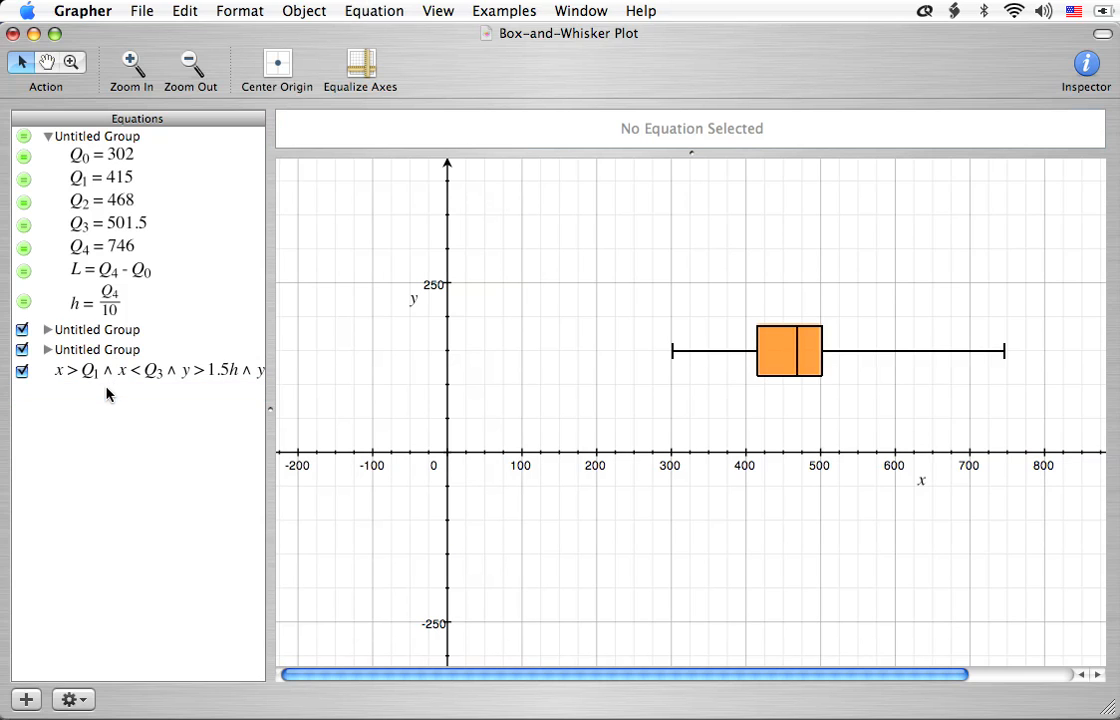
pyautogui.click(150, 370)
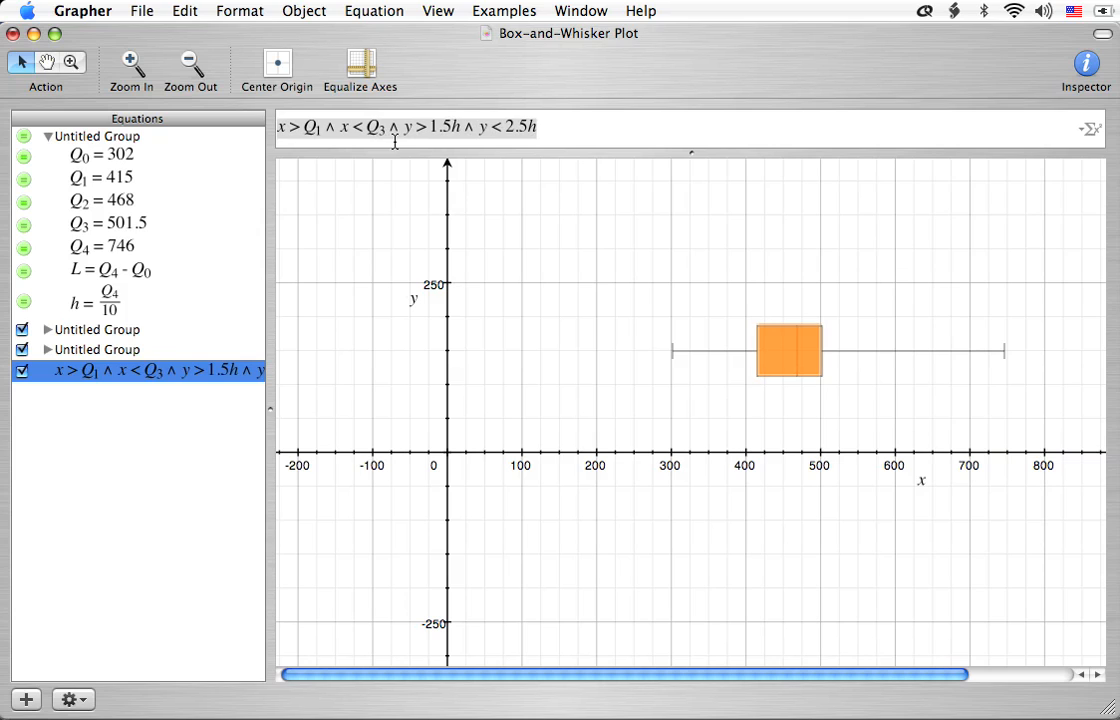
pyautogui.moveTo(533, 194)
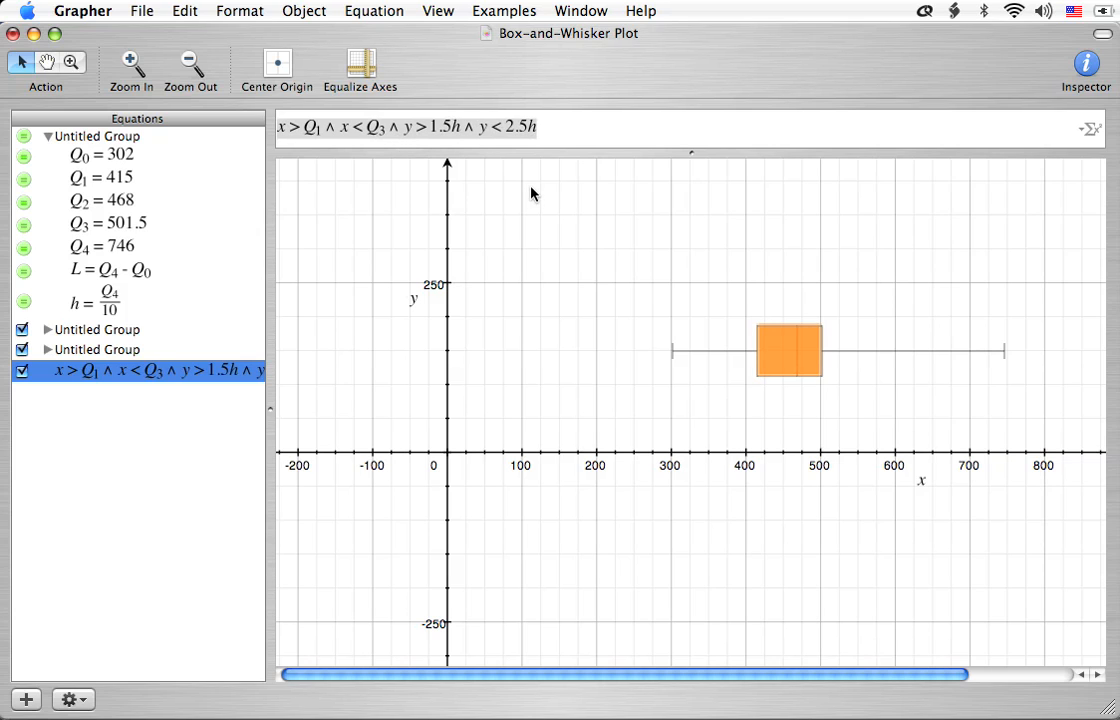
pyautogui.moveTo(775, 358)
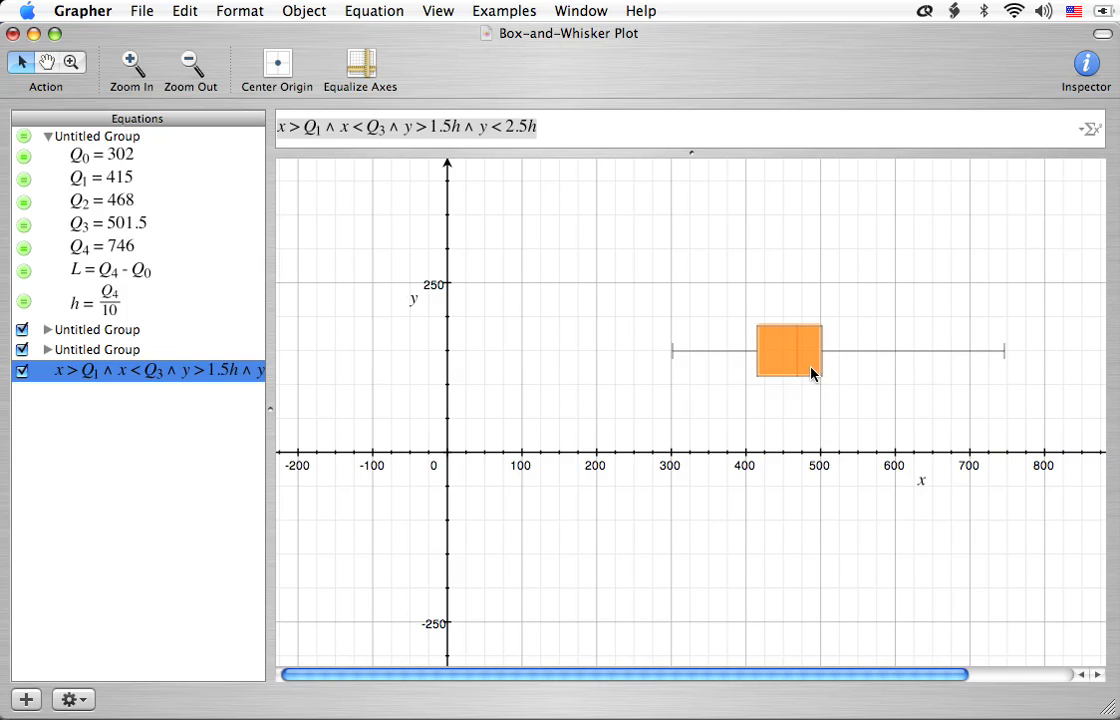
pyautogui.click(155, 431)
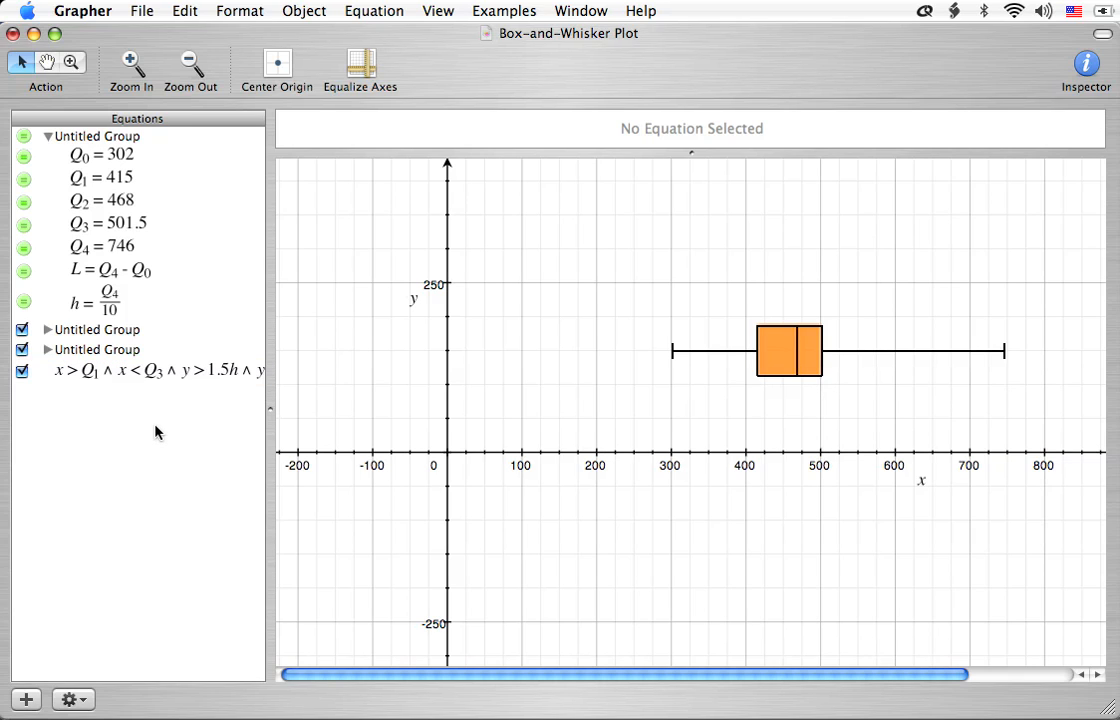